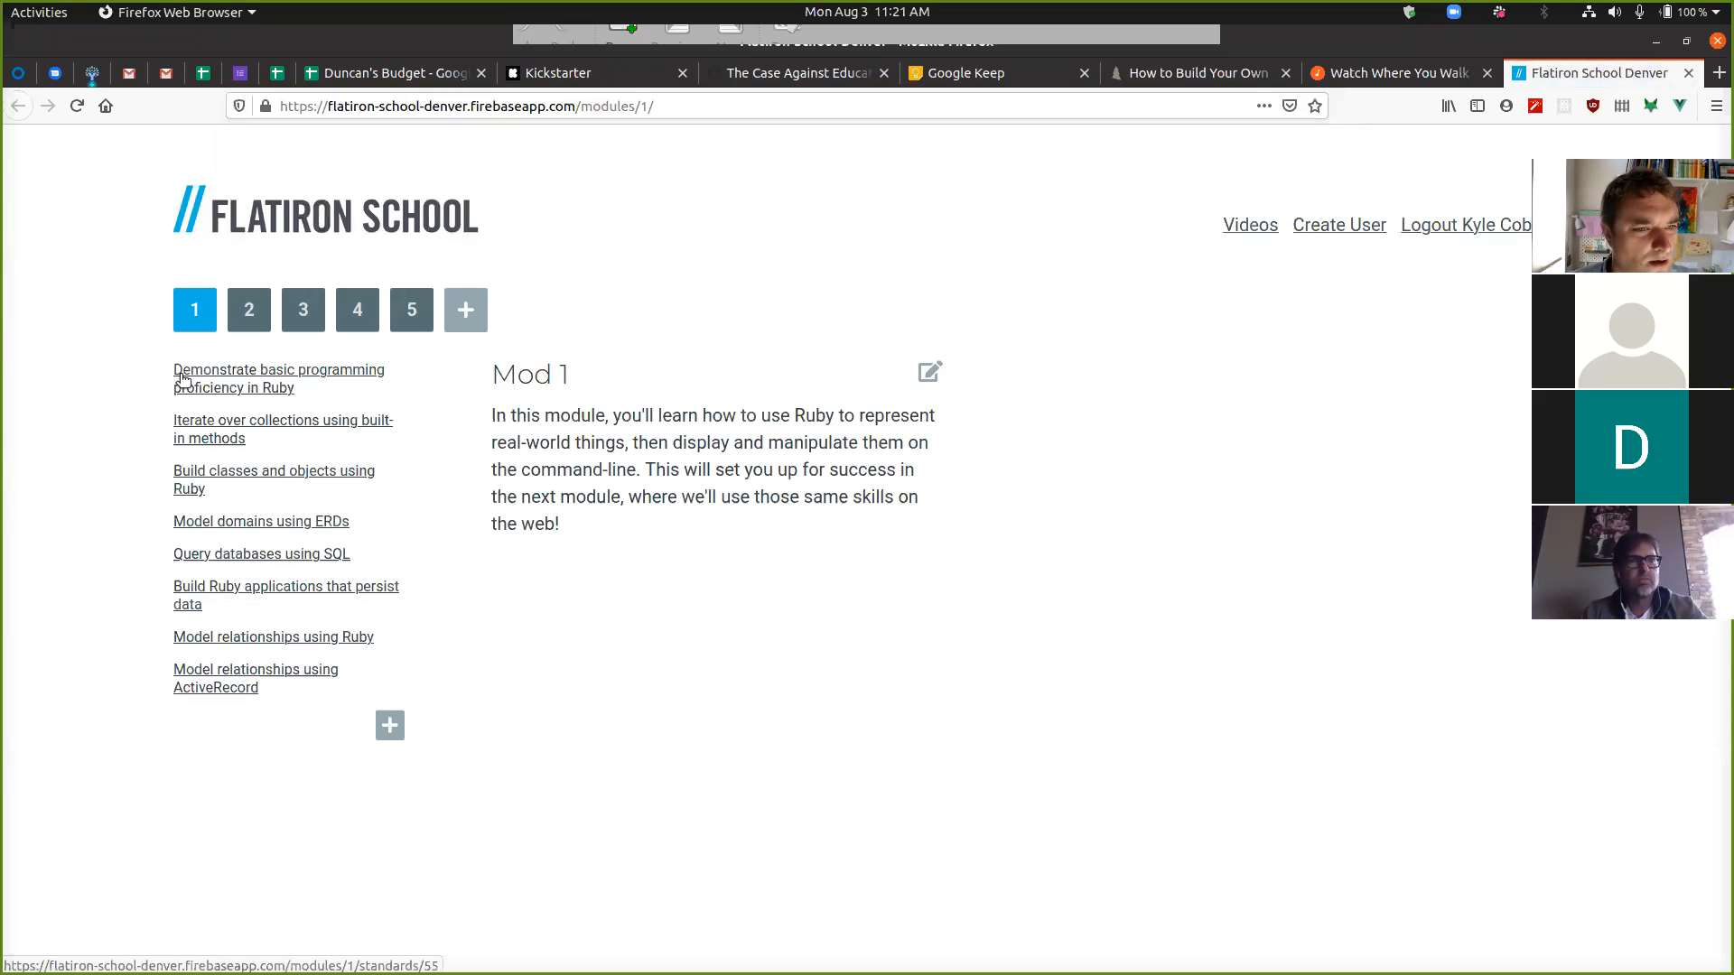
Open Mod 3 and highlight the serializers and strong params/validations standards
click(301, 310)
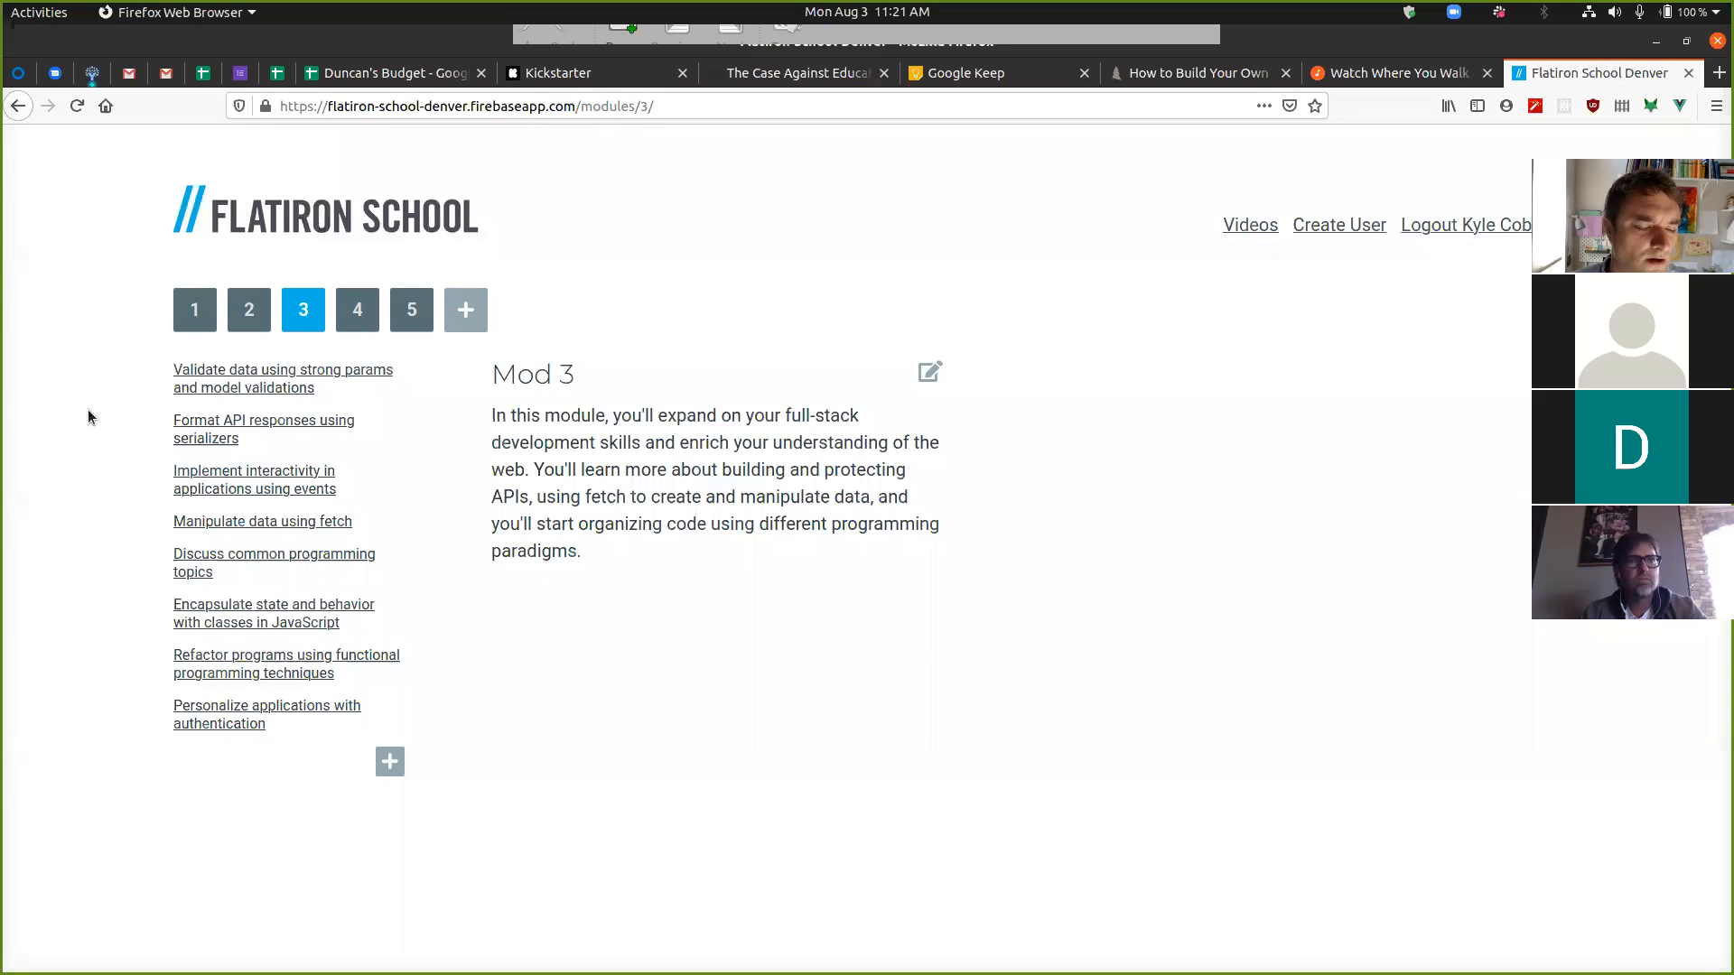
mouse_move(292, 558)
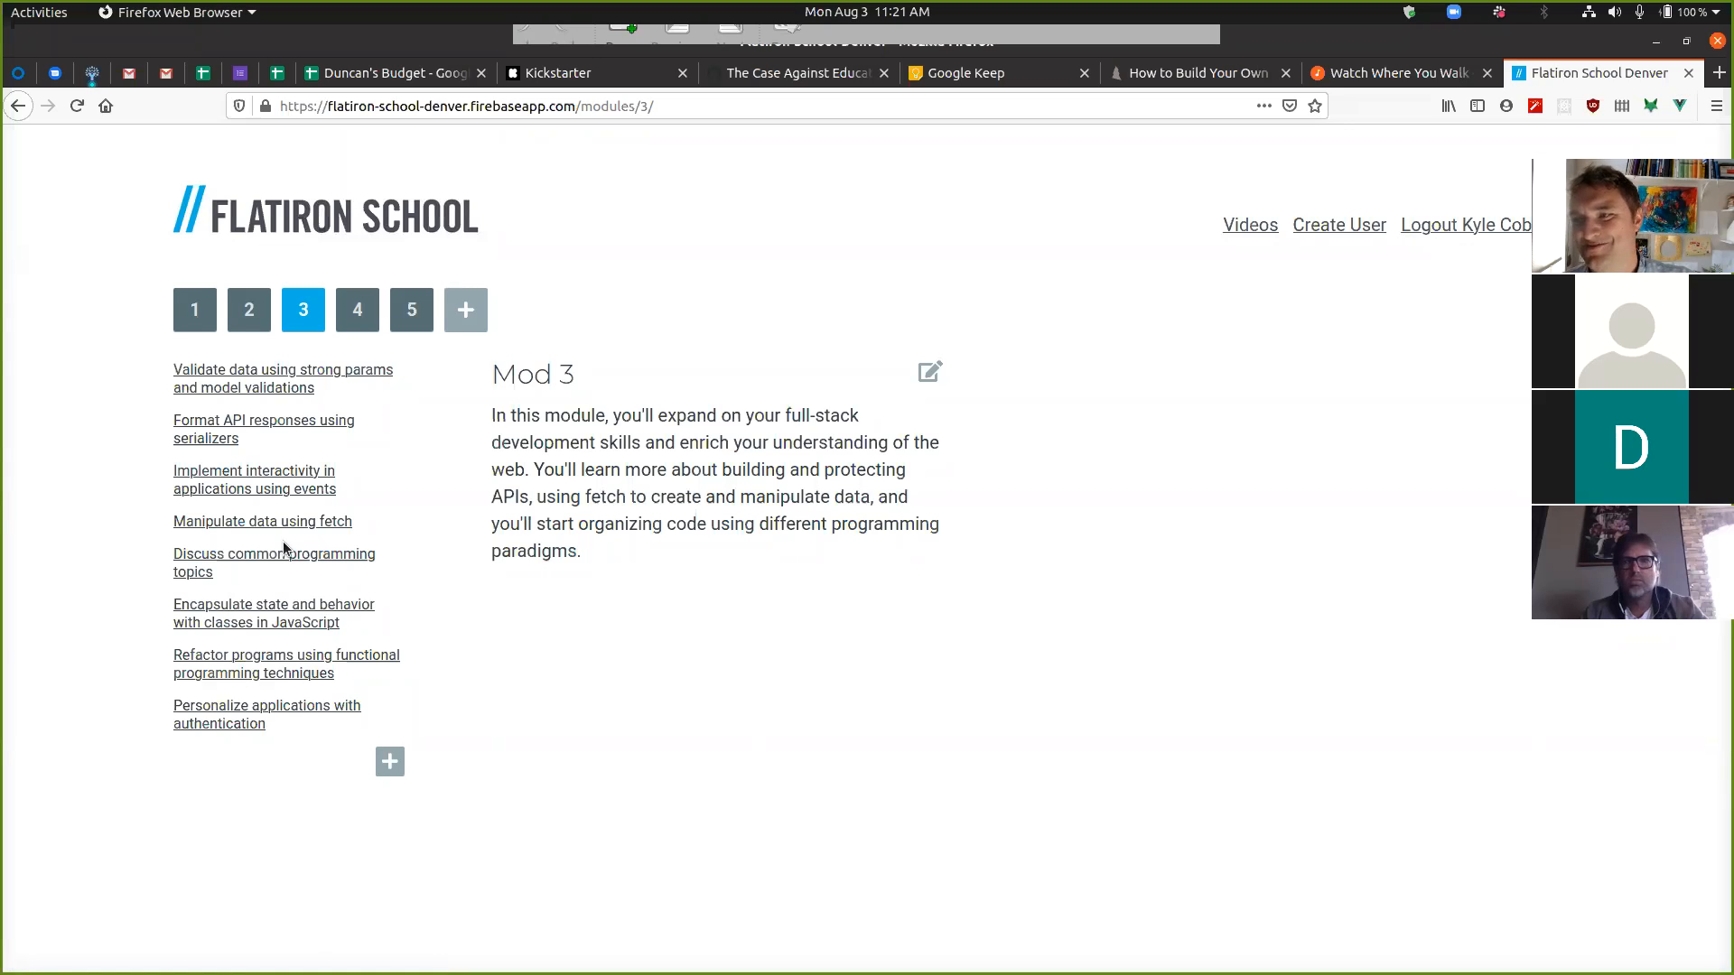
mouse_move(405, 510)
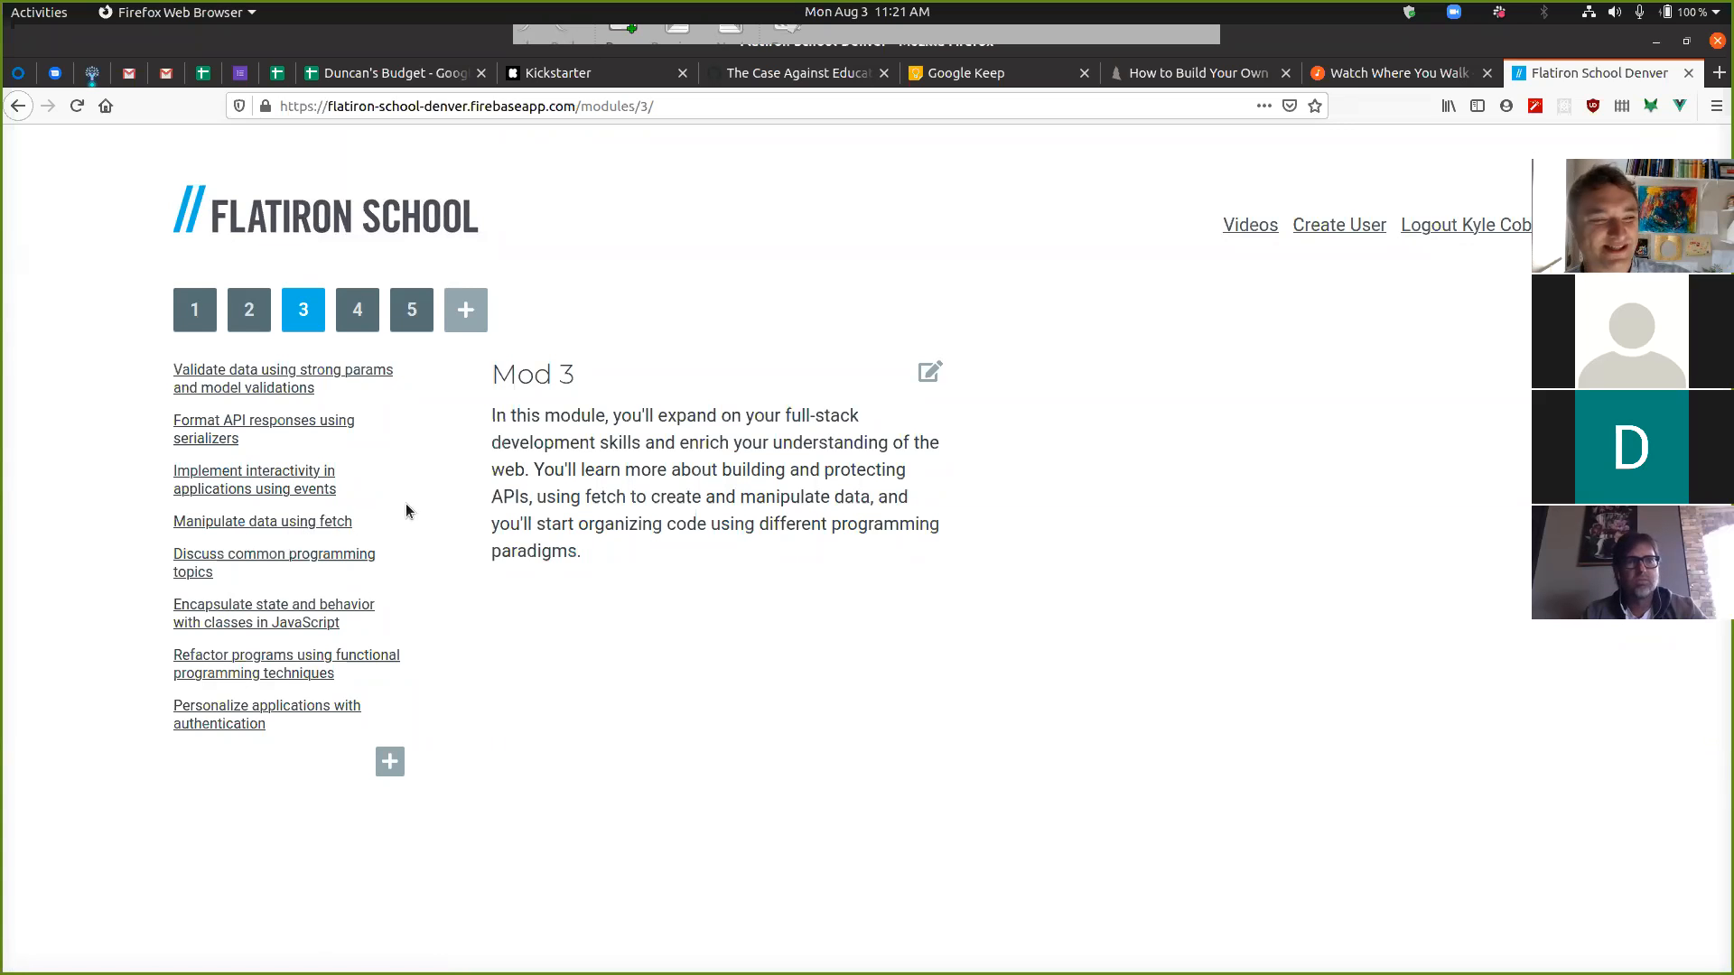
mouse_move(275, 451)
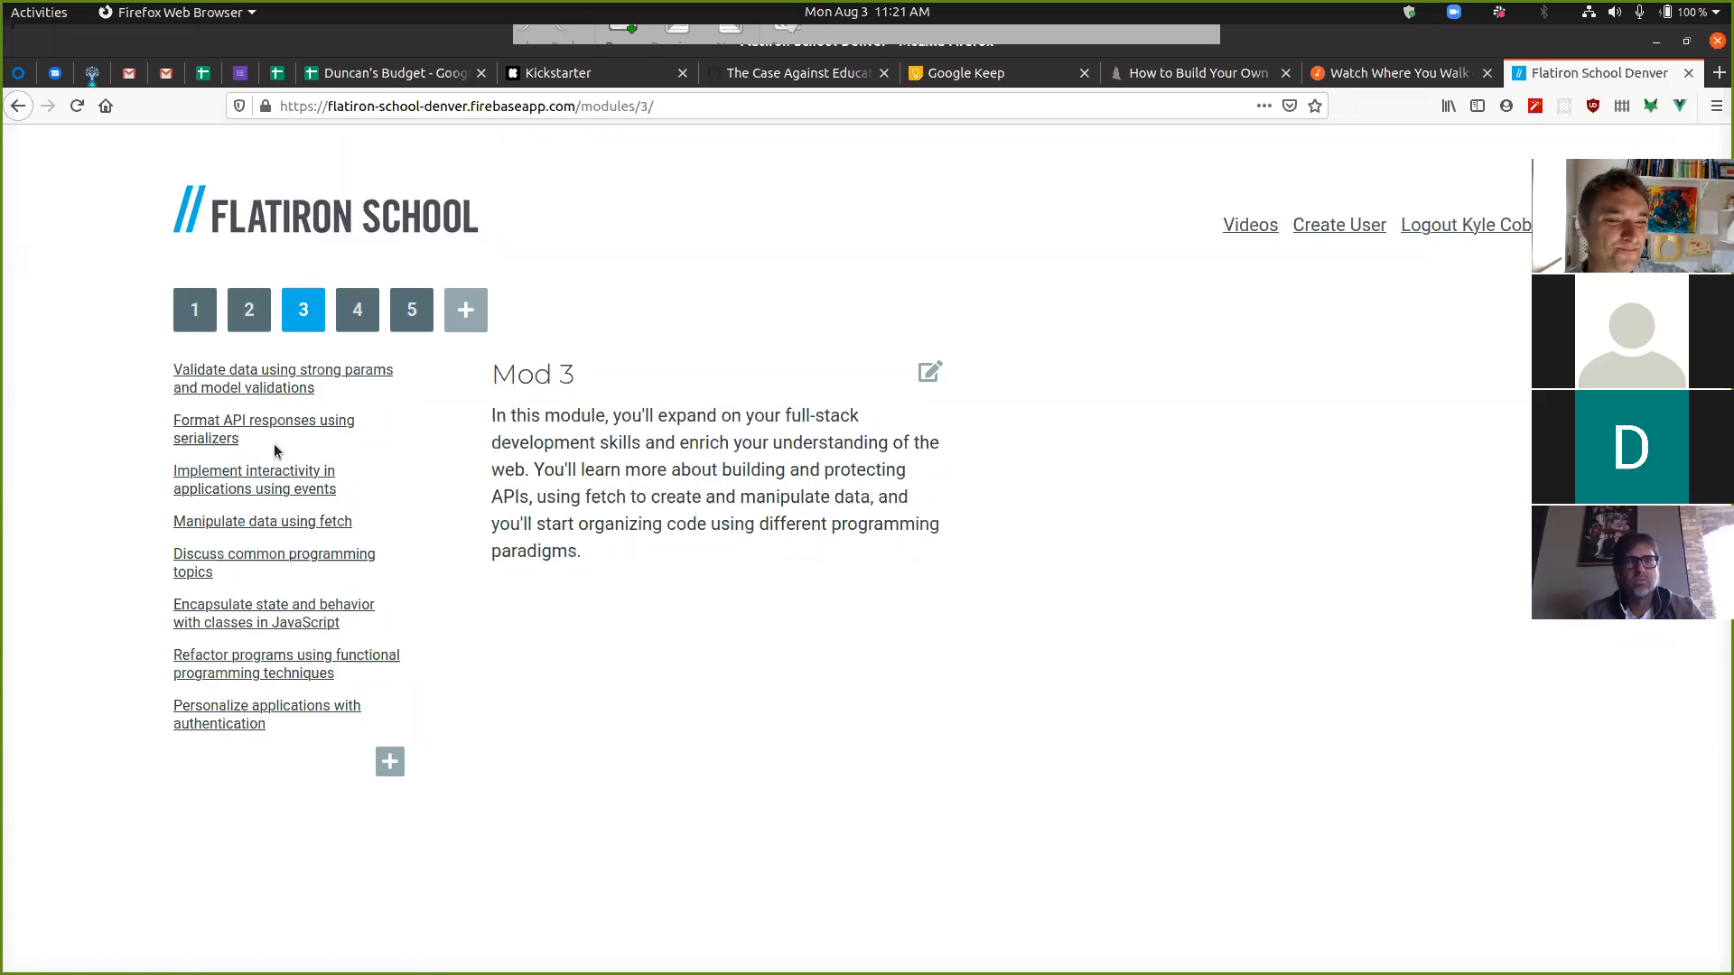
double_click(263, 429)
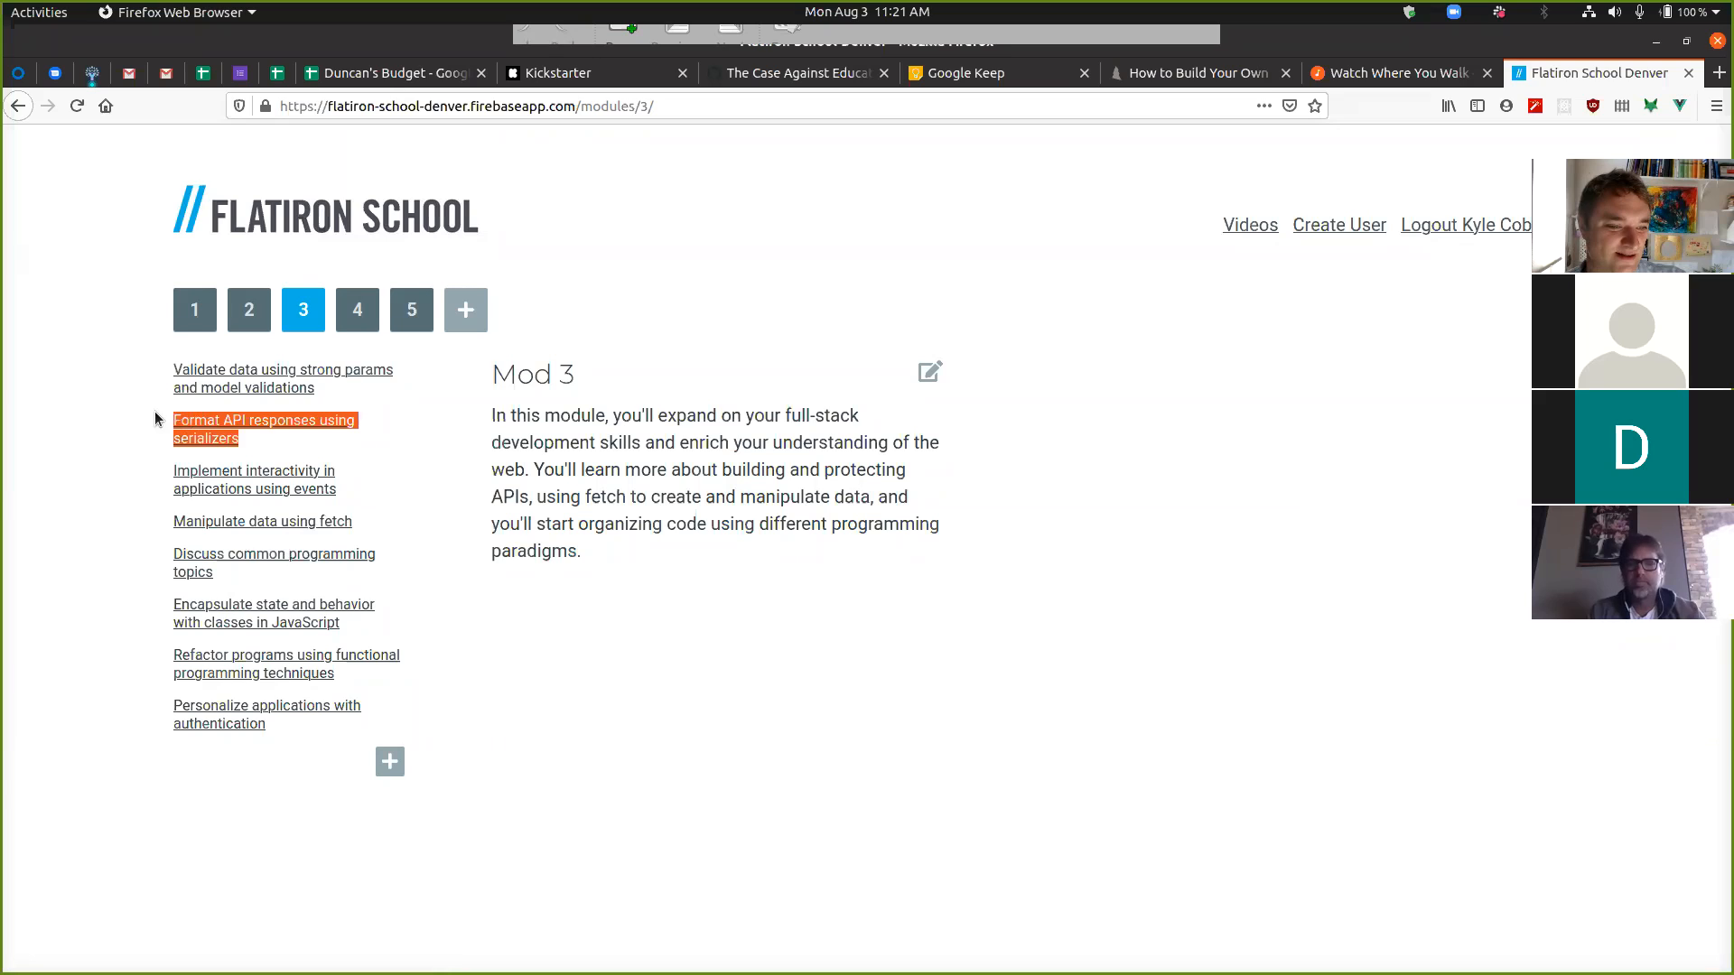
mouse_move(315, 622)
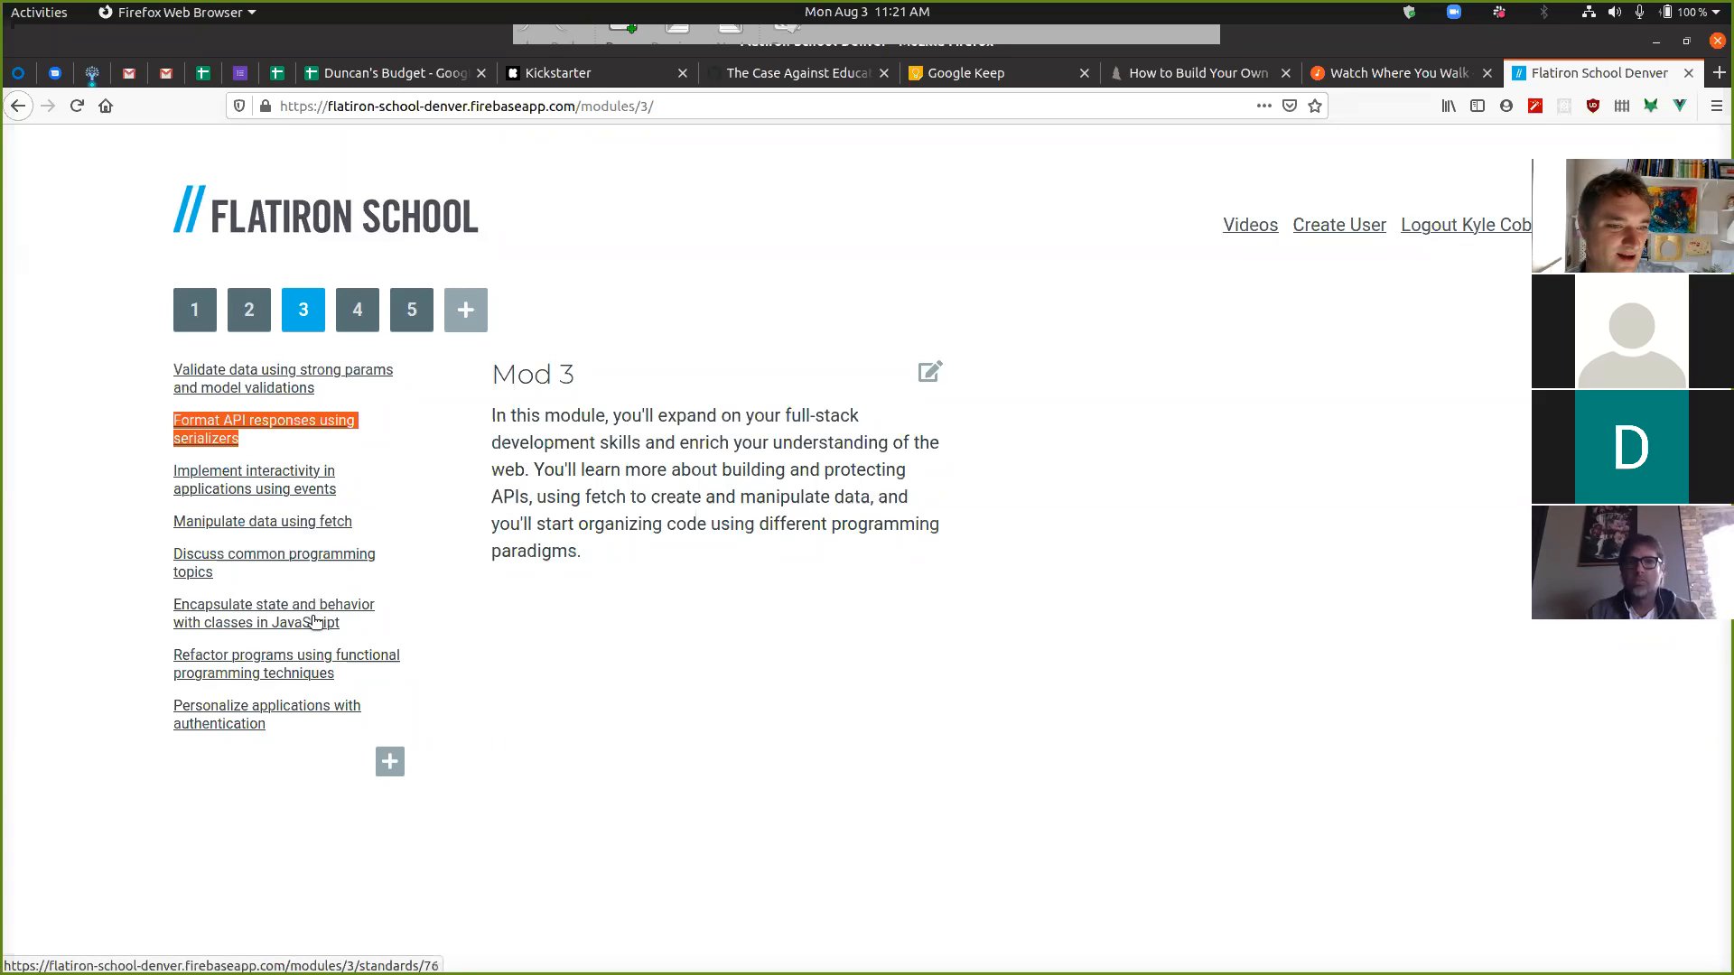
mouse_move(307, 592)
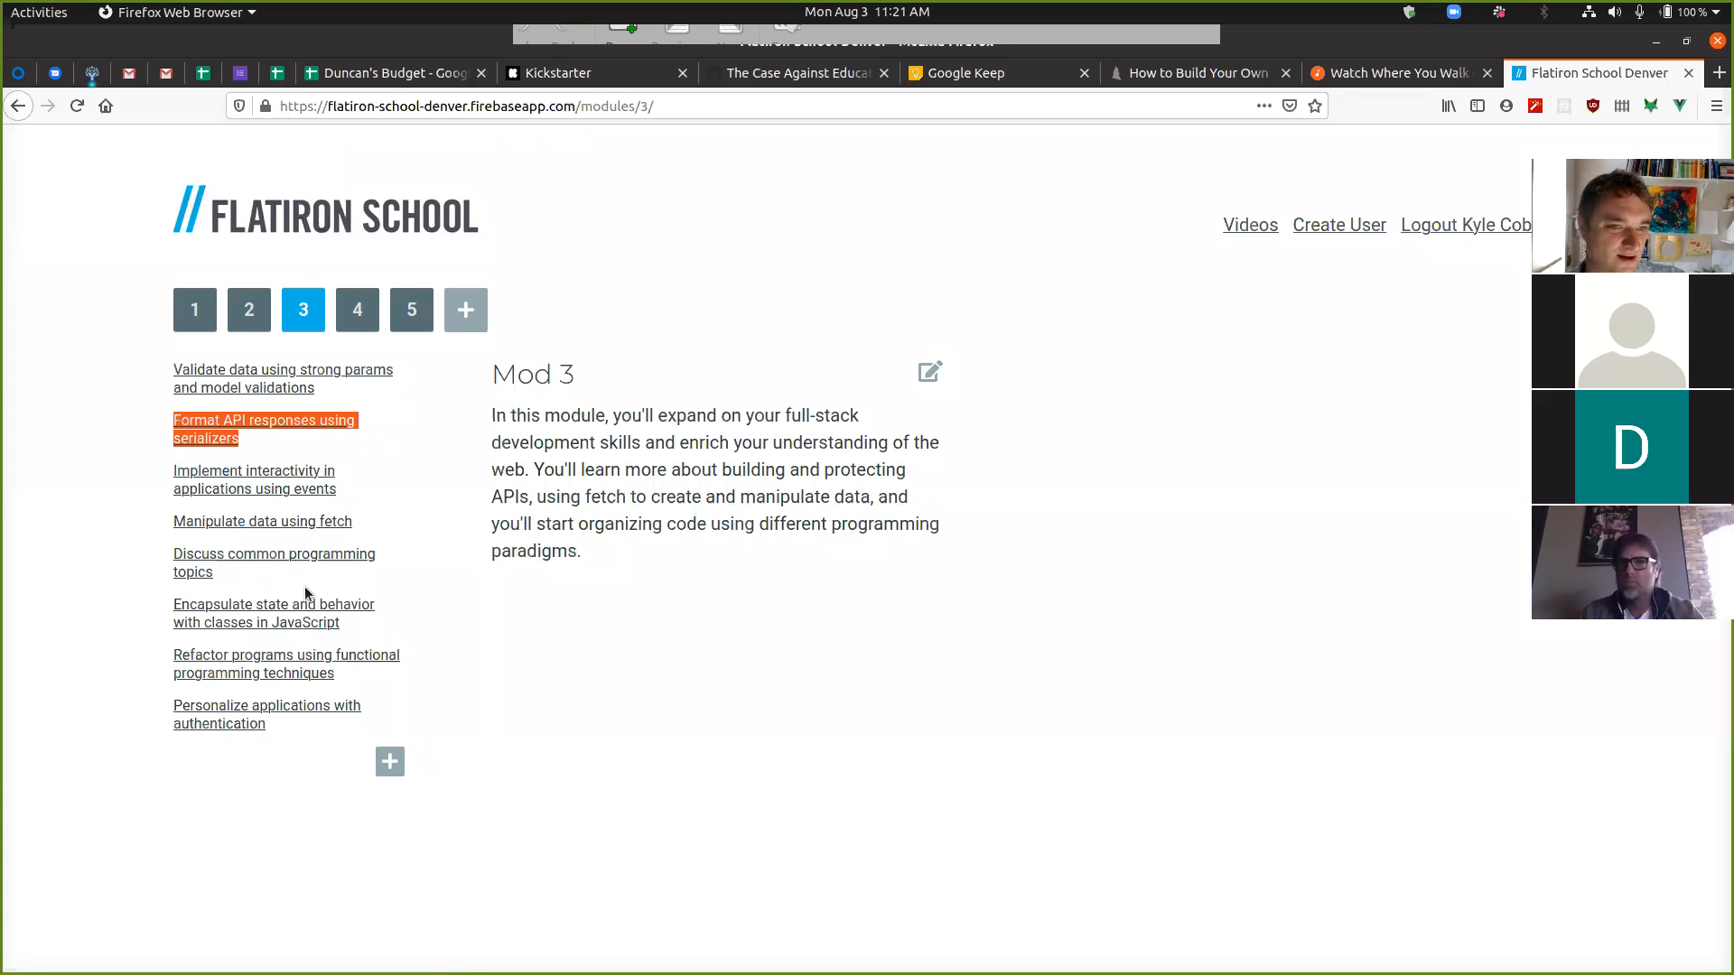
mouse_move(270, 440)
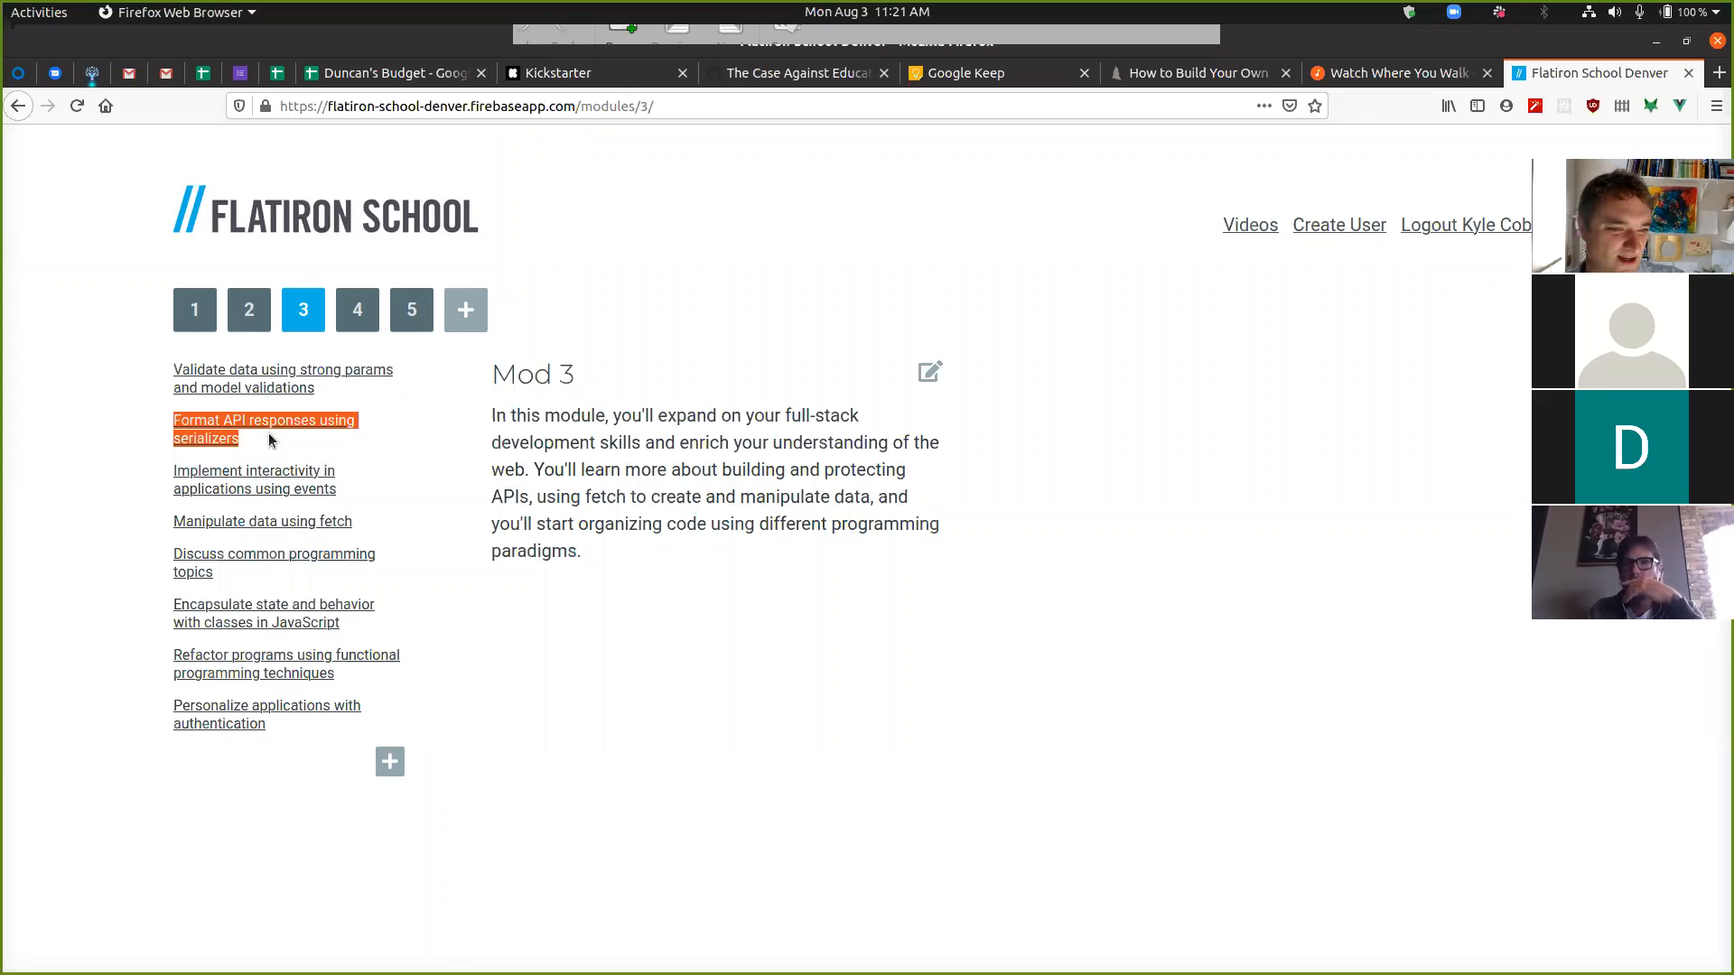
mouse_move(271, 432)
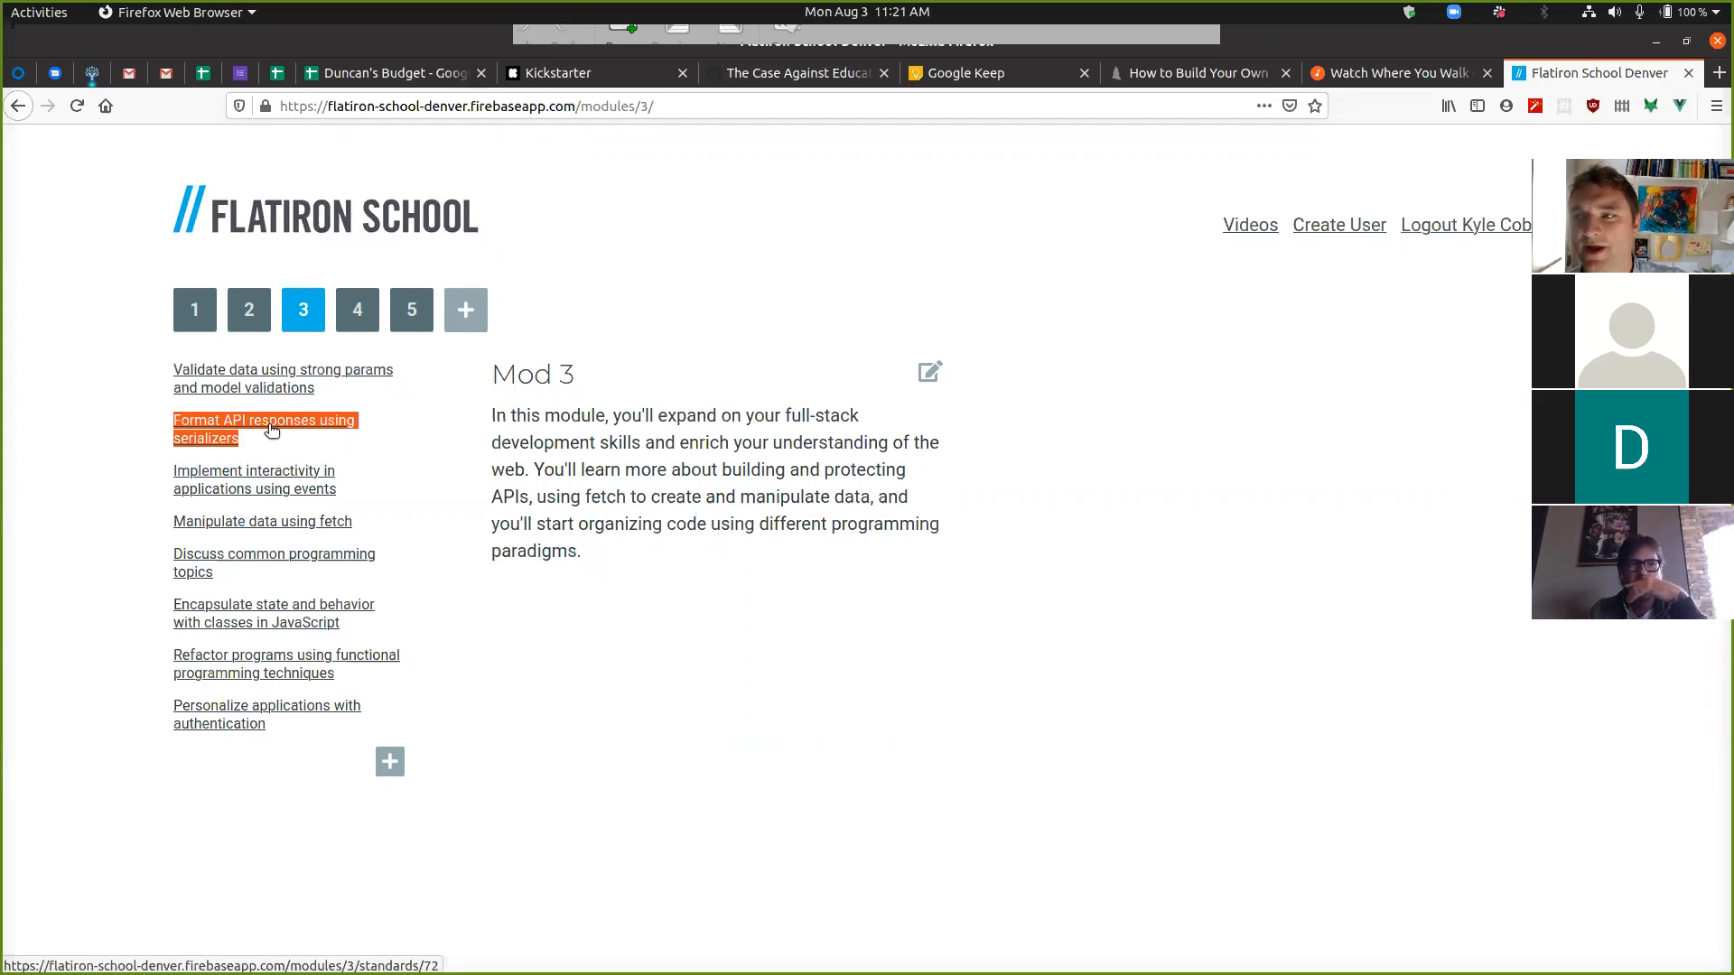
mouse_move(375, 420)
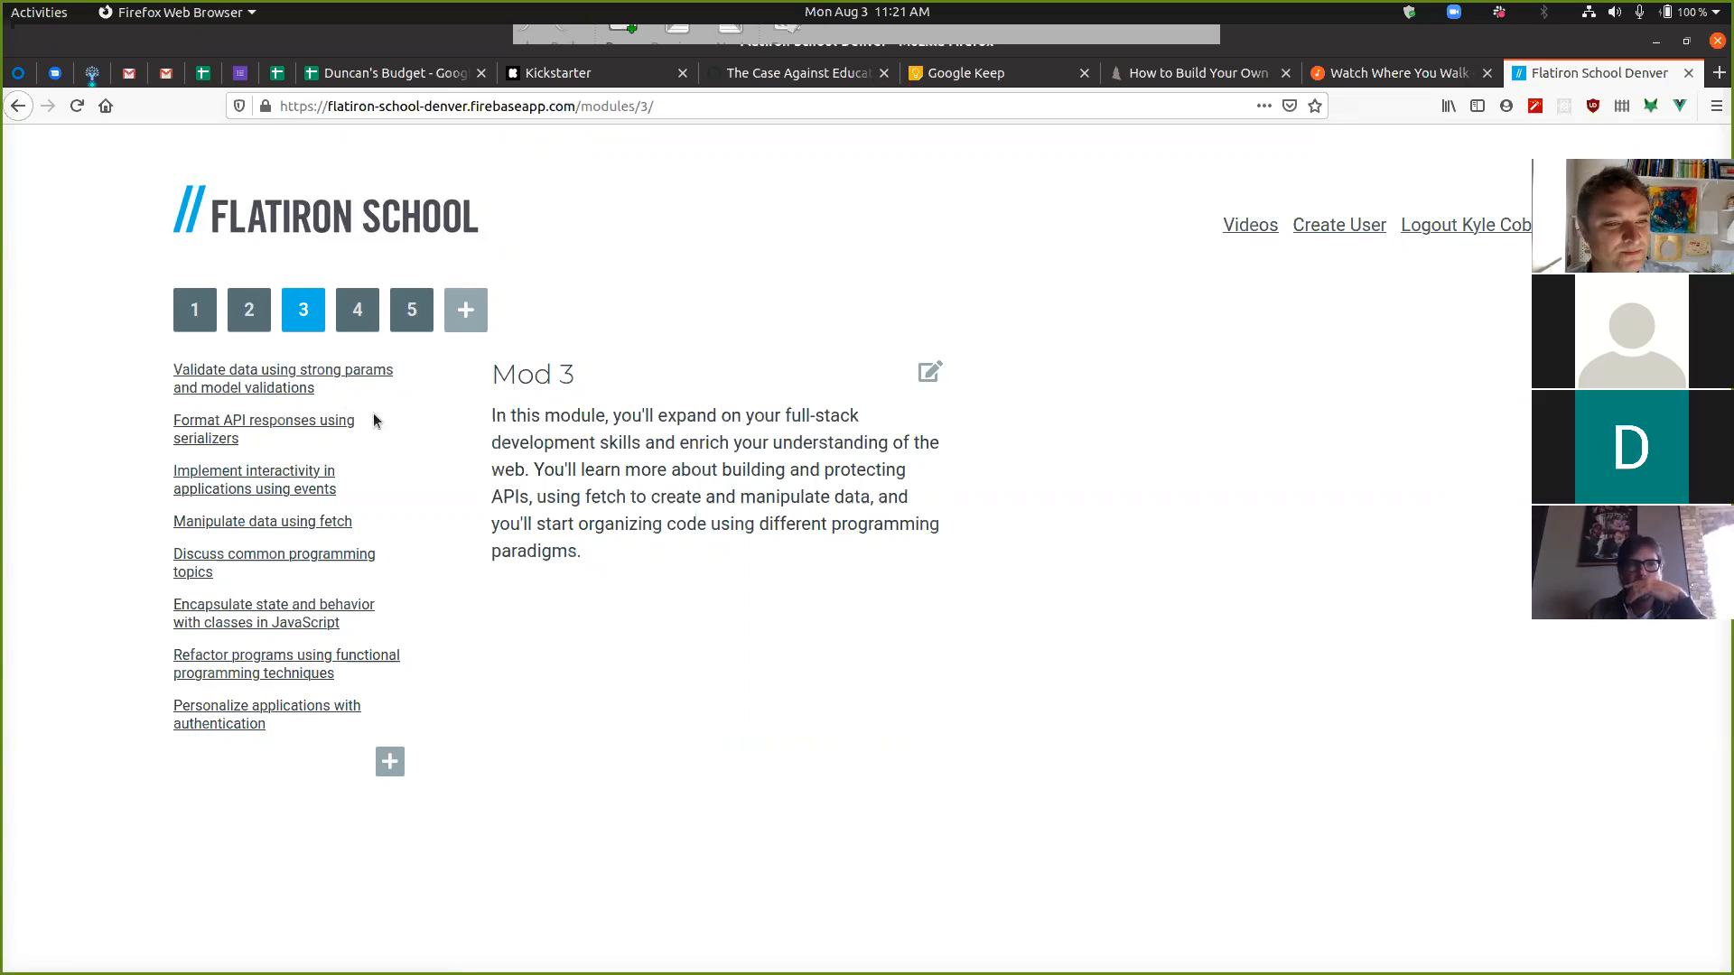
double_click(282, 379)
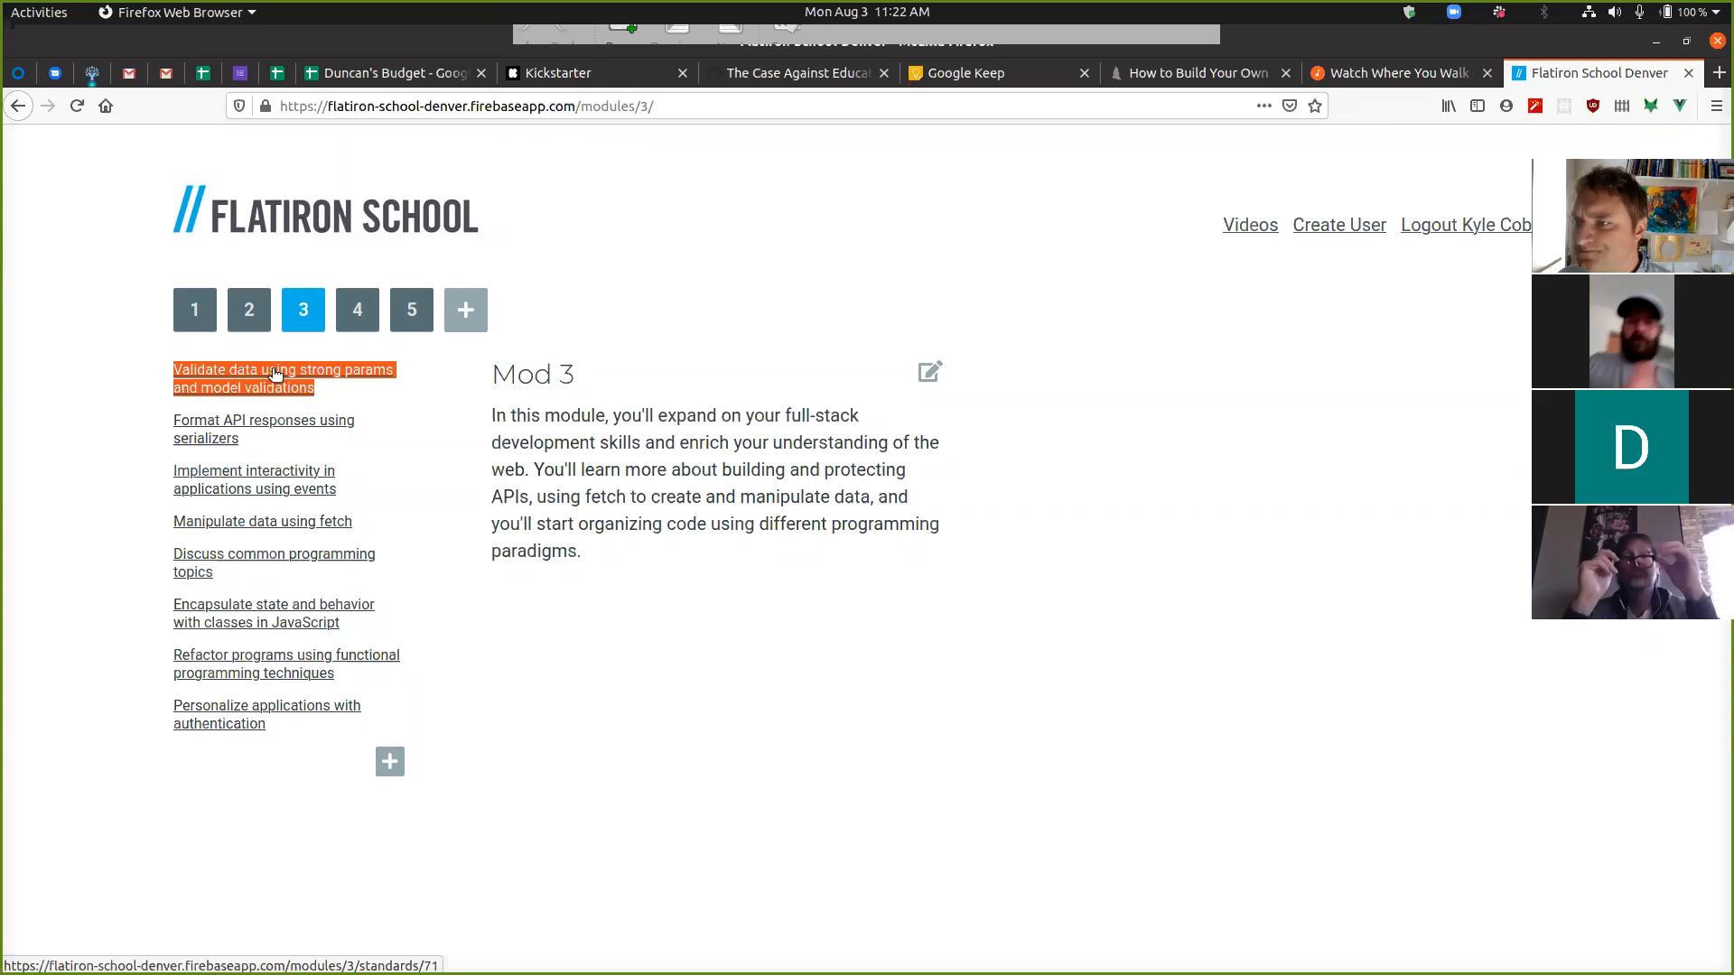
mouse_move(344, 415)
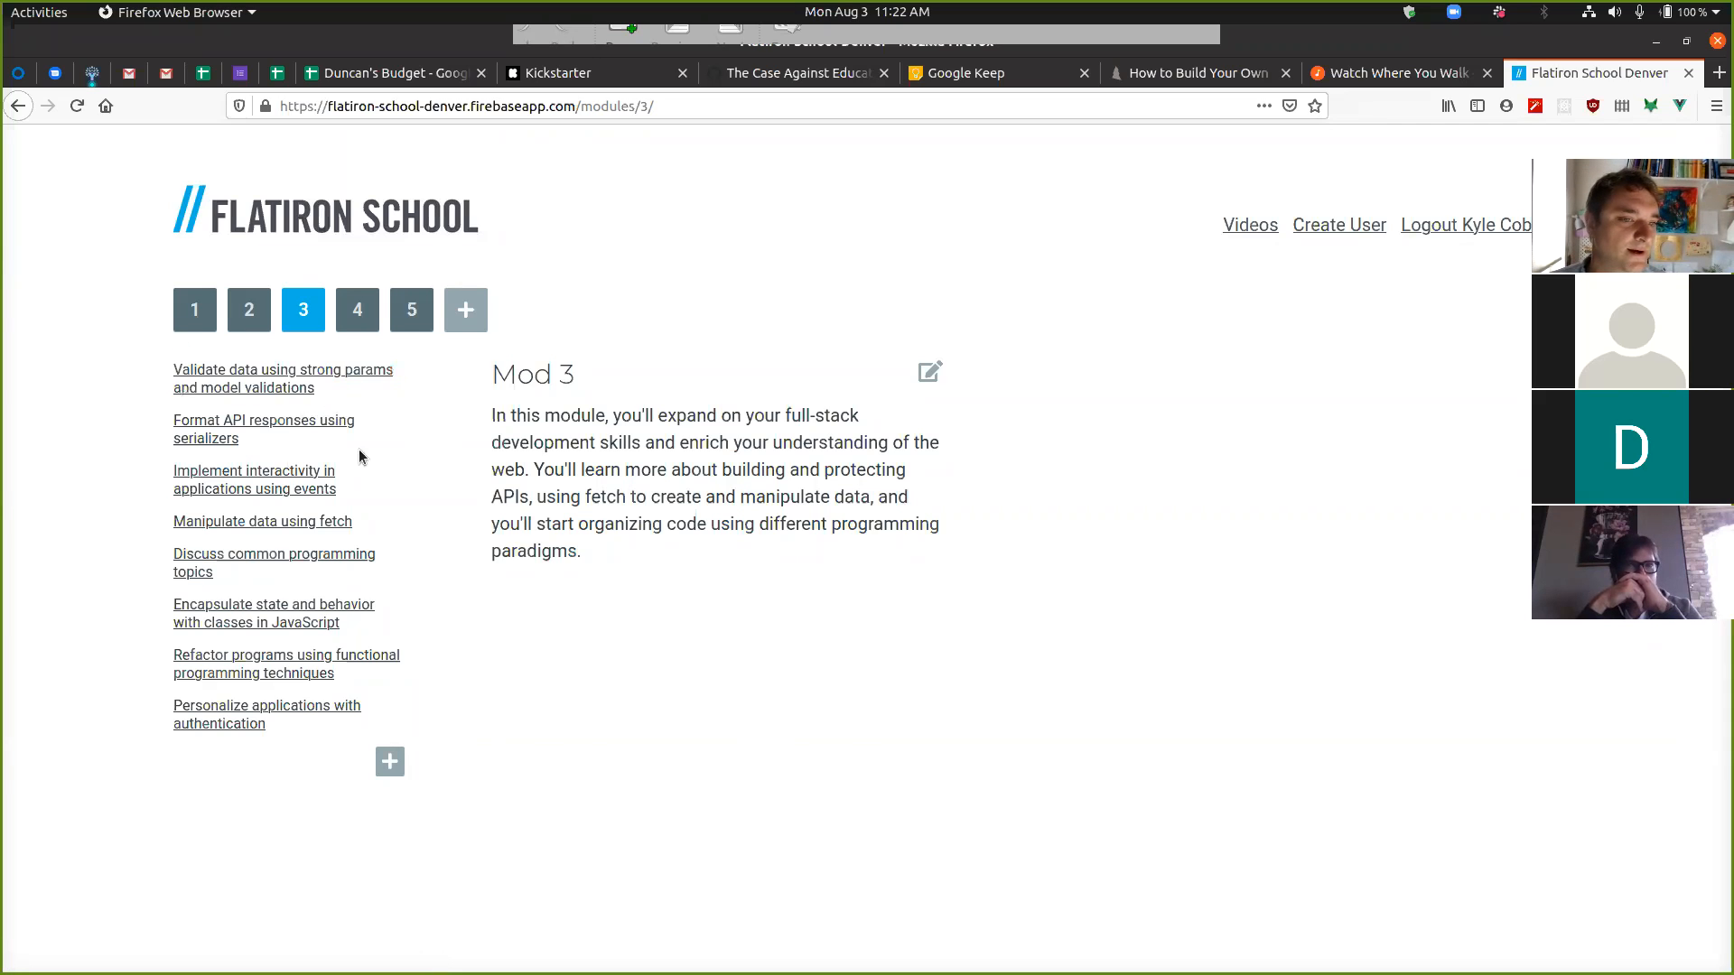
double_click(263, 420)
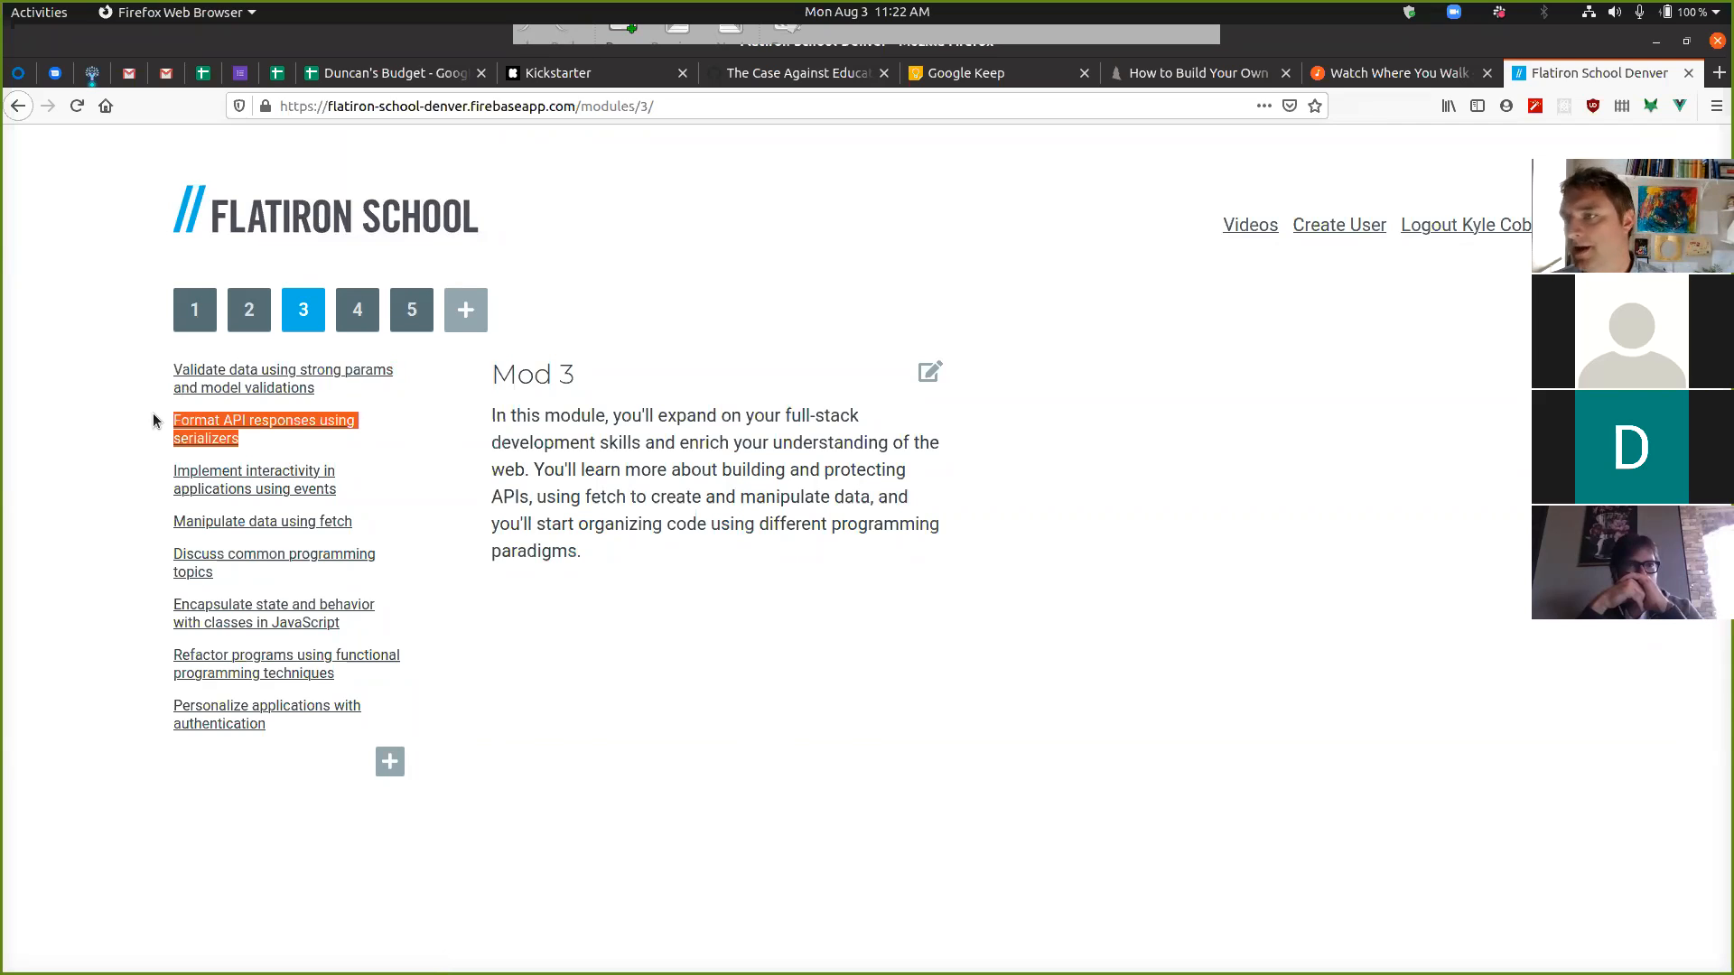
mouse_move(170, 401)
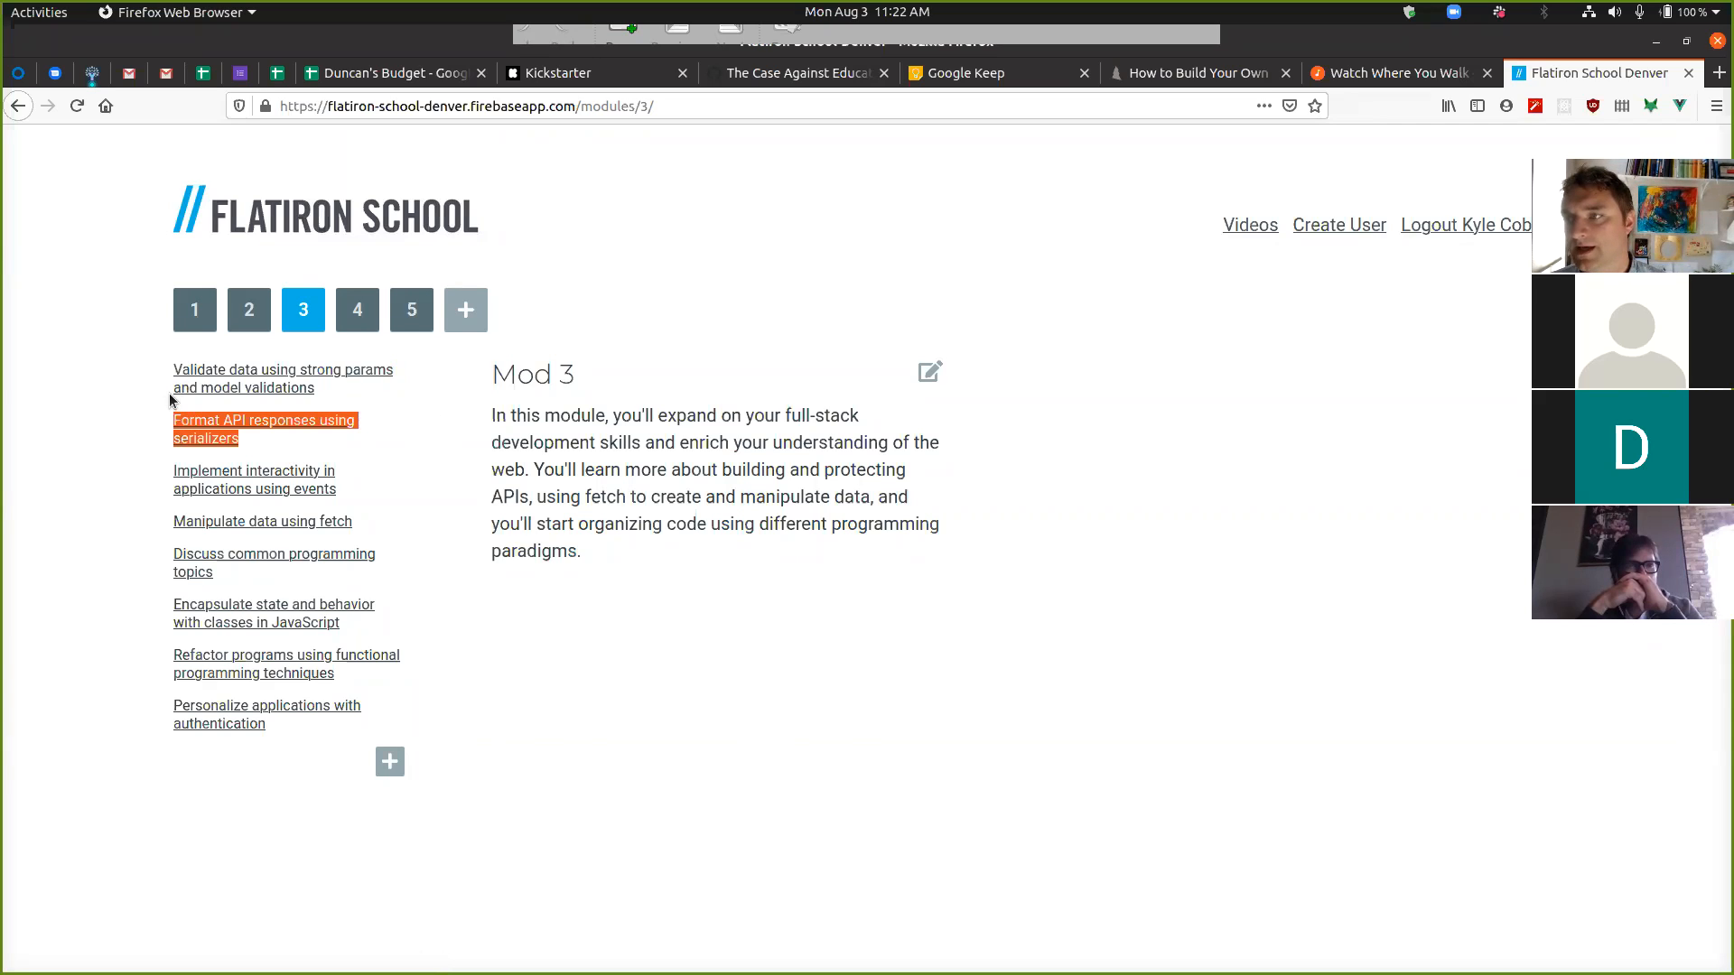
mouse_move(243, 379)
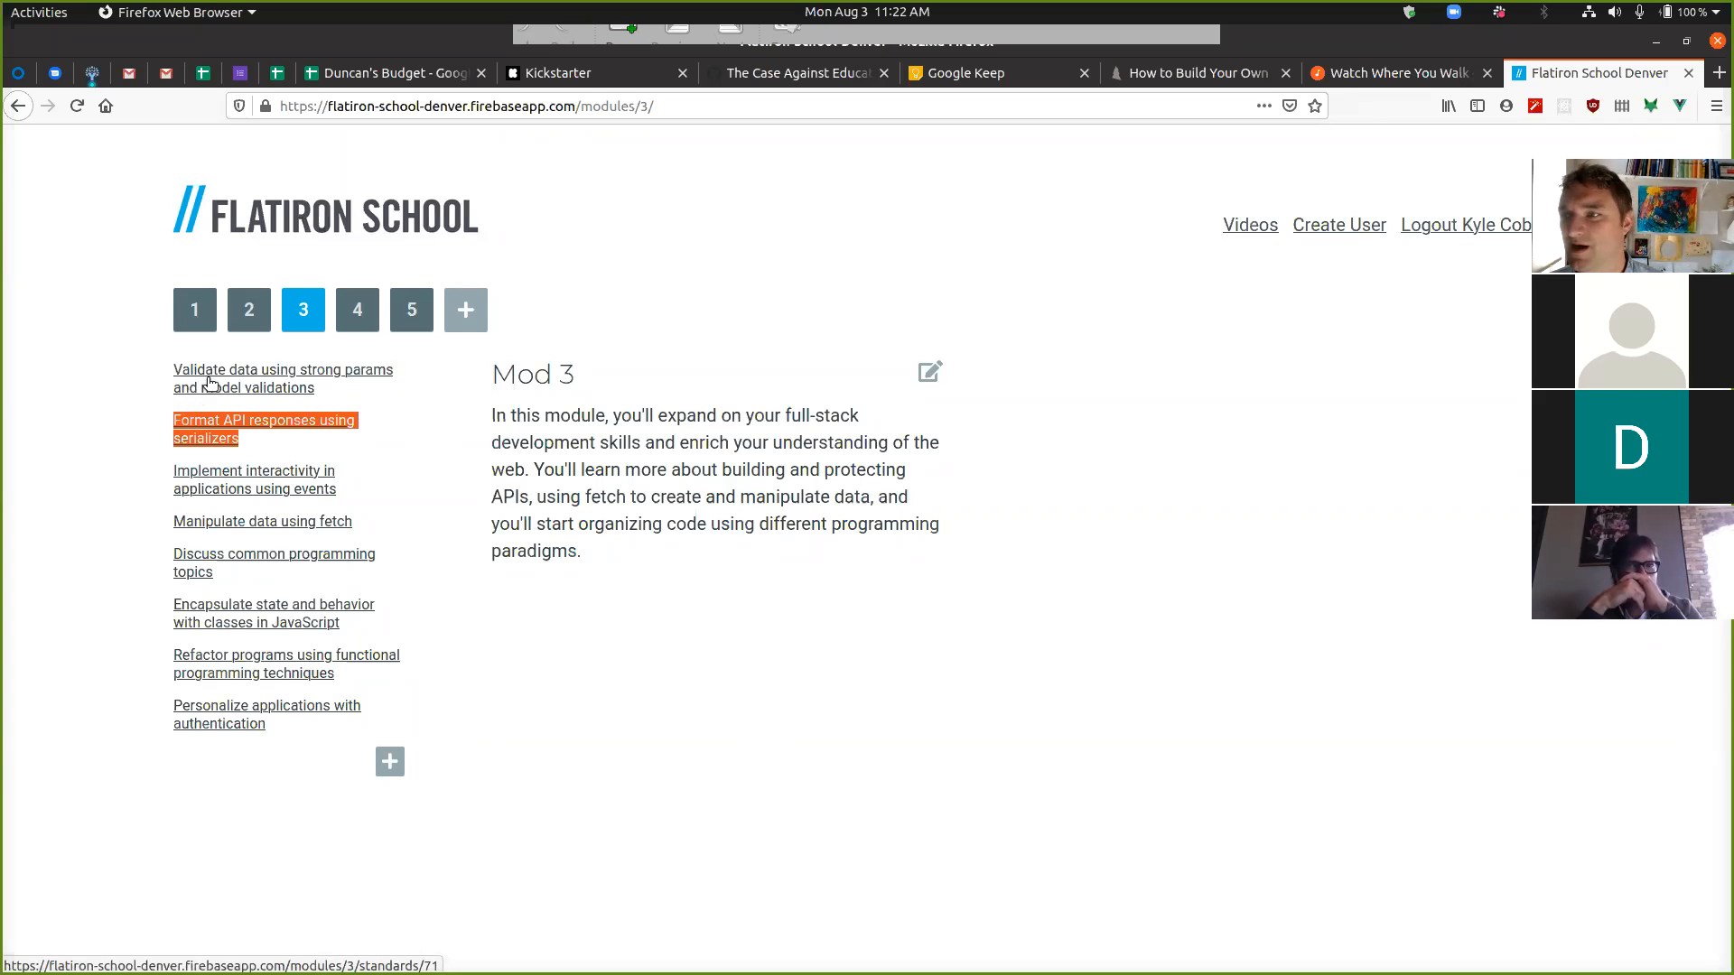
mouse_move(418, 509)
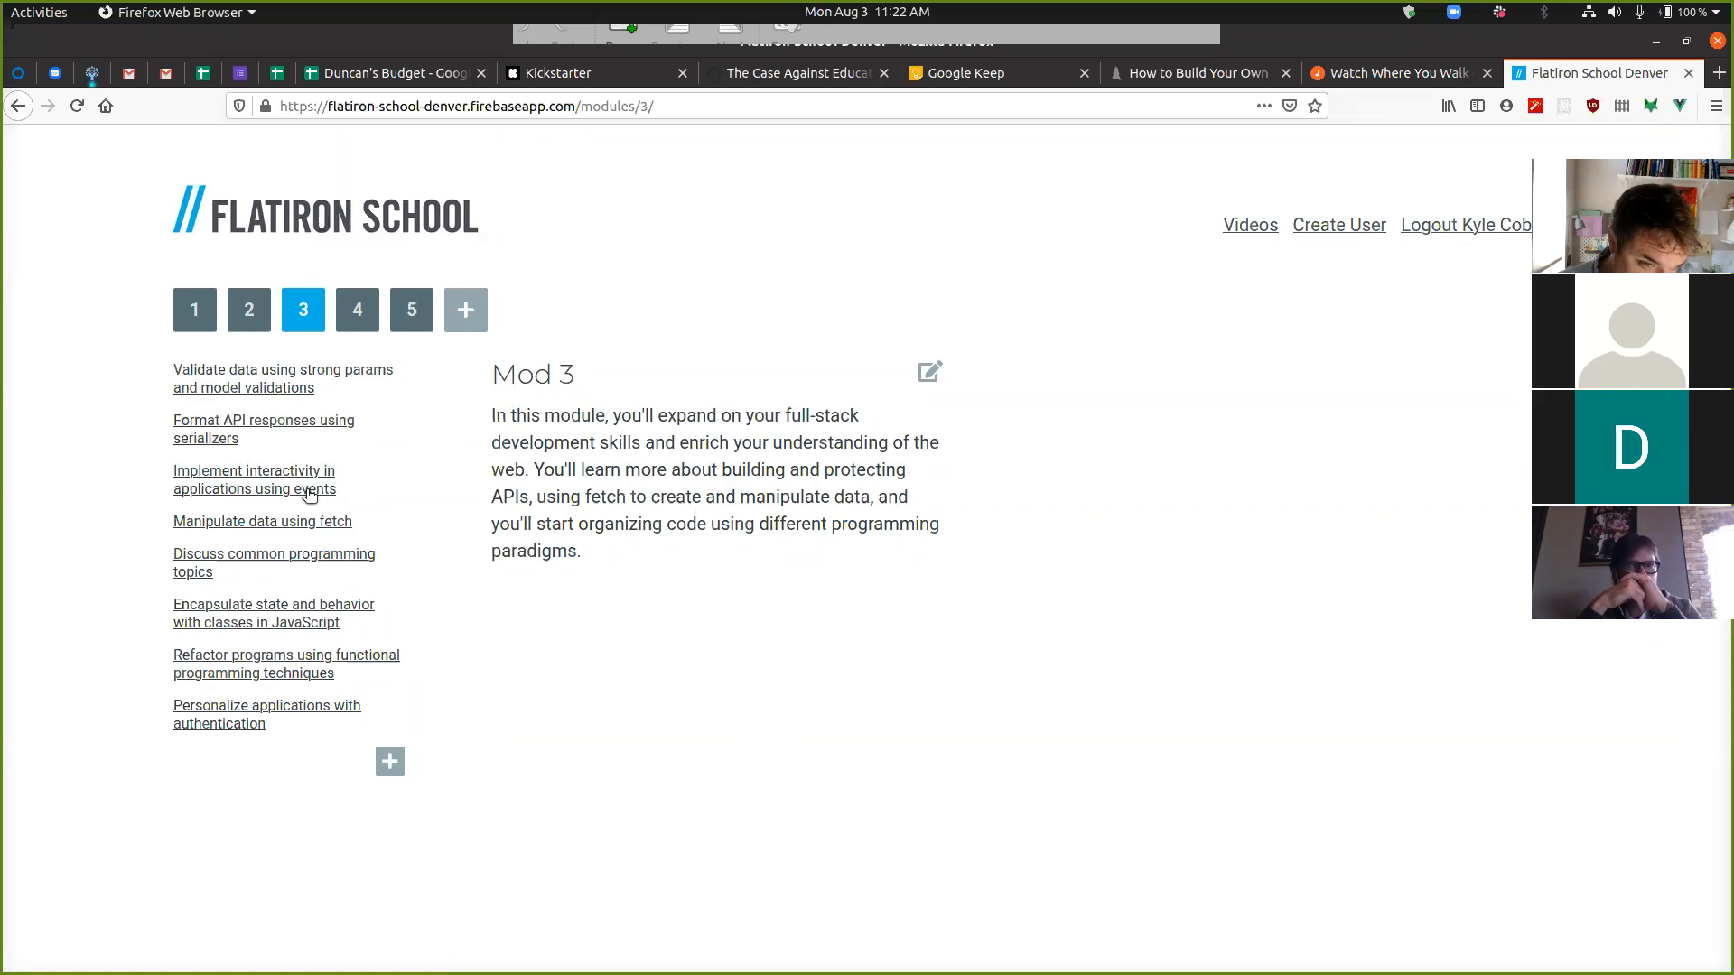
double_click(254, 479)
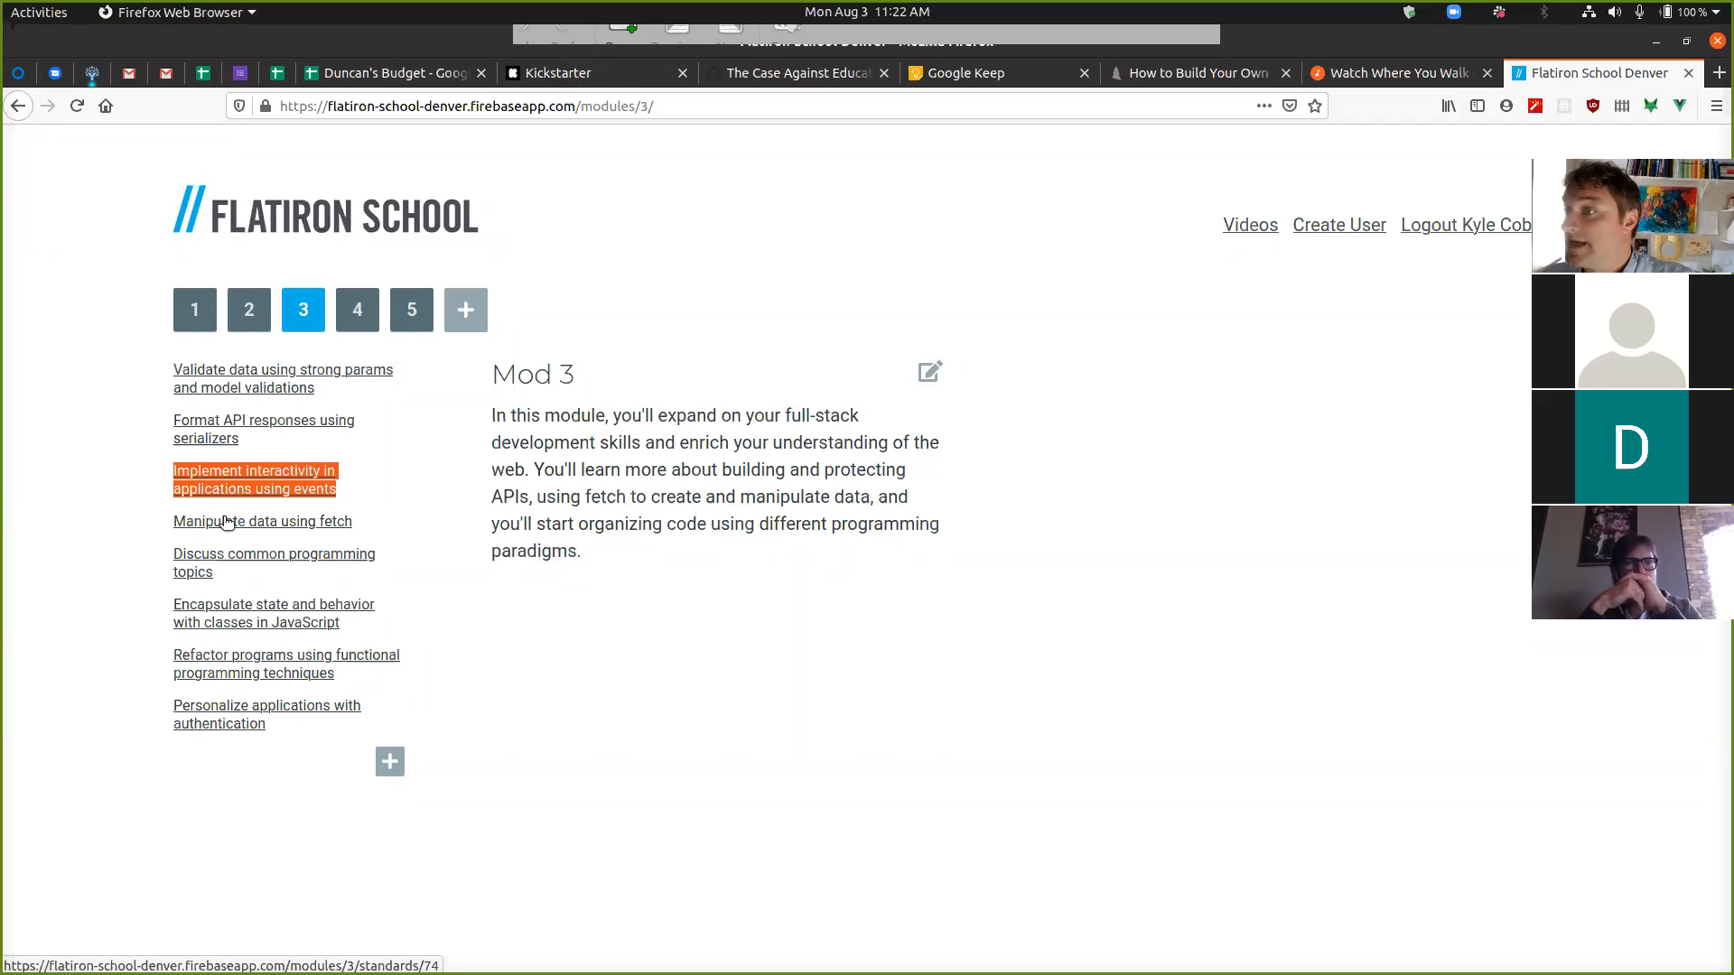
mouse_move(396, 498)
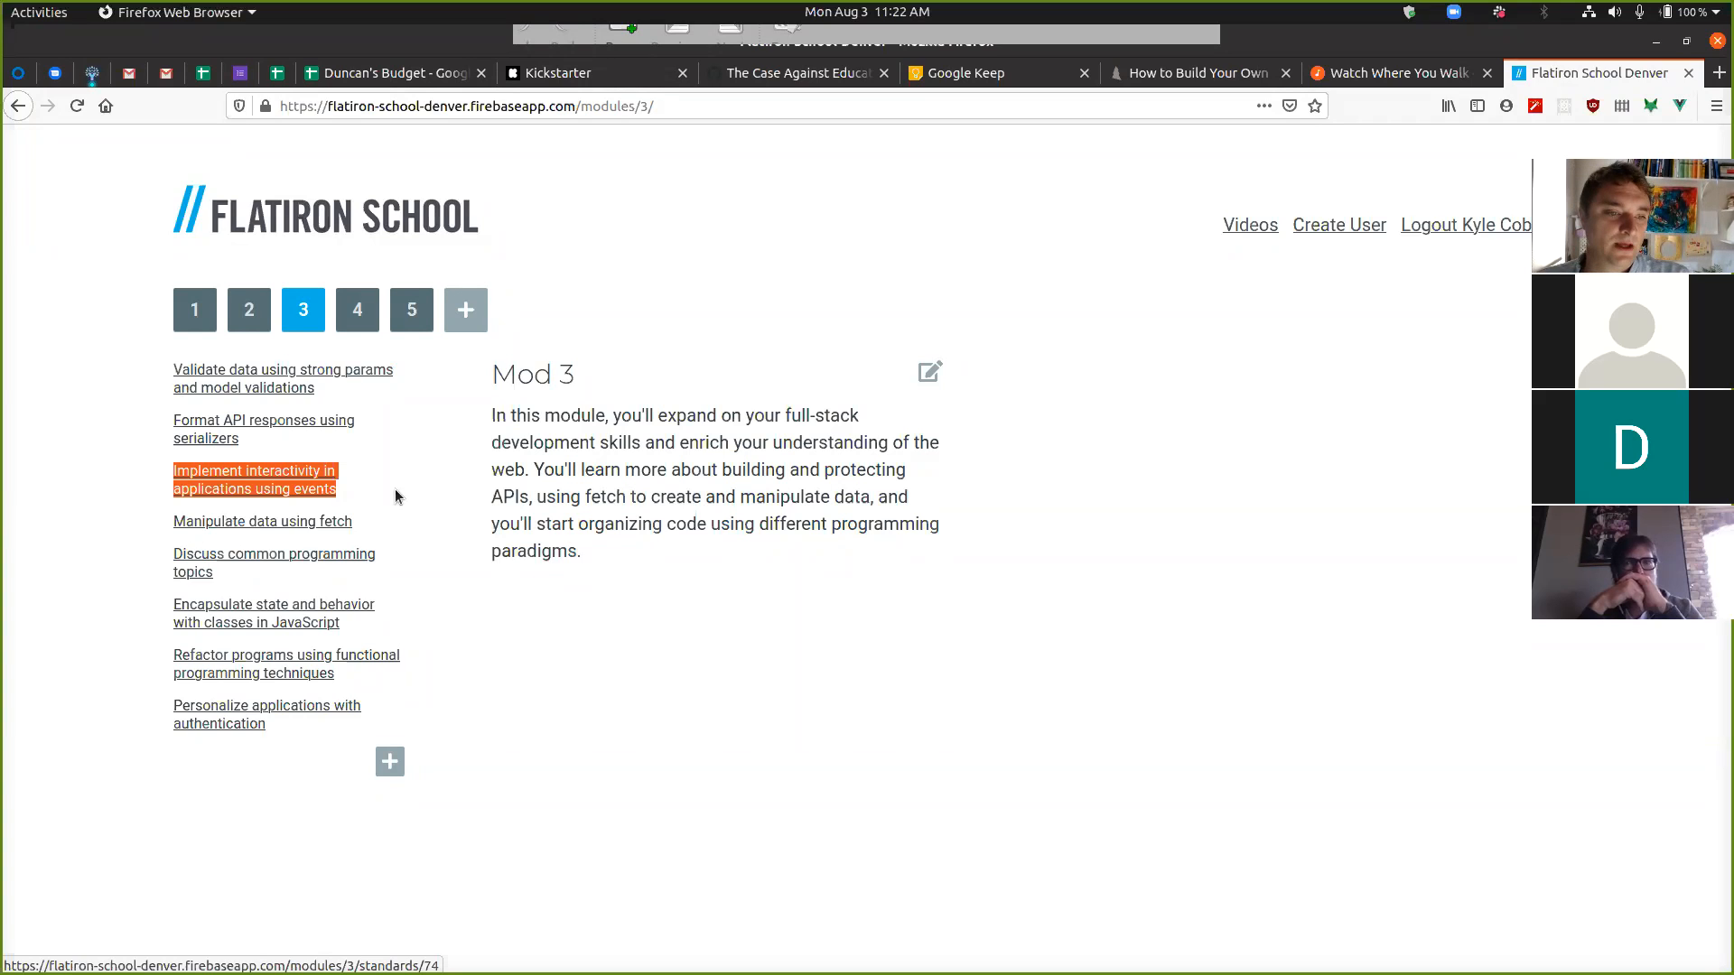
mouse_move(370, 506)
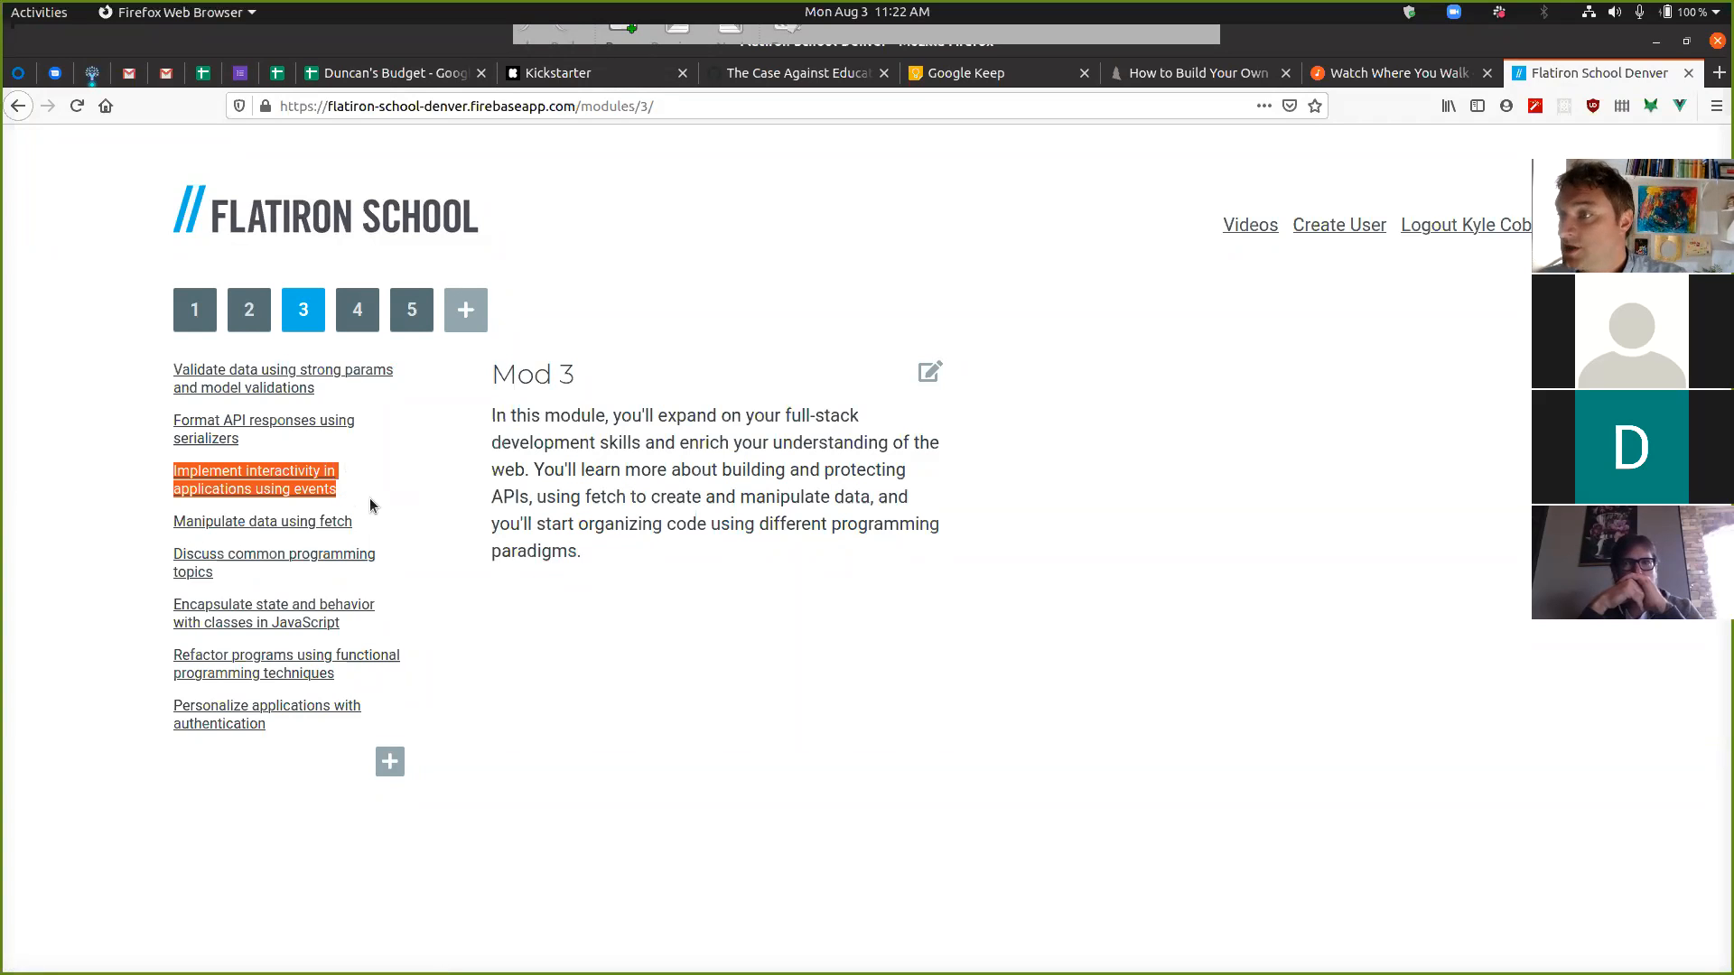
mouse_move(380, 509)
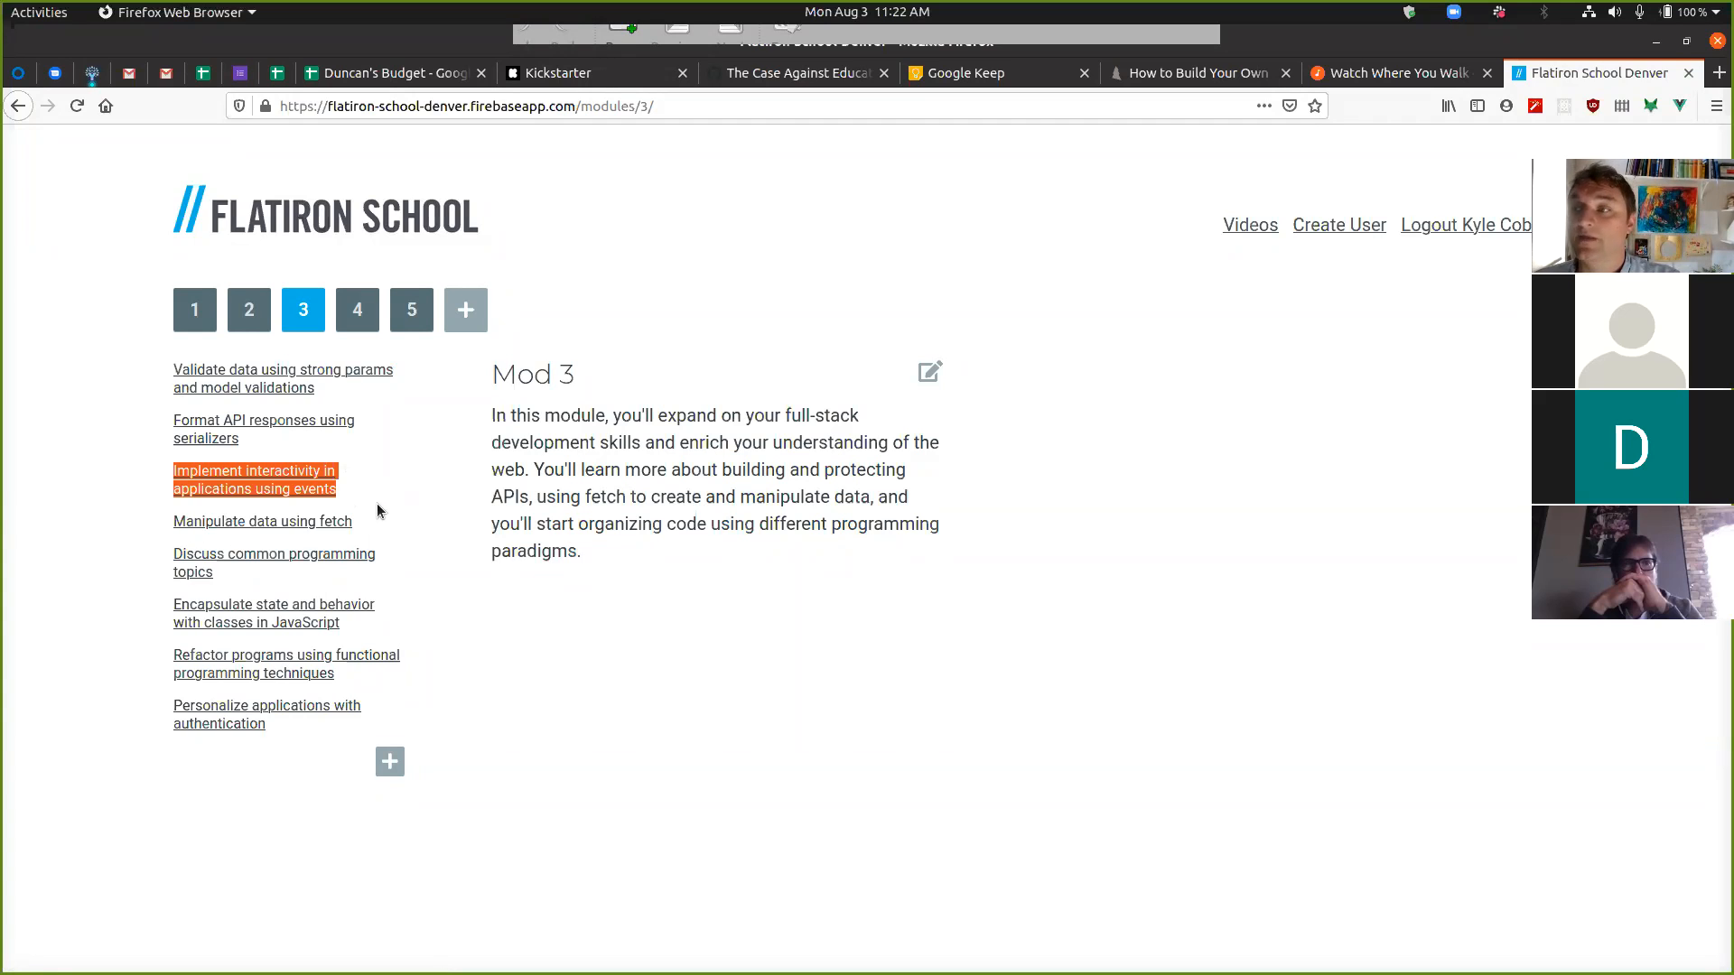
mouse_move(373, 528)
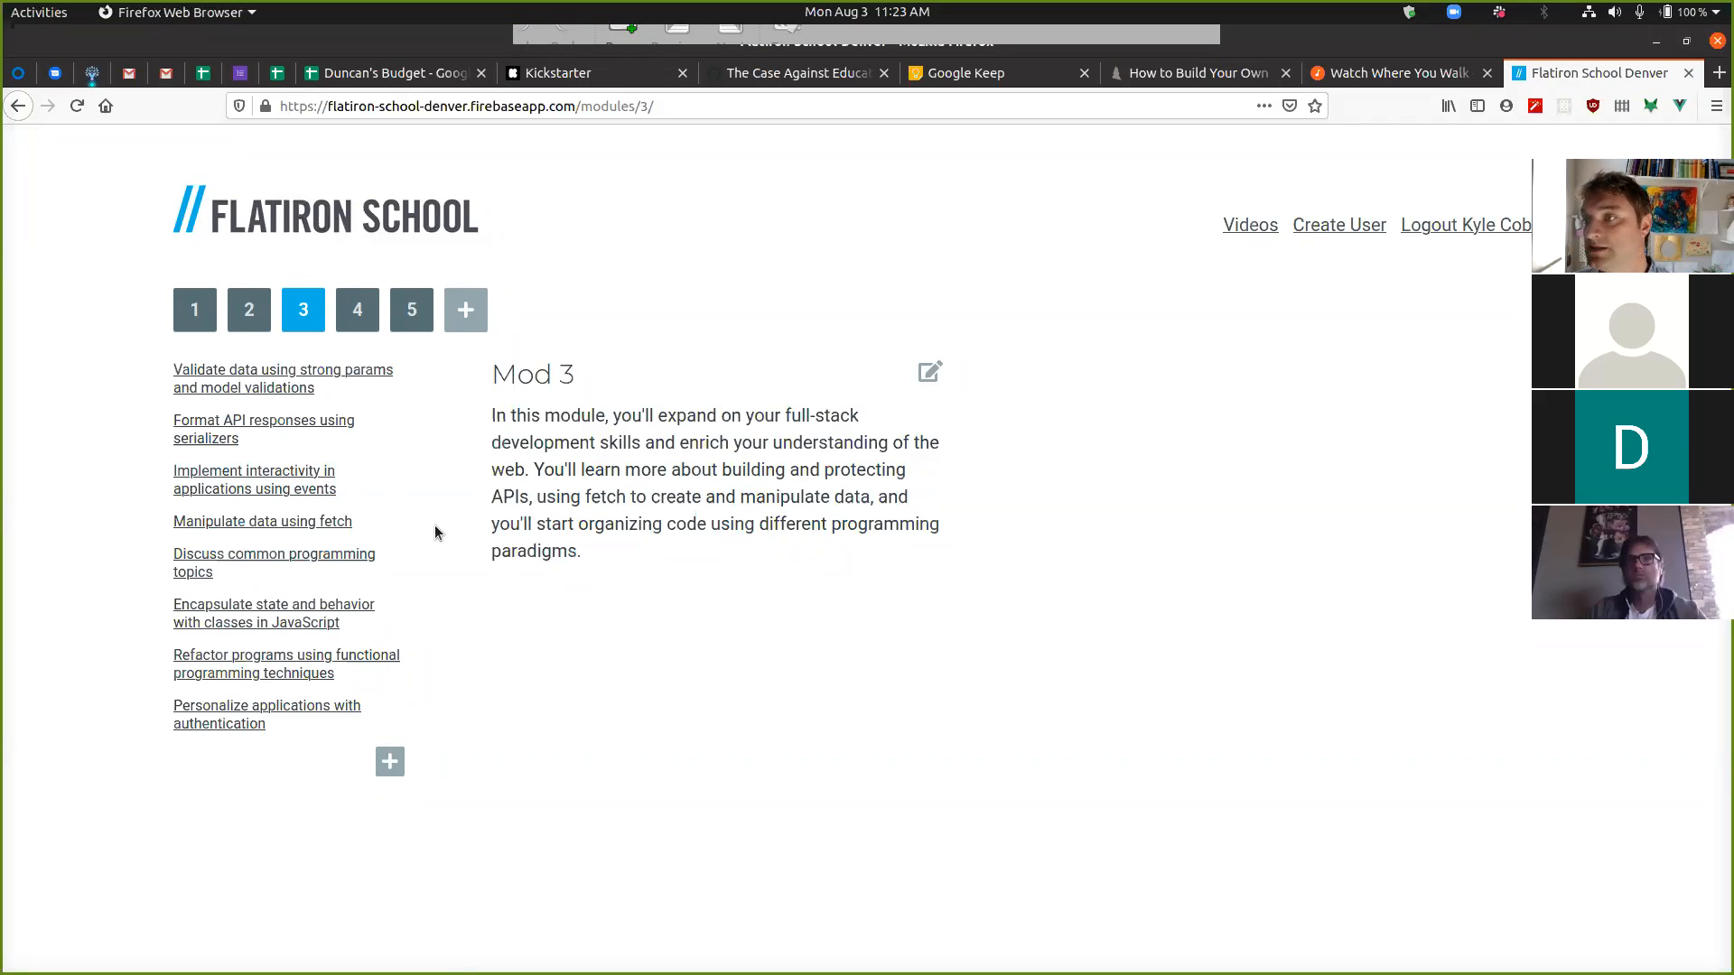
mouse_move(391, 546)
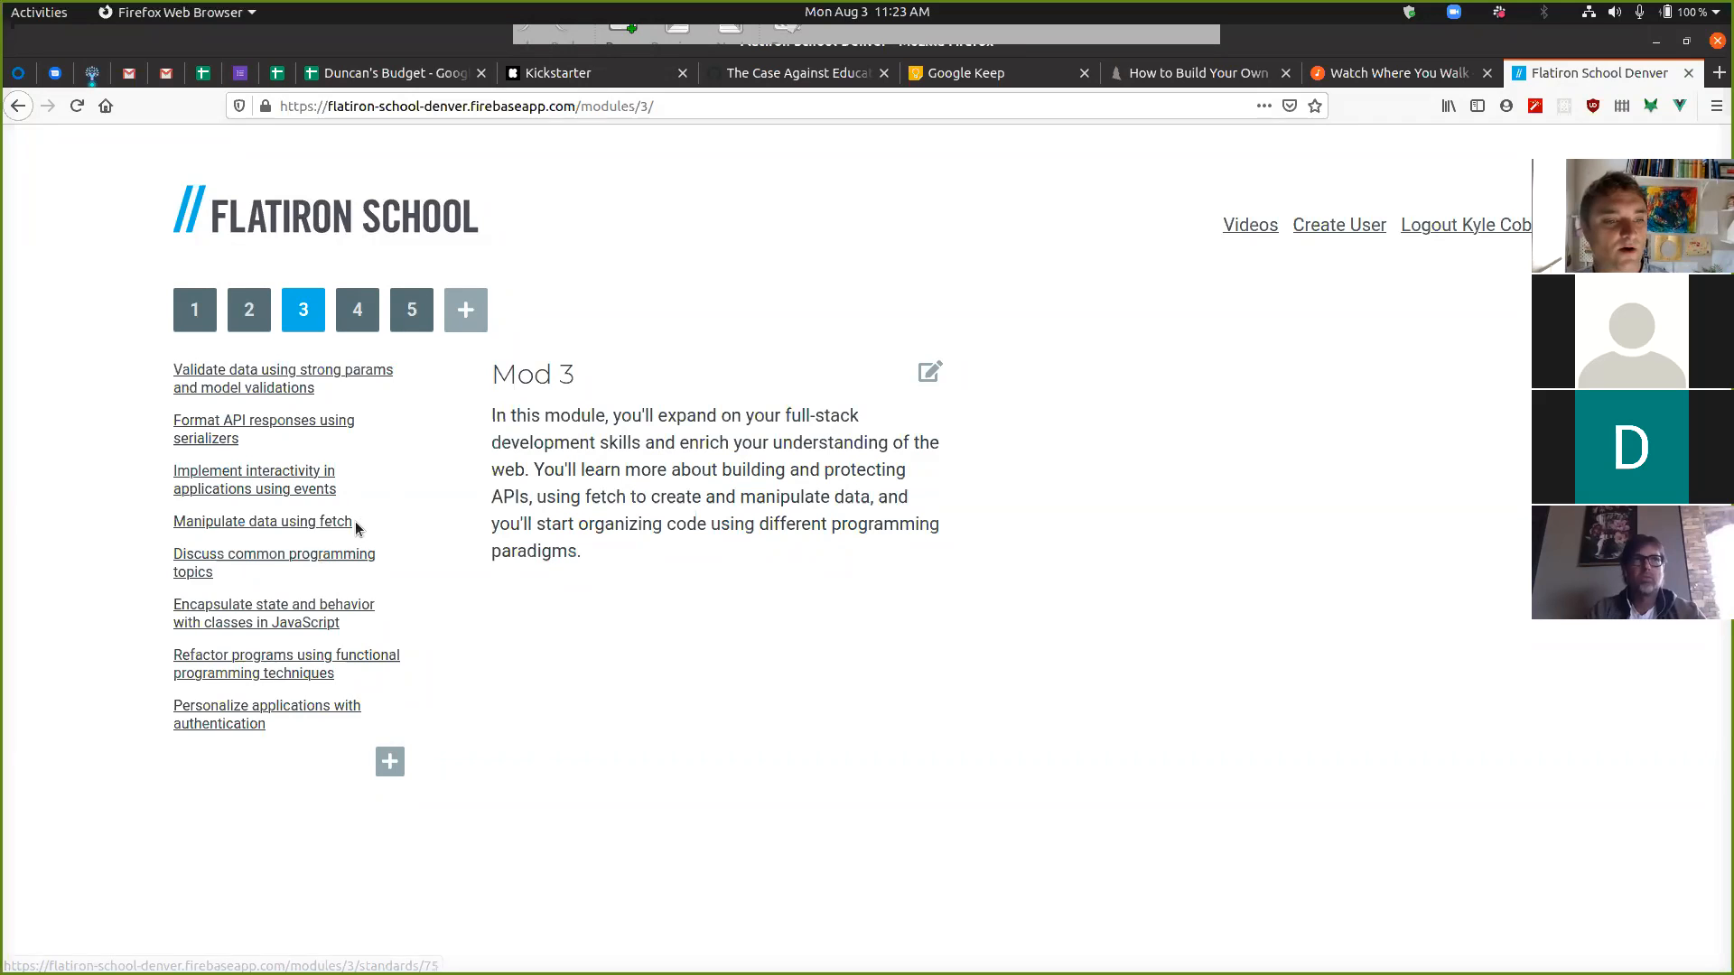
Highlight the fetch standard, open 'Discuss common programming topics', and move to GitHub
double_click(262, 521)
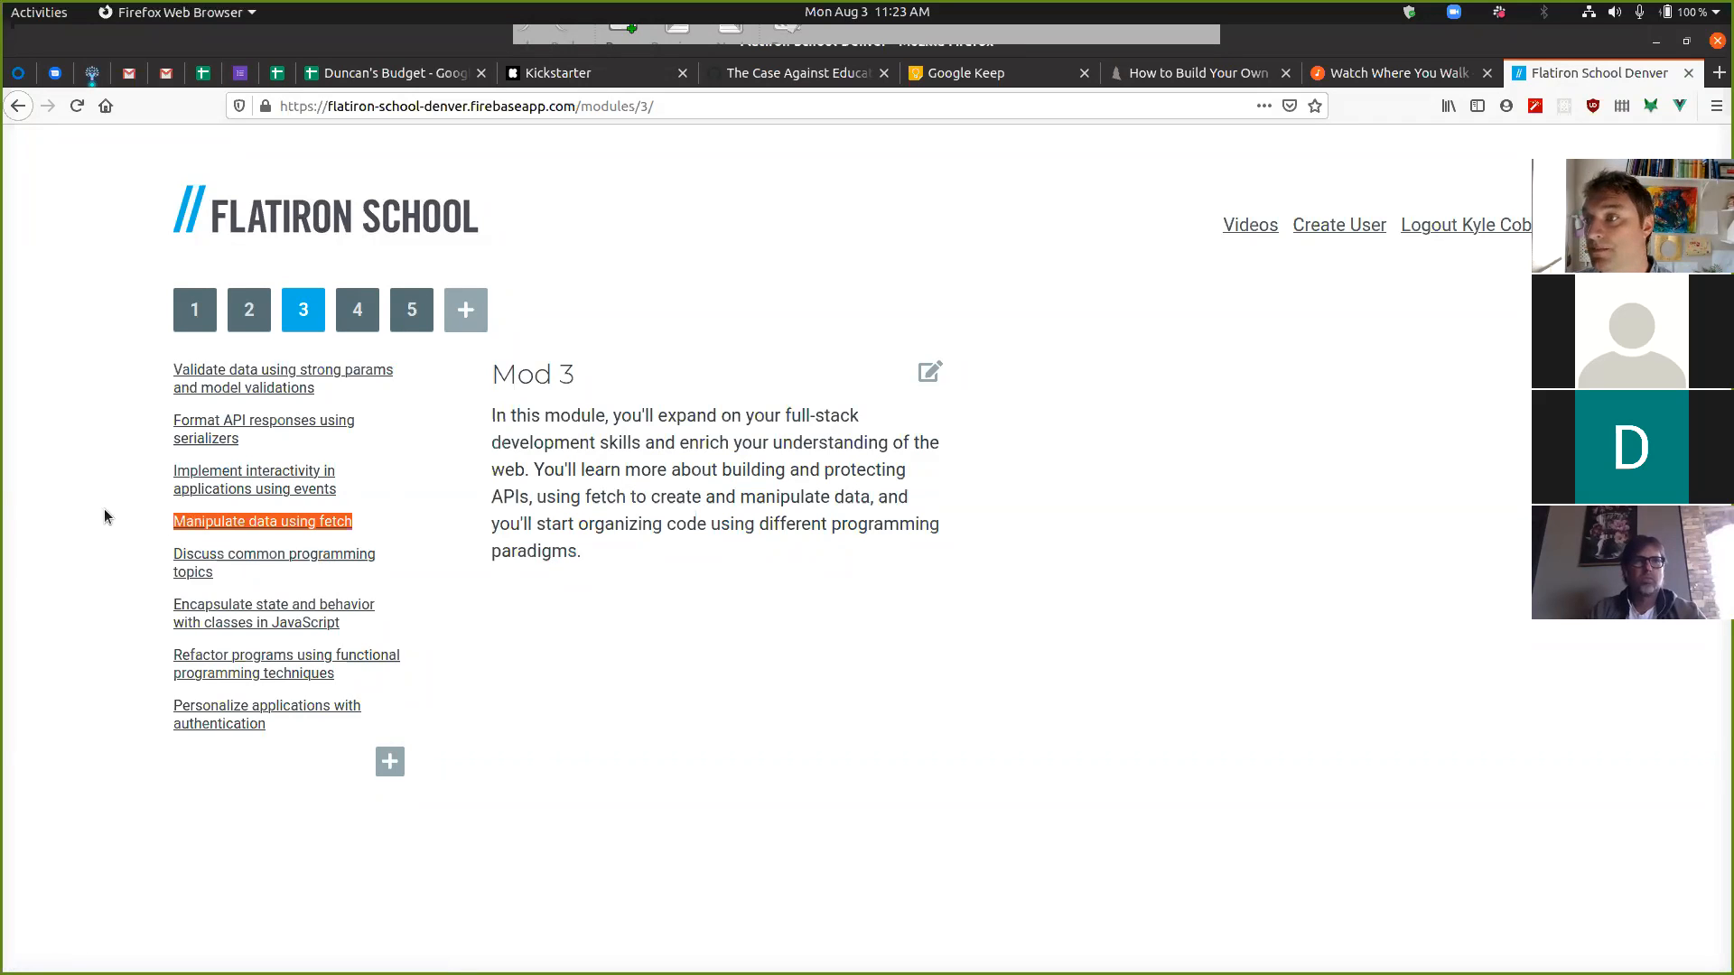
mouse_move(262, 521)
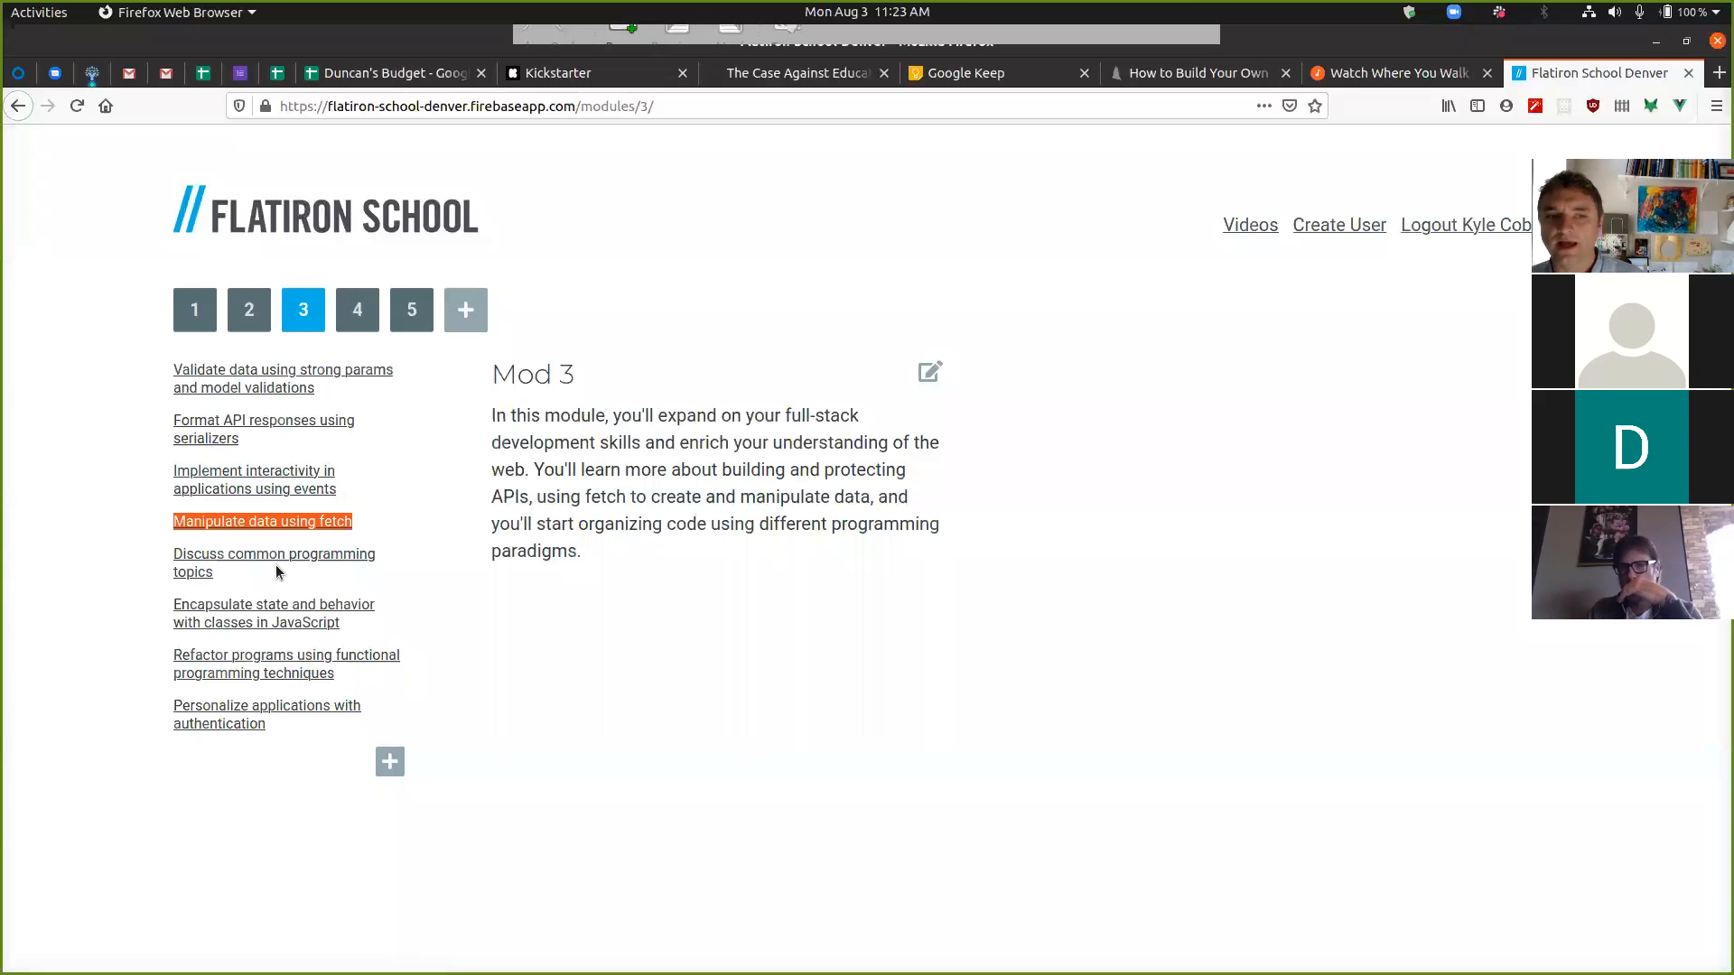
mouse_move(199, 587)
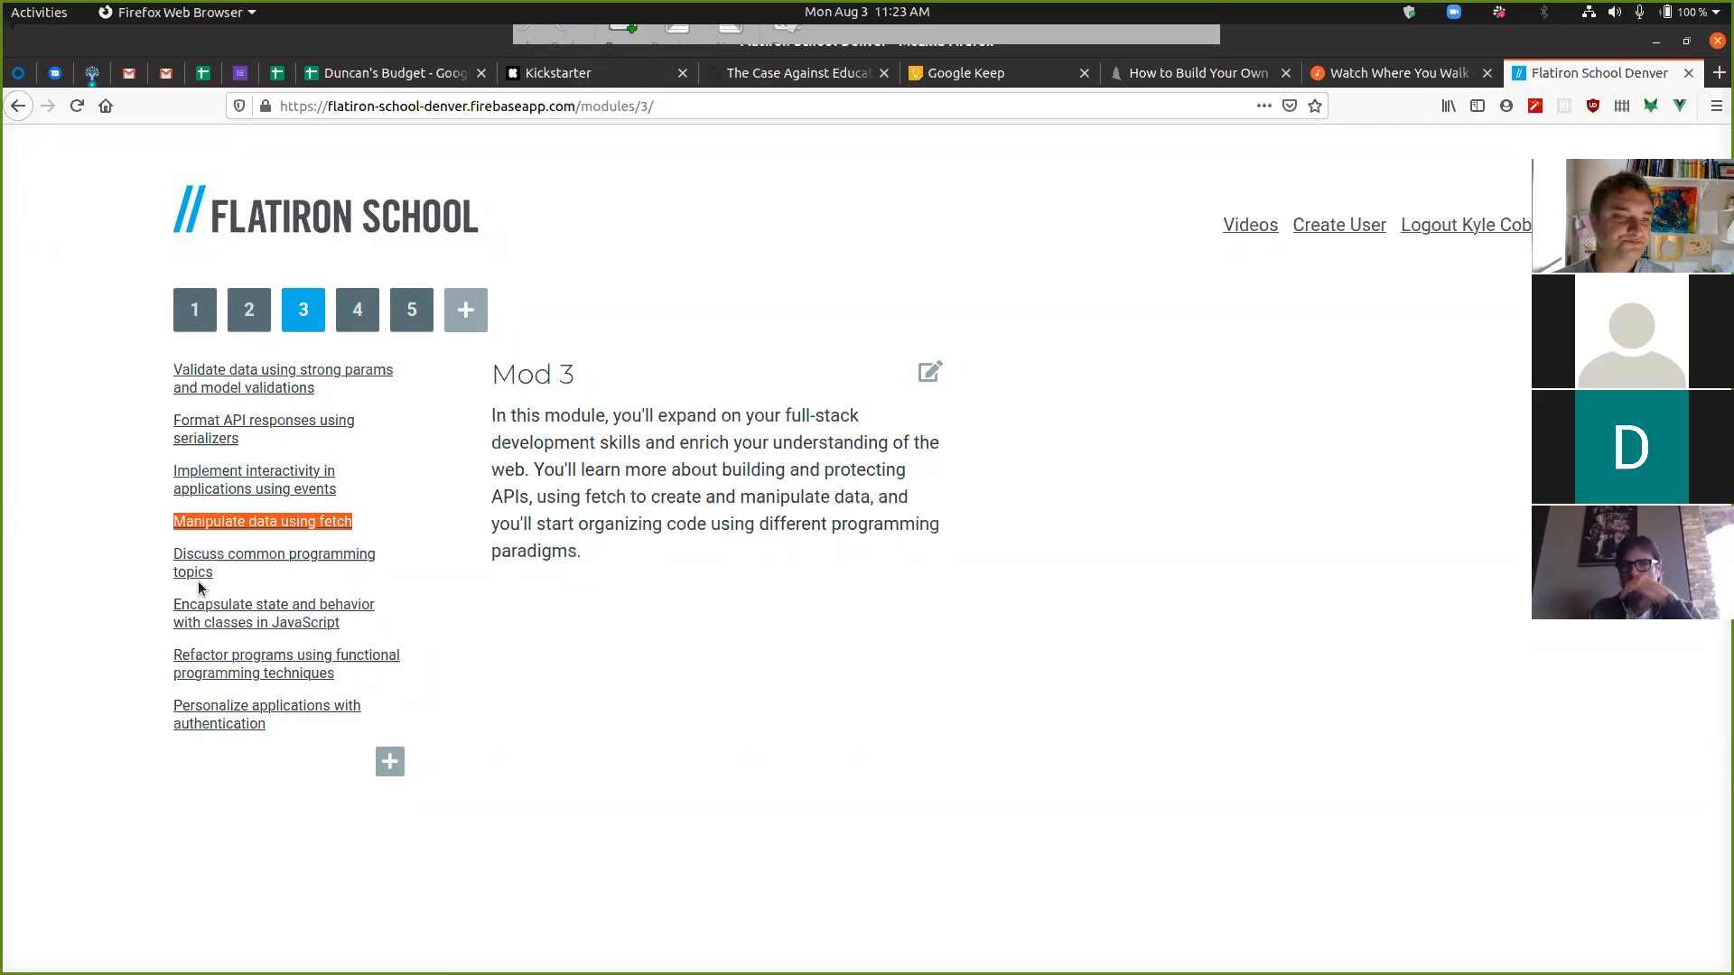
mouse_move(250, 573)
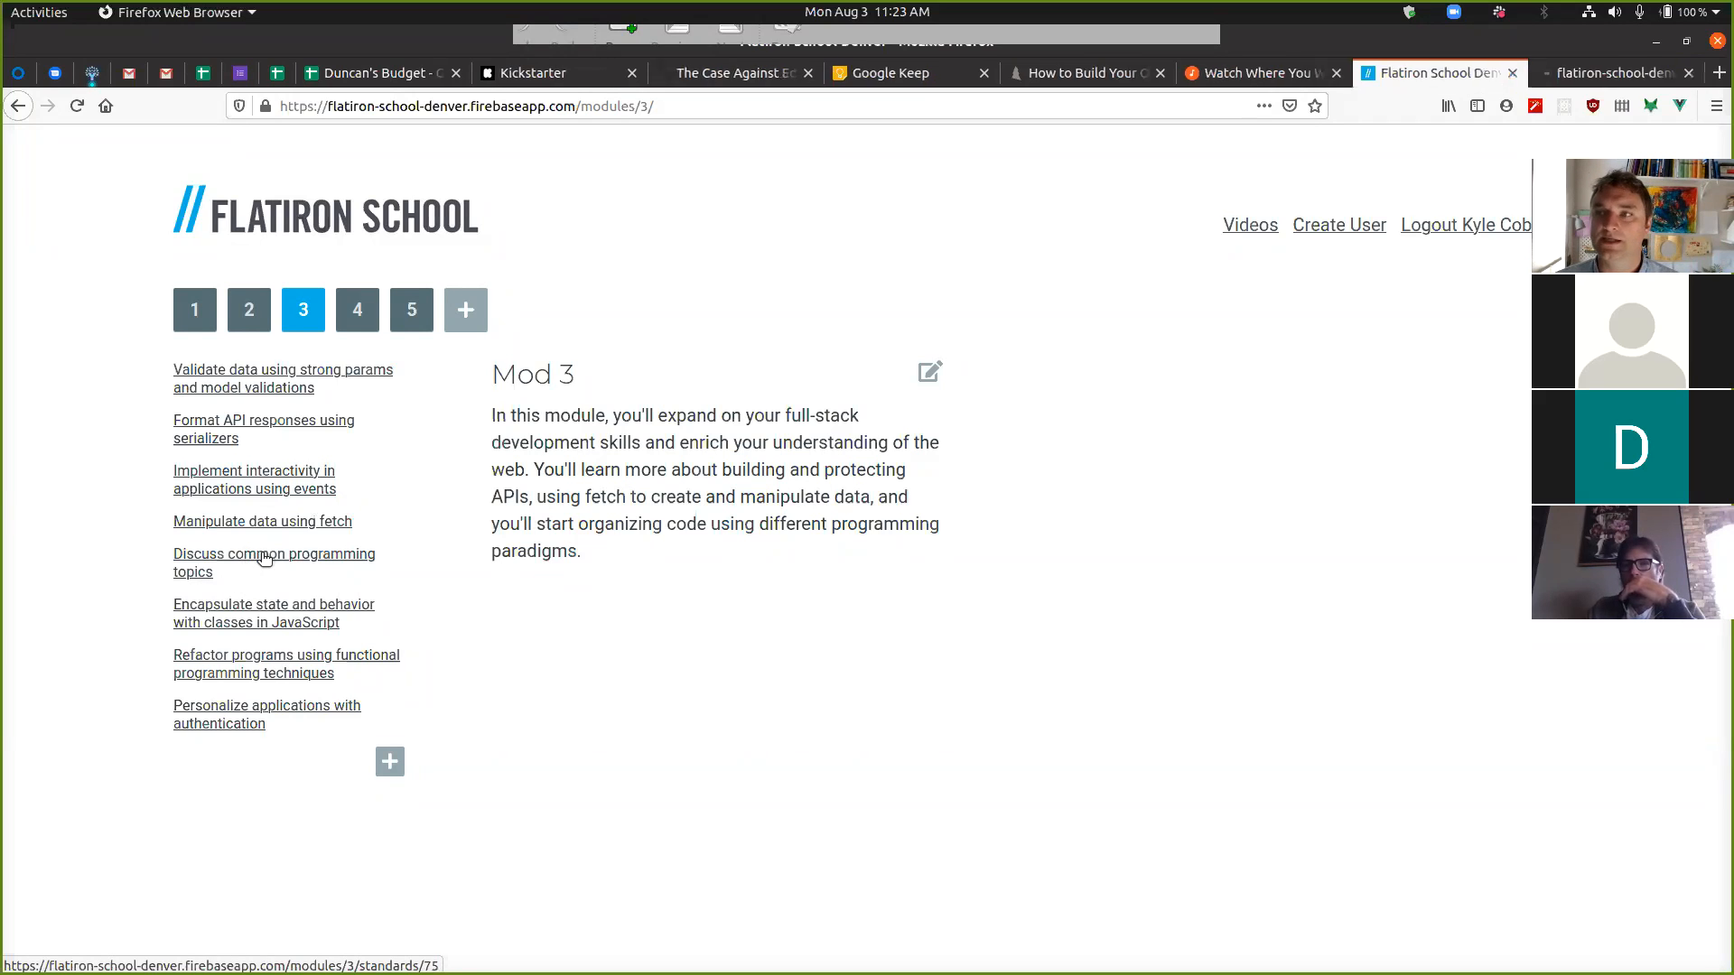
click(272, 562)
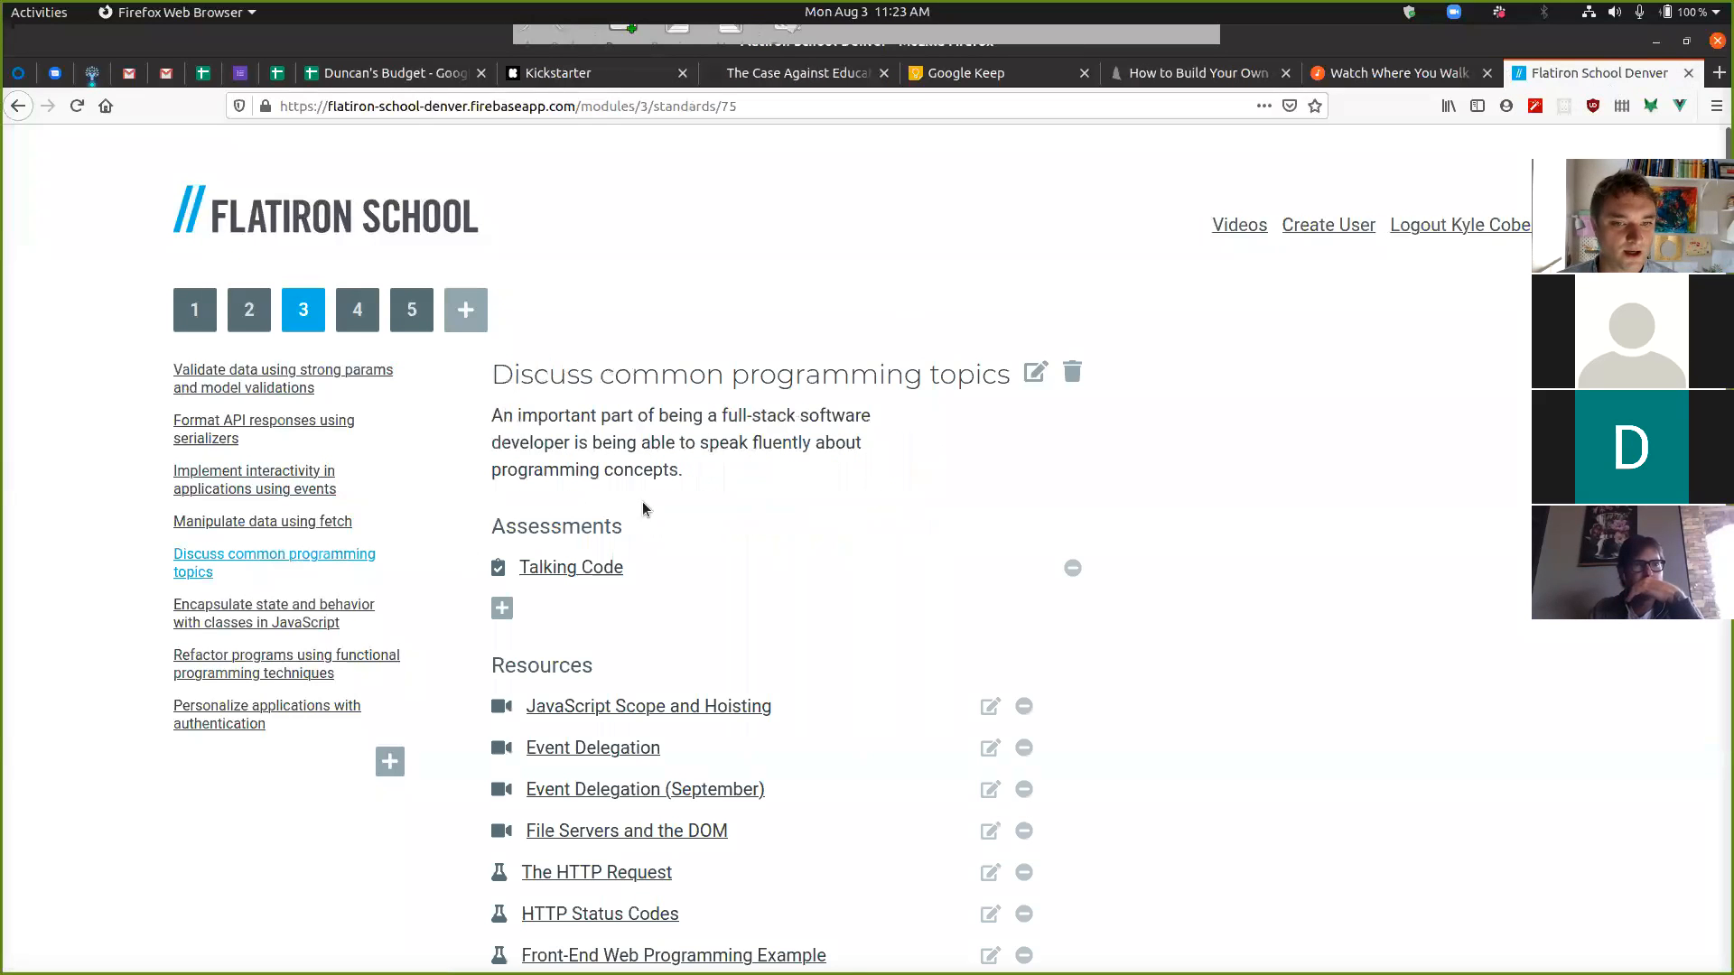
click(1719, 73)
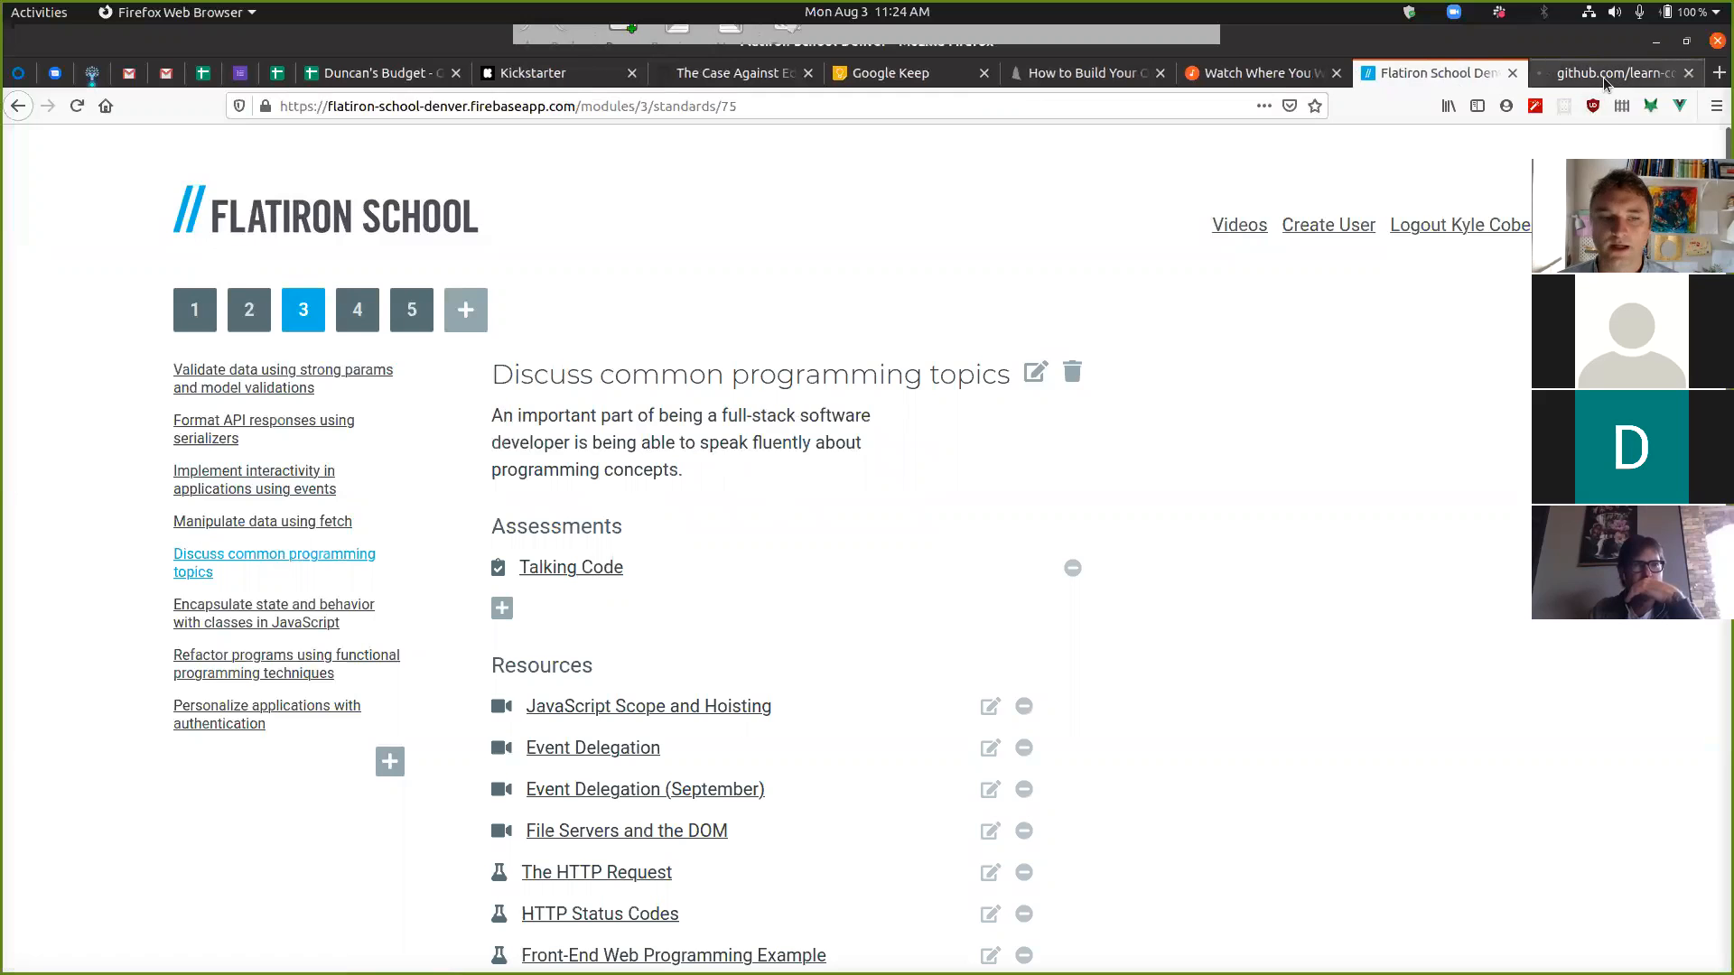
Read through questions.md in the talking-code repo, then return to the standard page
click(1614, 73)
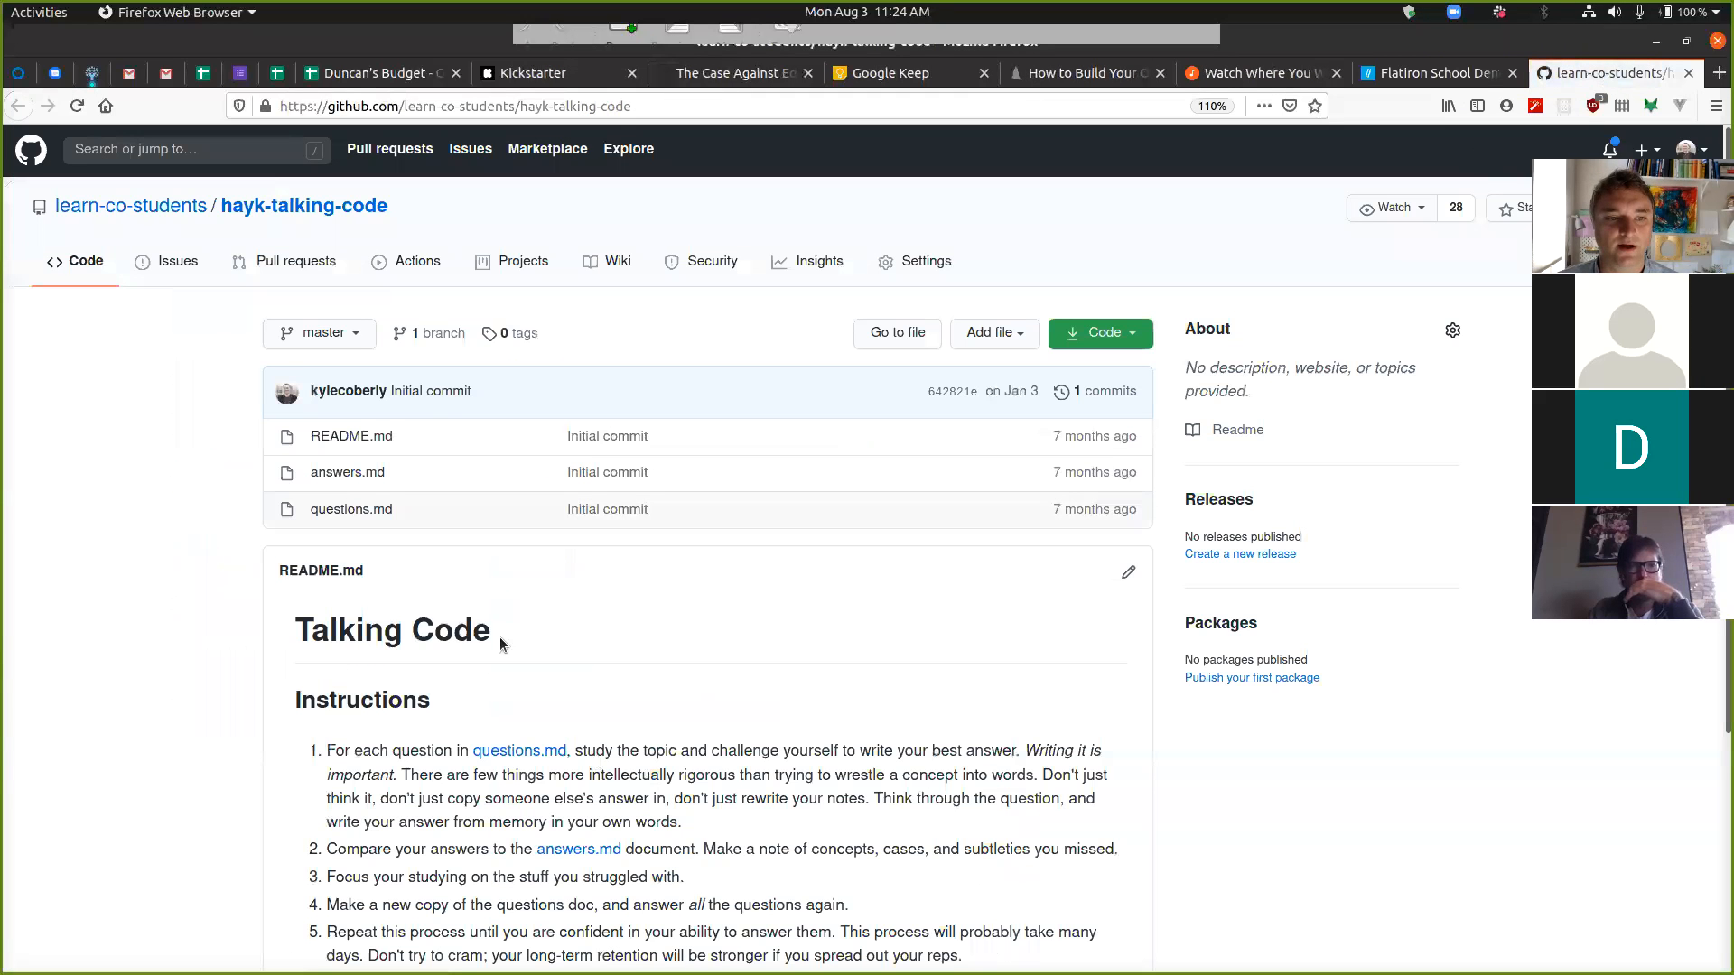
click(351, 509)
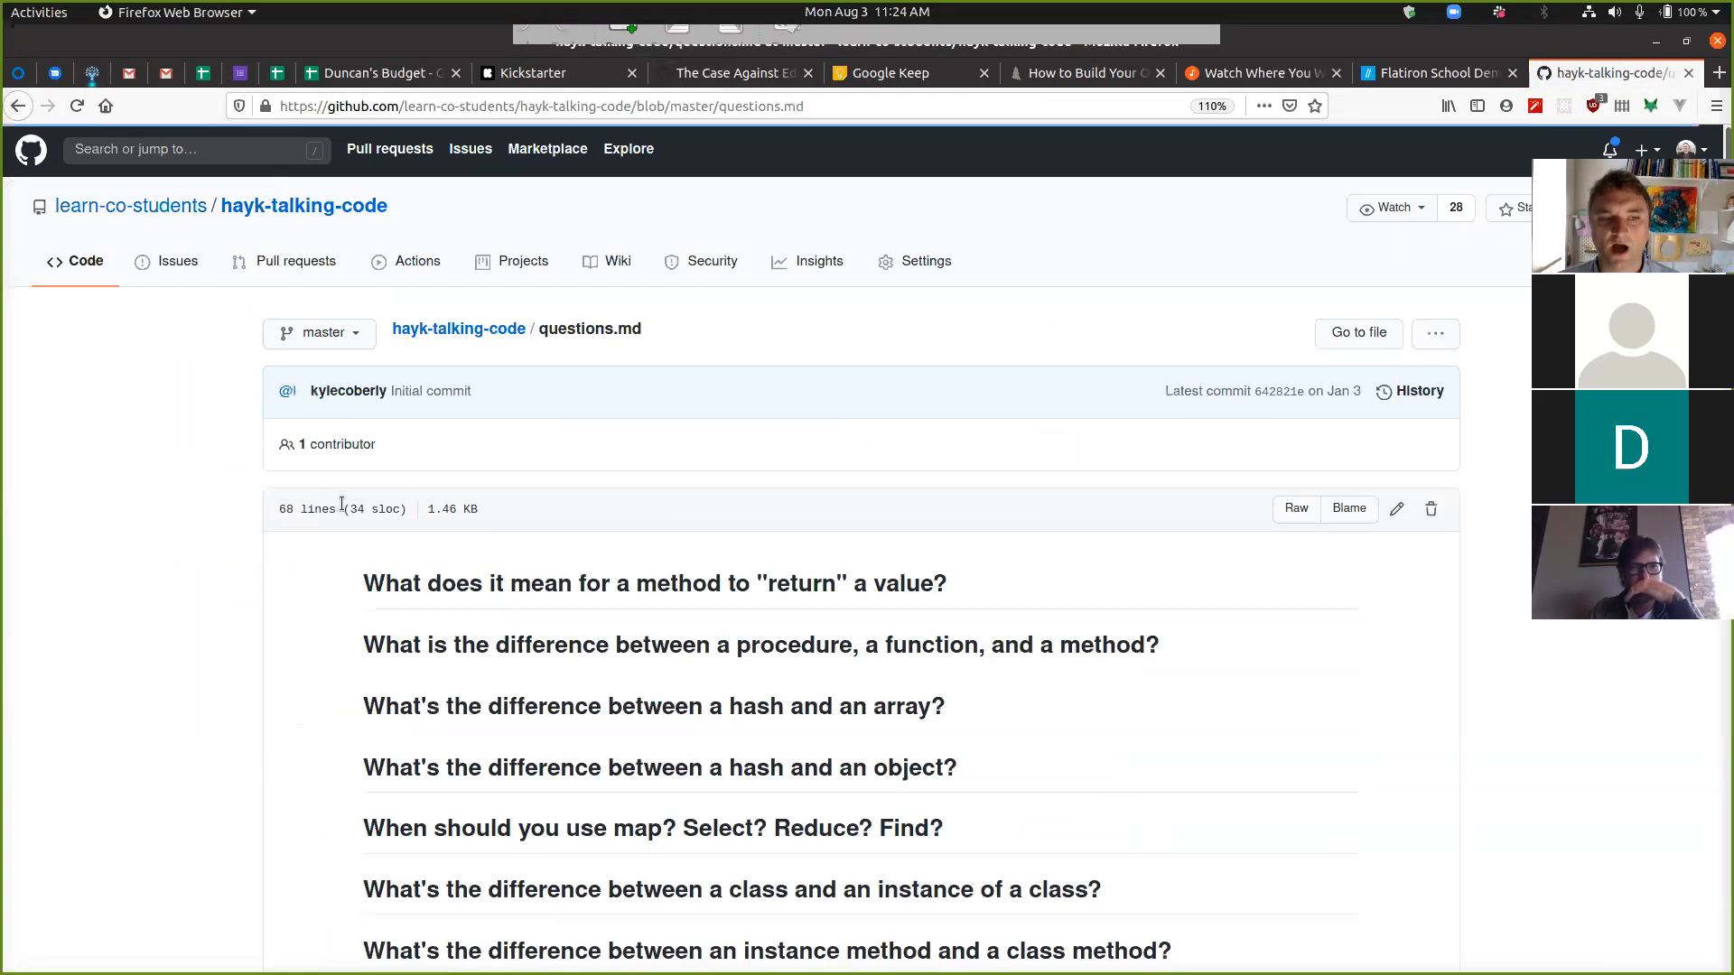
scroll(down, 3)
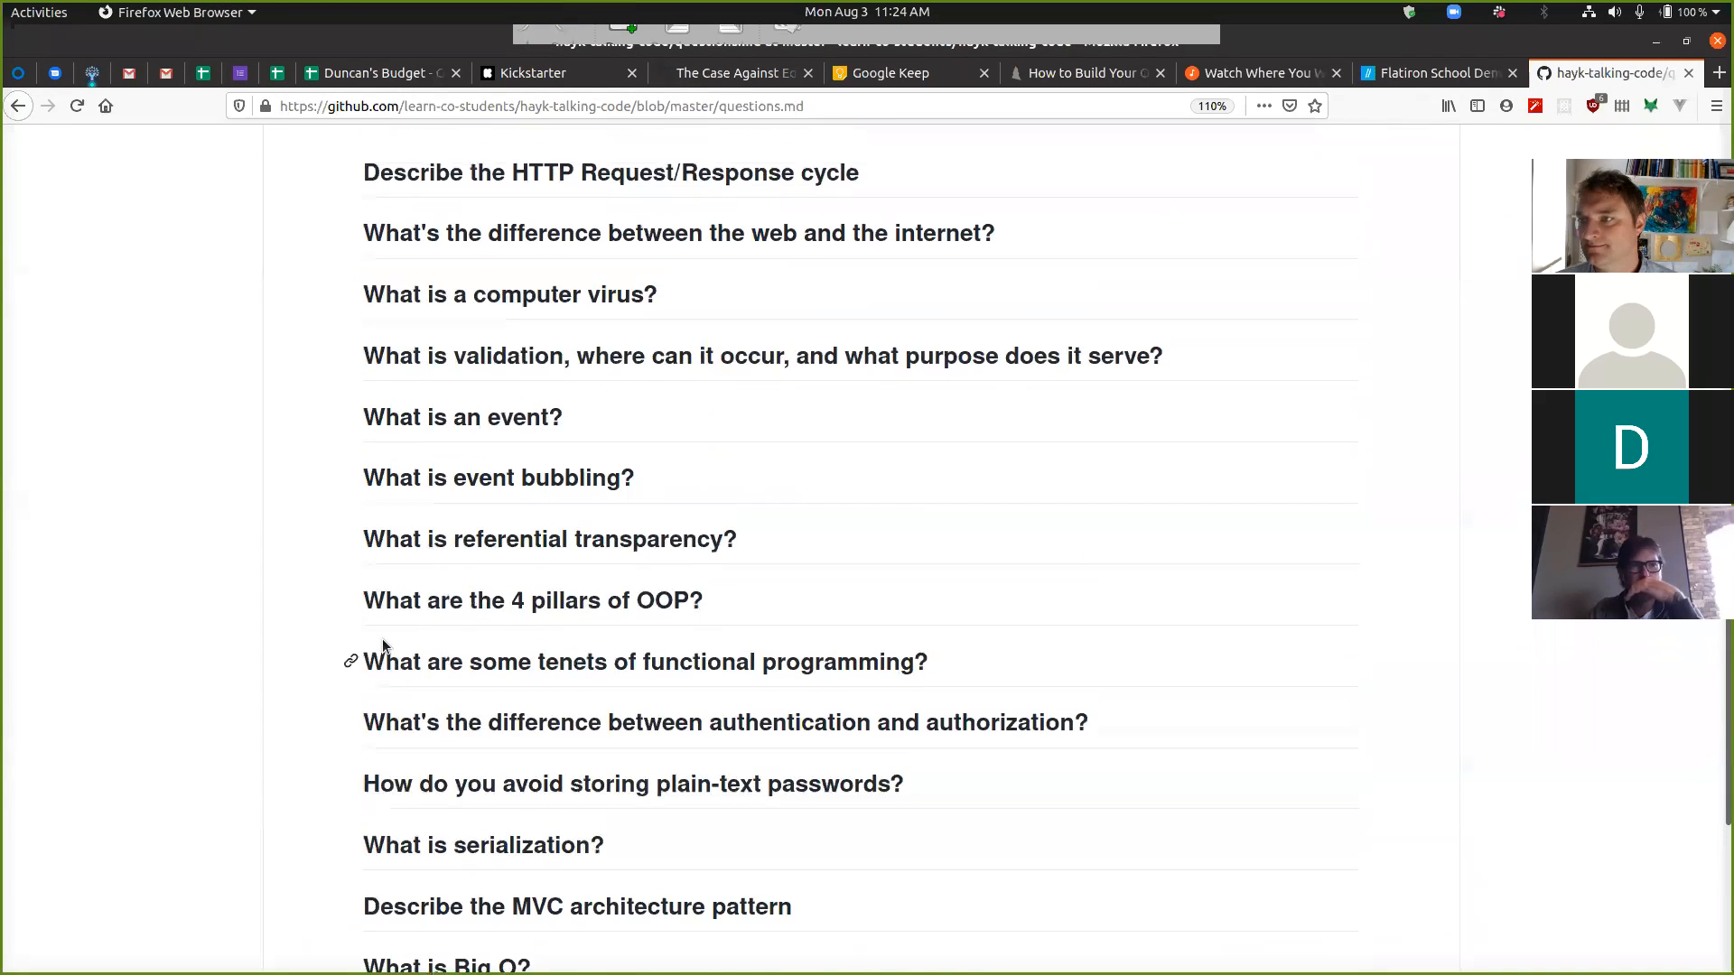
scroll(up, 3)
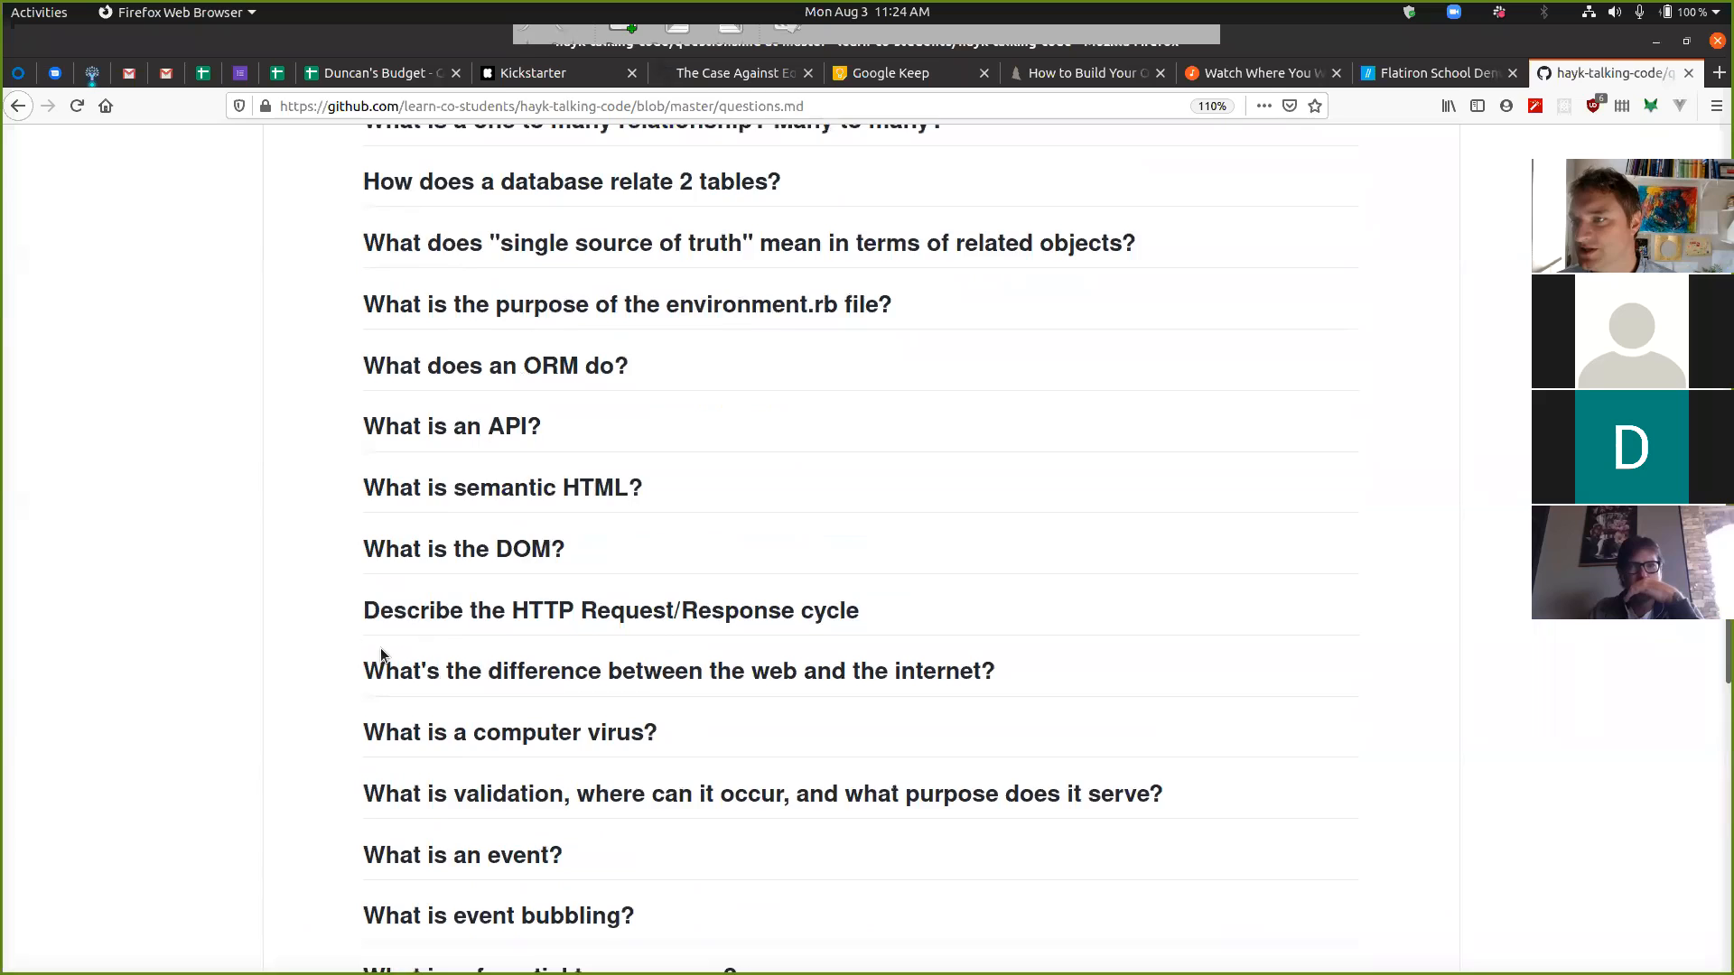
scroll(up, 3)
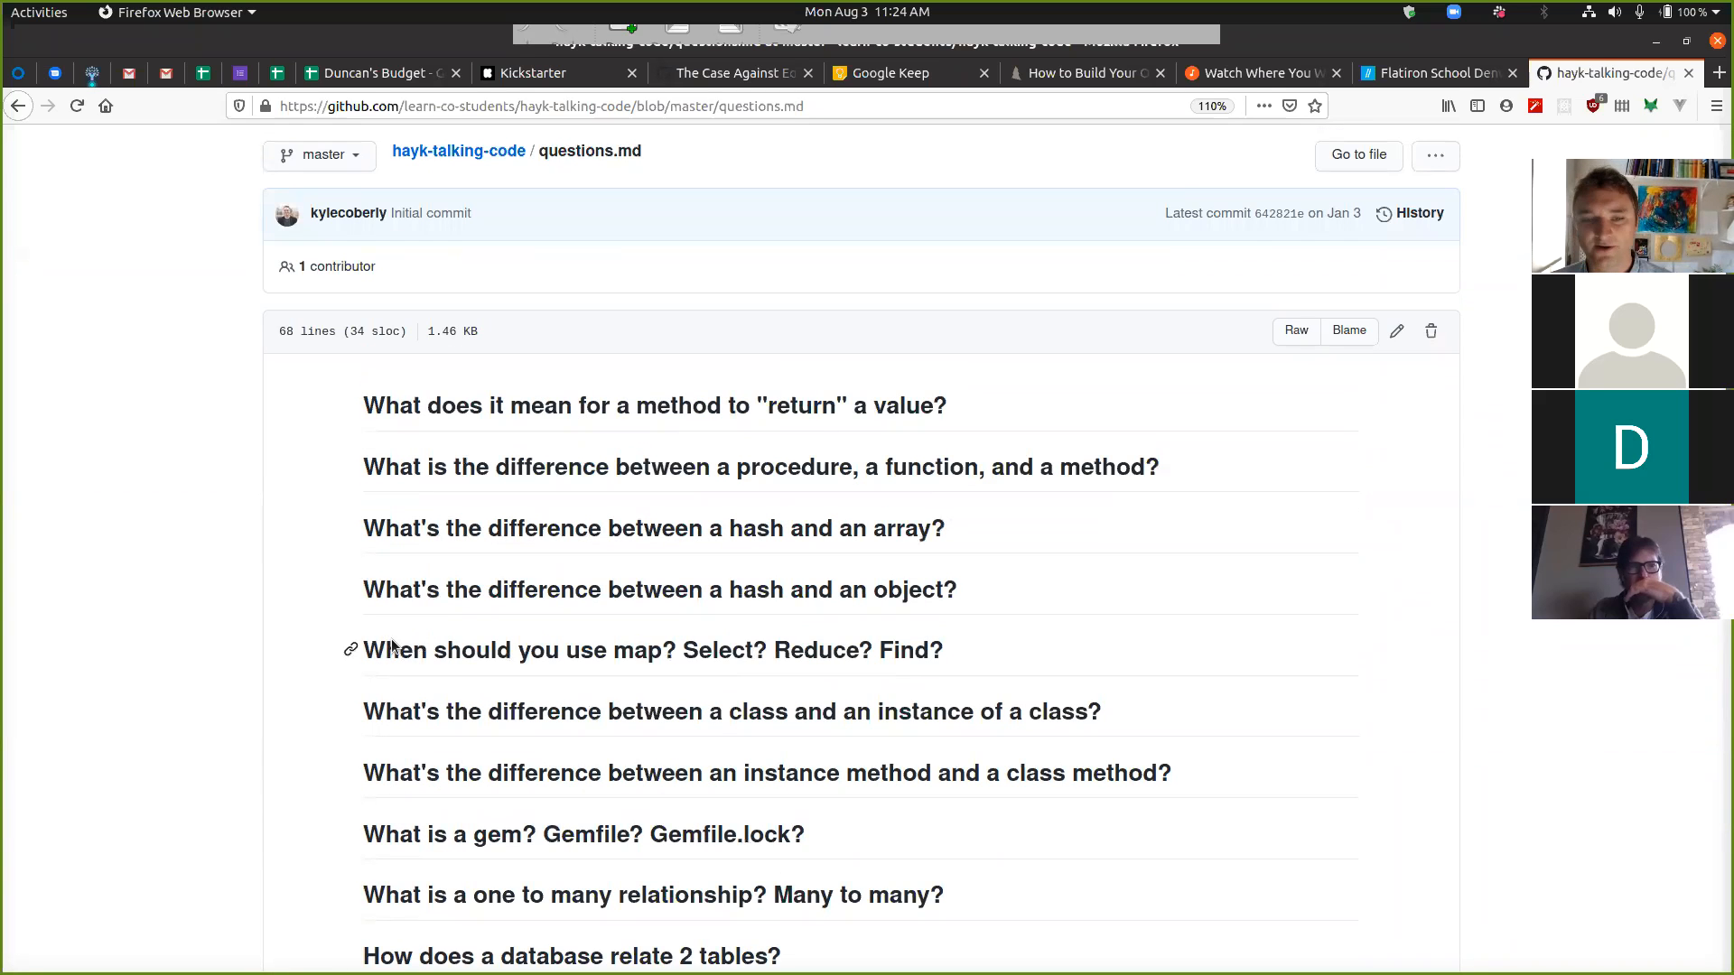
mouse_move(846, 528)
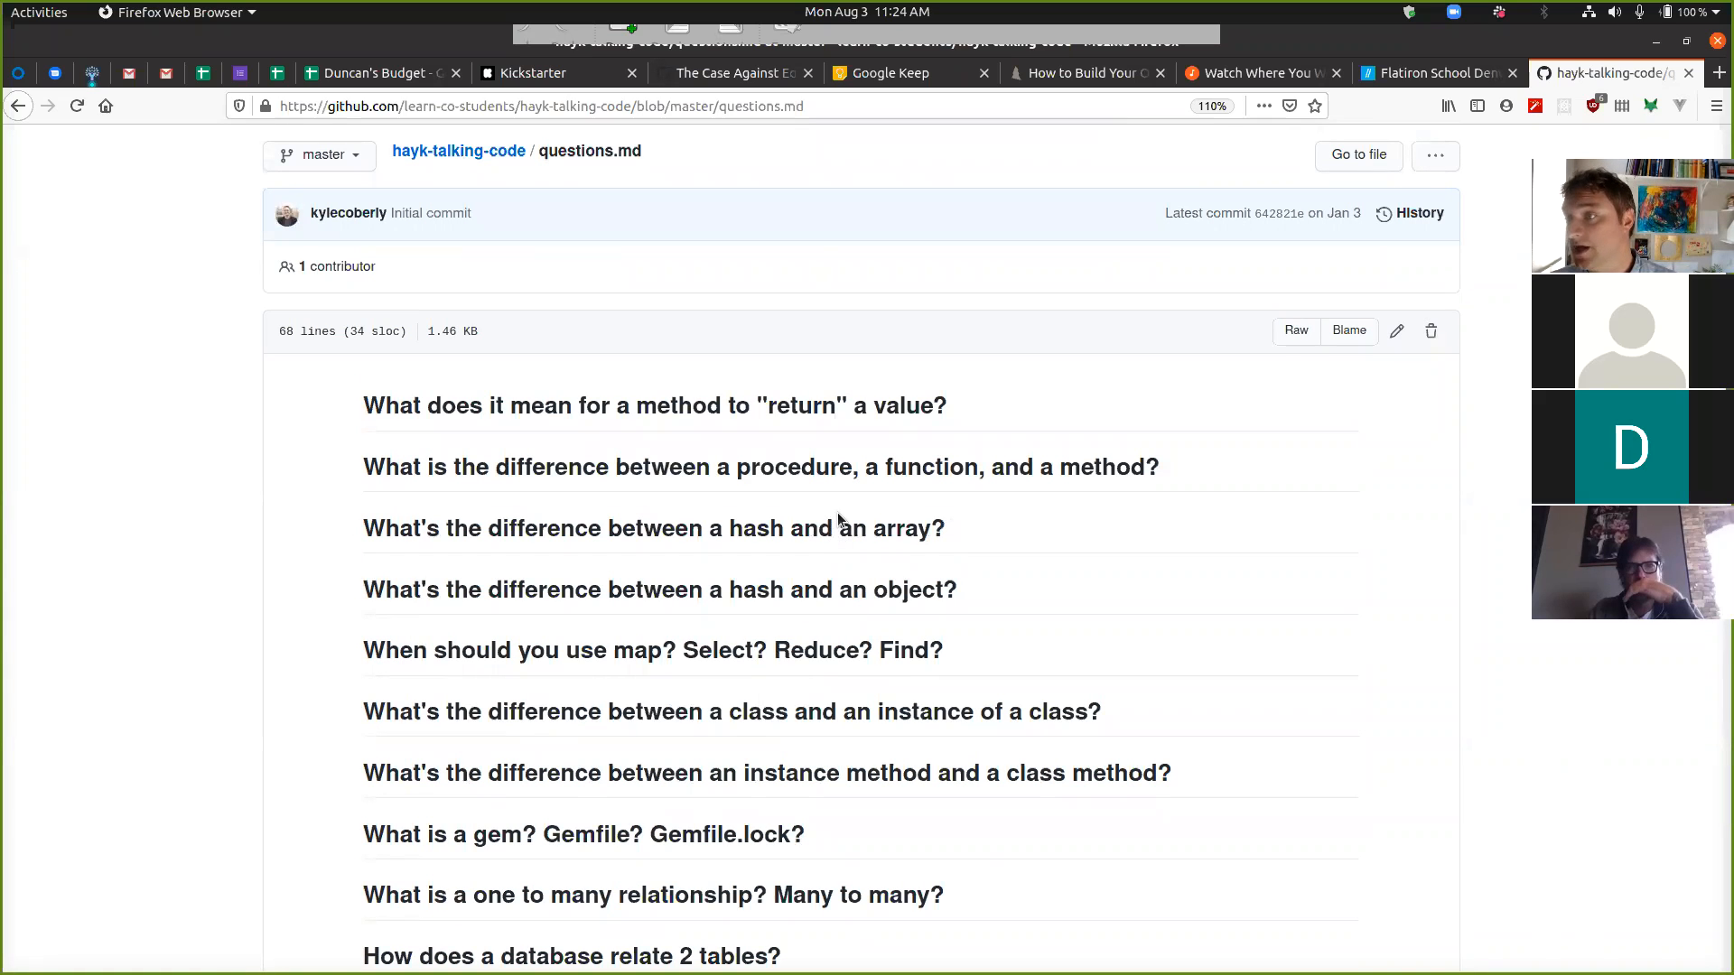
mouse_move(827, 578)
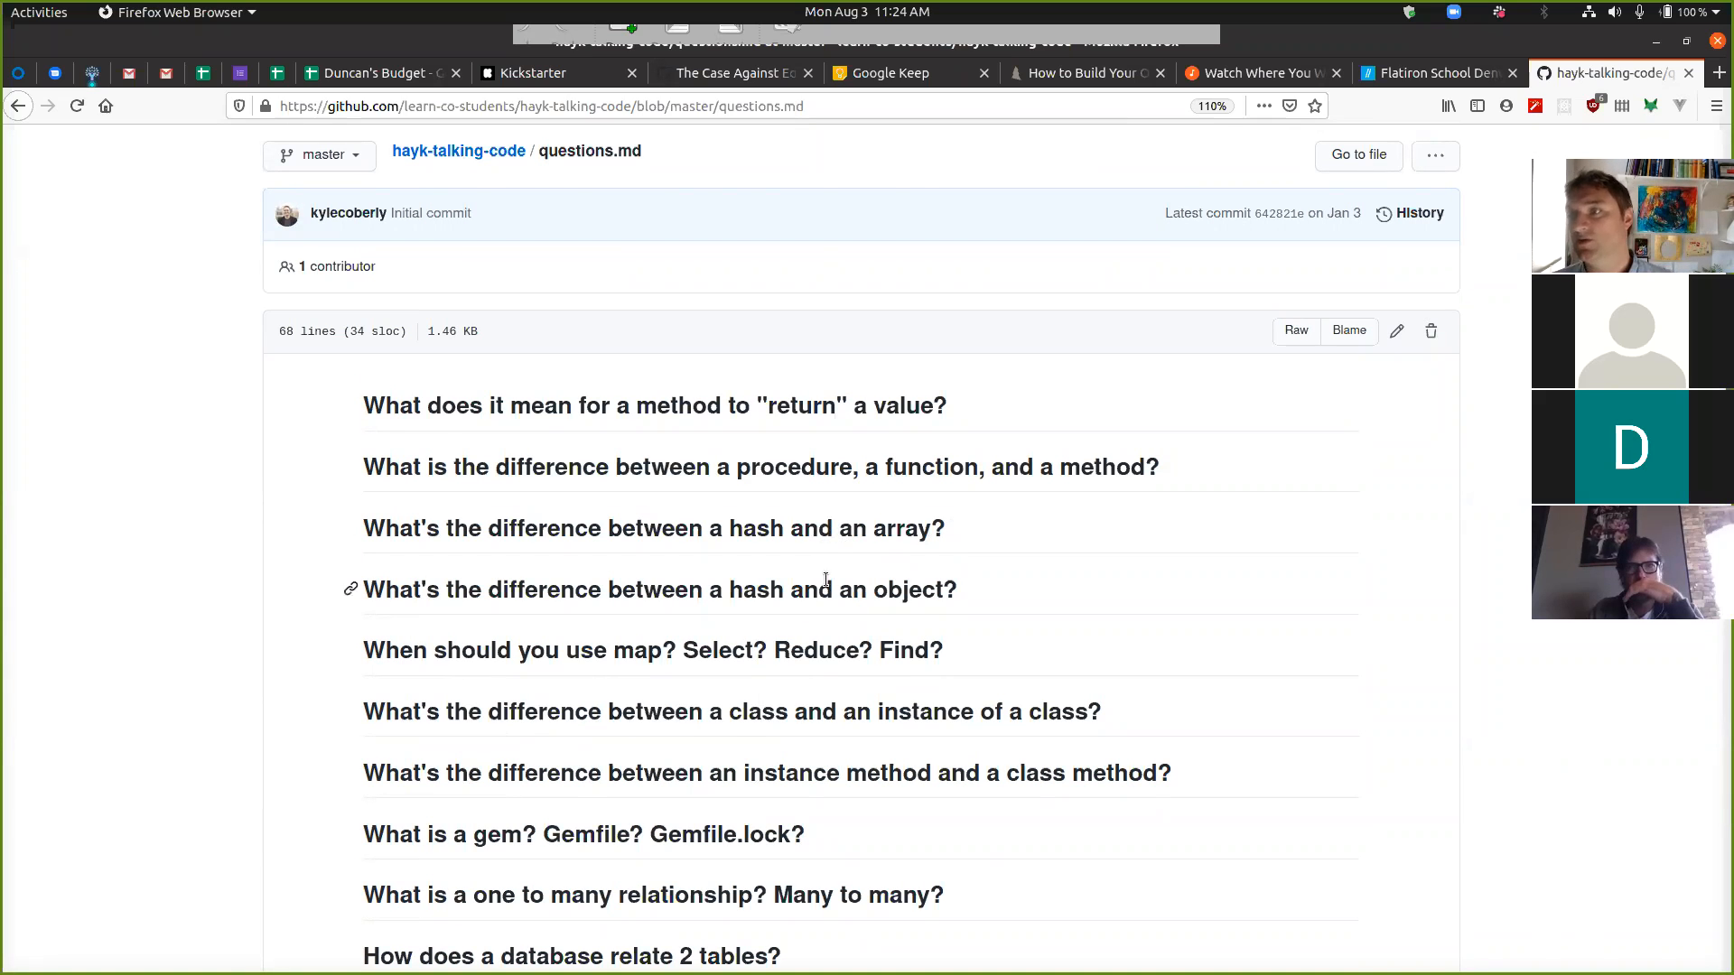
mouse_move(838, 584)
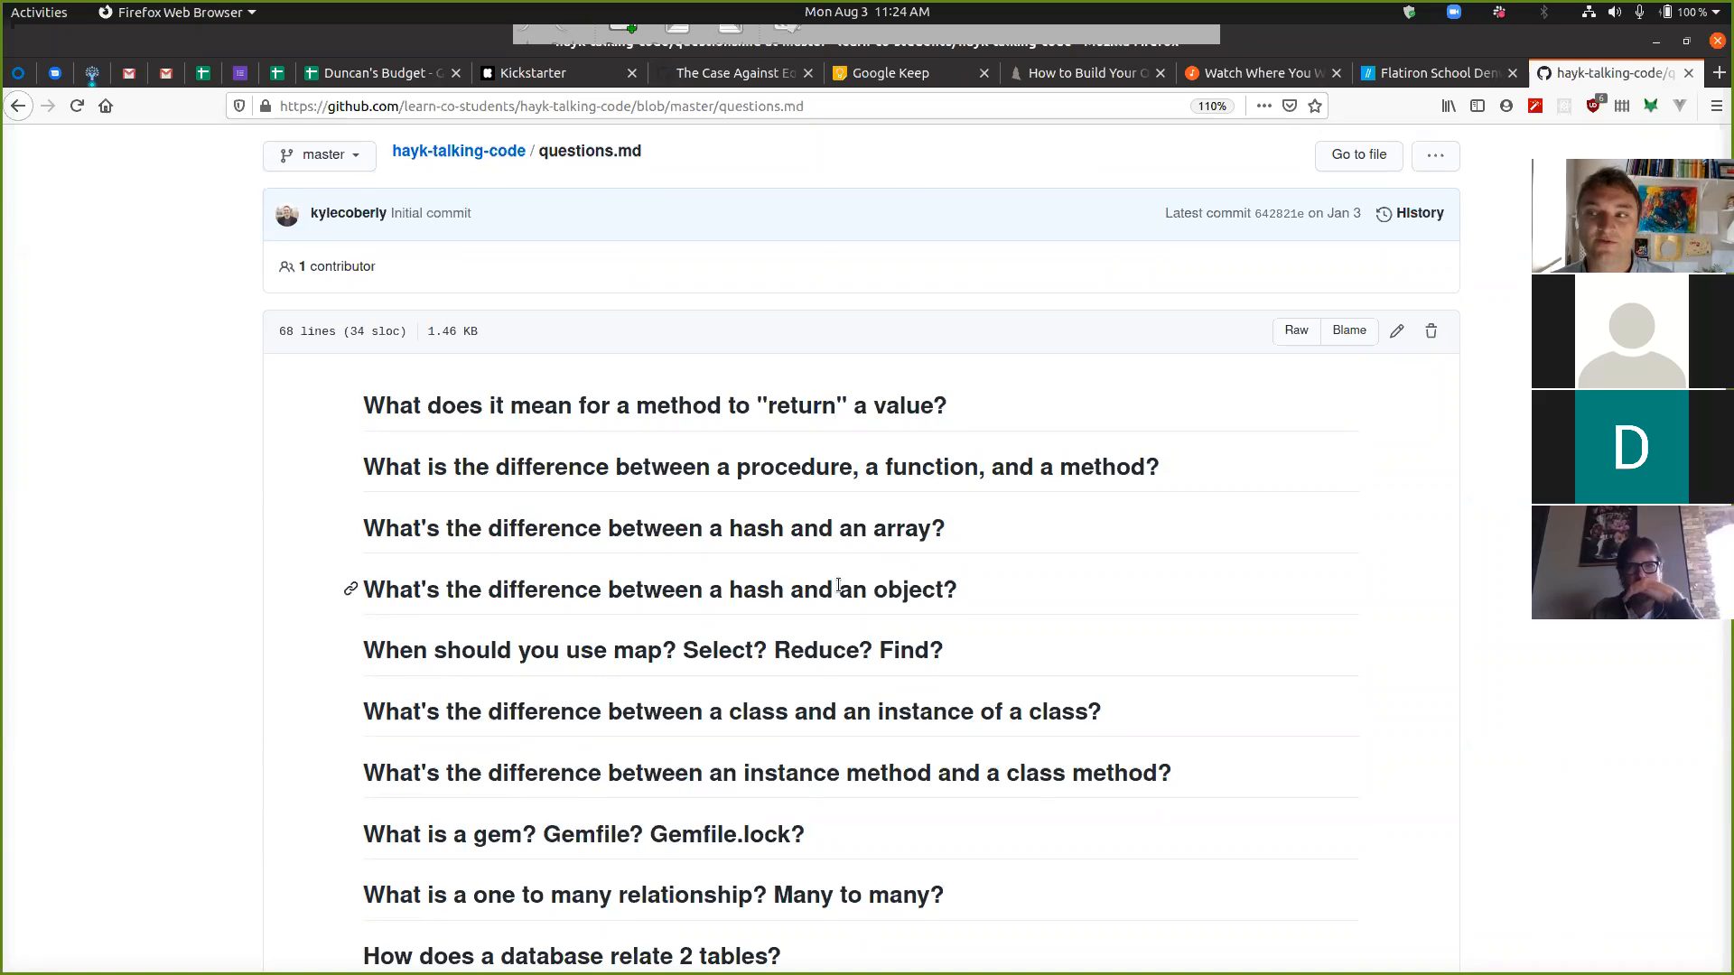
mouse_move(857, 744)
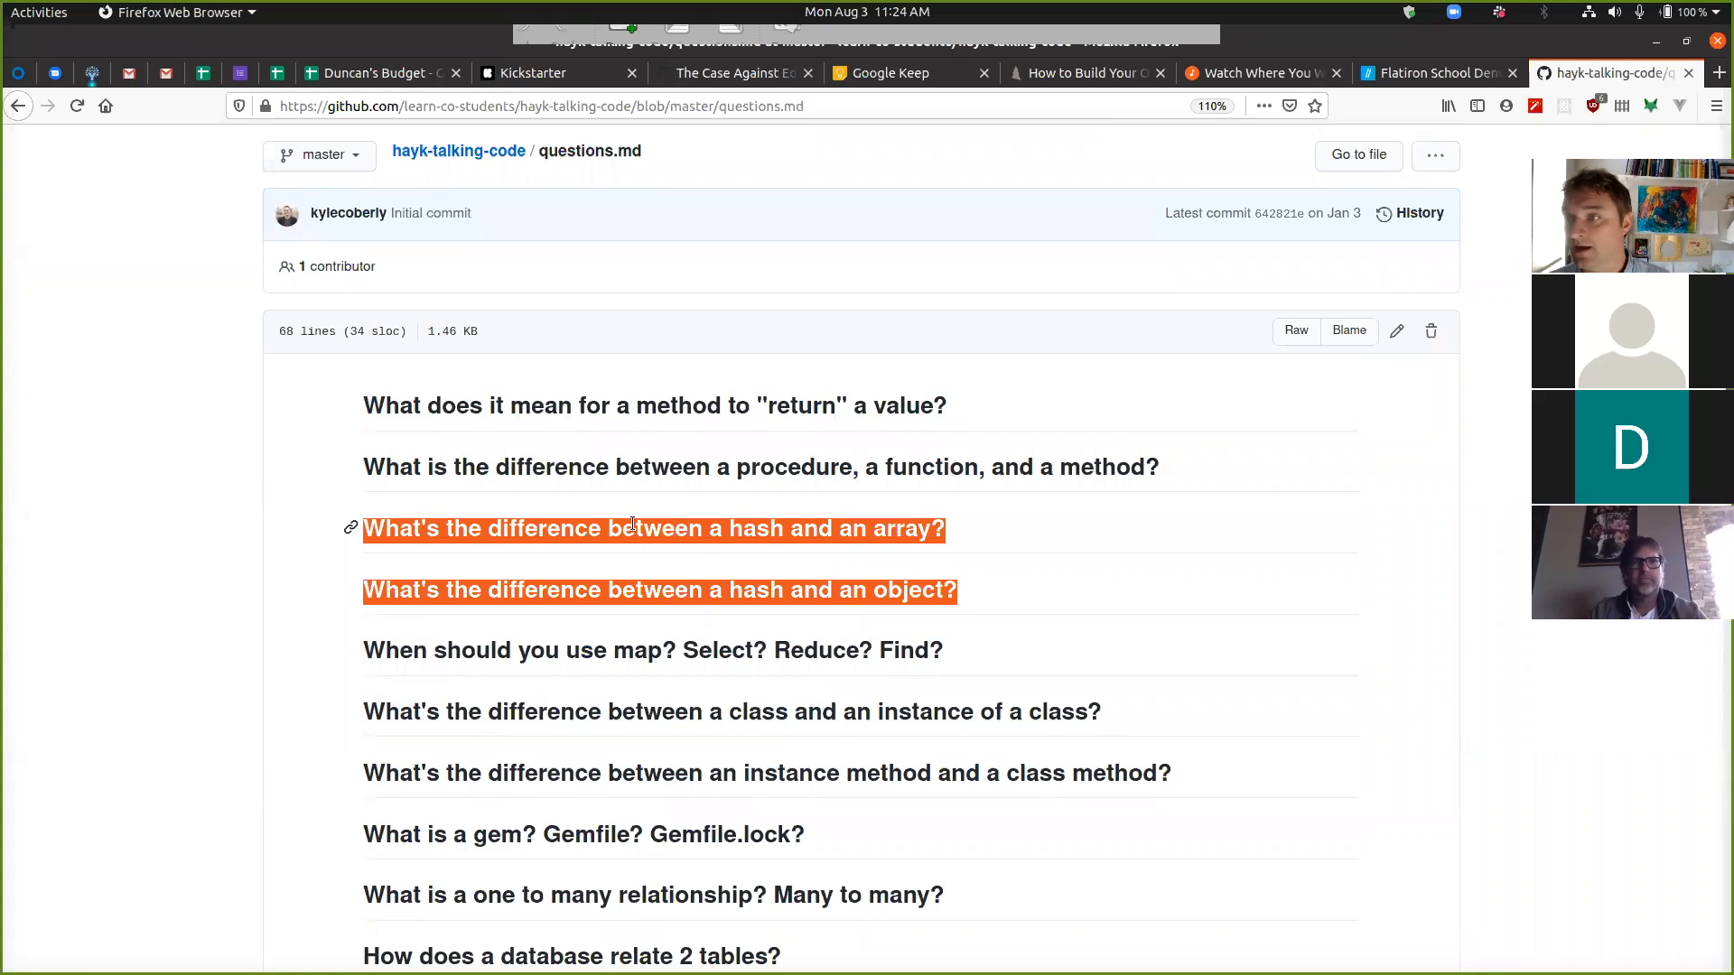
mouse_move(611, 518)
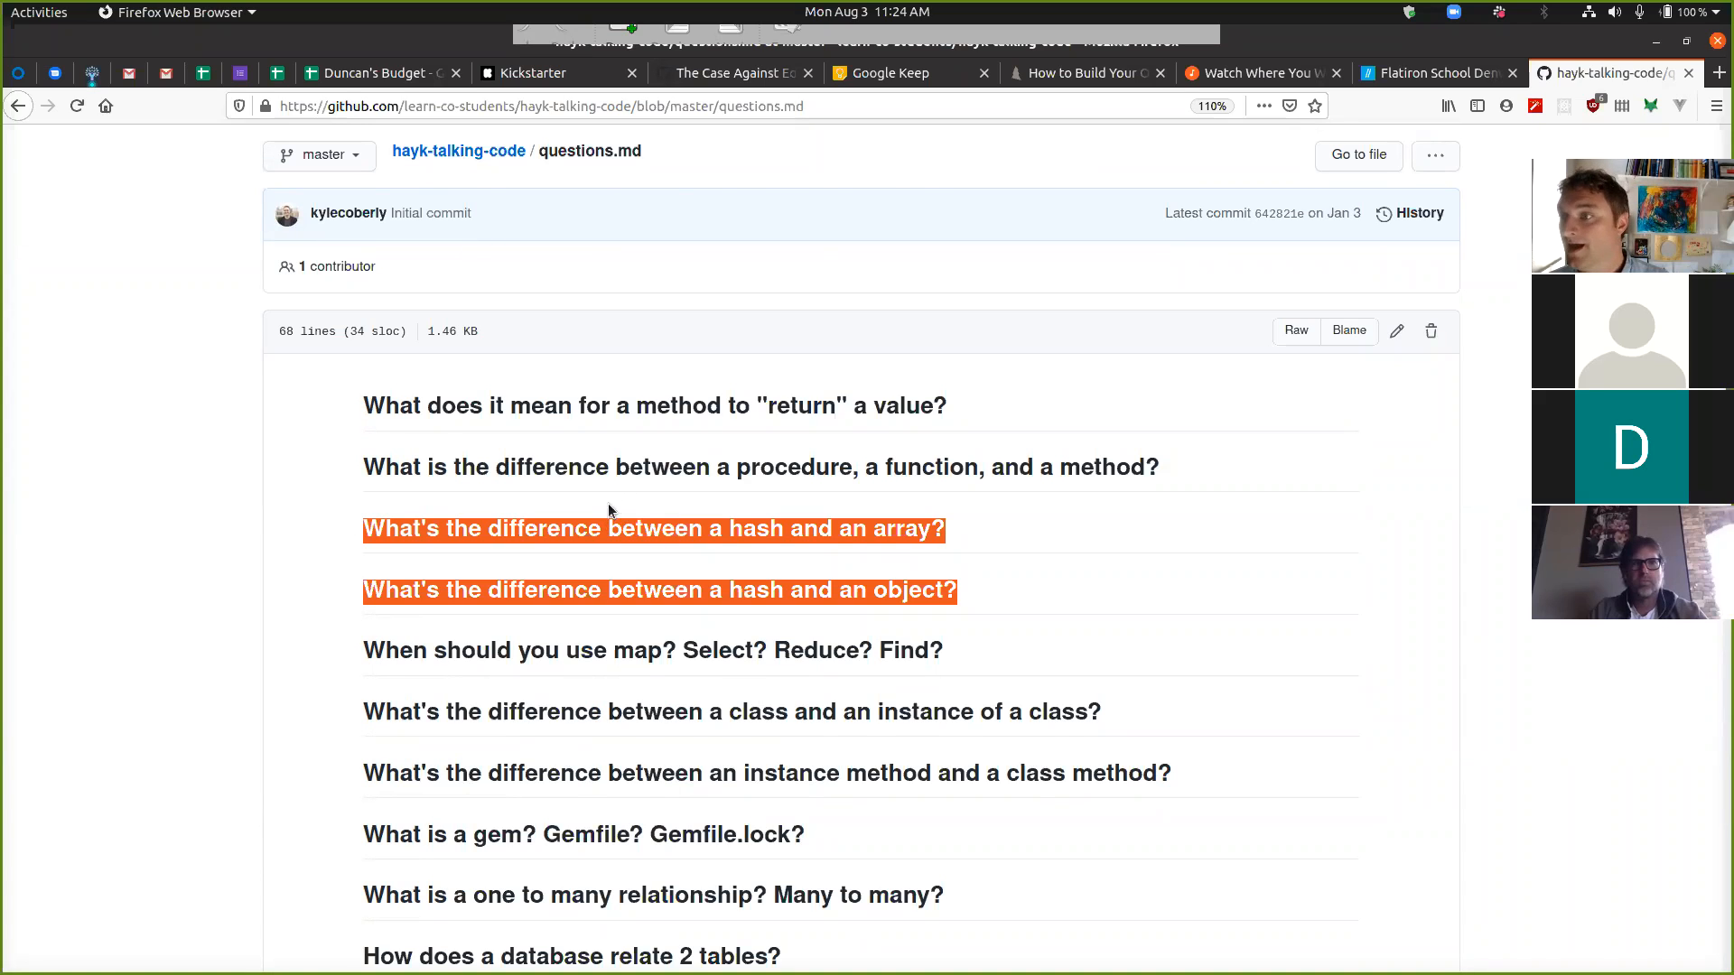
mouse_move(607, 518)
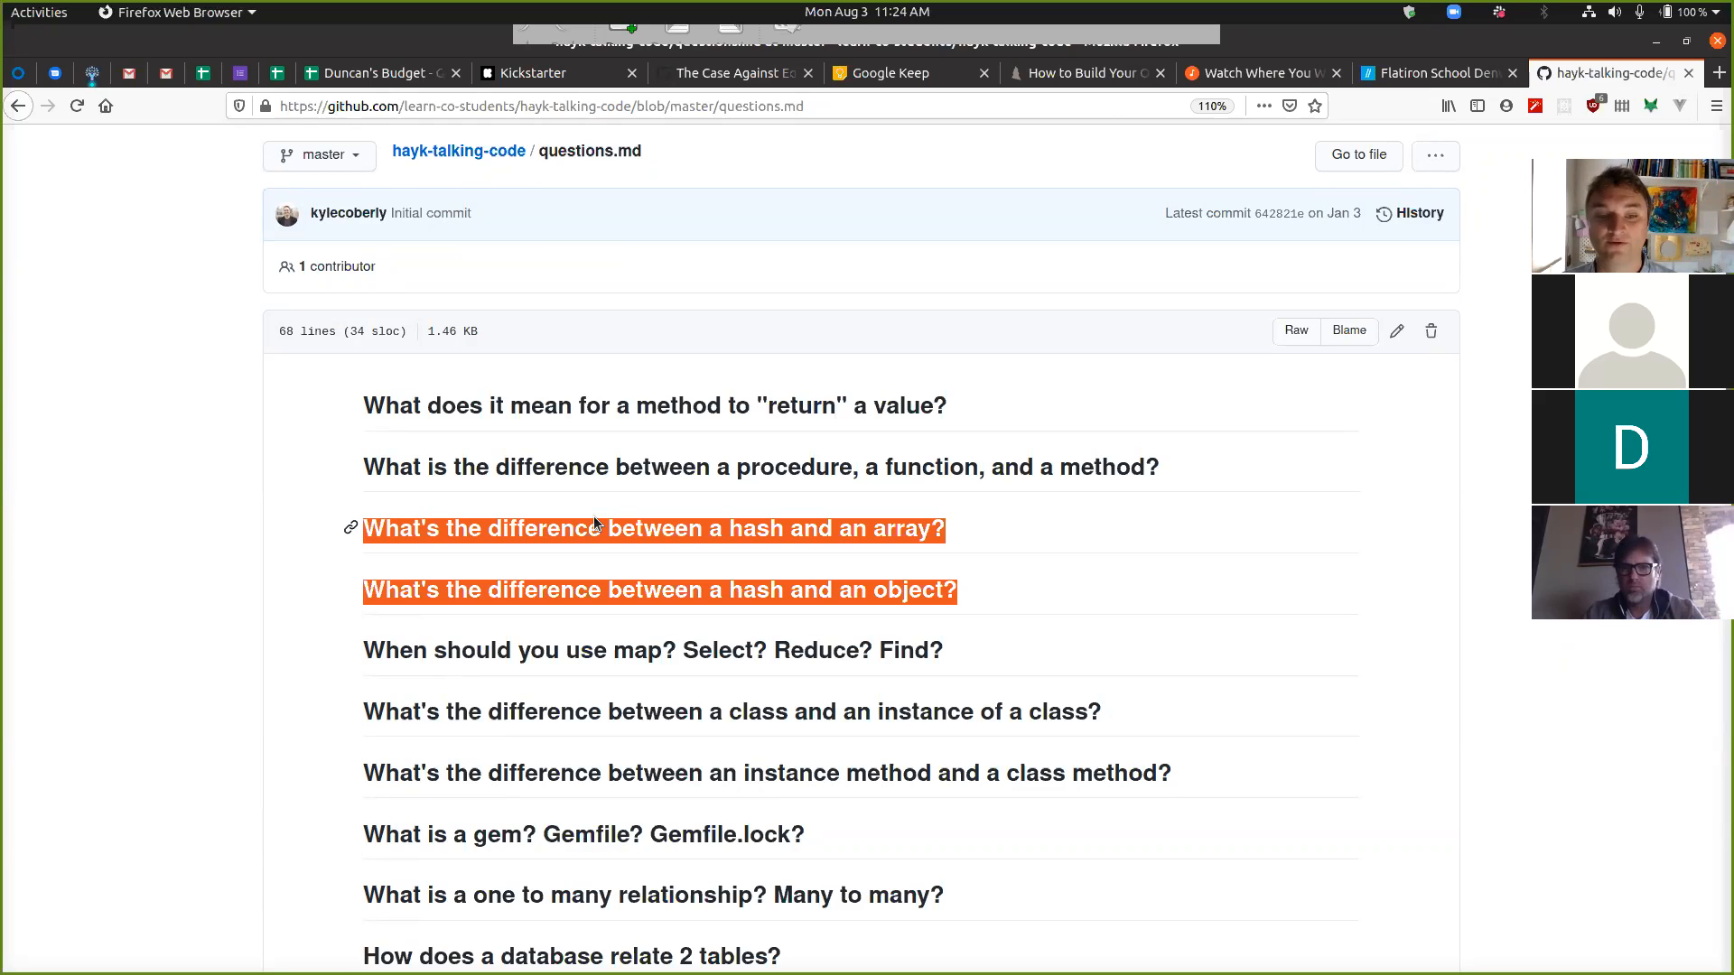
scroll(down, 3)
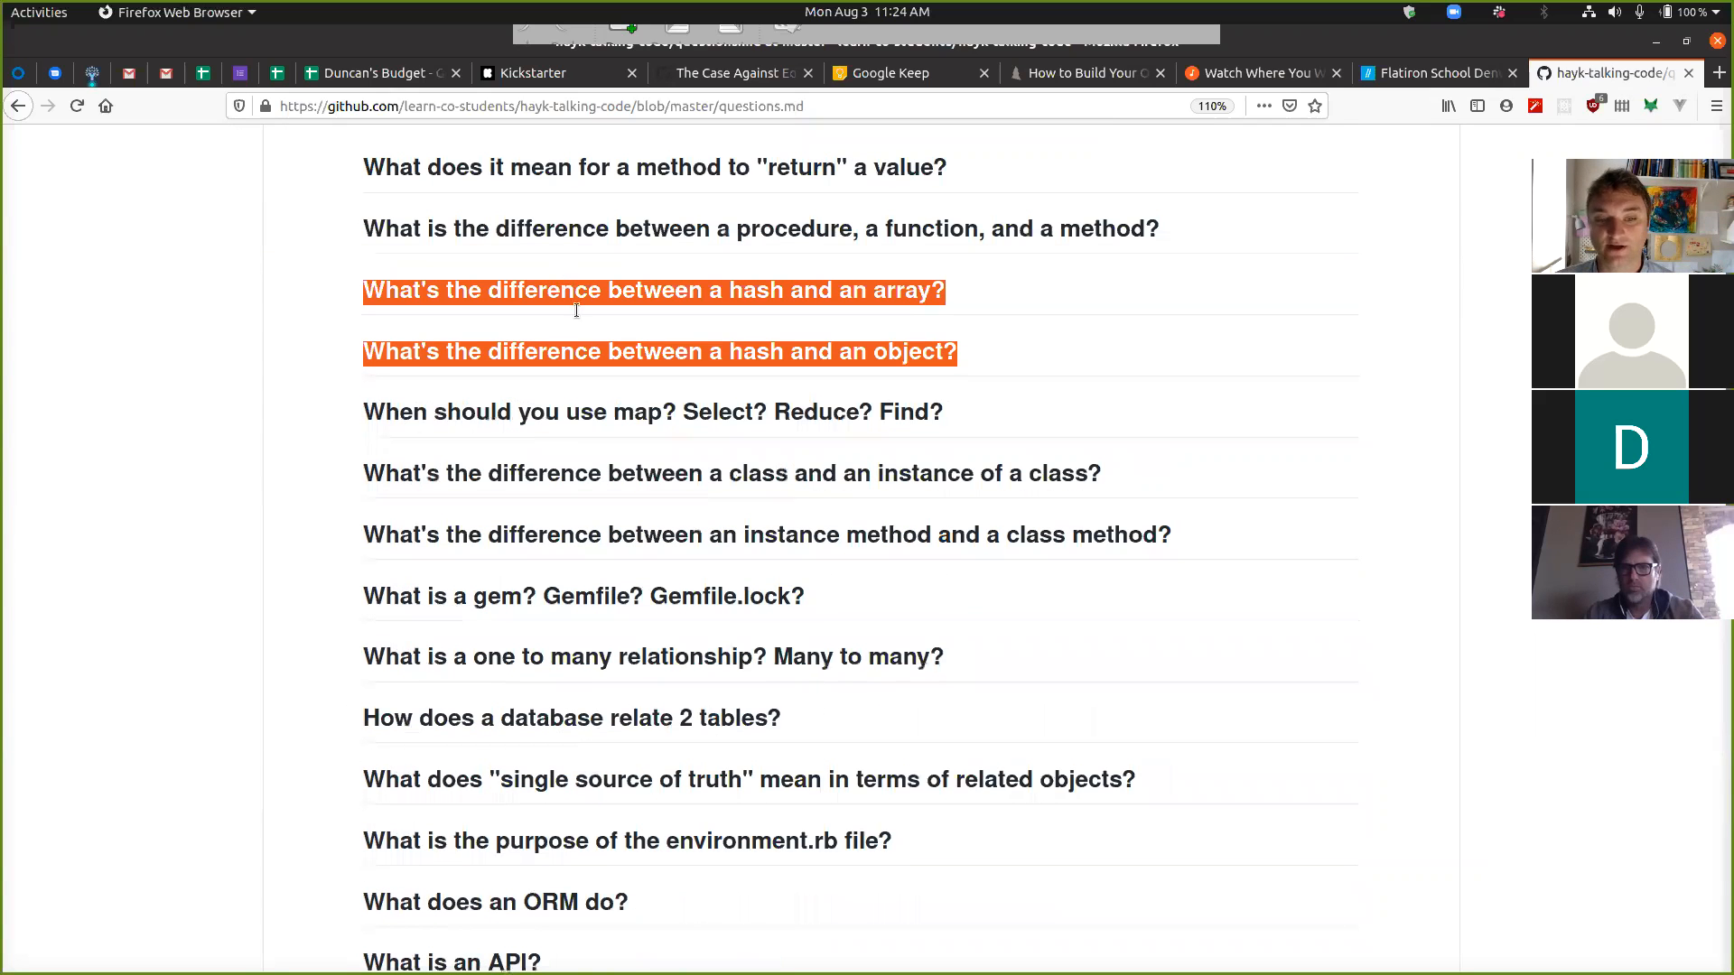
scroll(up, 3)
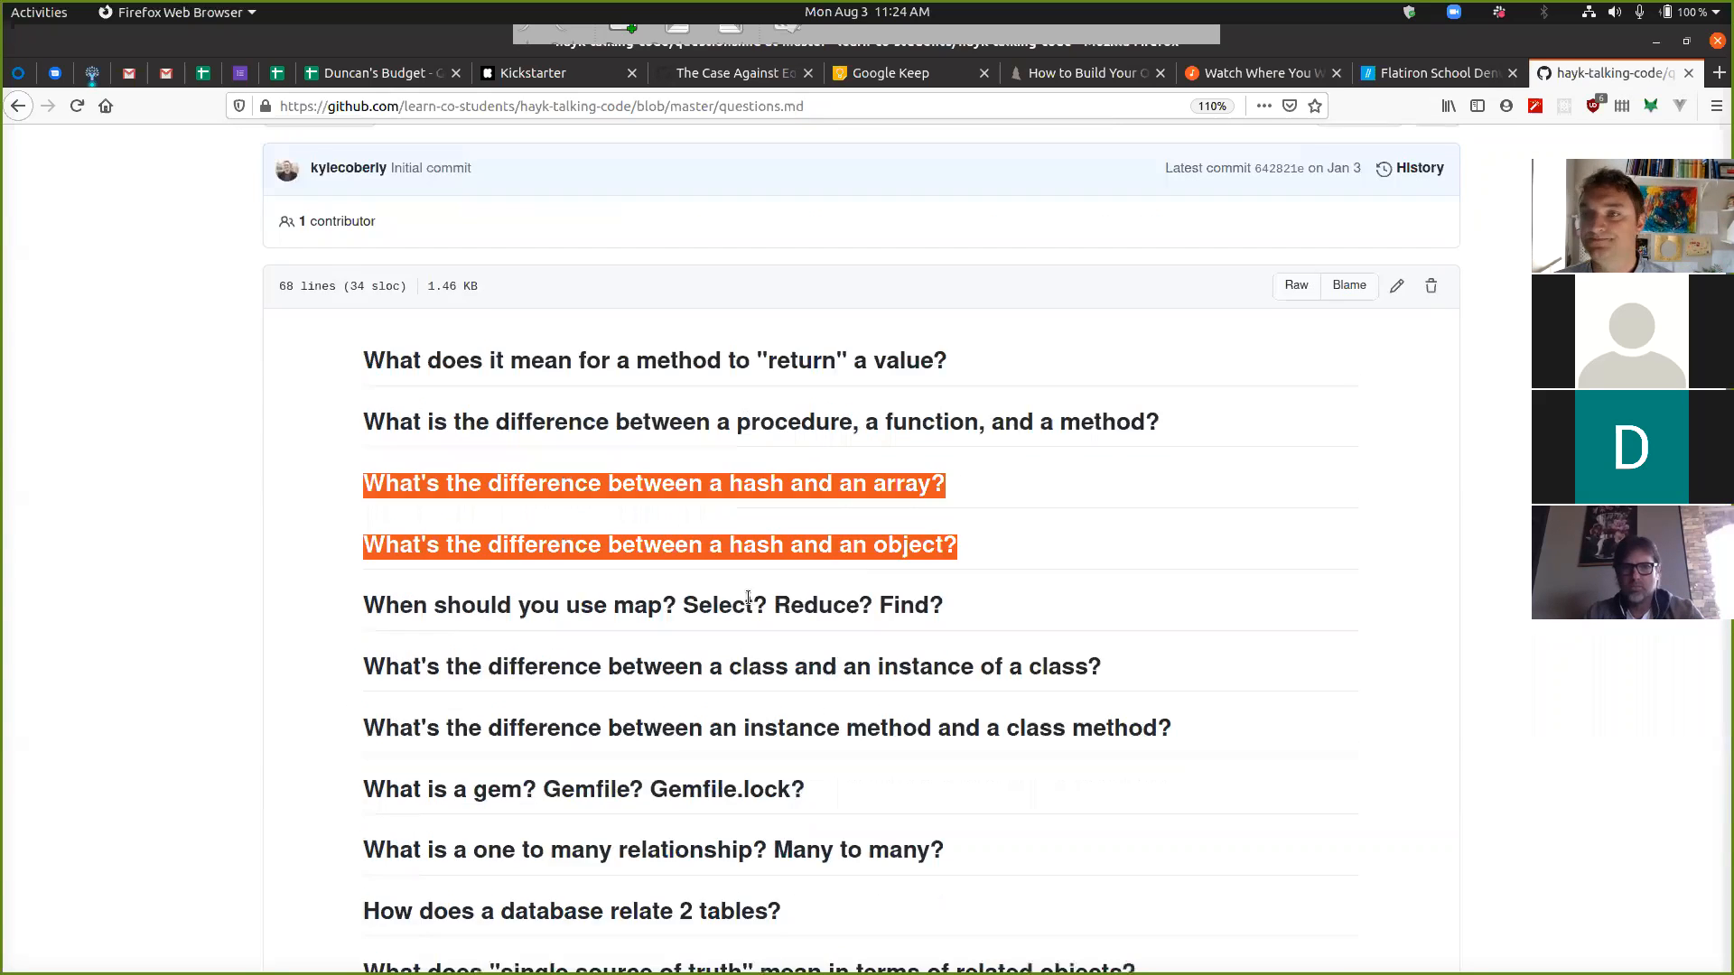
click(1438, 73)
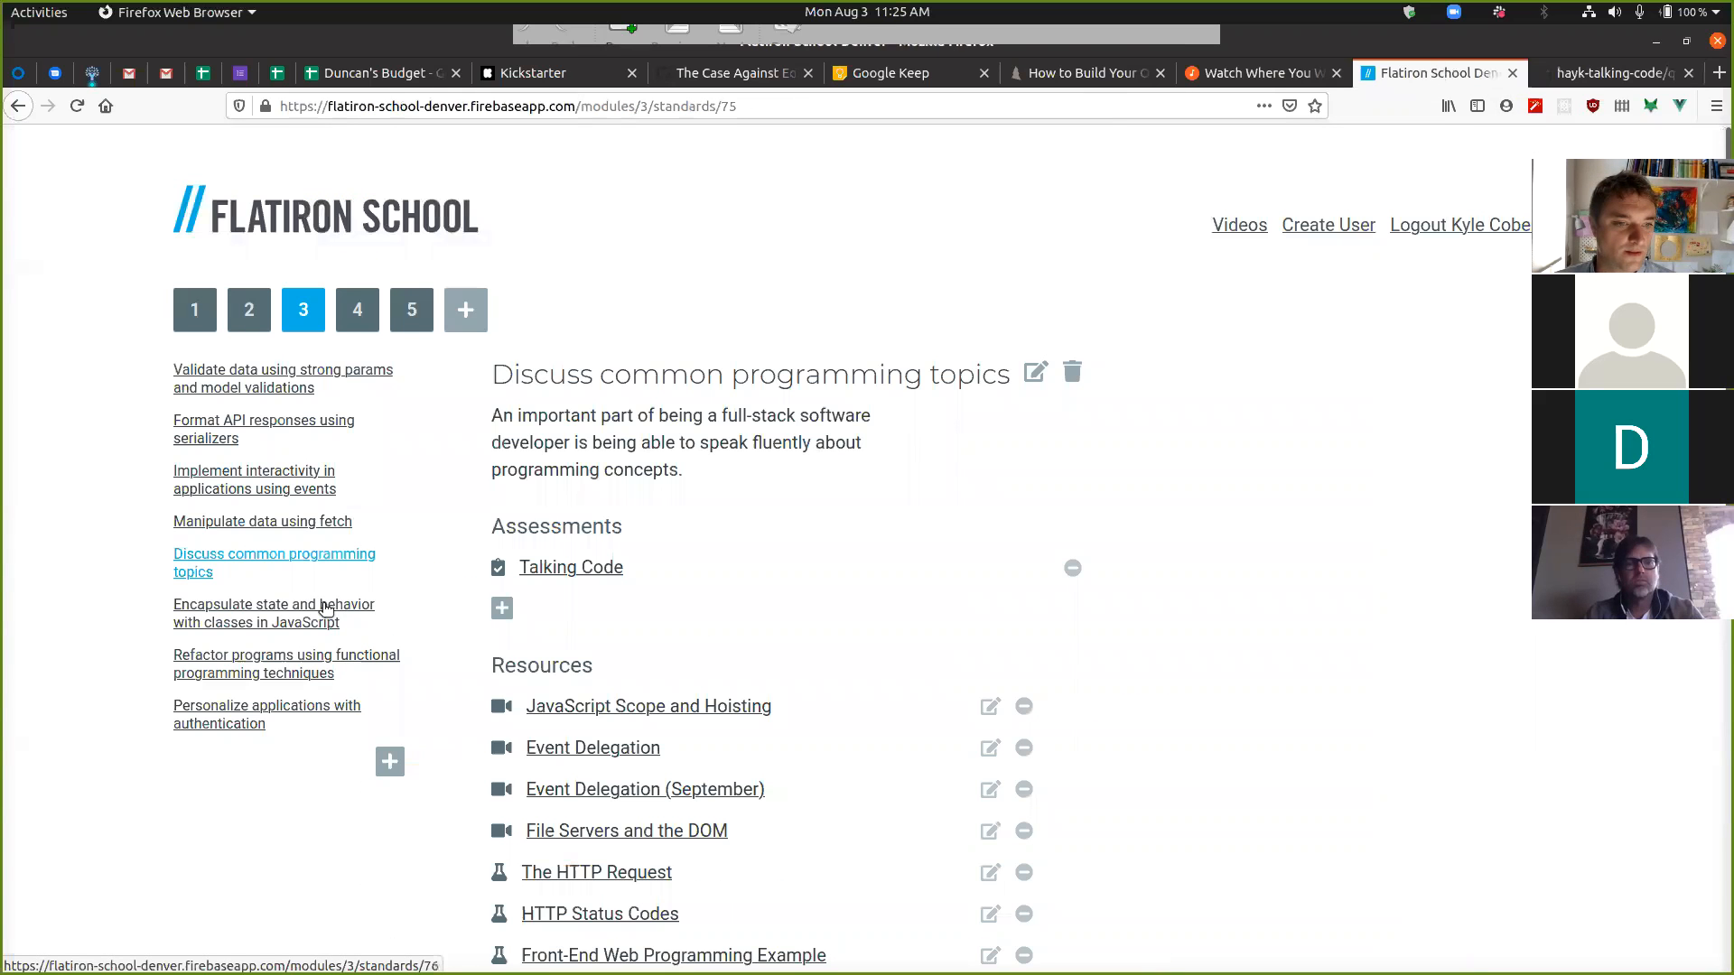
mouse_move(315, 664)
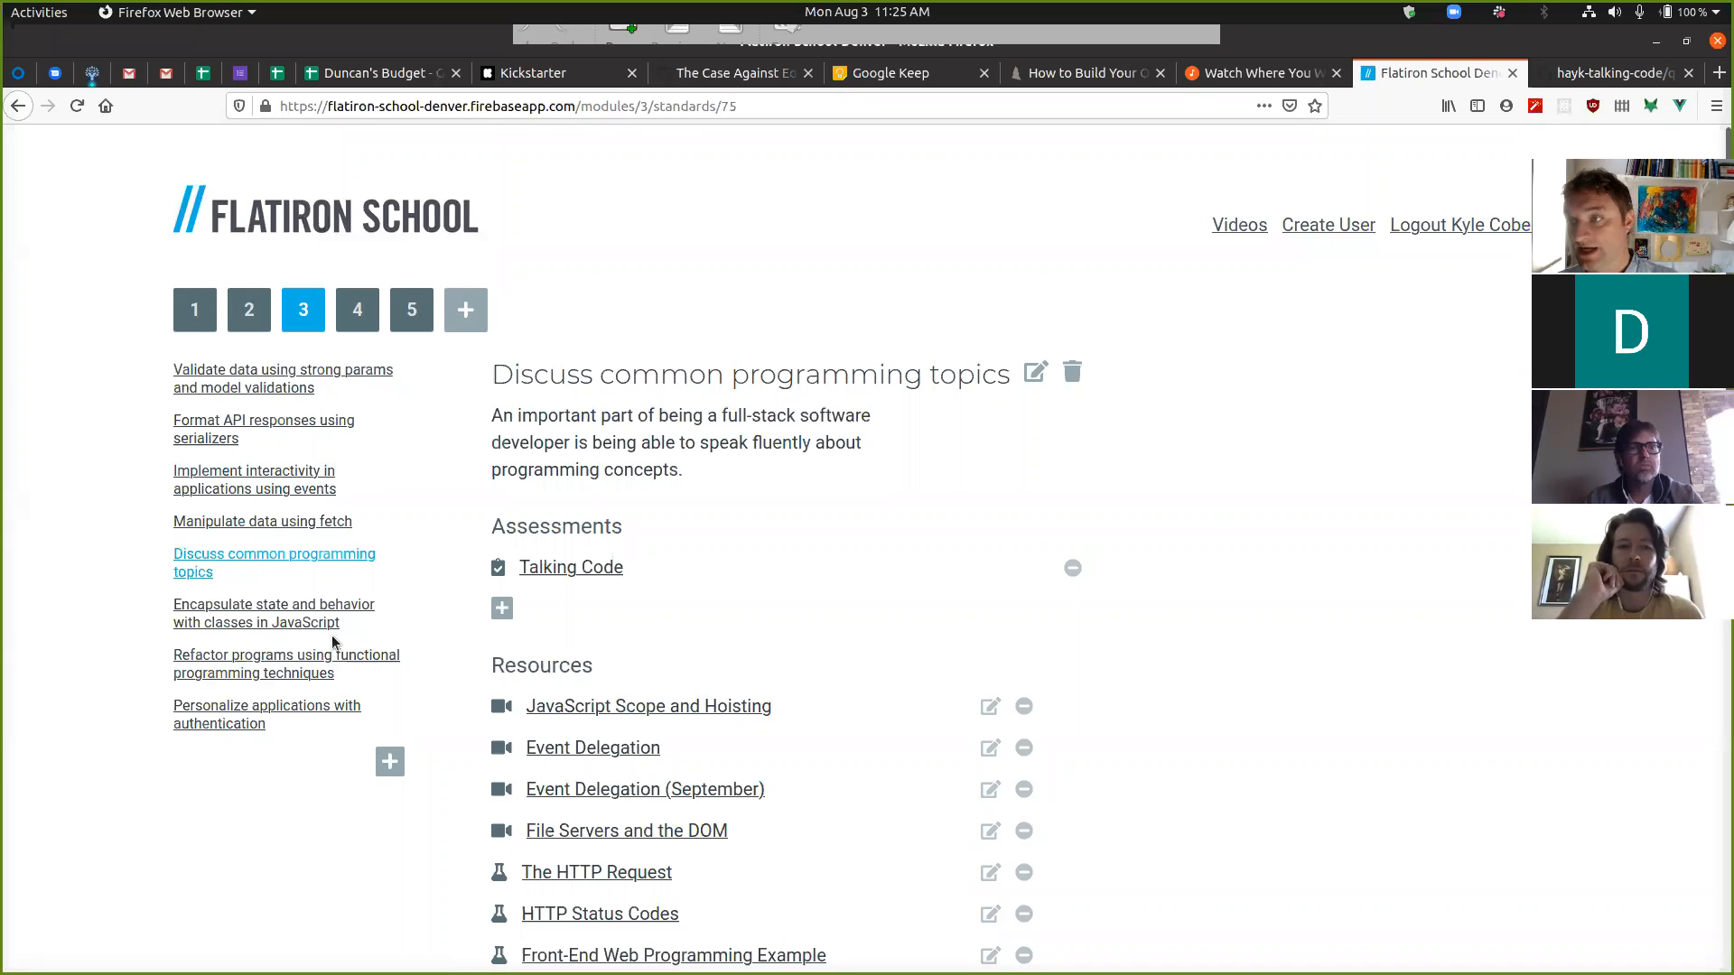
mouse_move(310, 622)
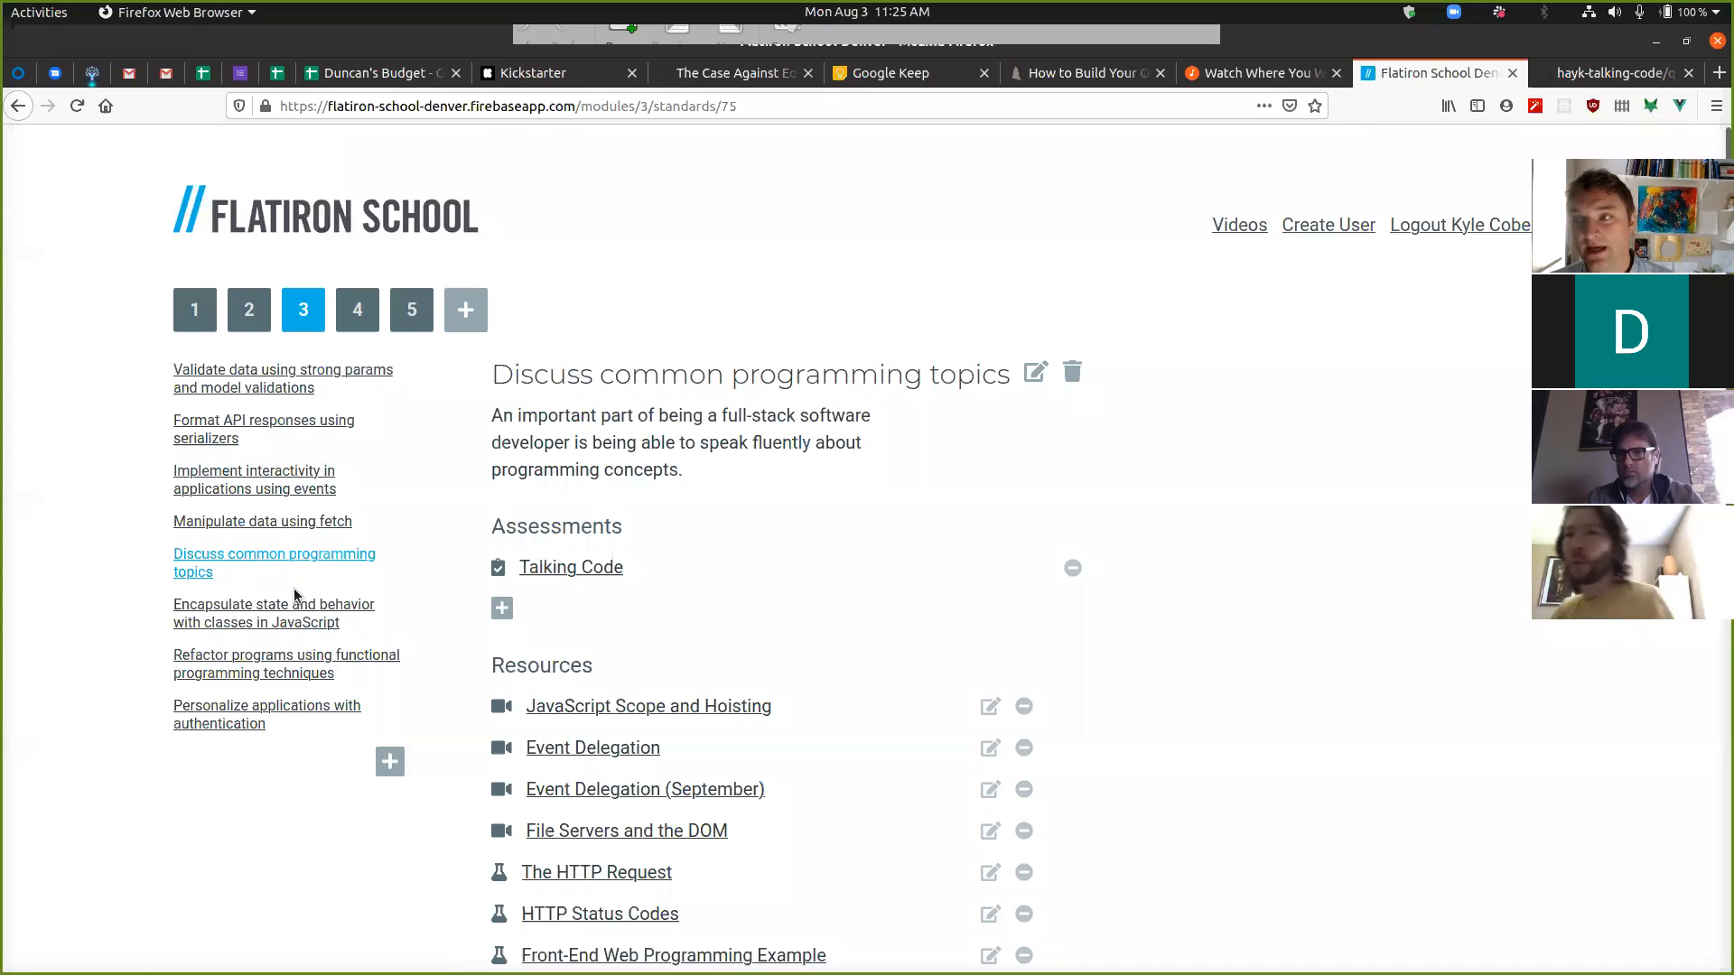
mouse_move(273, 612)
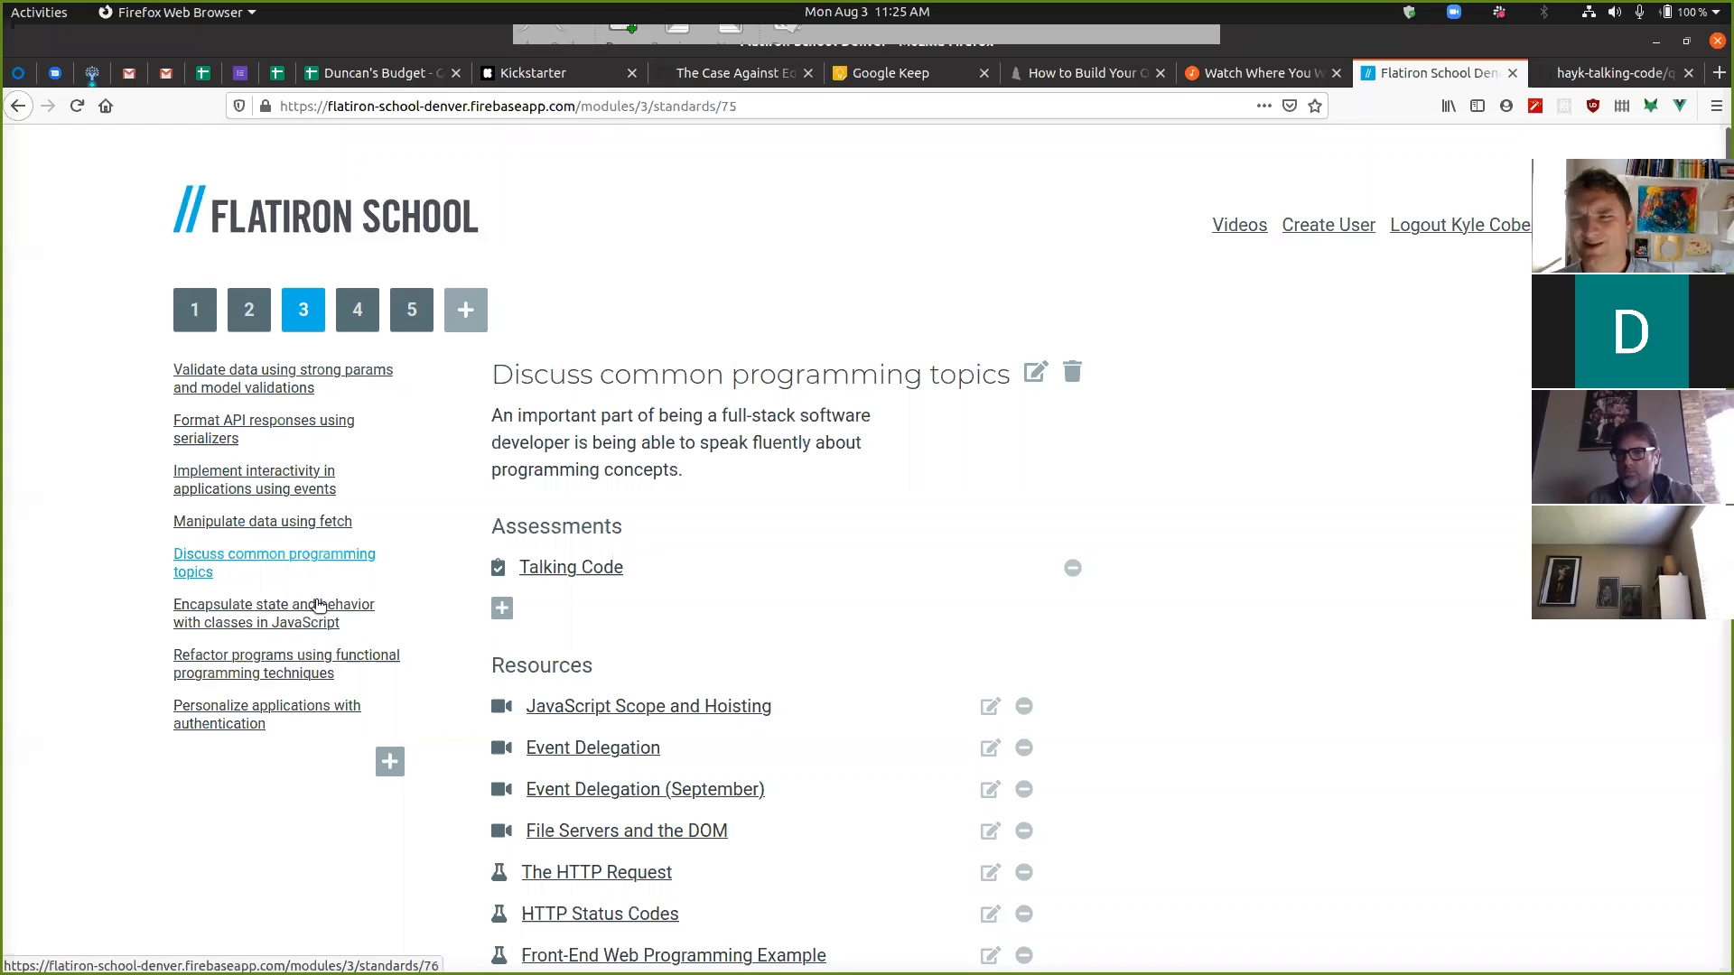
mouse_move(263, 581)
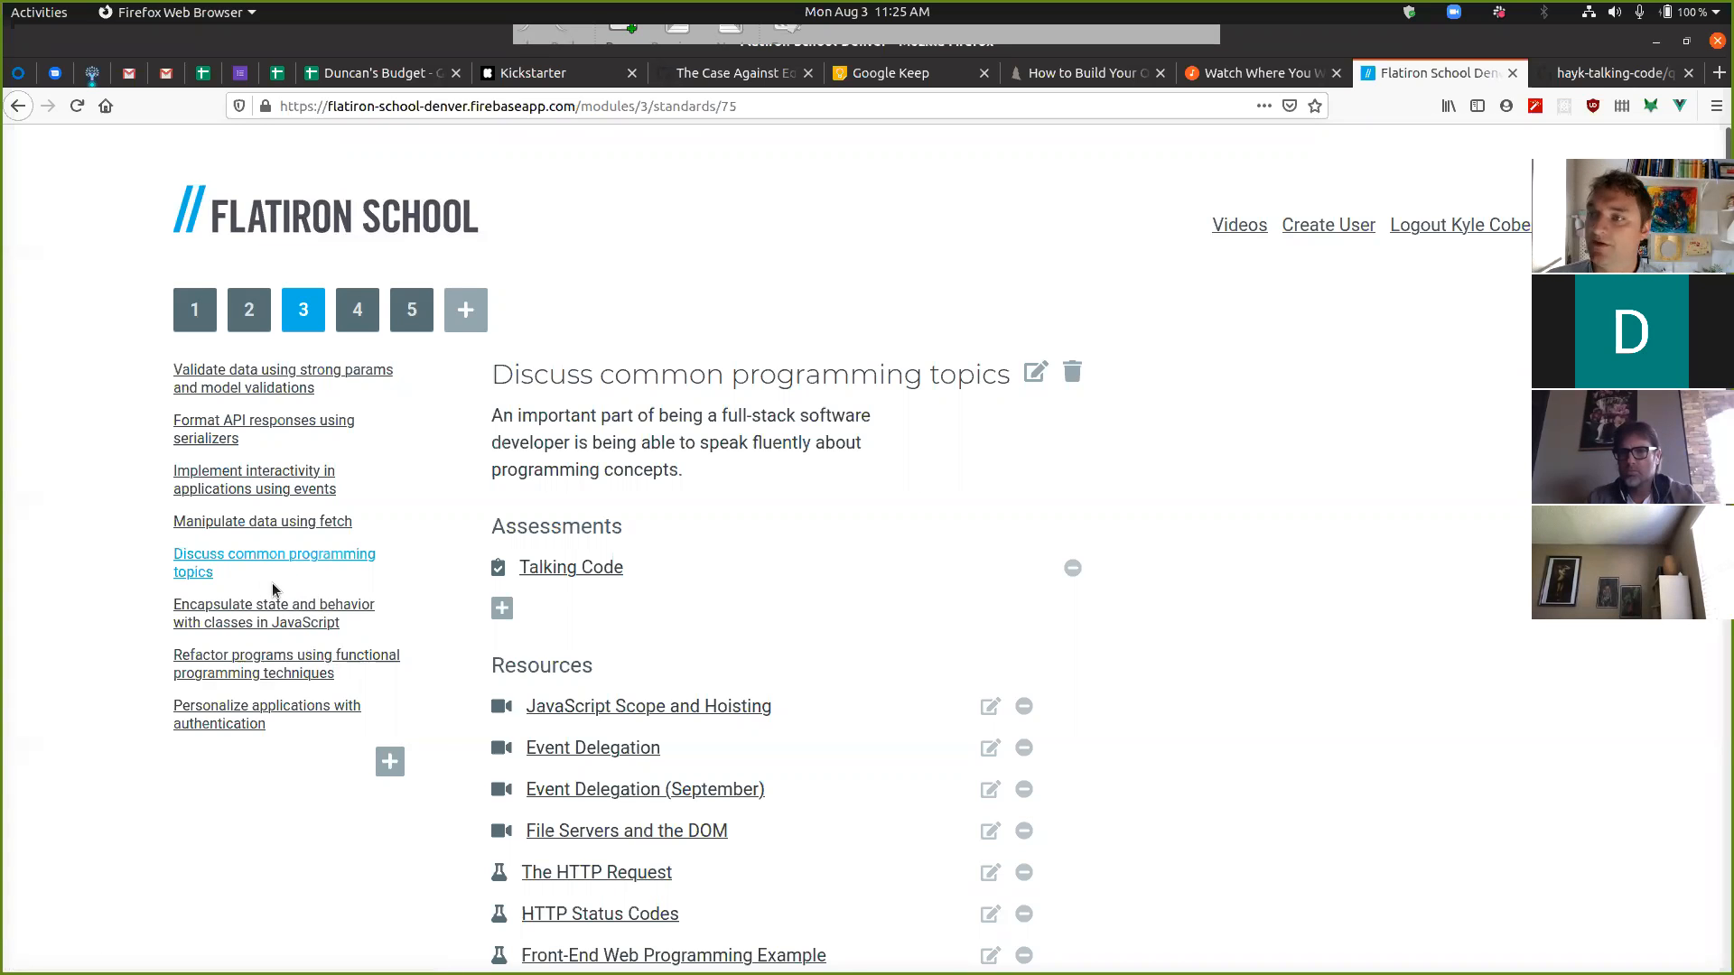
mouse_move(273, 612)
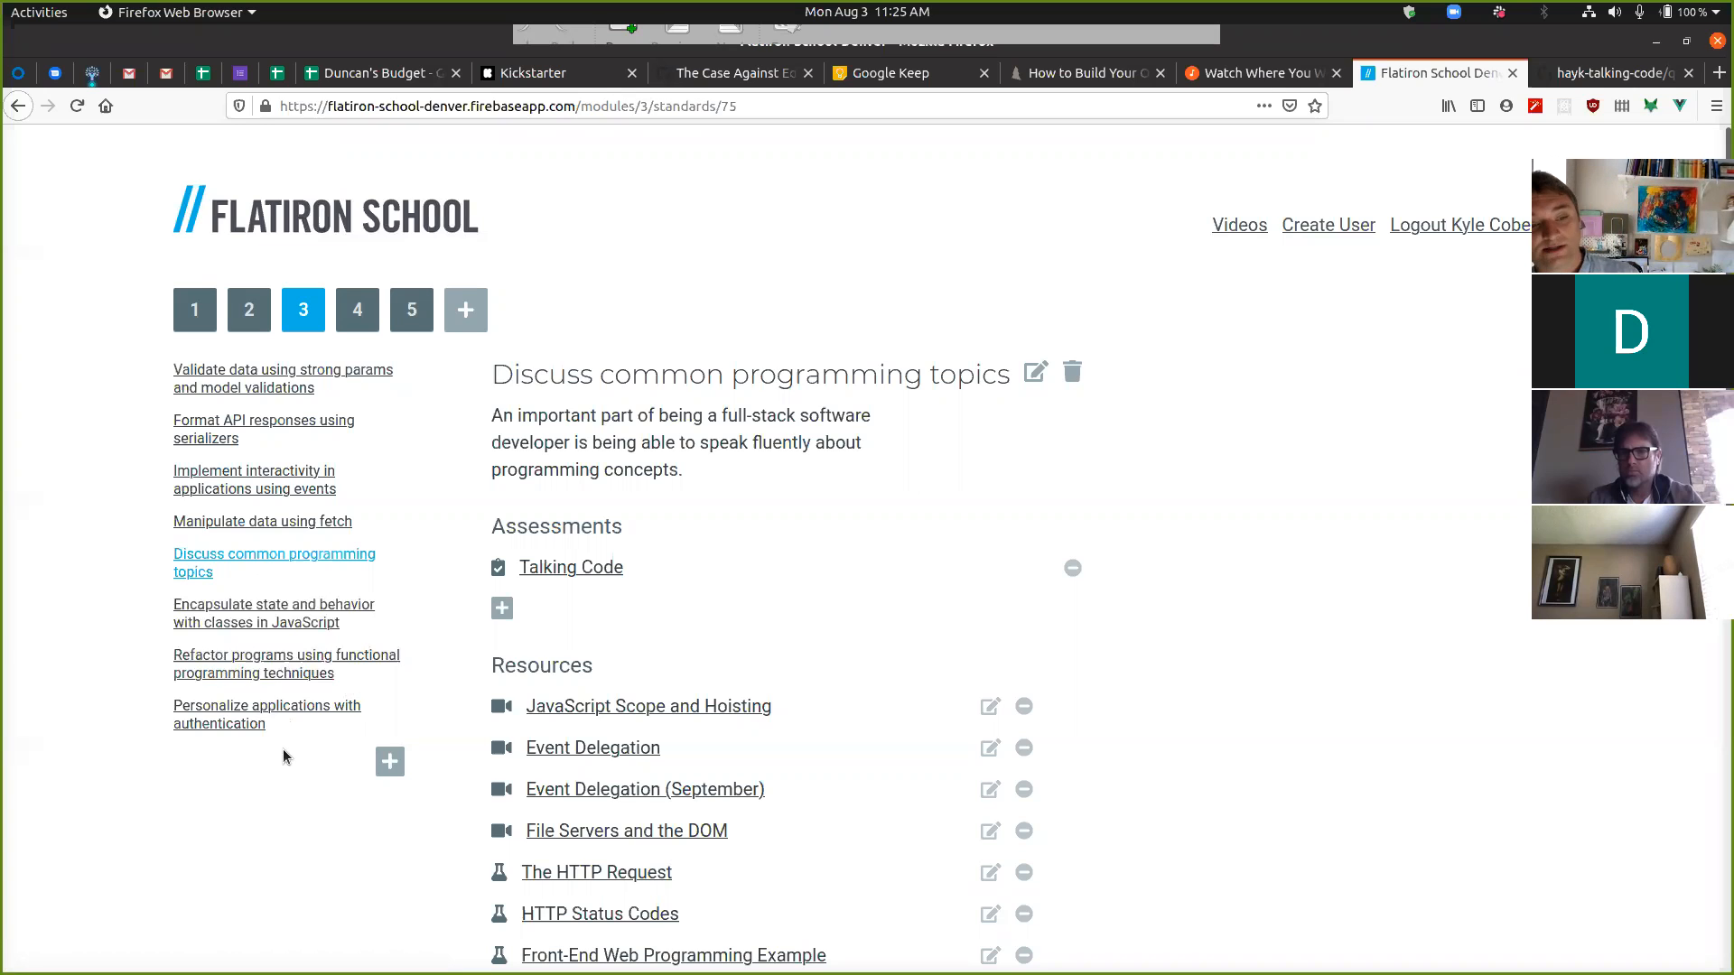
double_click(266, 713)
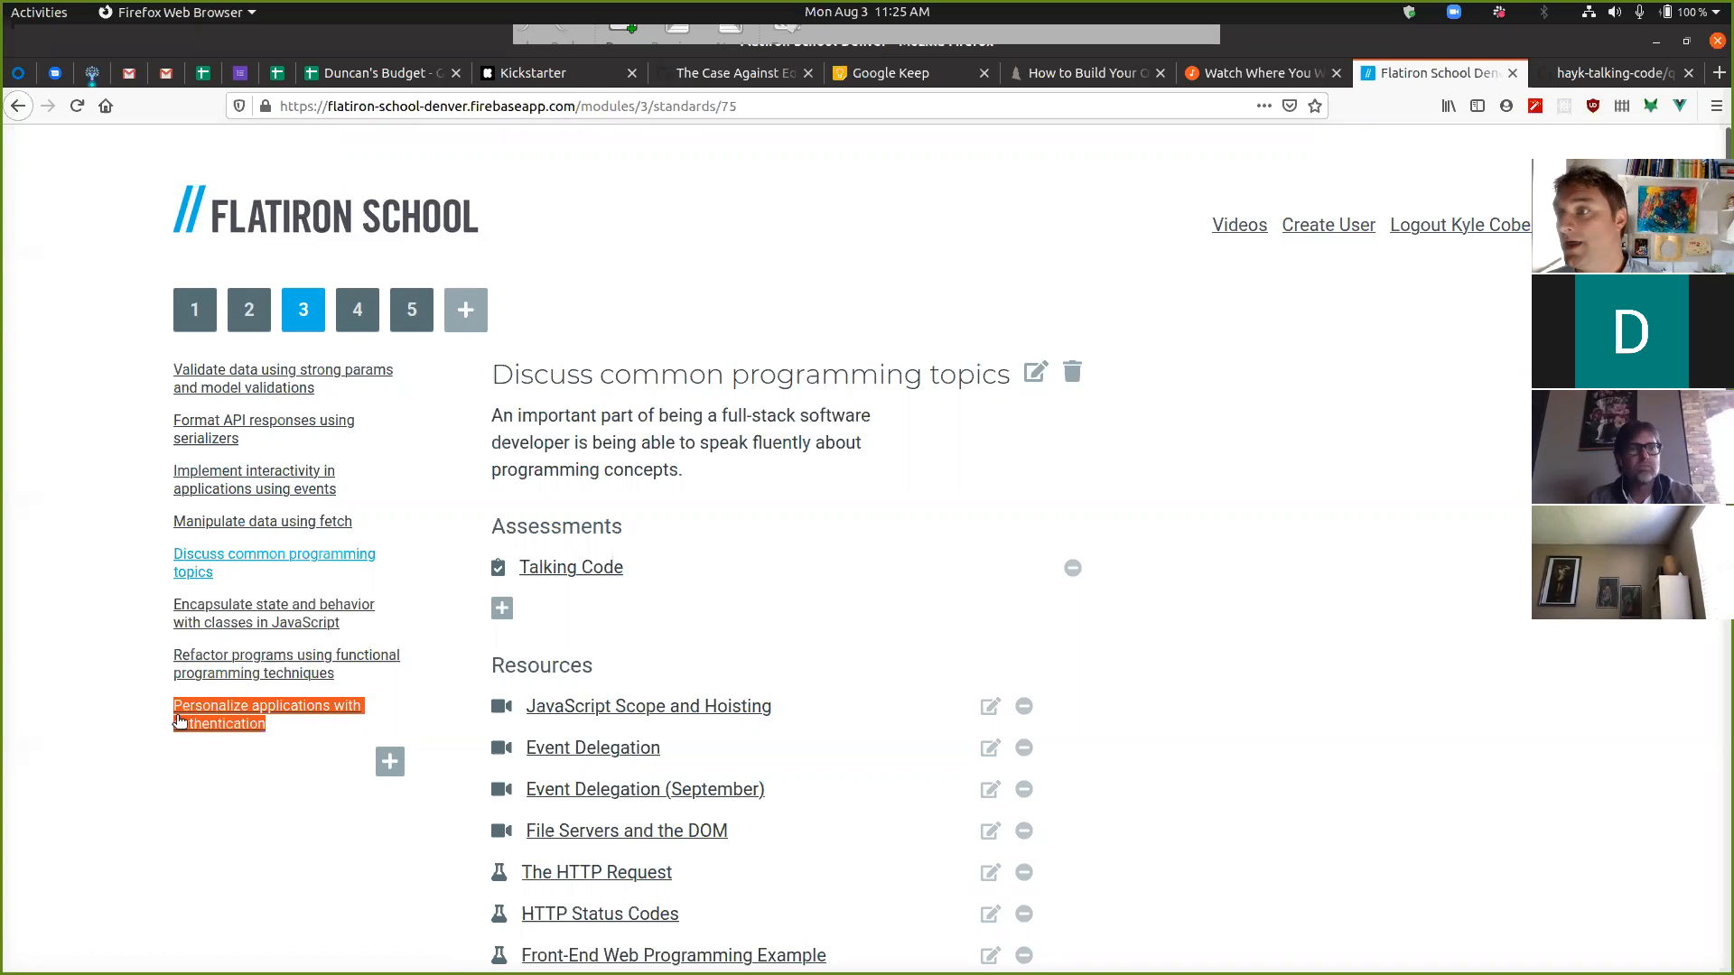
mouse_move(198, 748)
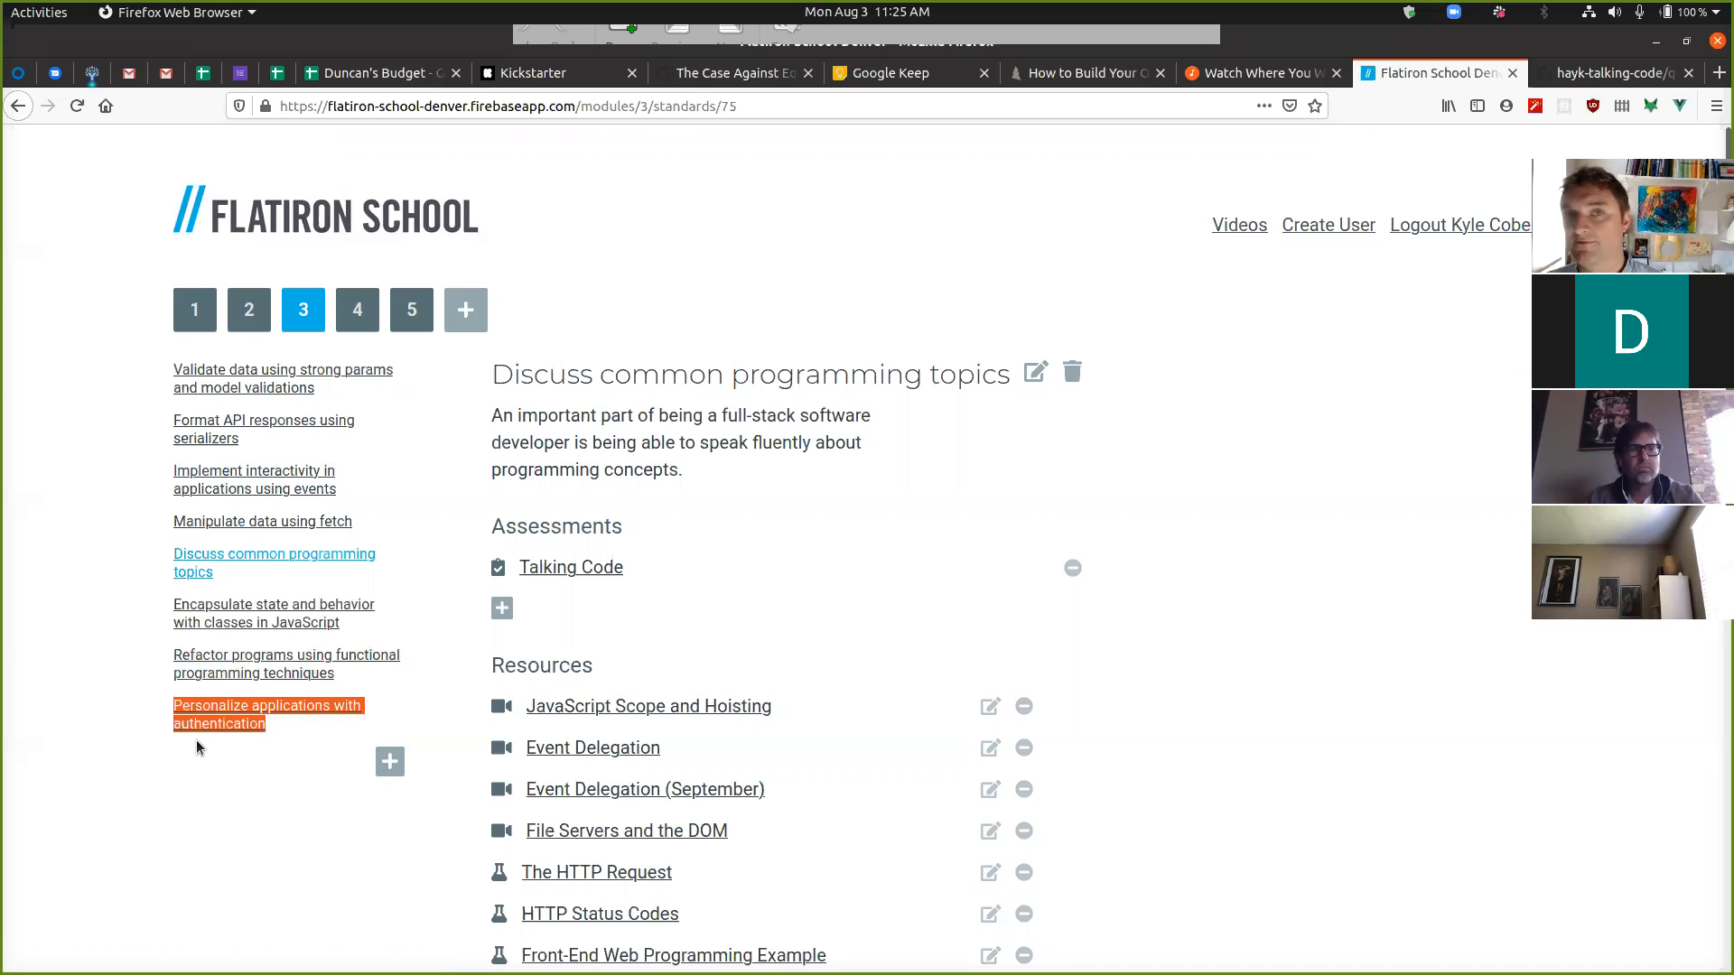
mouse_move(223, 743)
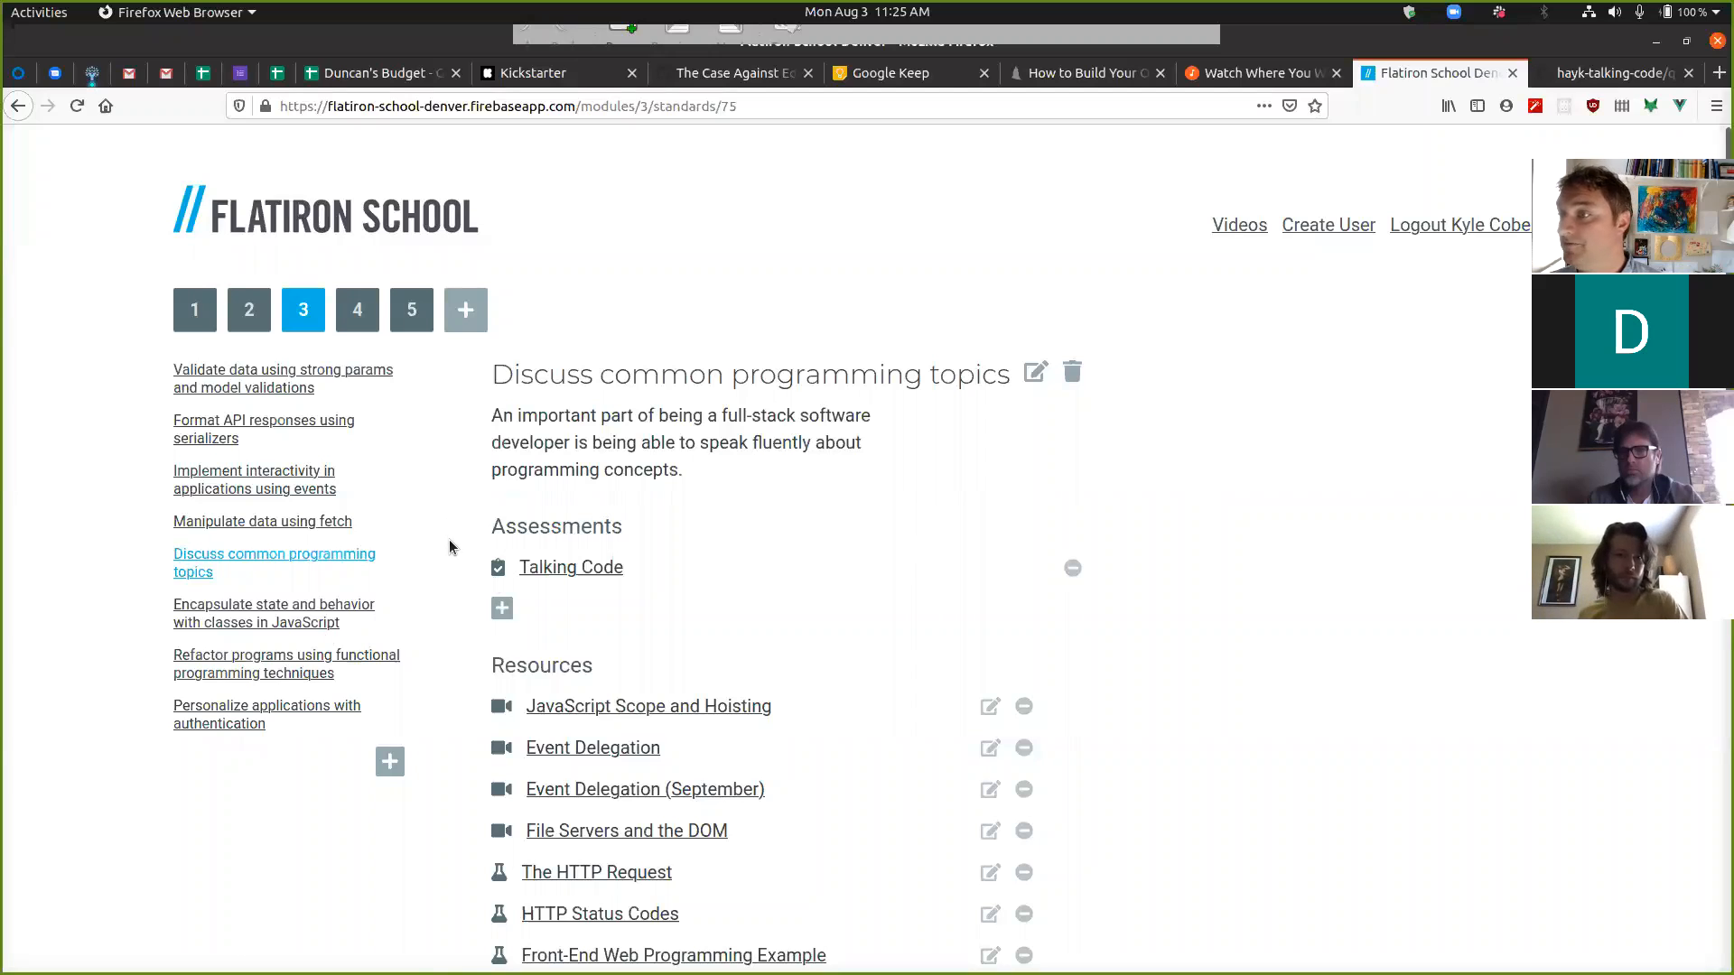
mouse_move(432, 580)
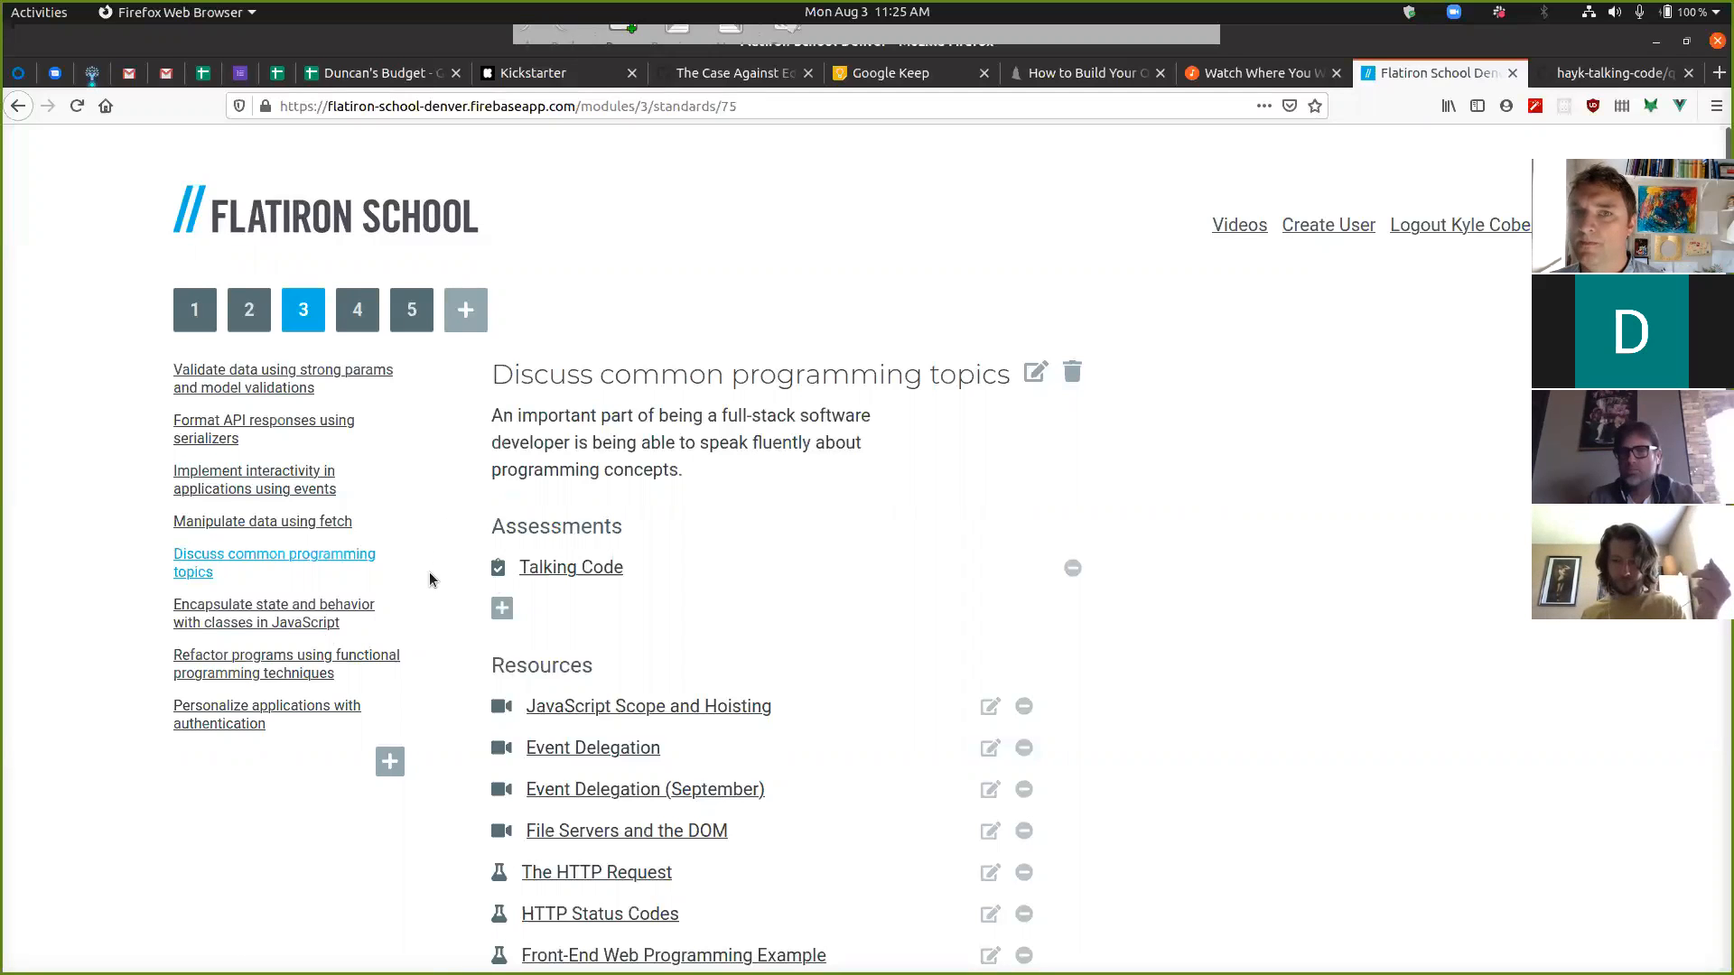
mouse_move(453, 575)
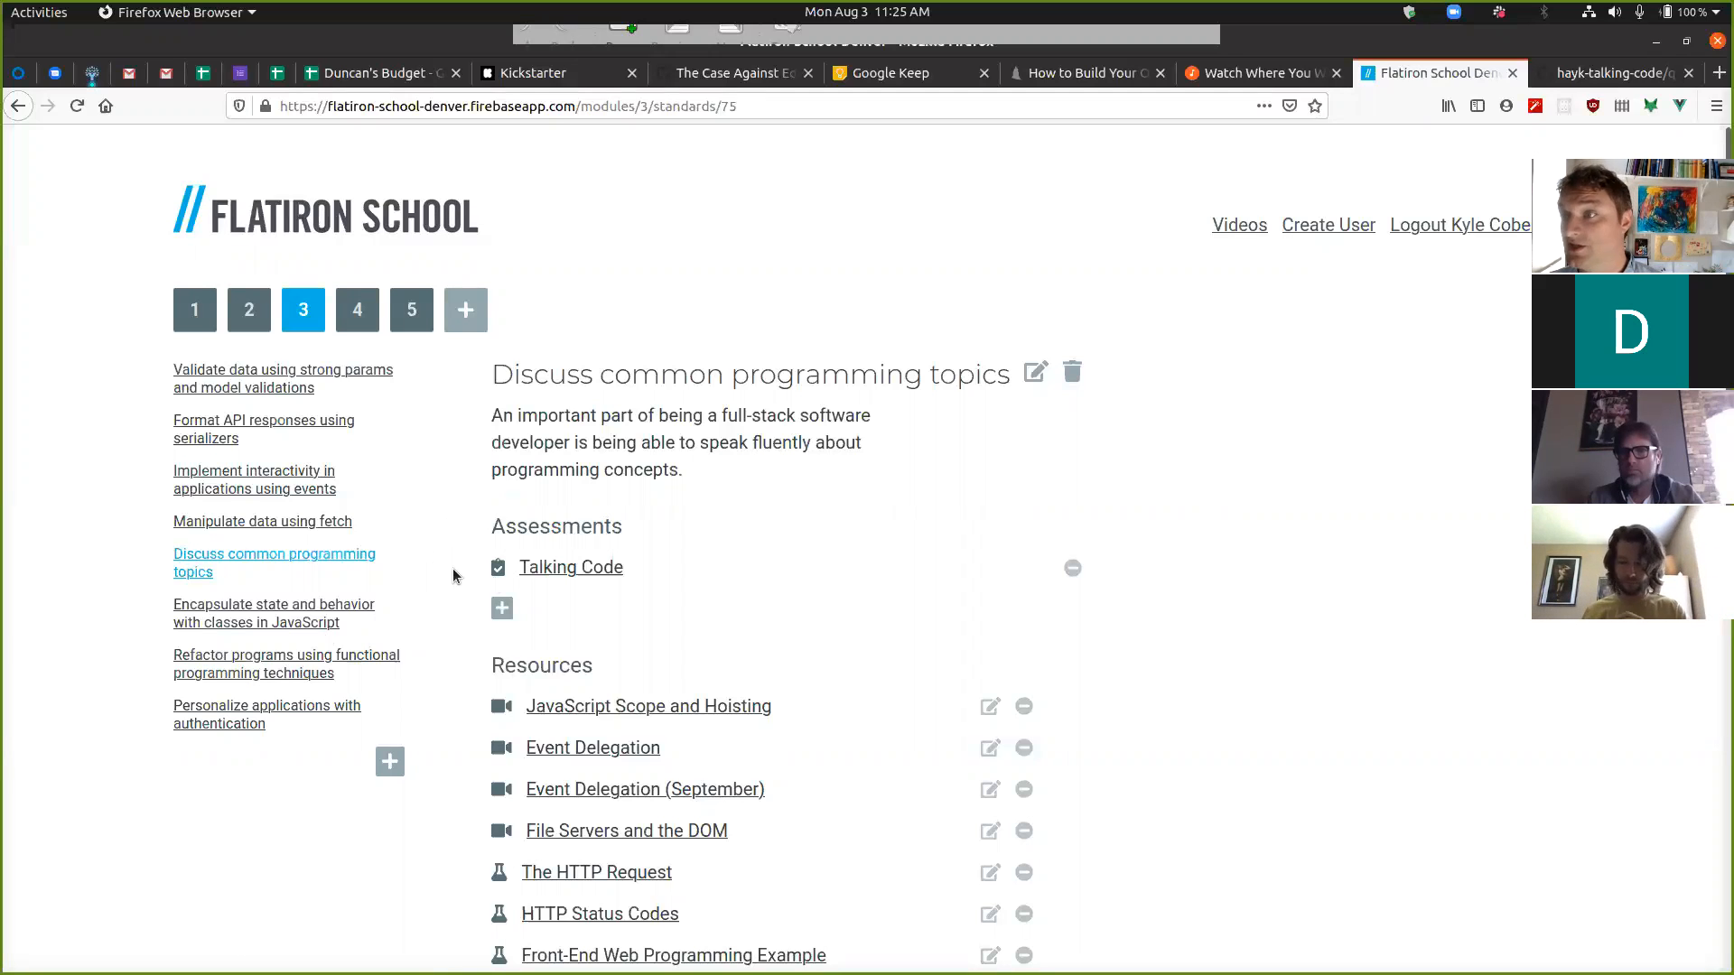
mouse_move(453, 568)
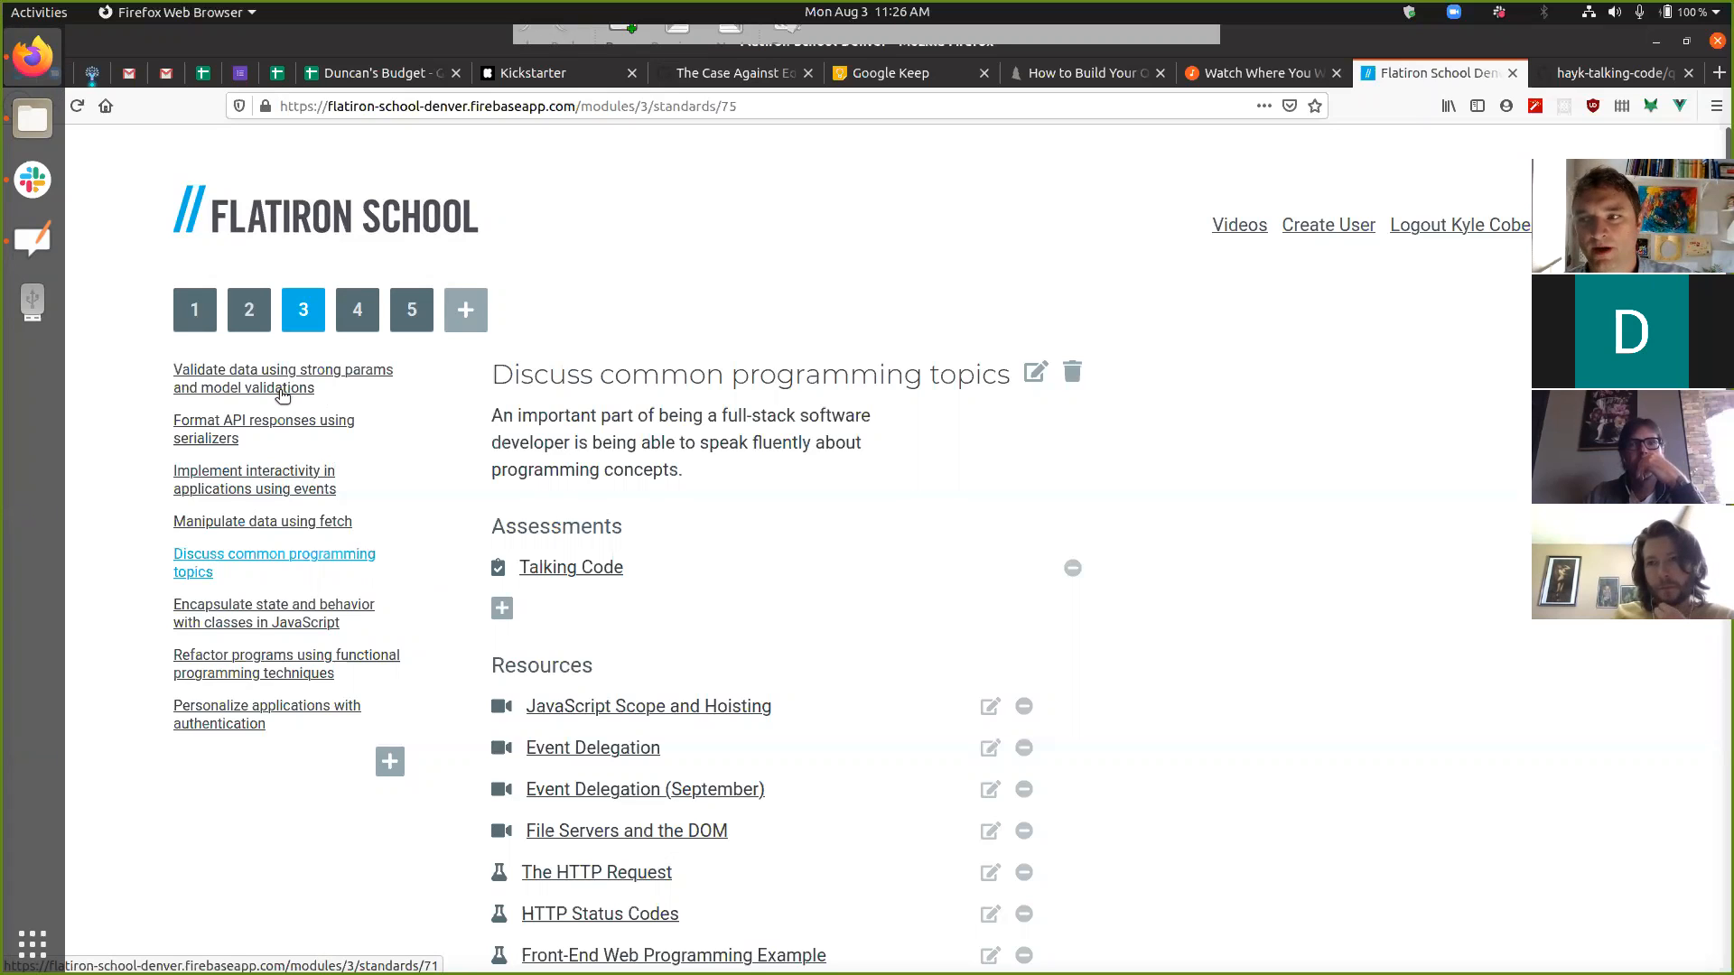
mouse_move(364, 410)
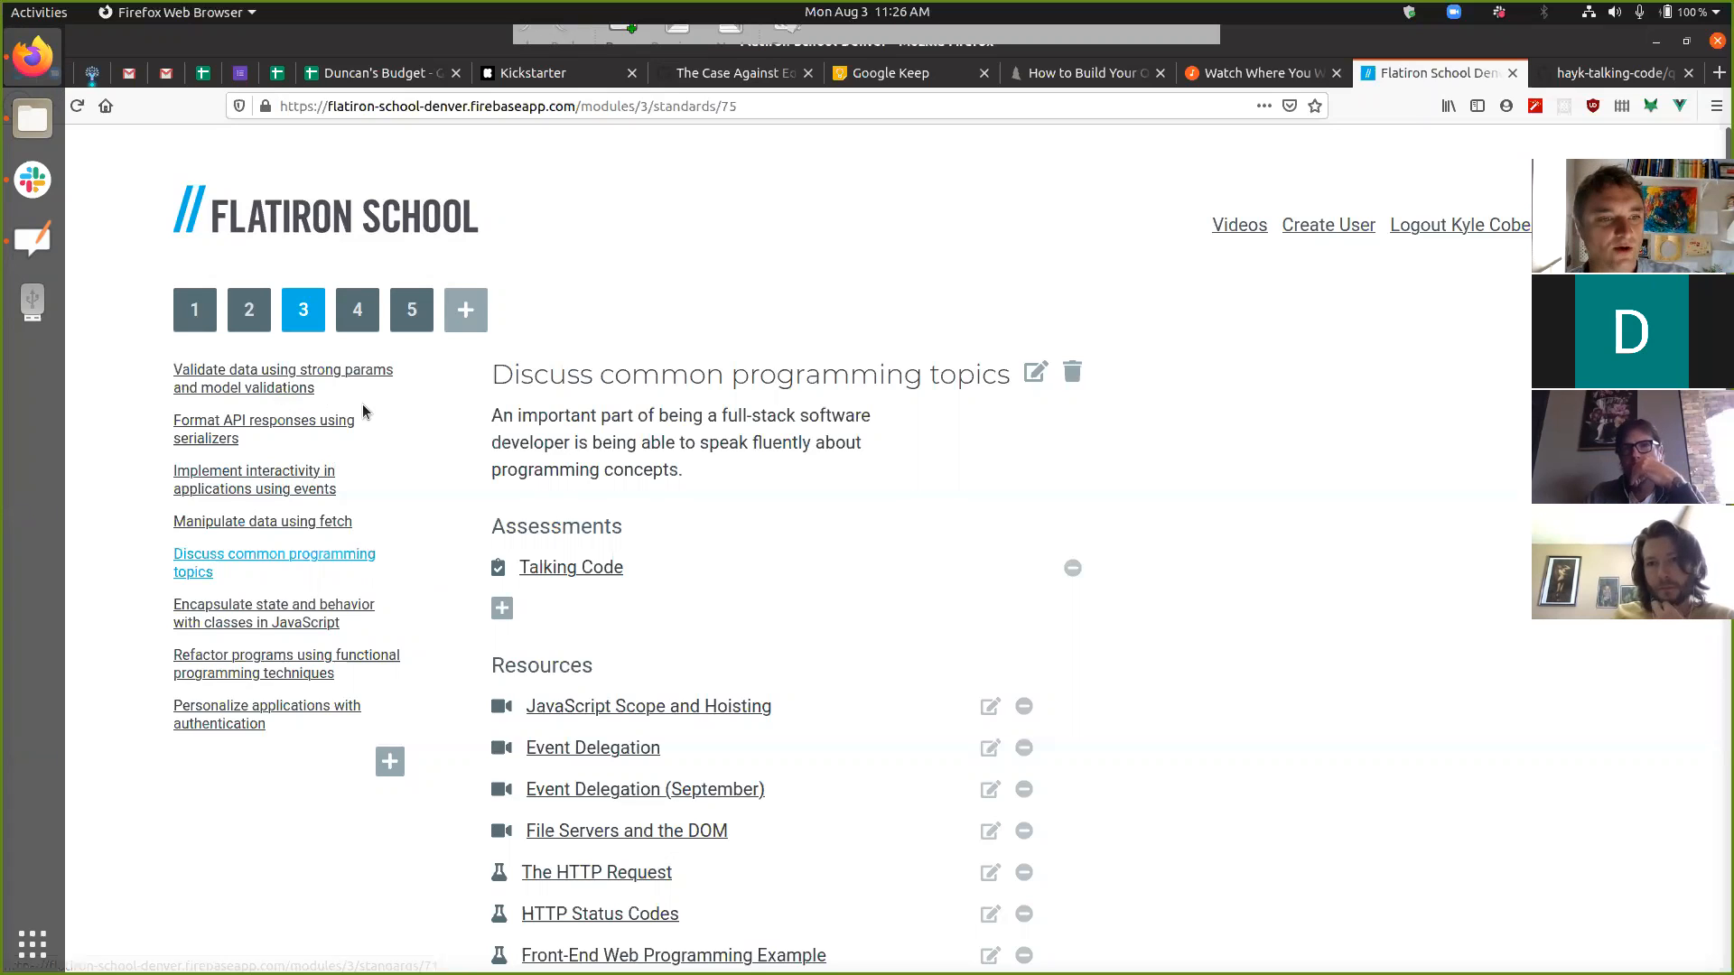
double_click(283, 379)
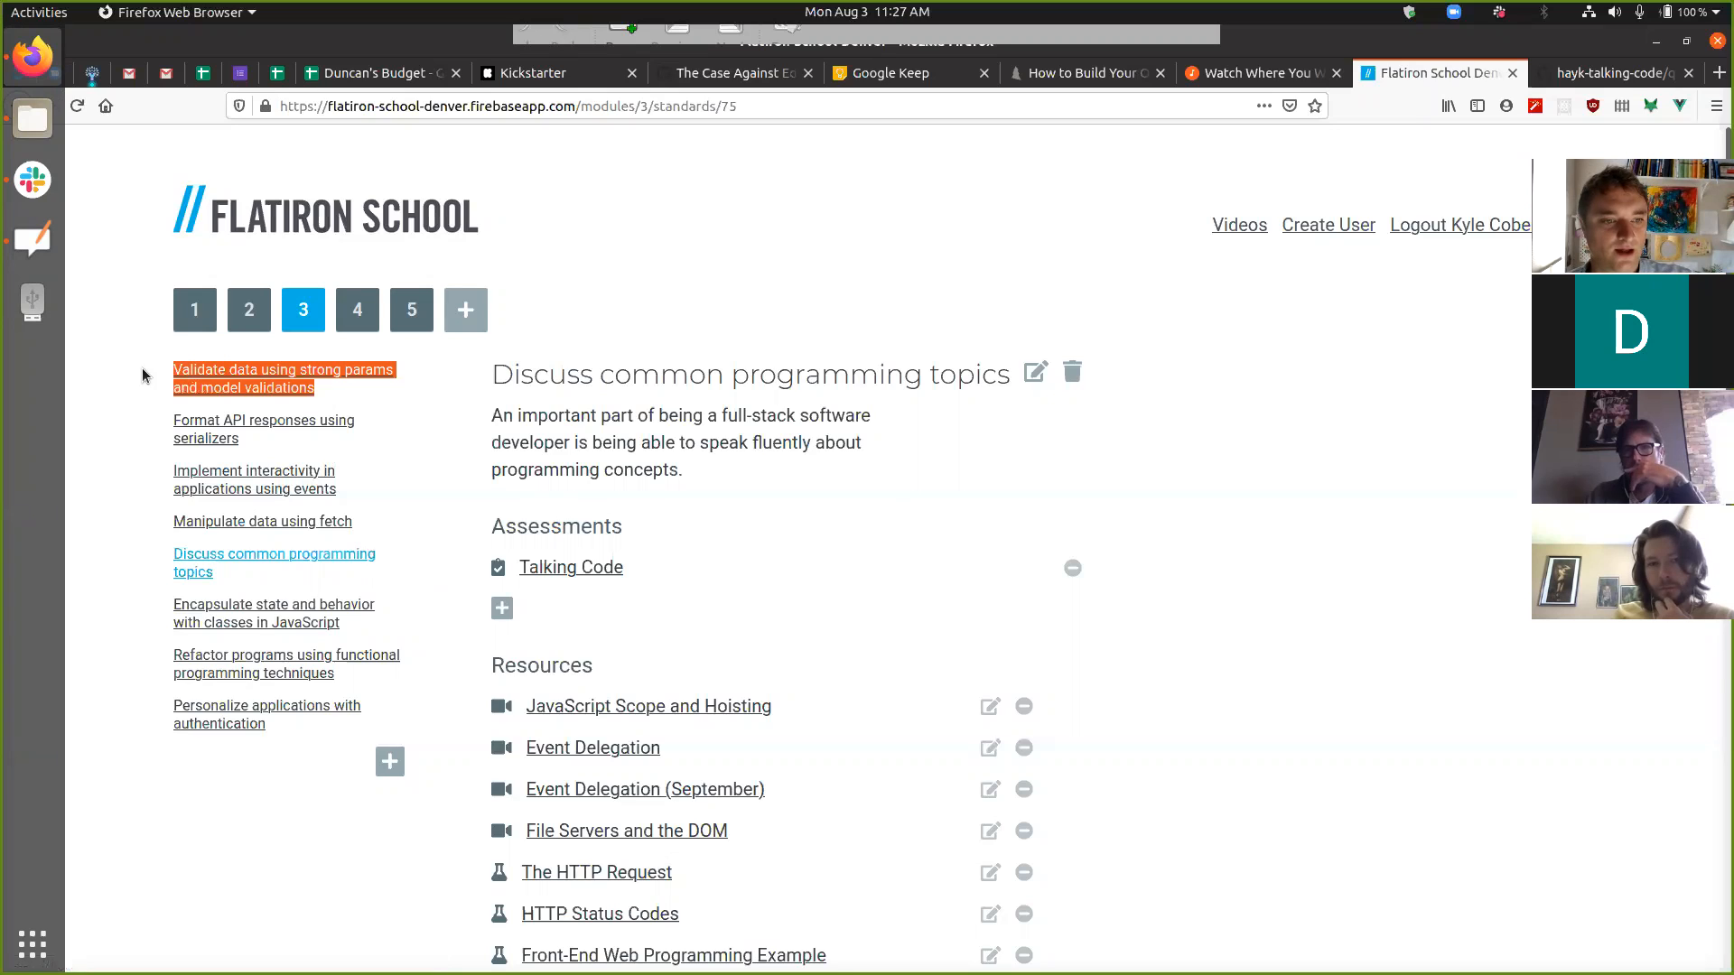
mouse_move(370, 531)
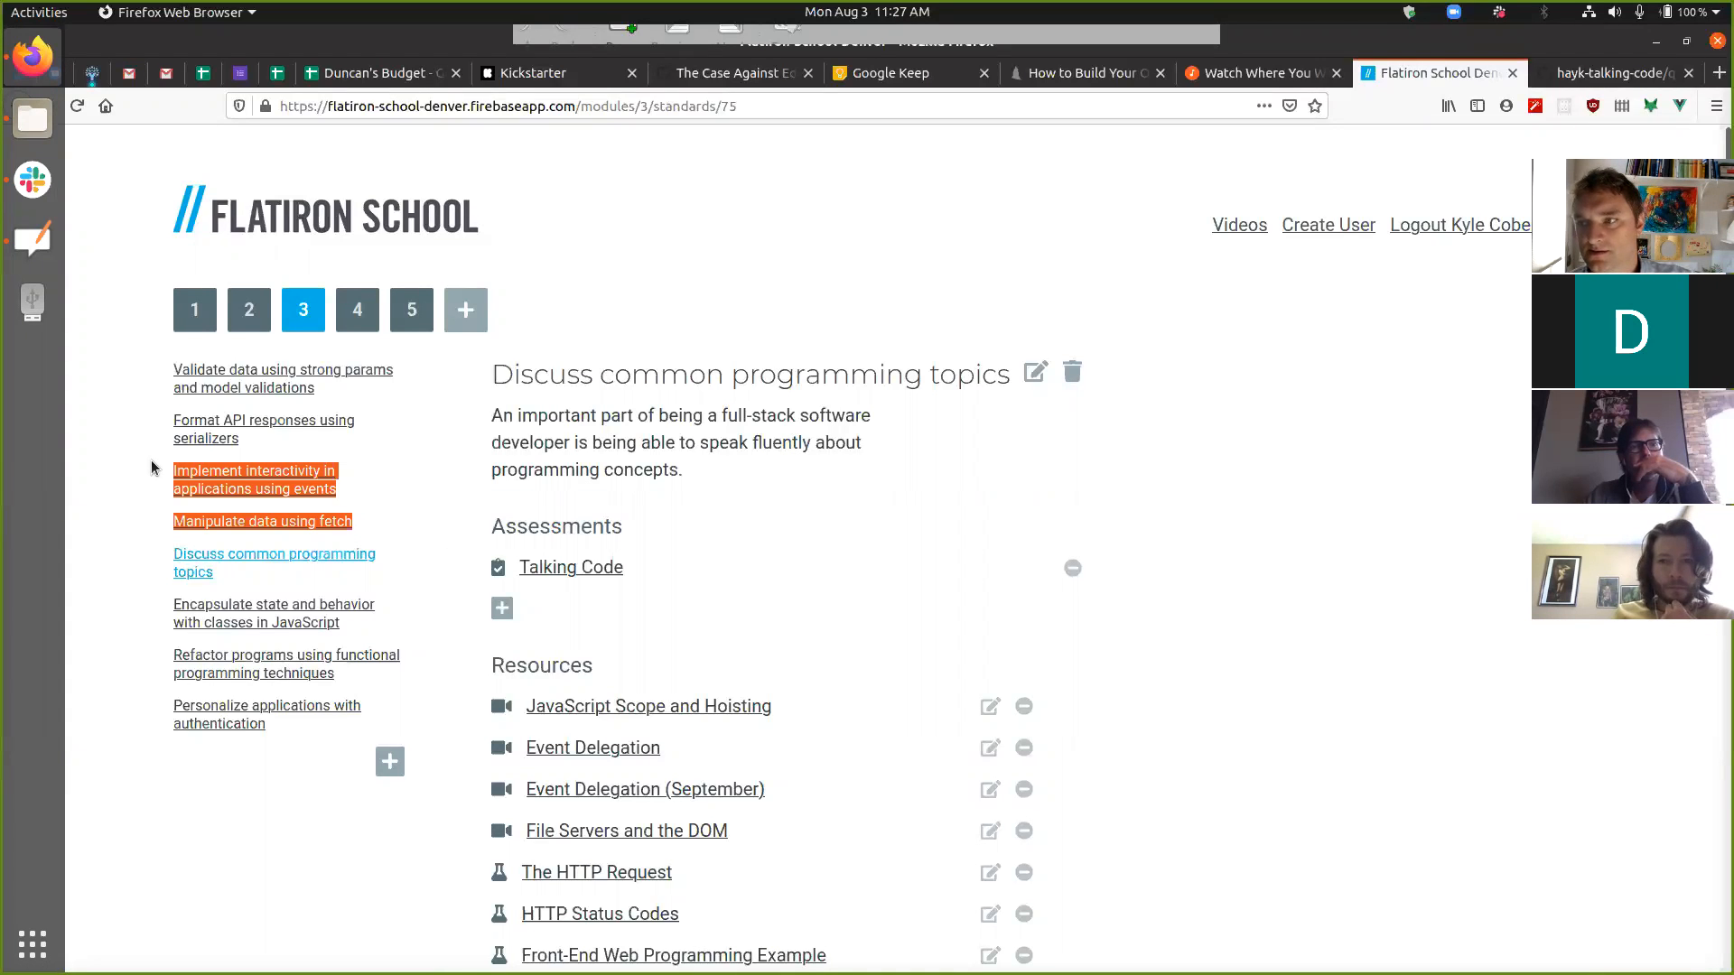
mouse_move(175, 516)
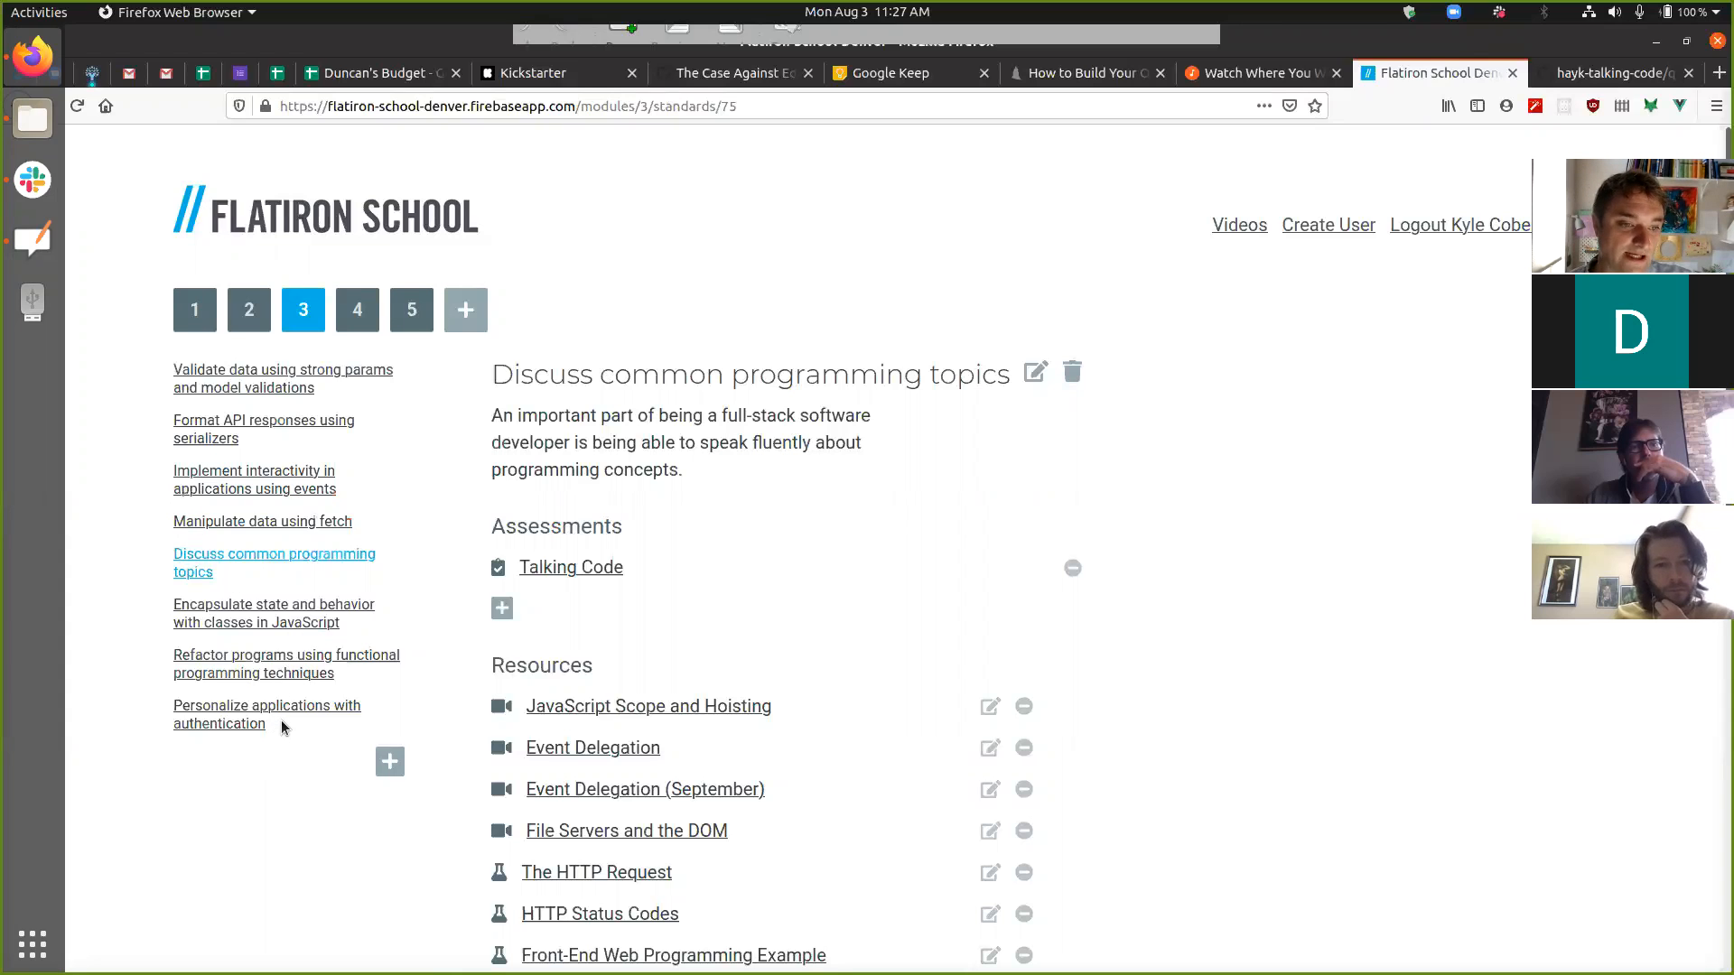
double_click(266, 714)
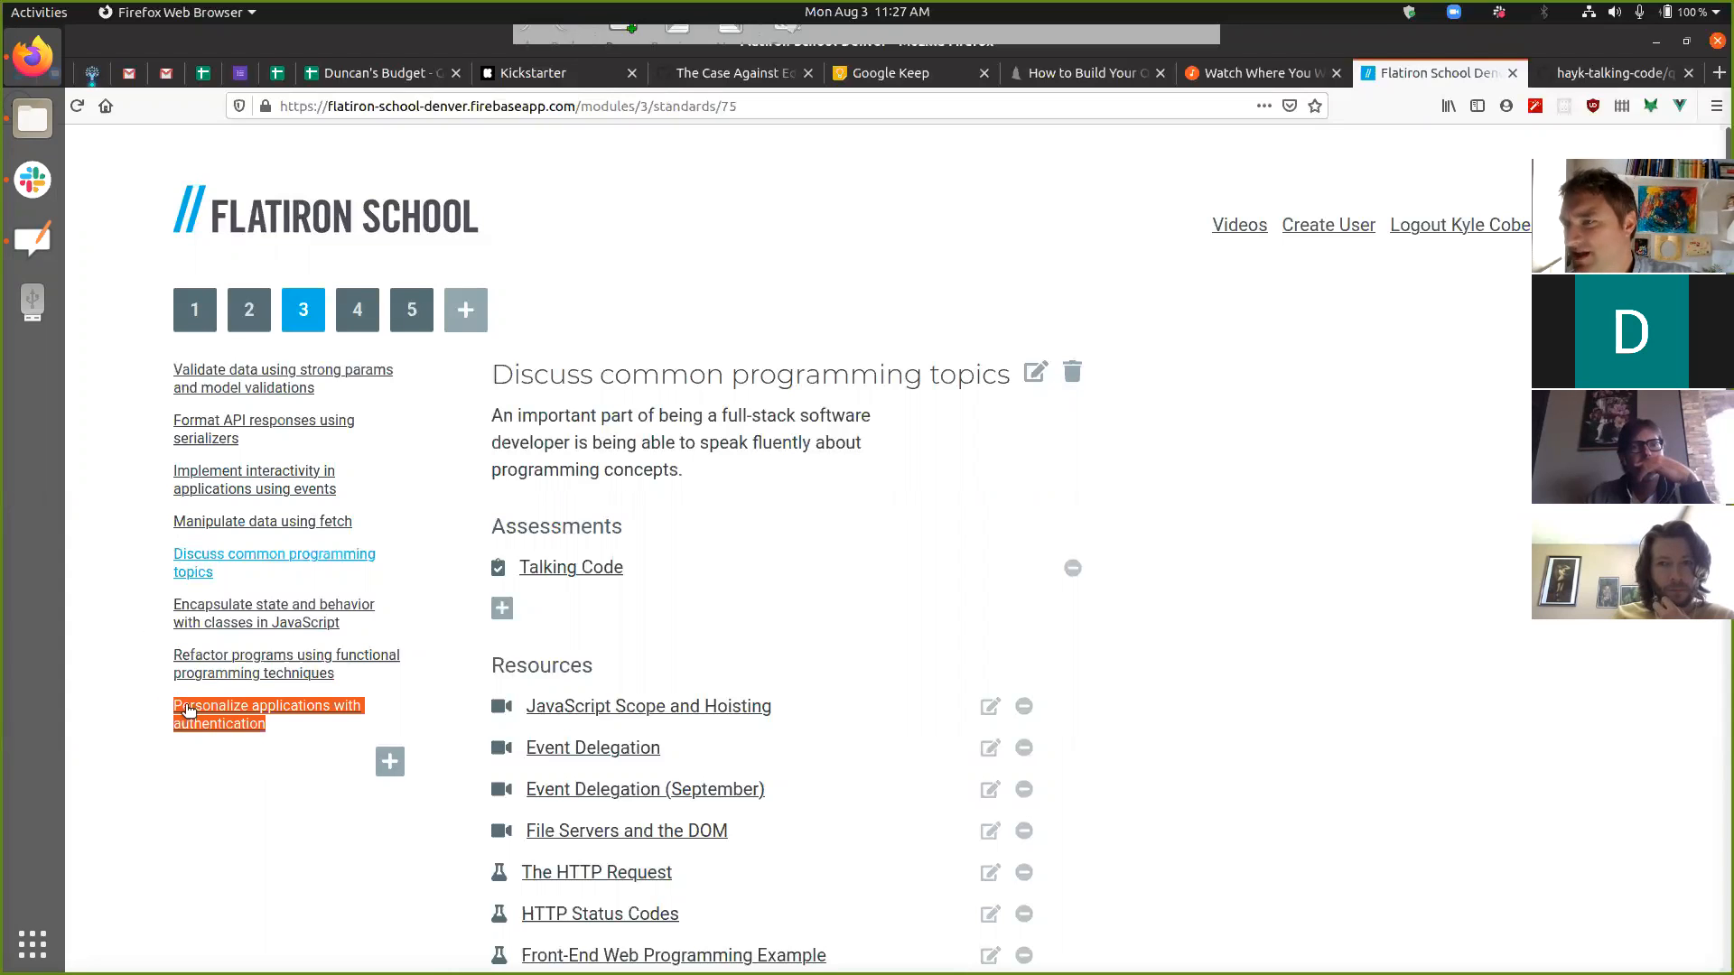
mouse_move(304, 774)
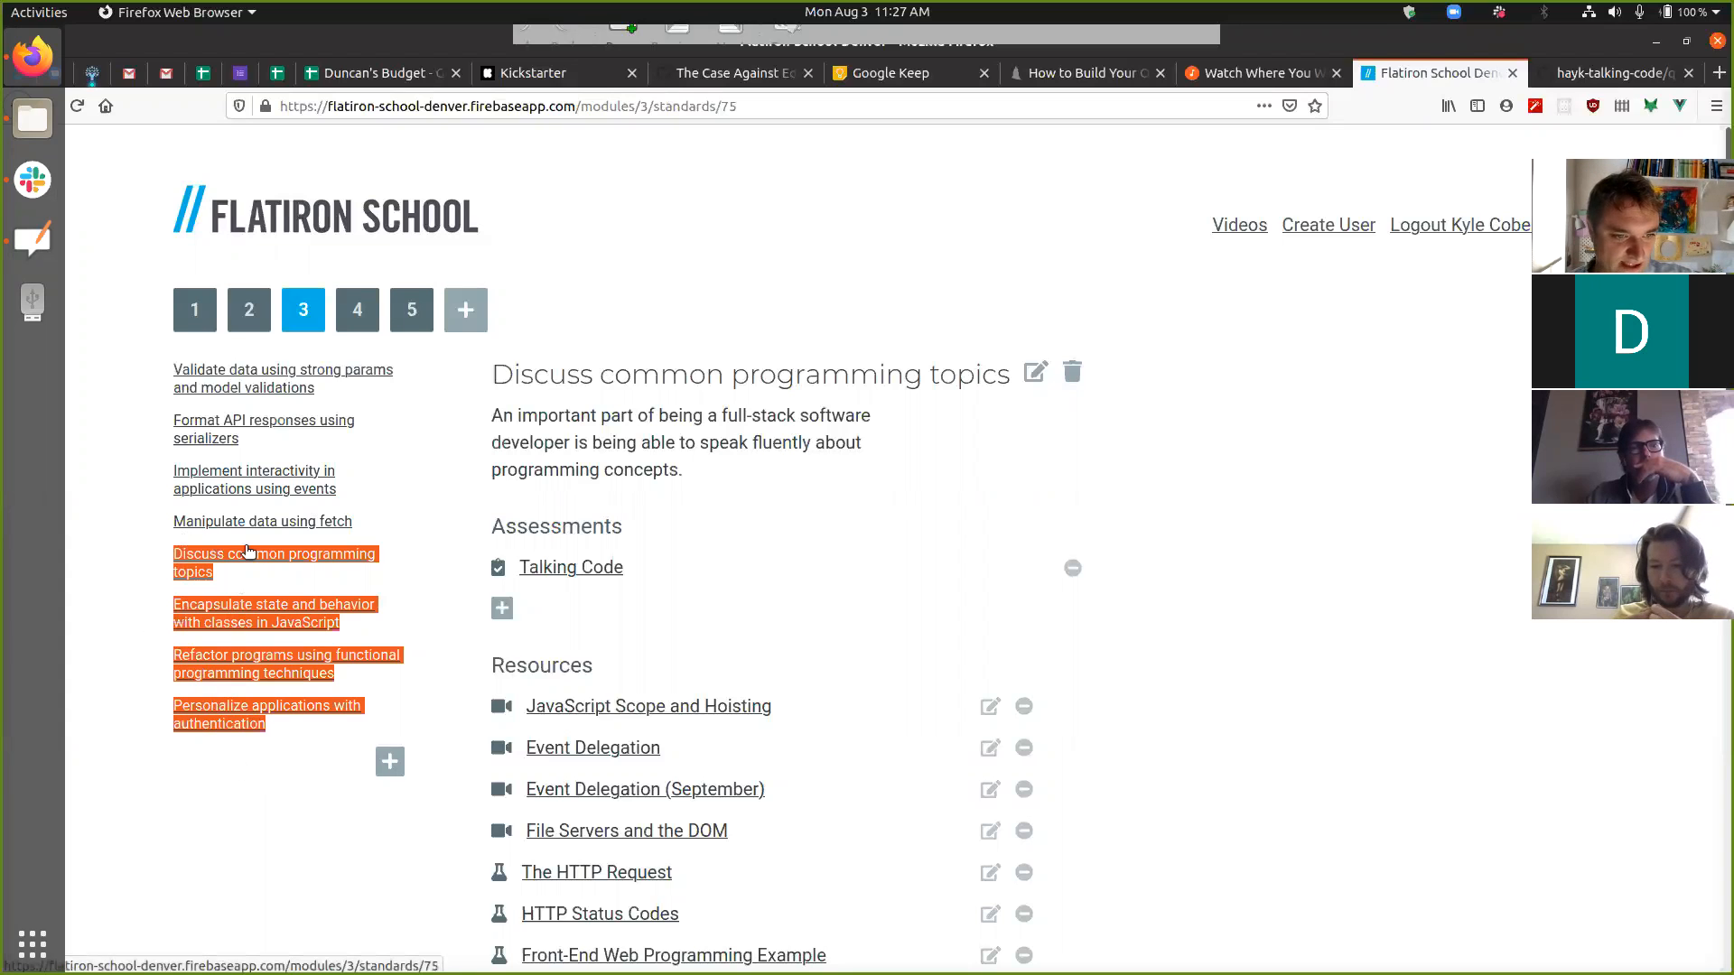
mouse_move(249, 725)
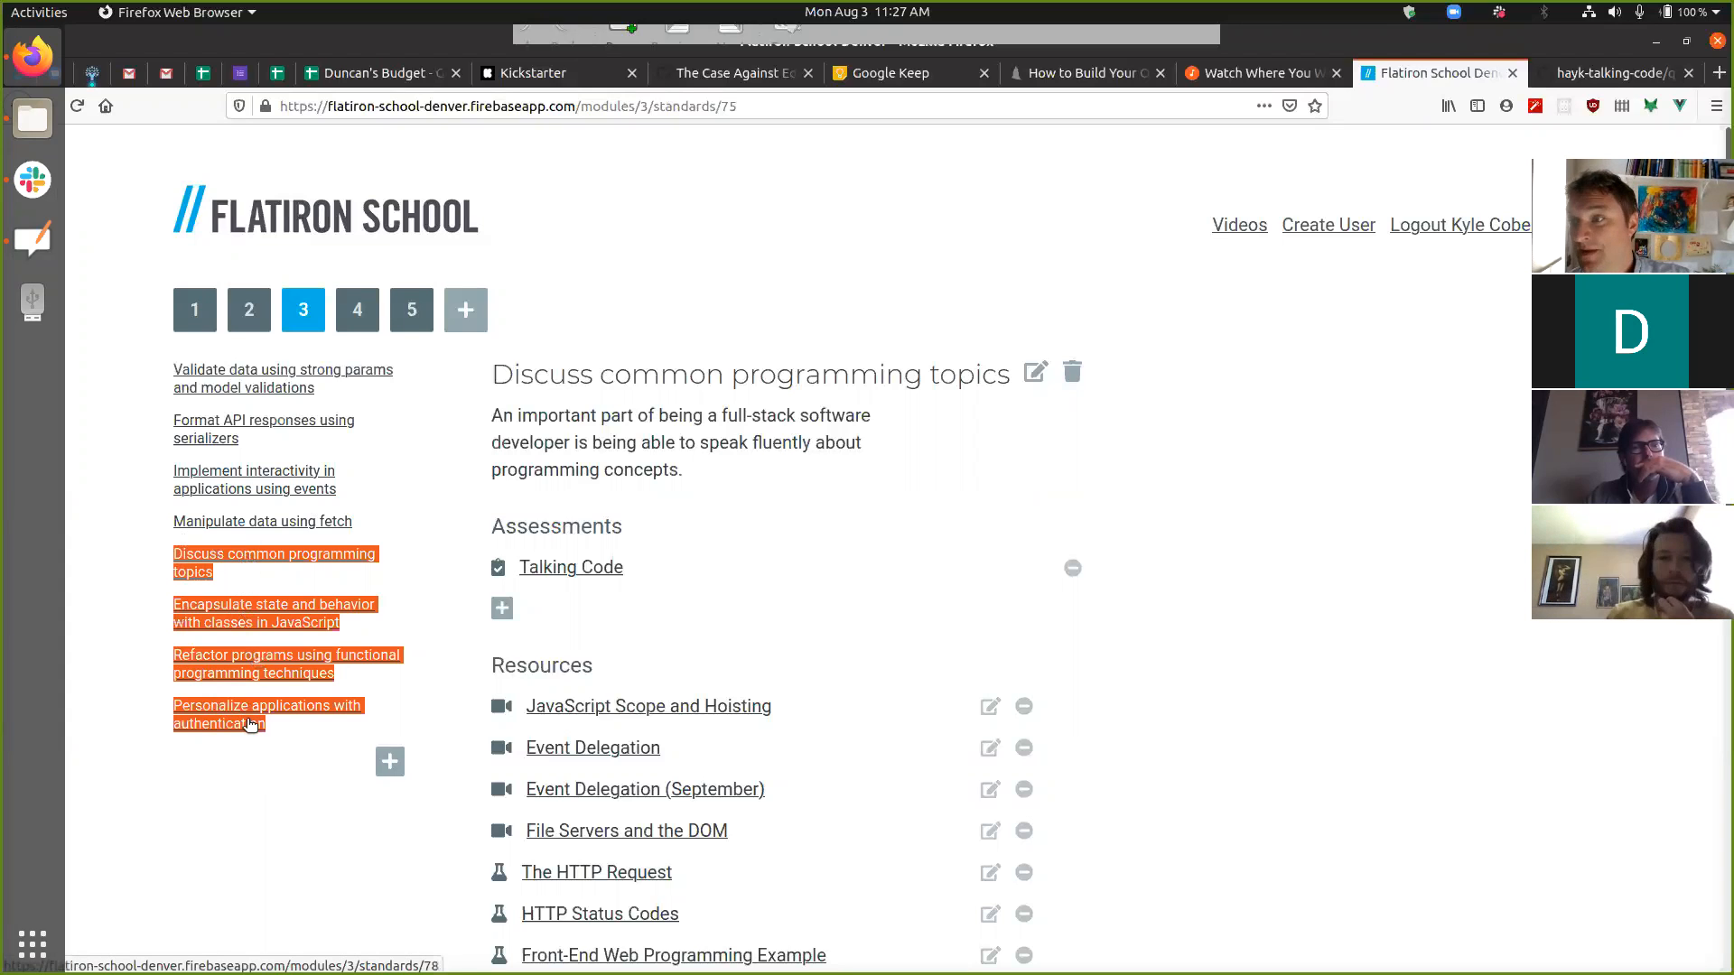
mouse_move(286, 679)
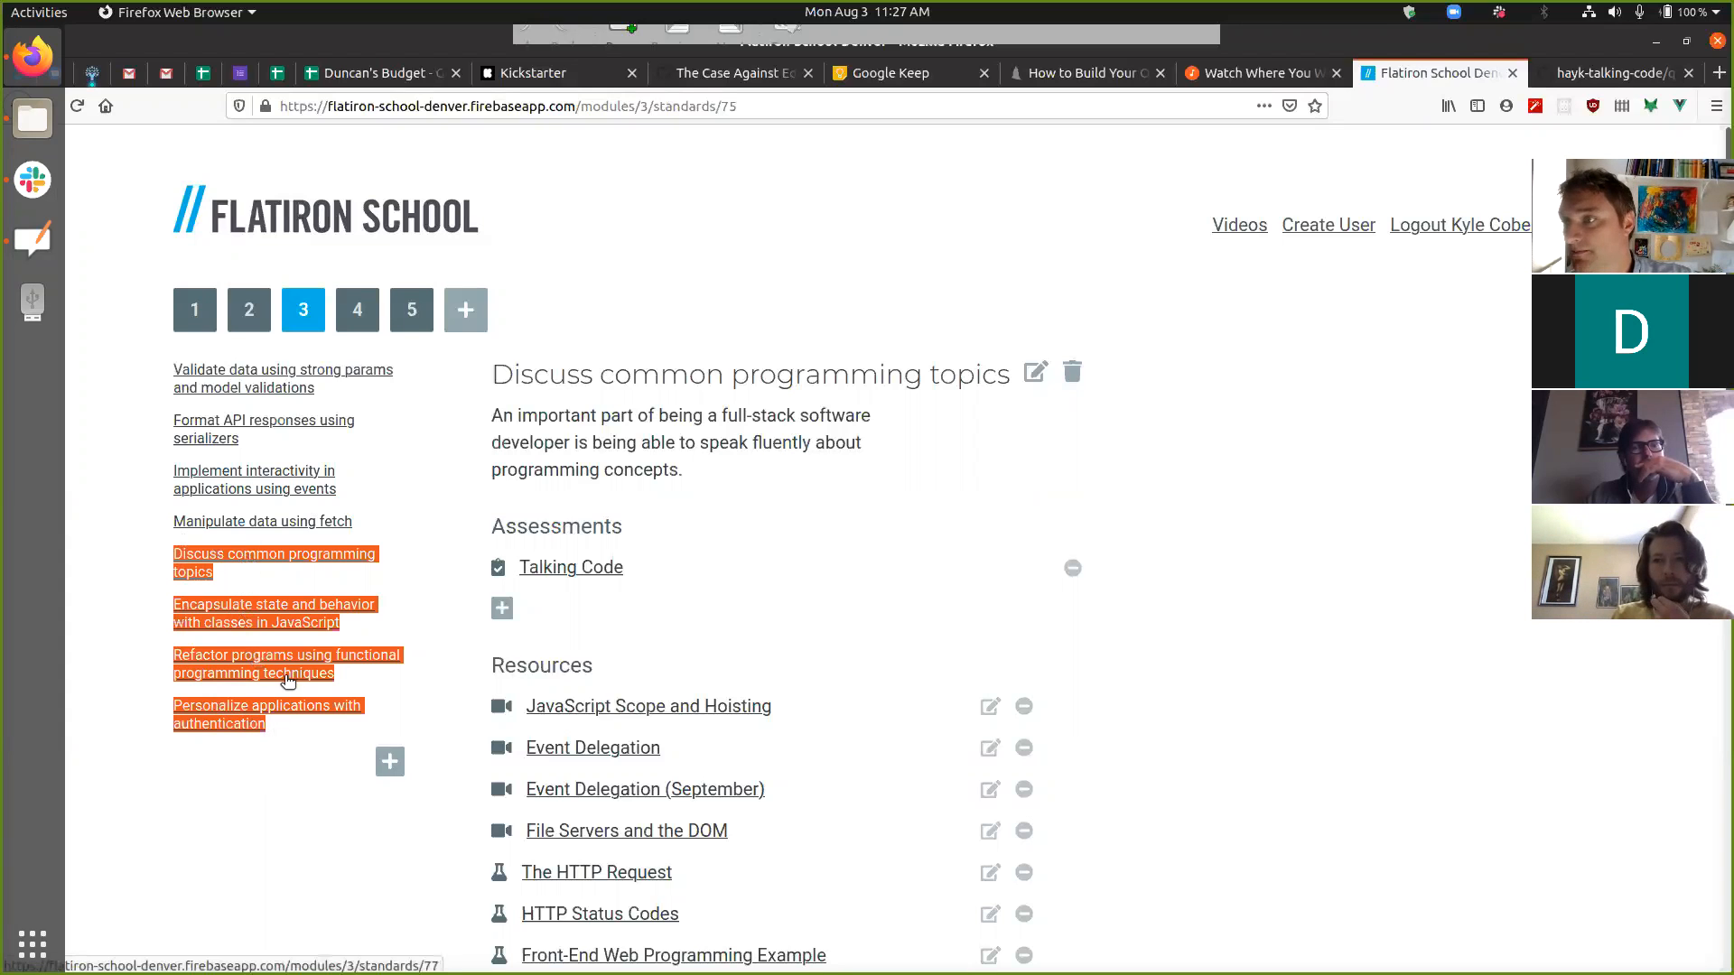
mouse_move(284, 645)
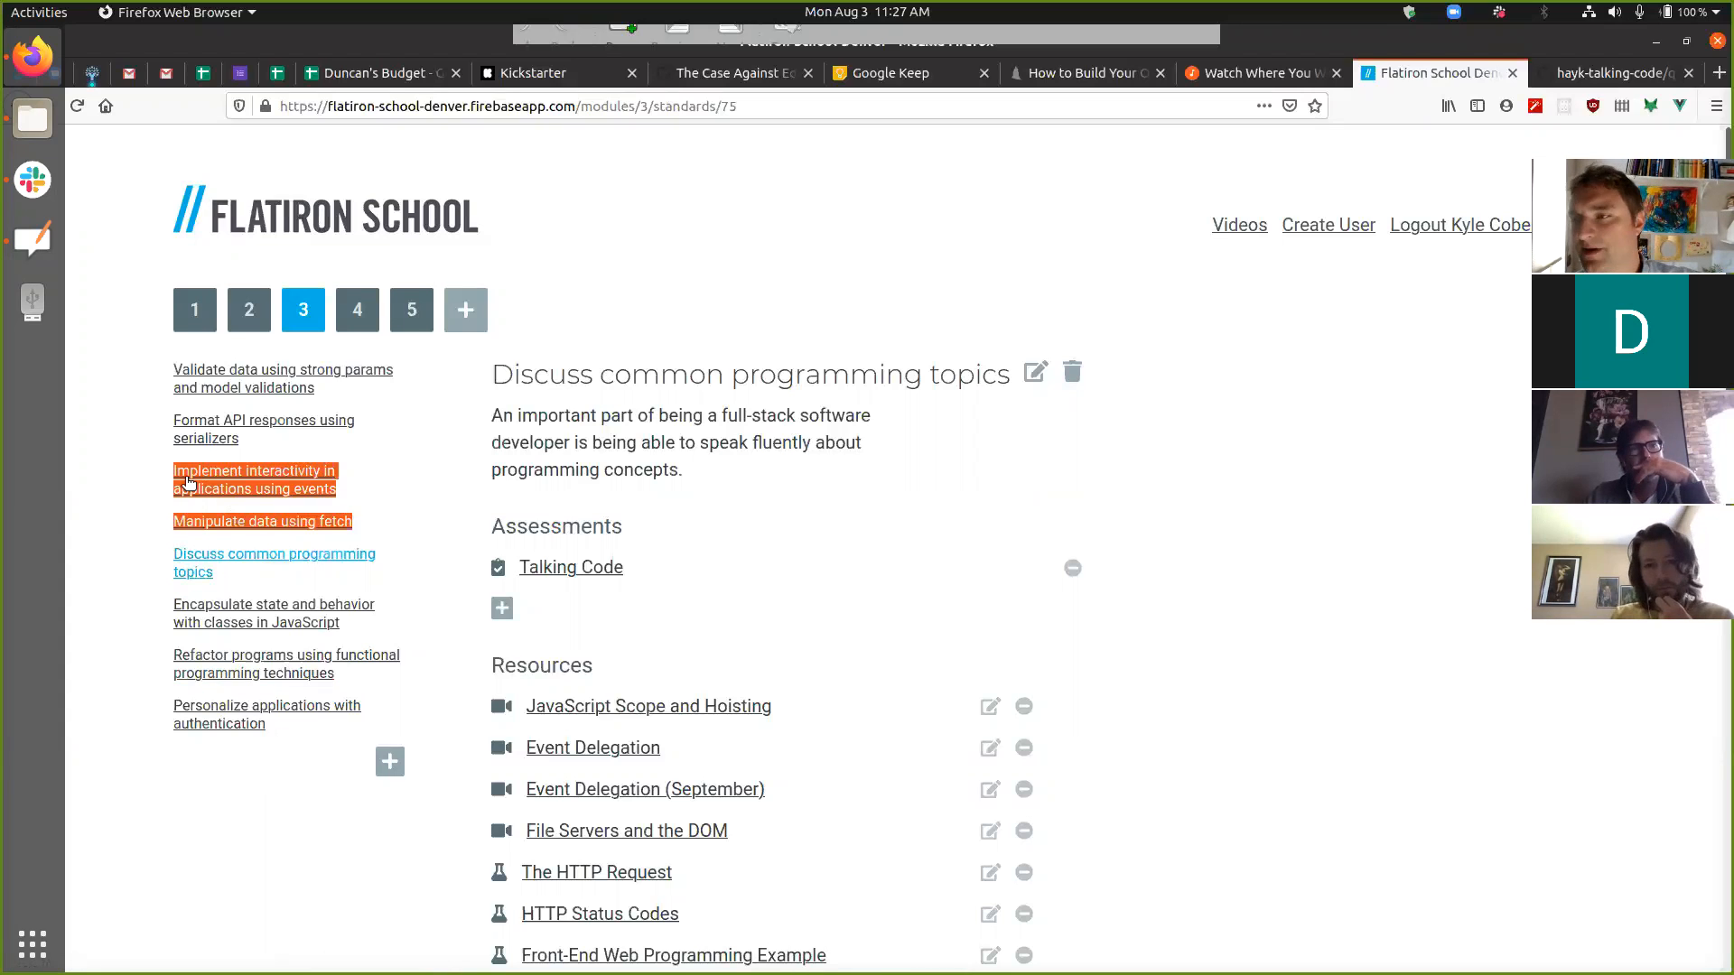
mouse_move(287, 439)
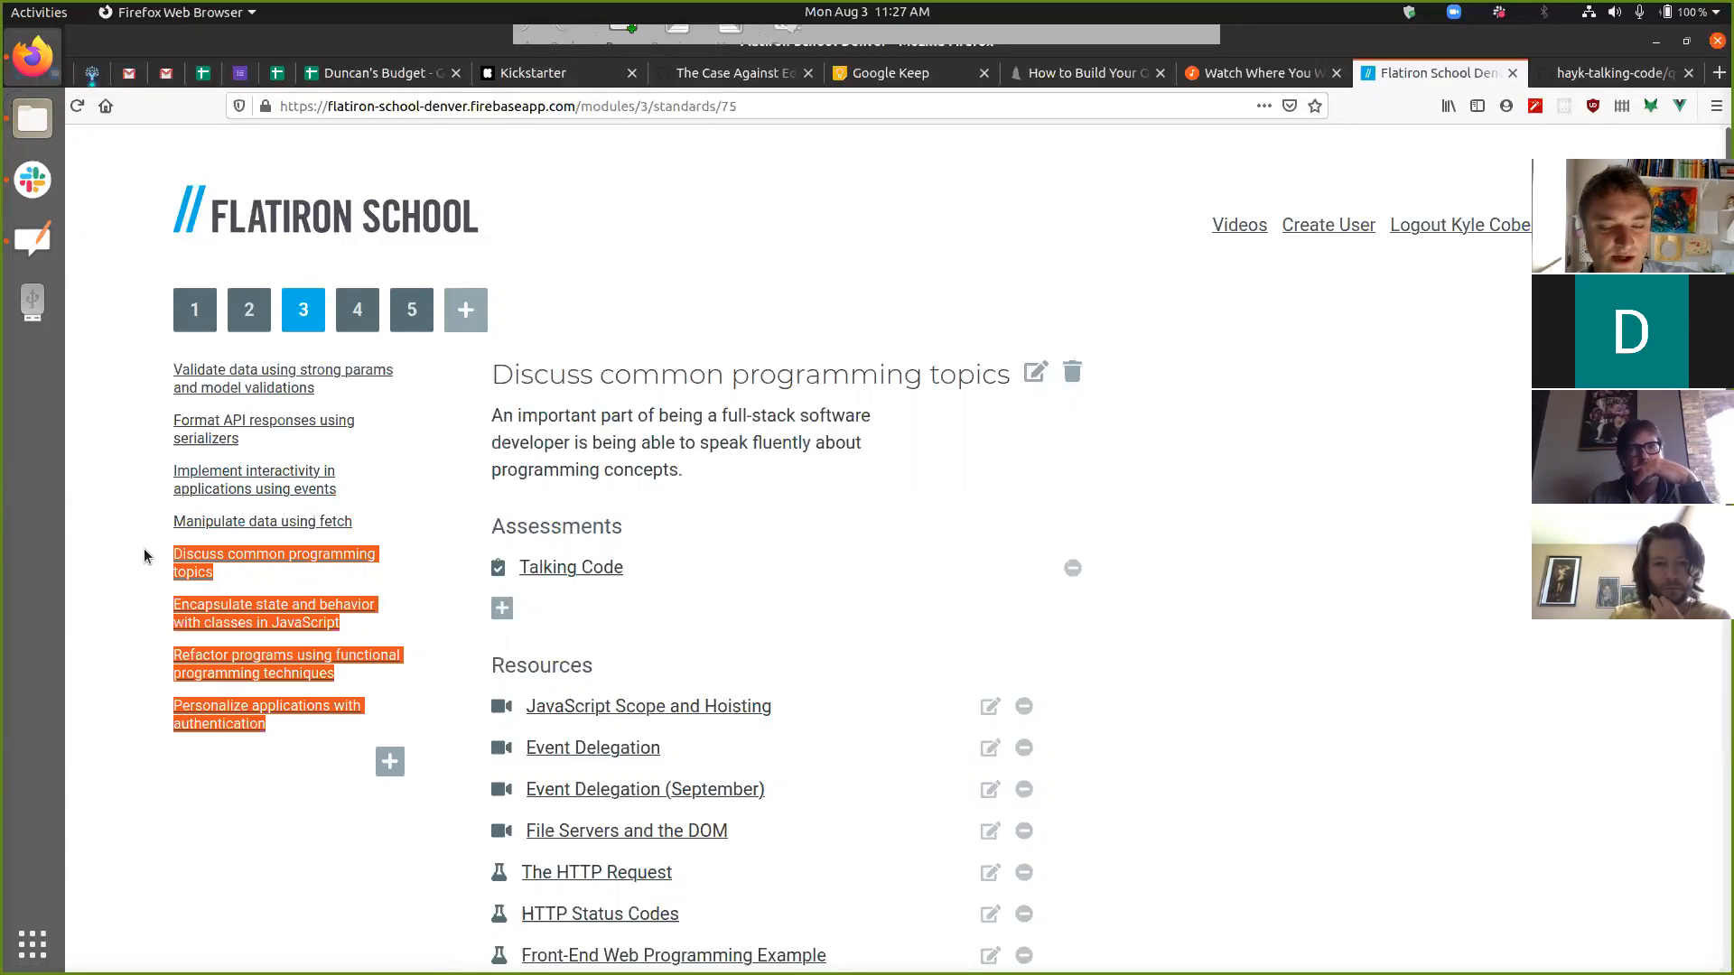
mouse_move(144, 636)
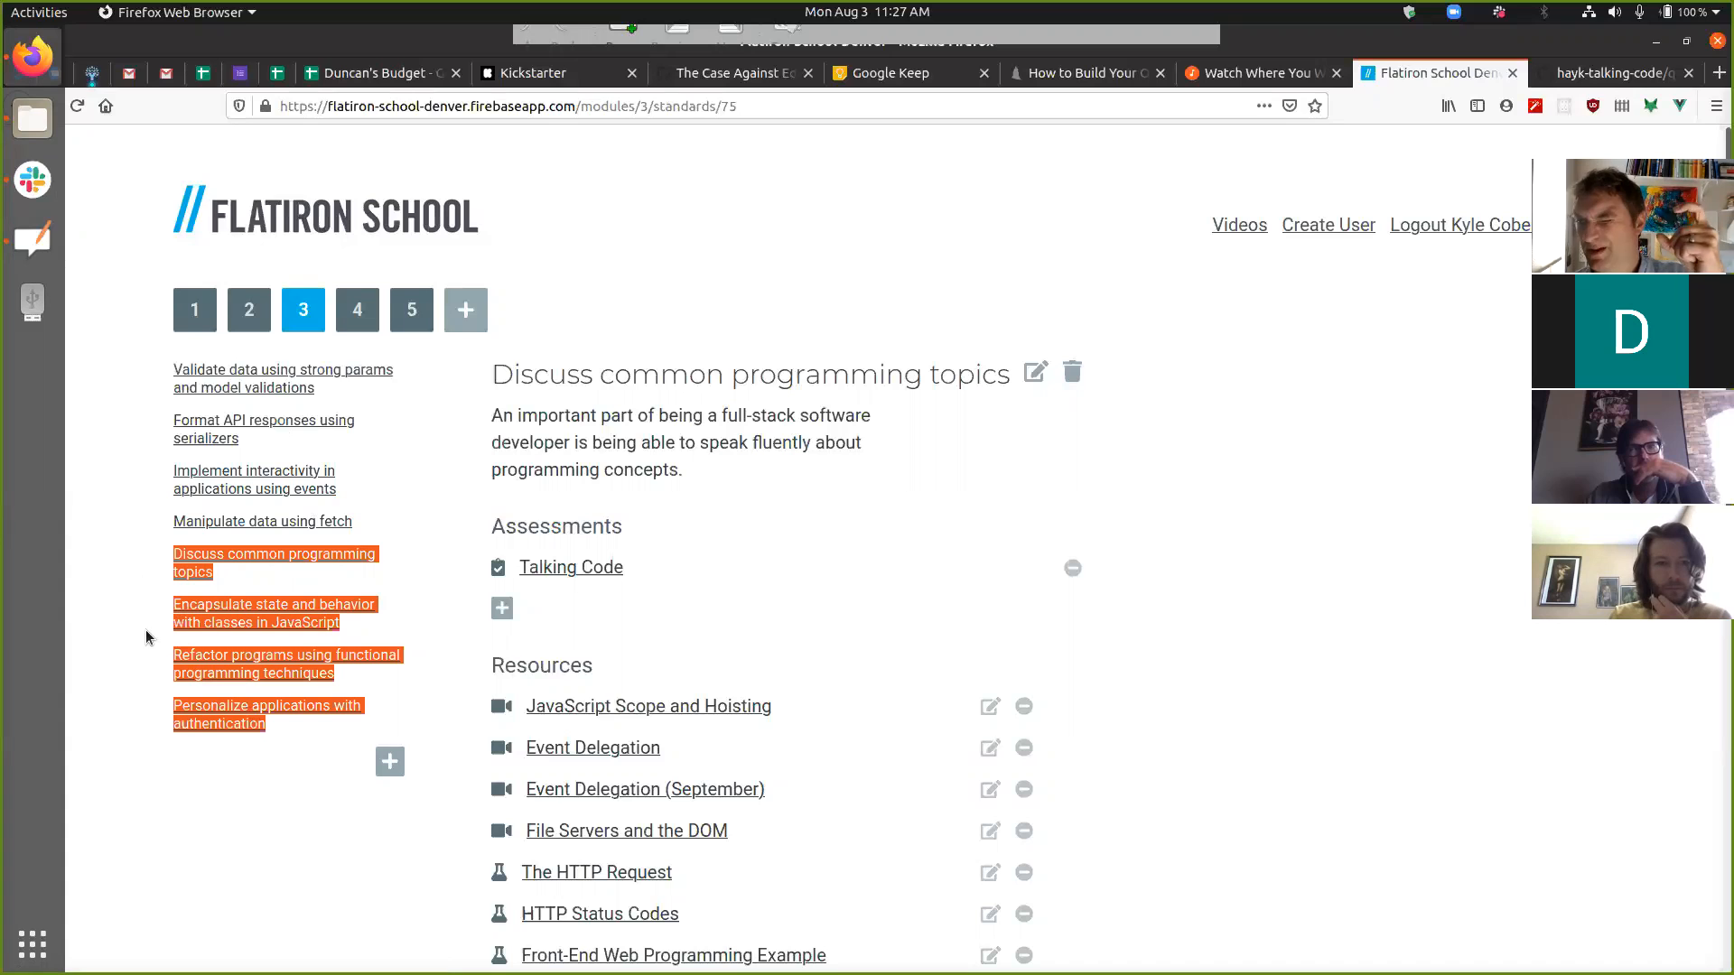
mouse_move(196, 594)
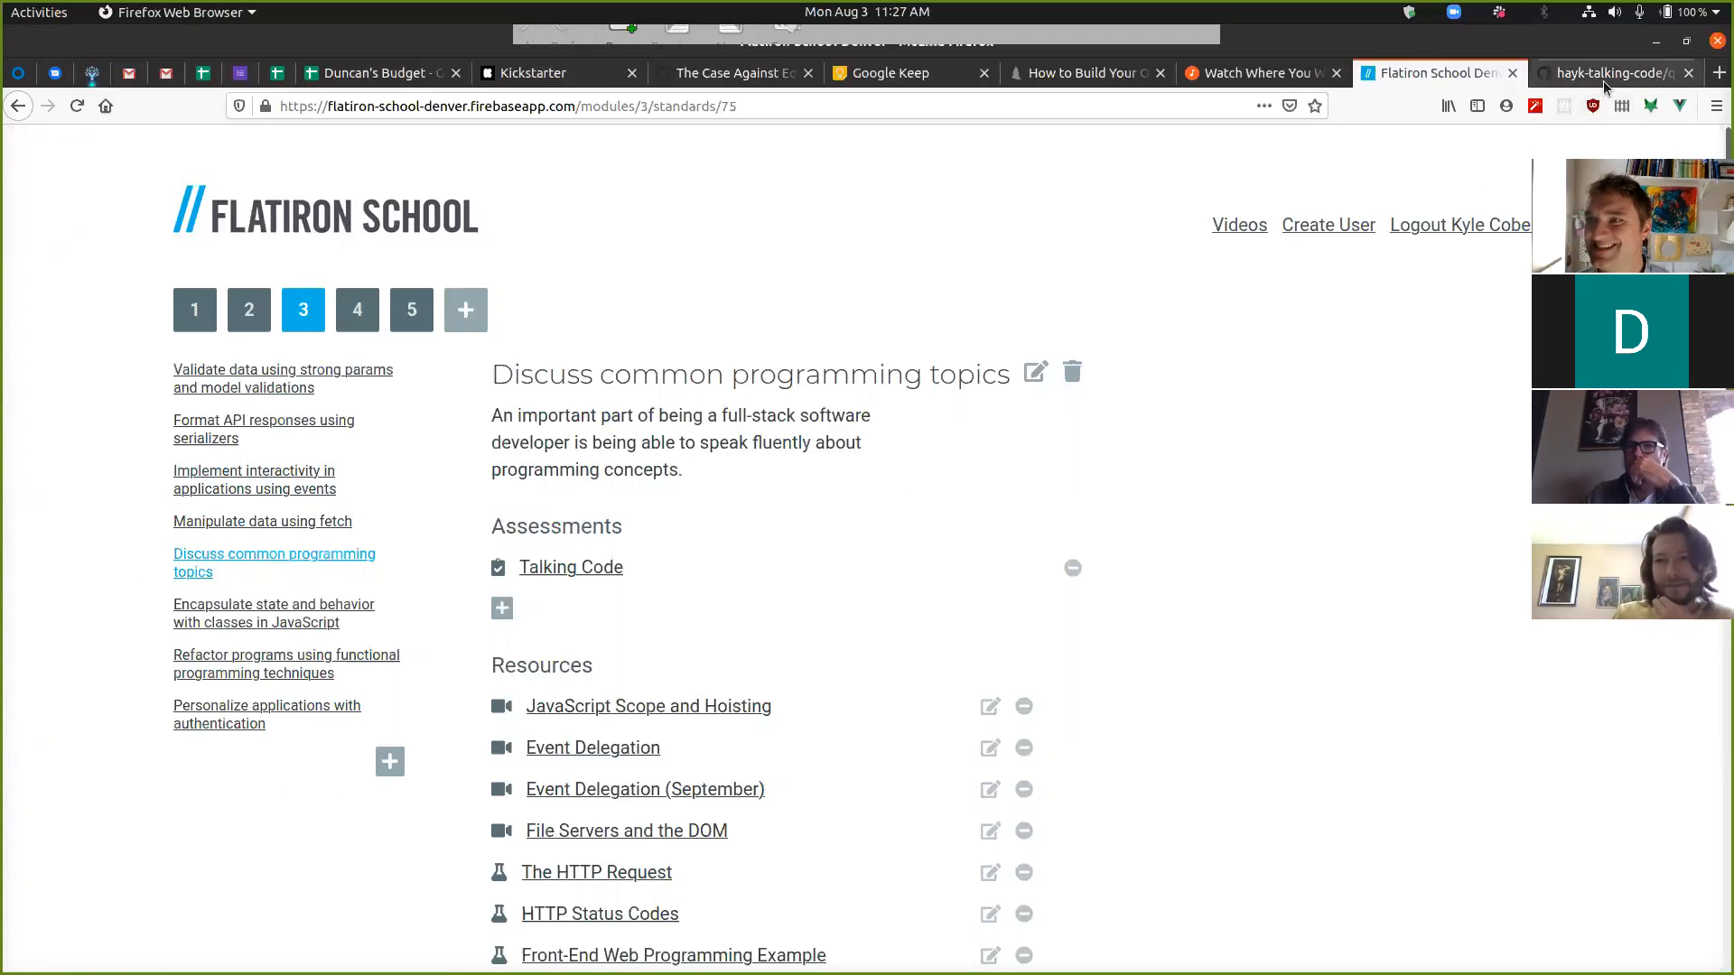
From the hayk-talking-code repo, scroll answers.md to the bottom, then go back
click(1609, 73)
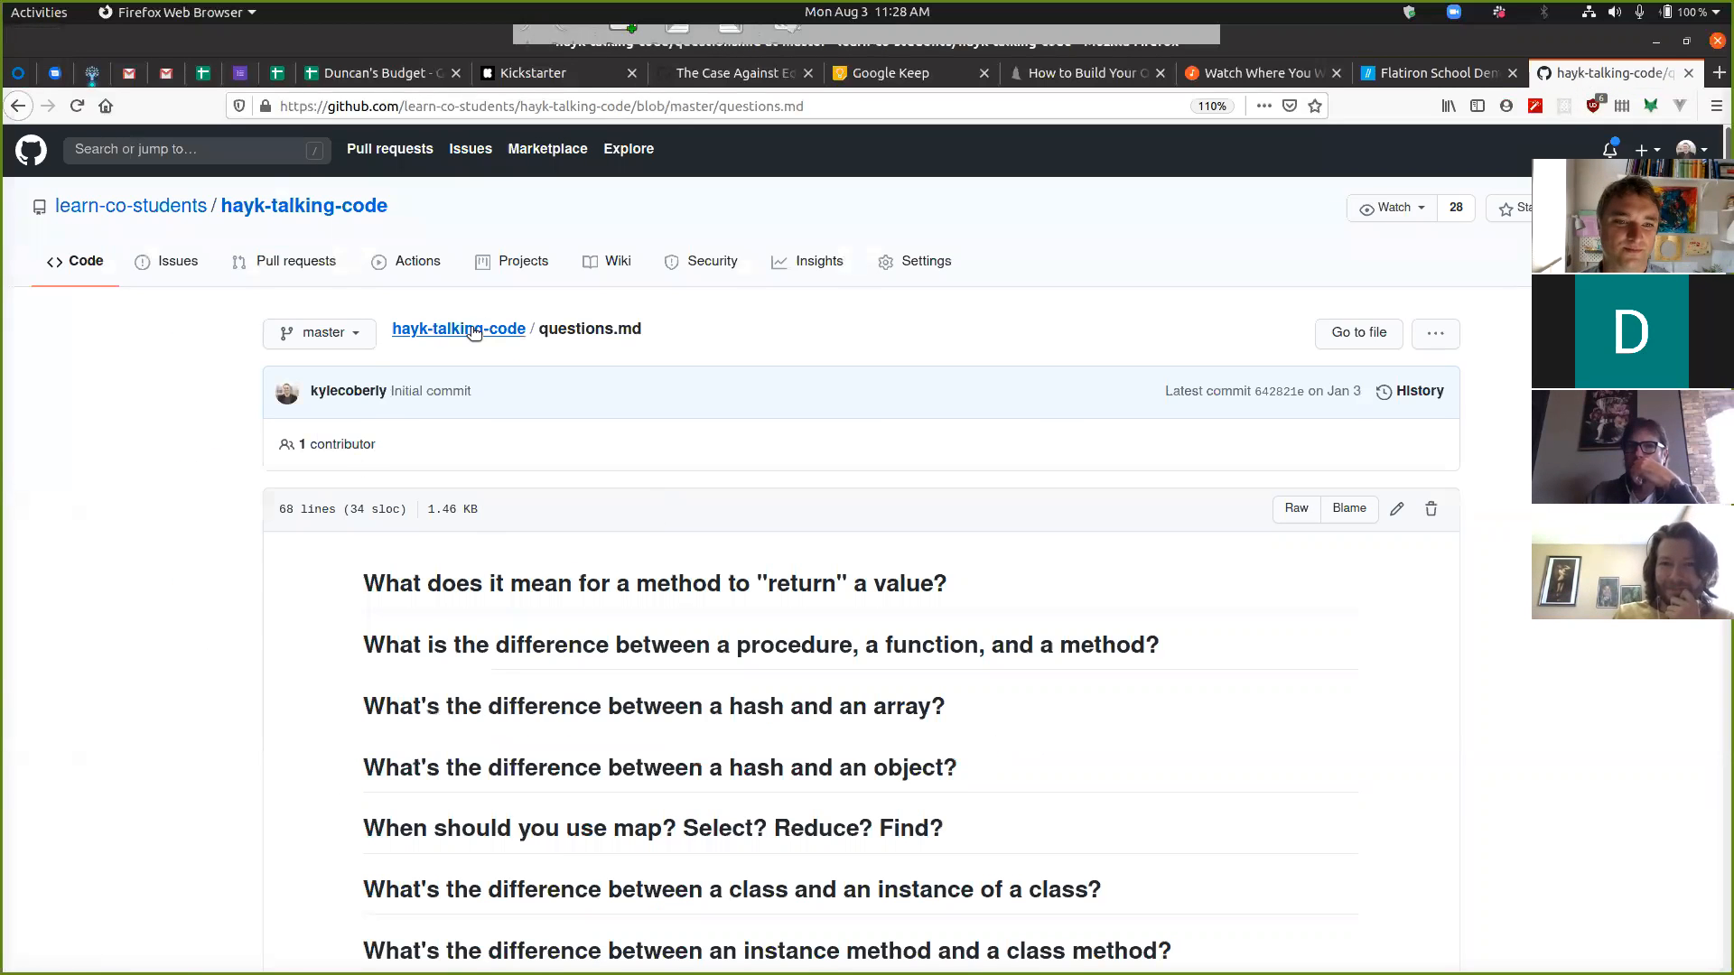
click(458, 329)
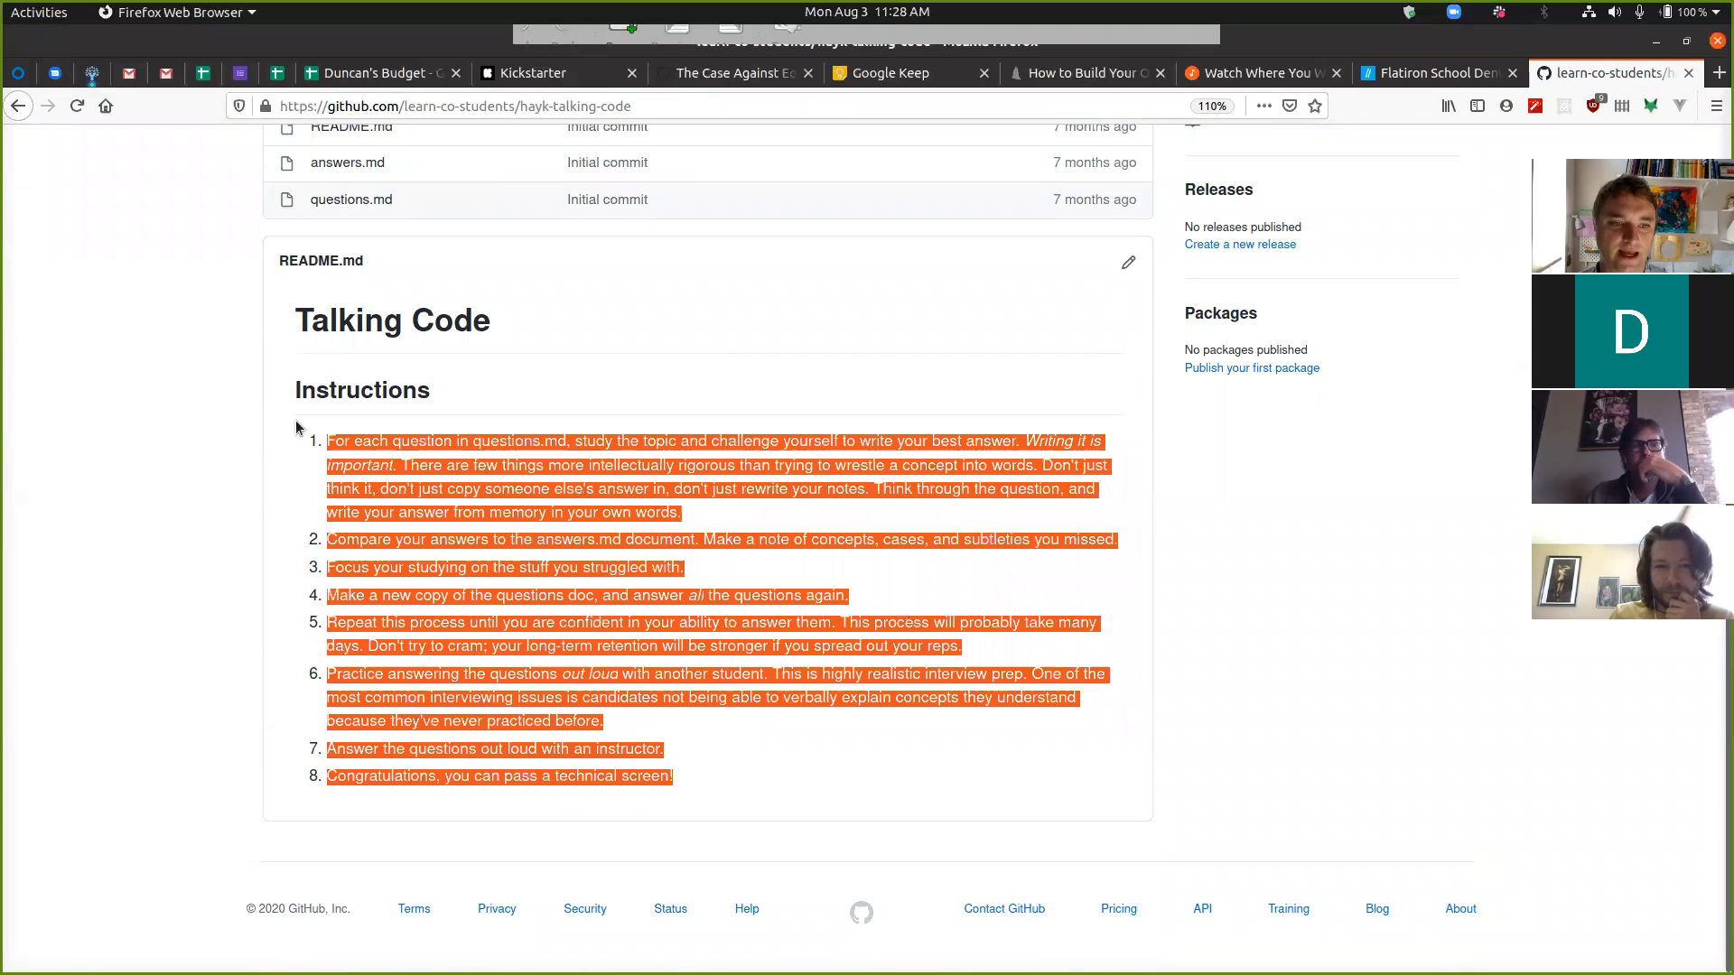
mouse_move(780, 742)
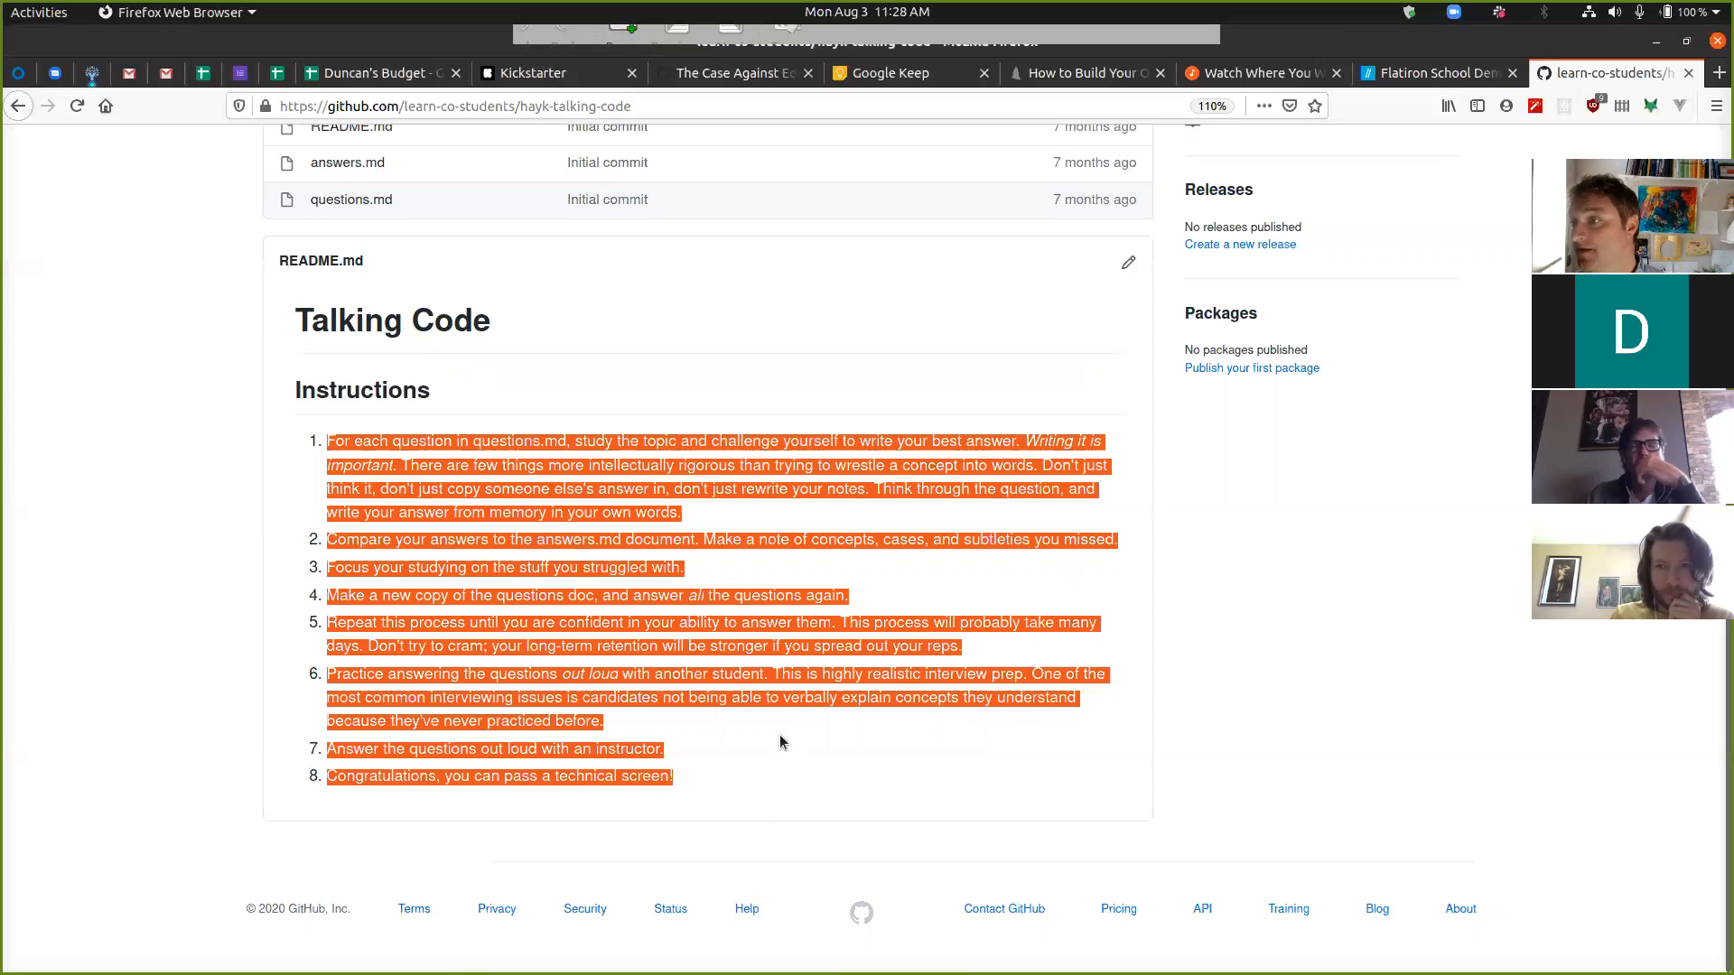
scroll(up, 3)
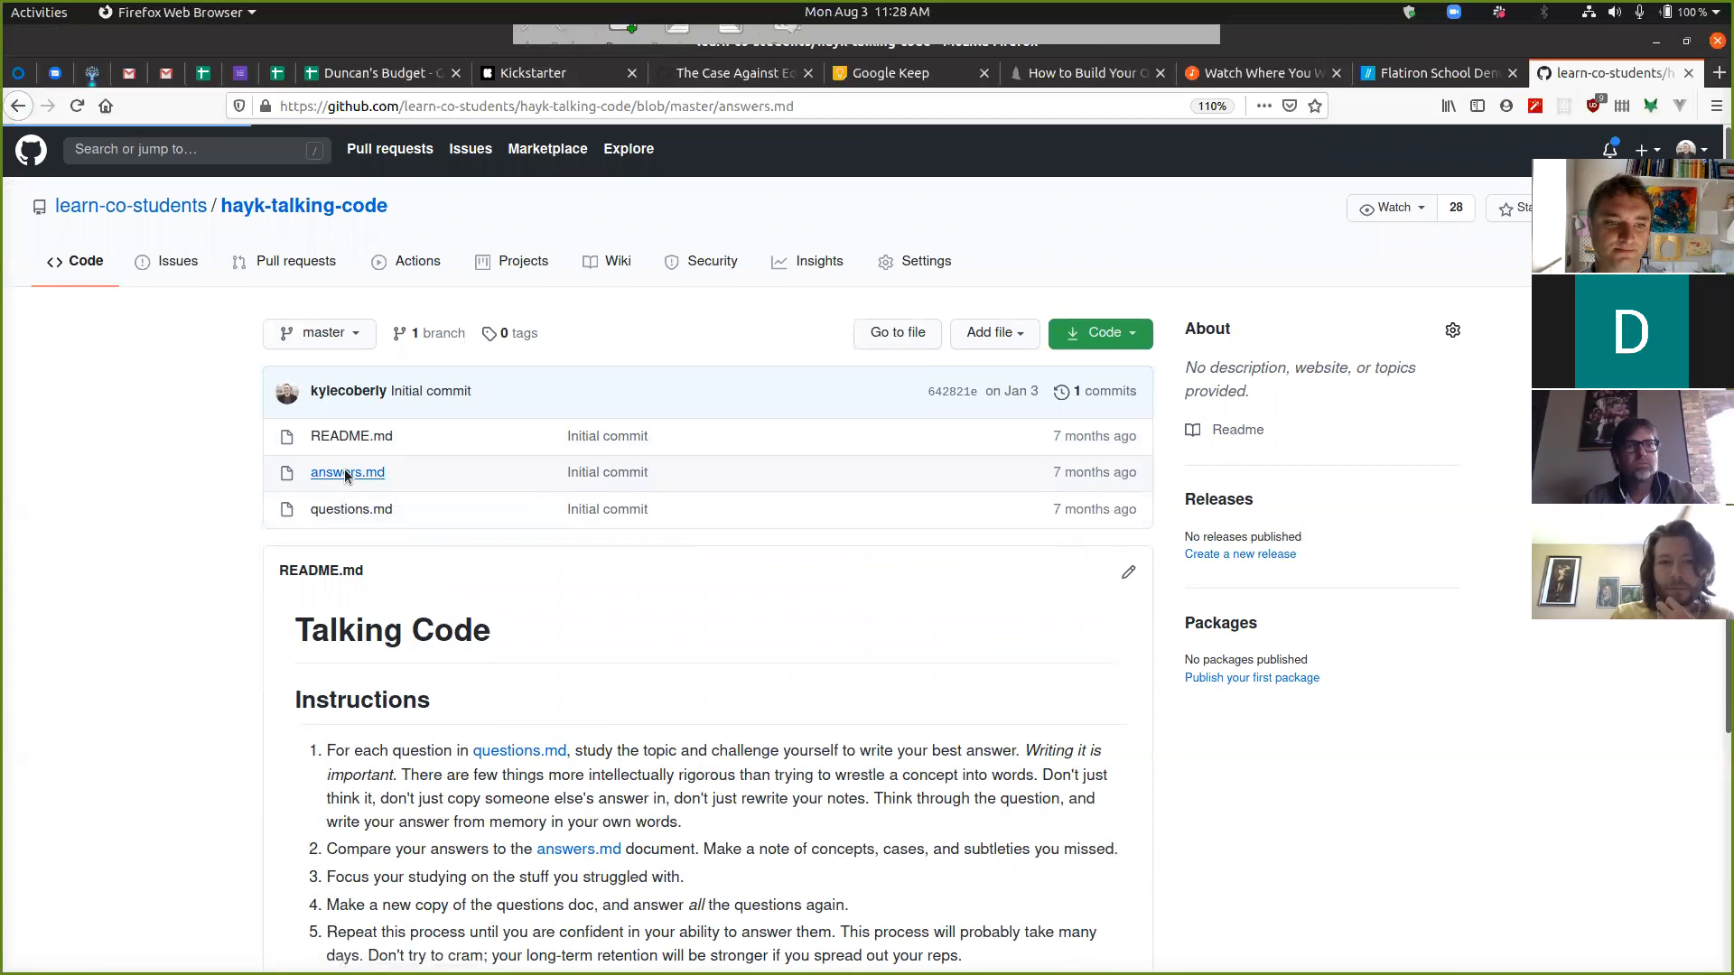
click(346, 473)
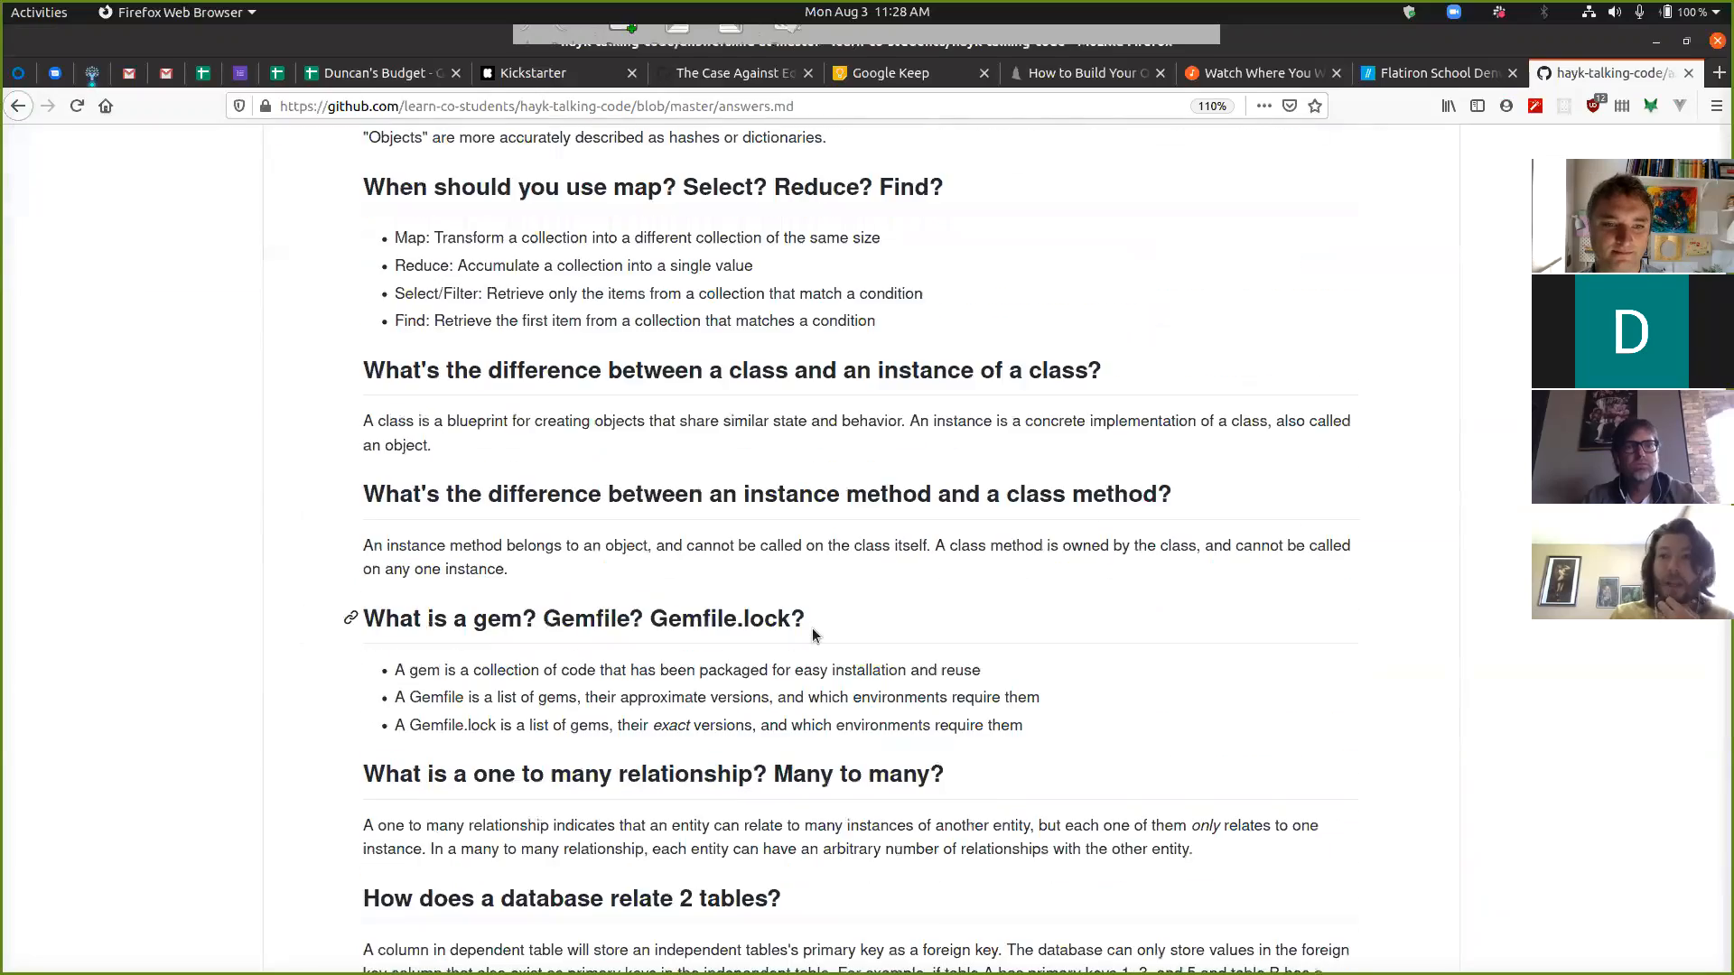
scroll(down, 3)
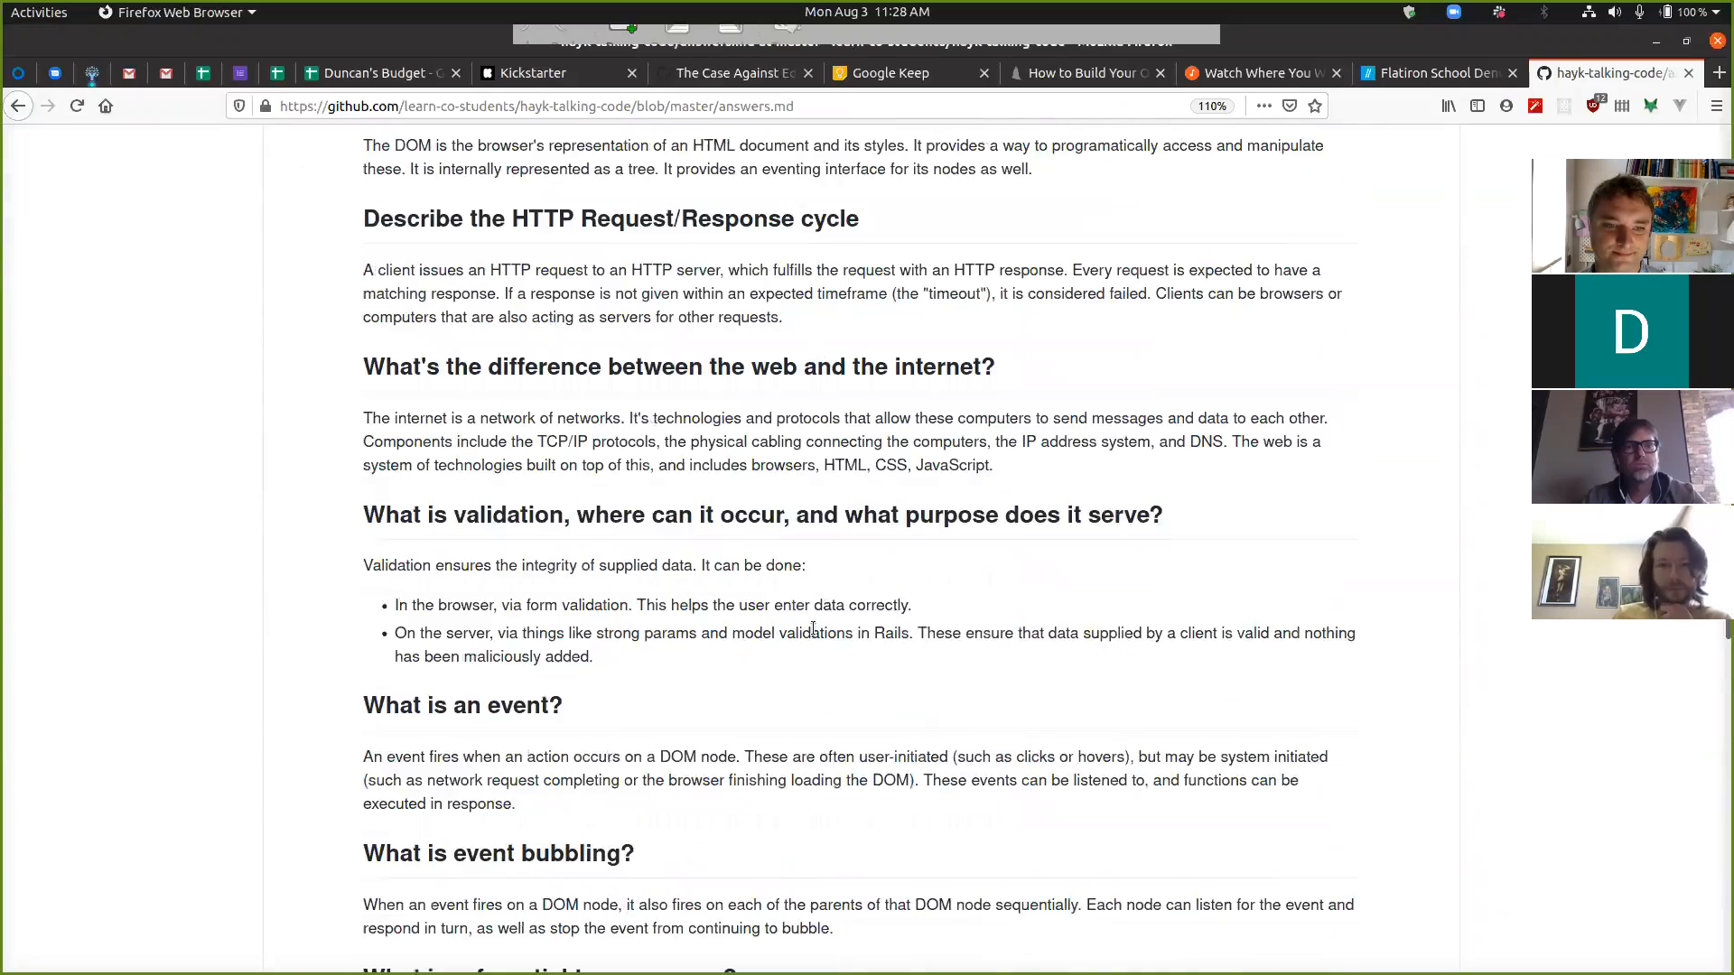
scroll(down, 3)
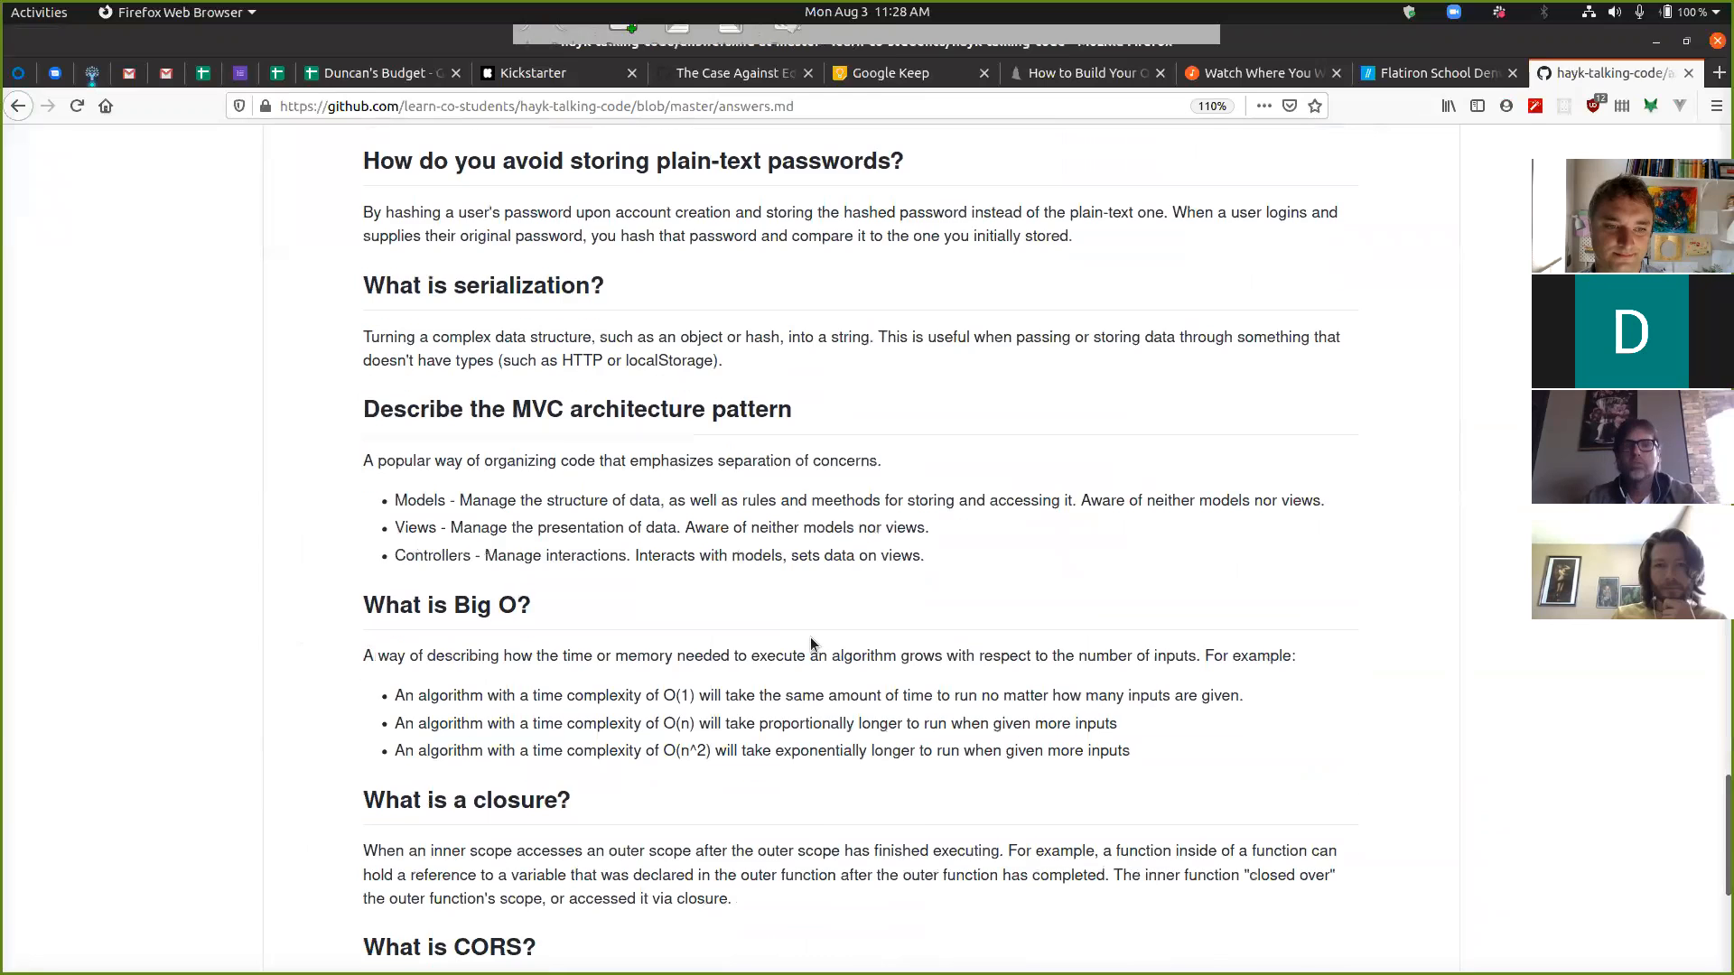
scroll(down, 3)
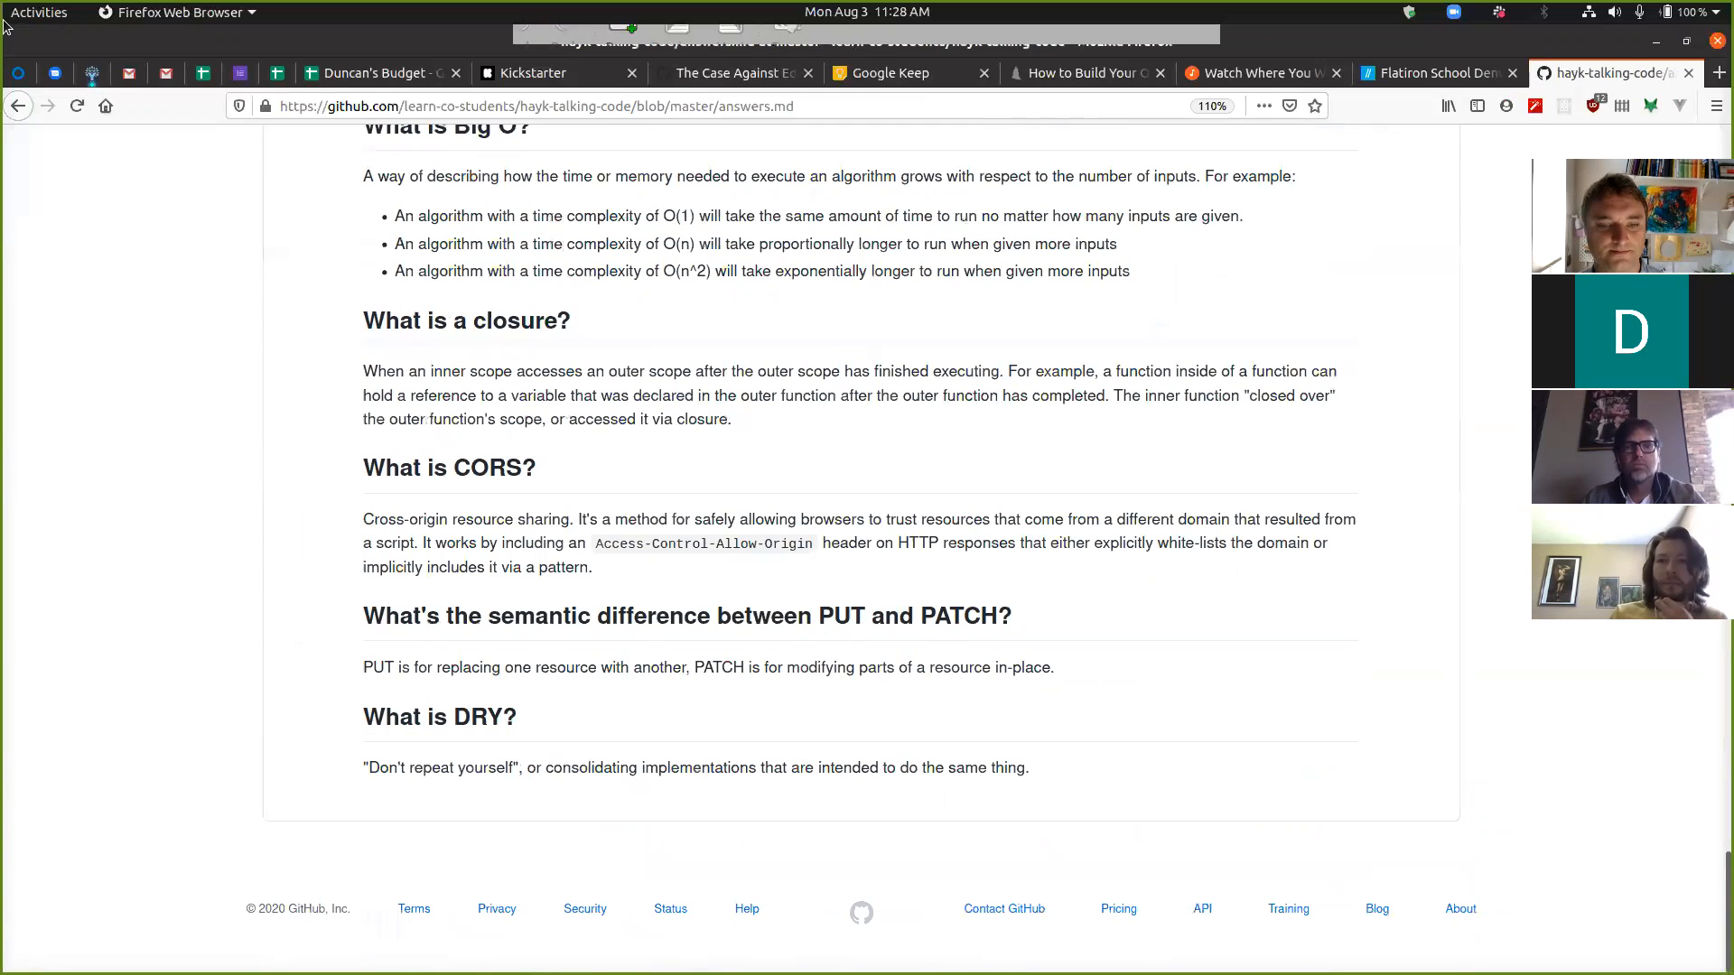
click(18, 106)
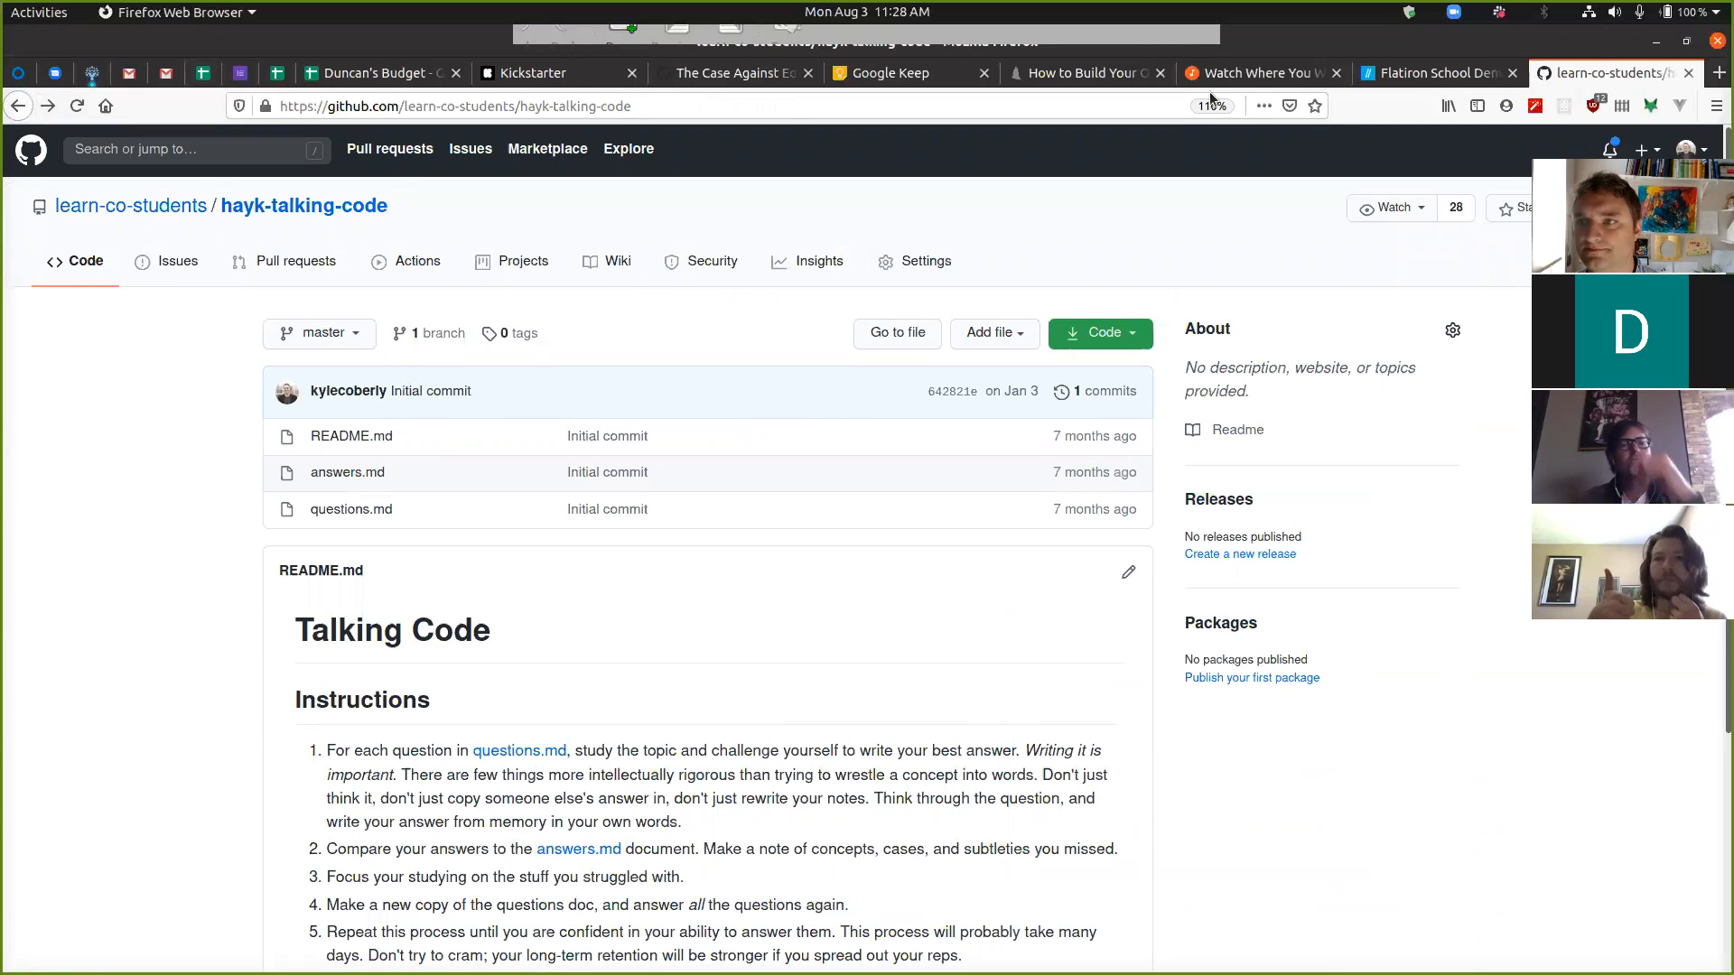
click(1436, 73)
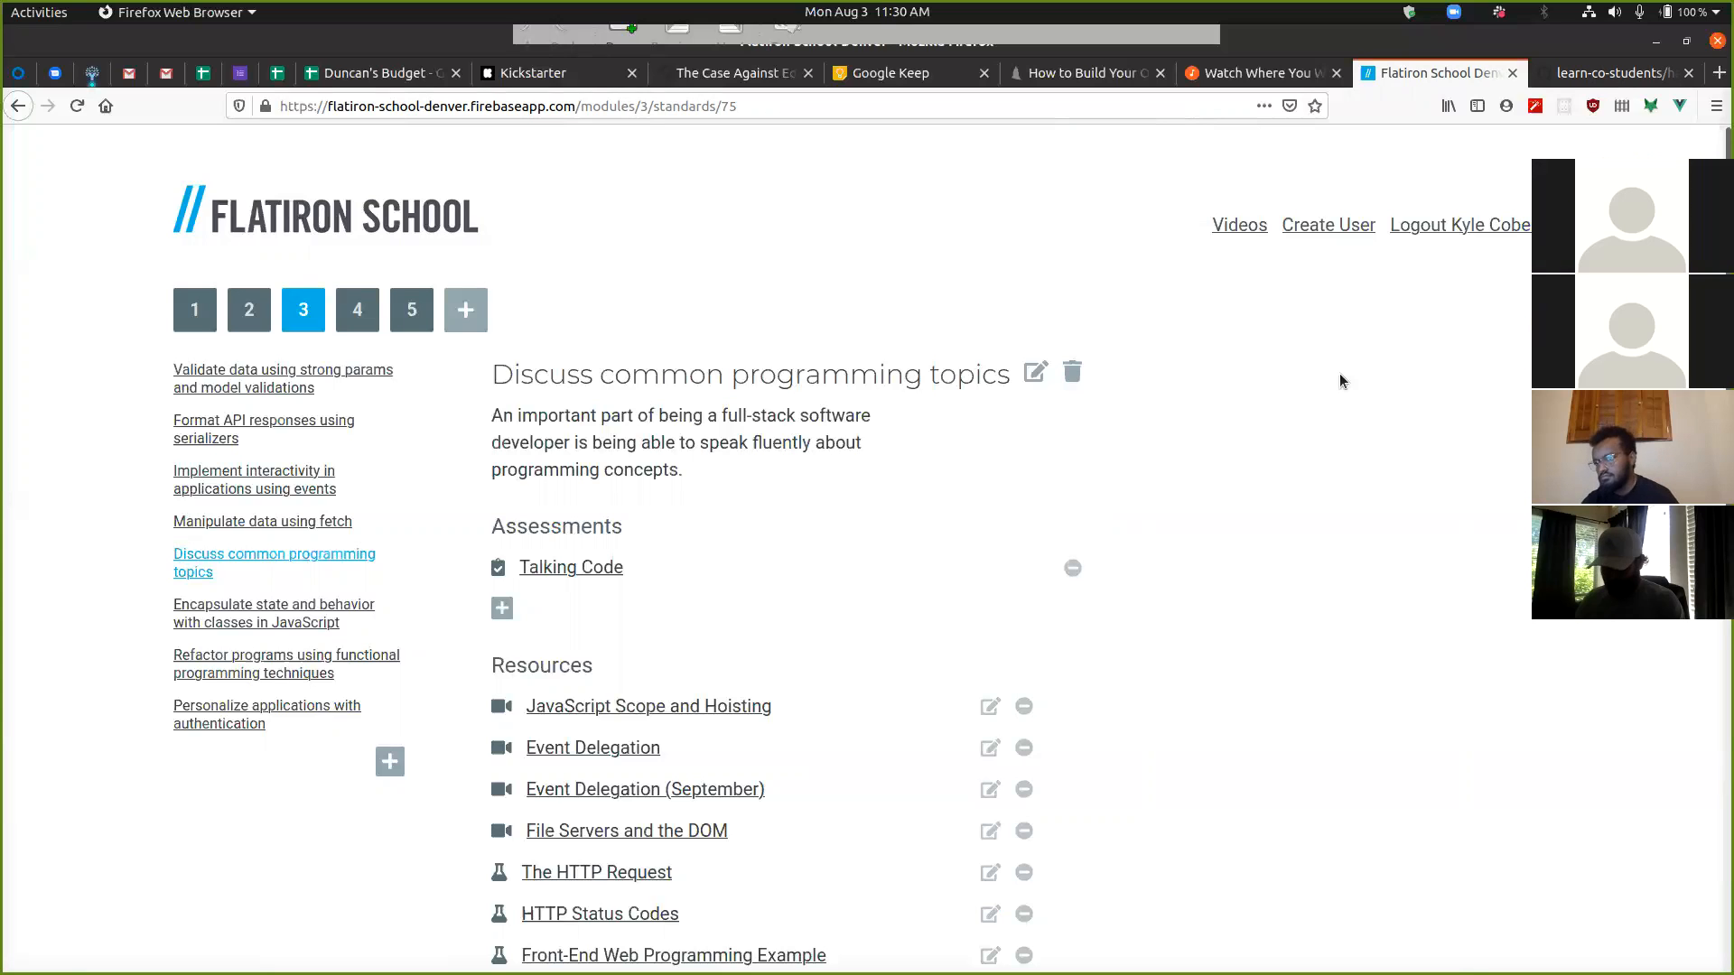
mouse_move(1143, 585)
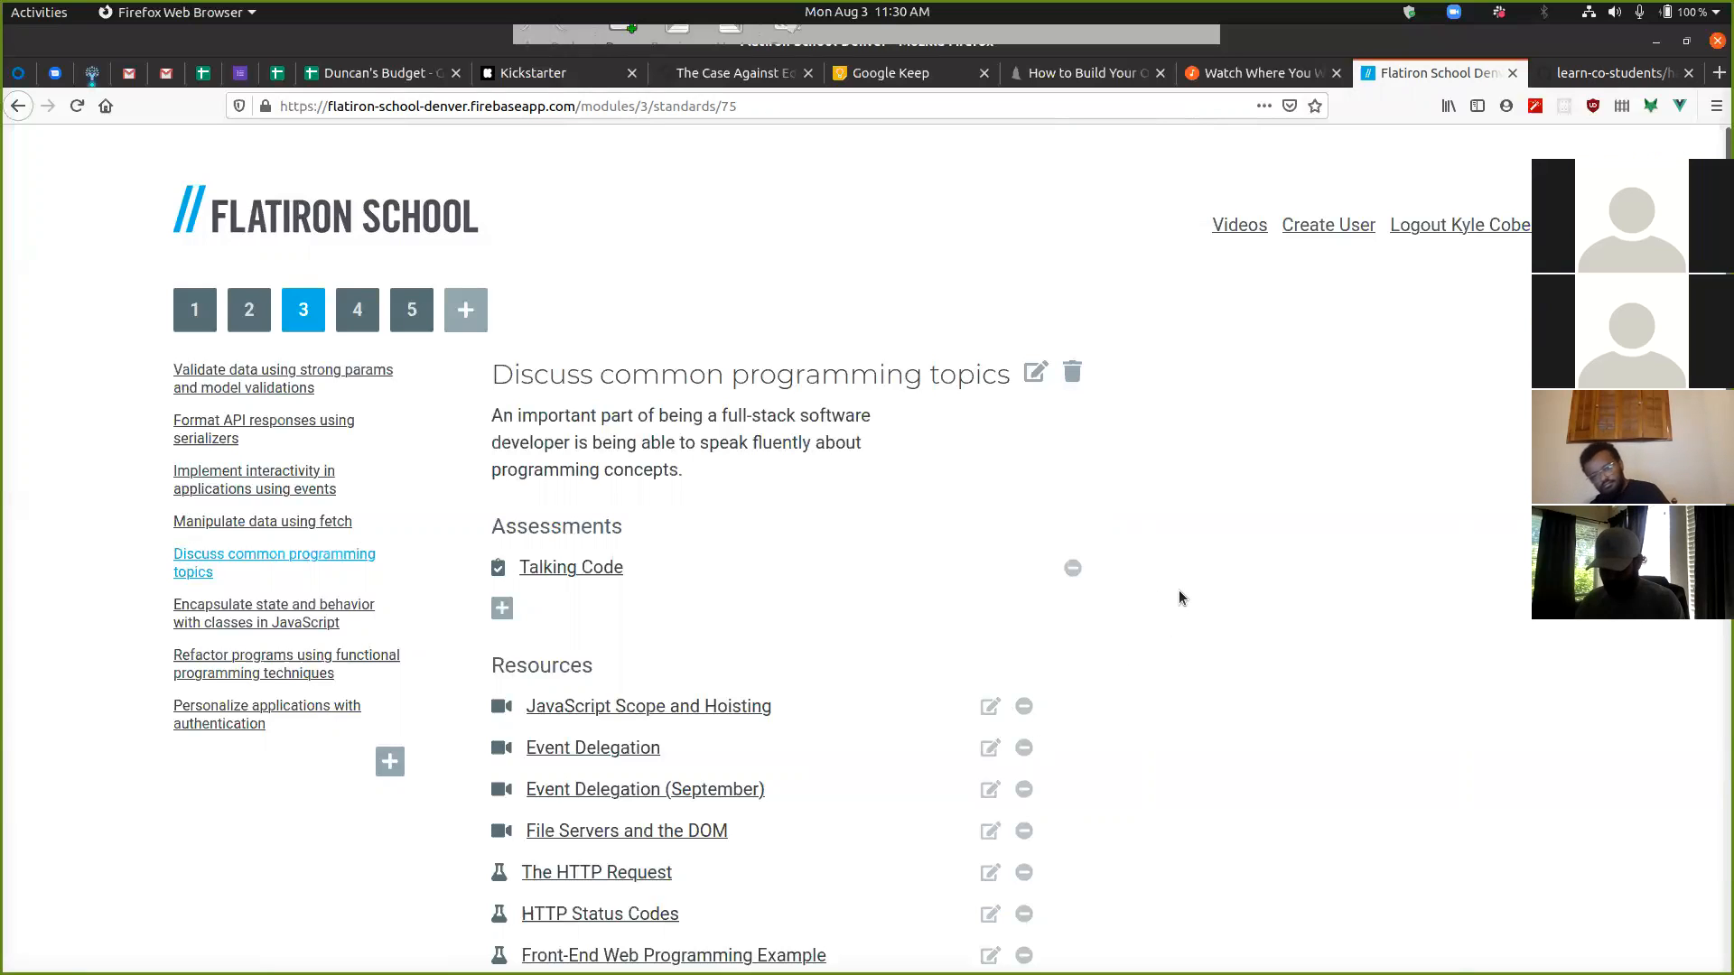
mouse_move(1190, 596)
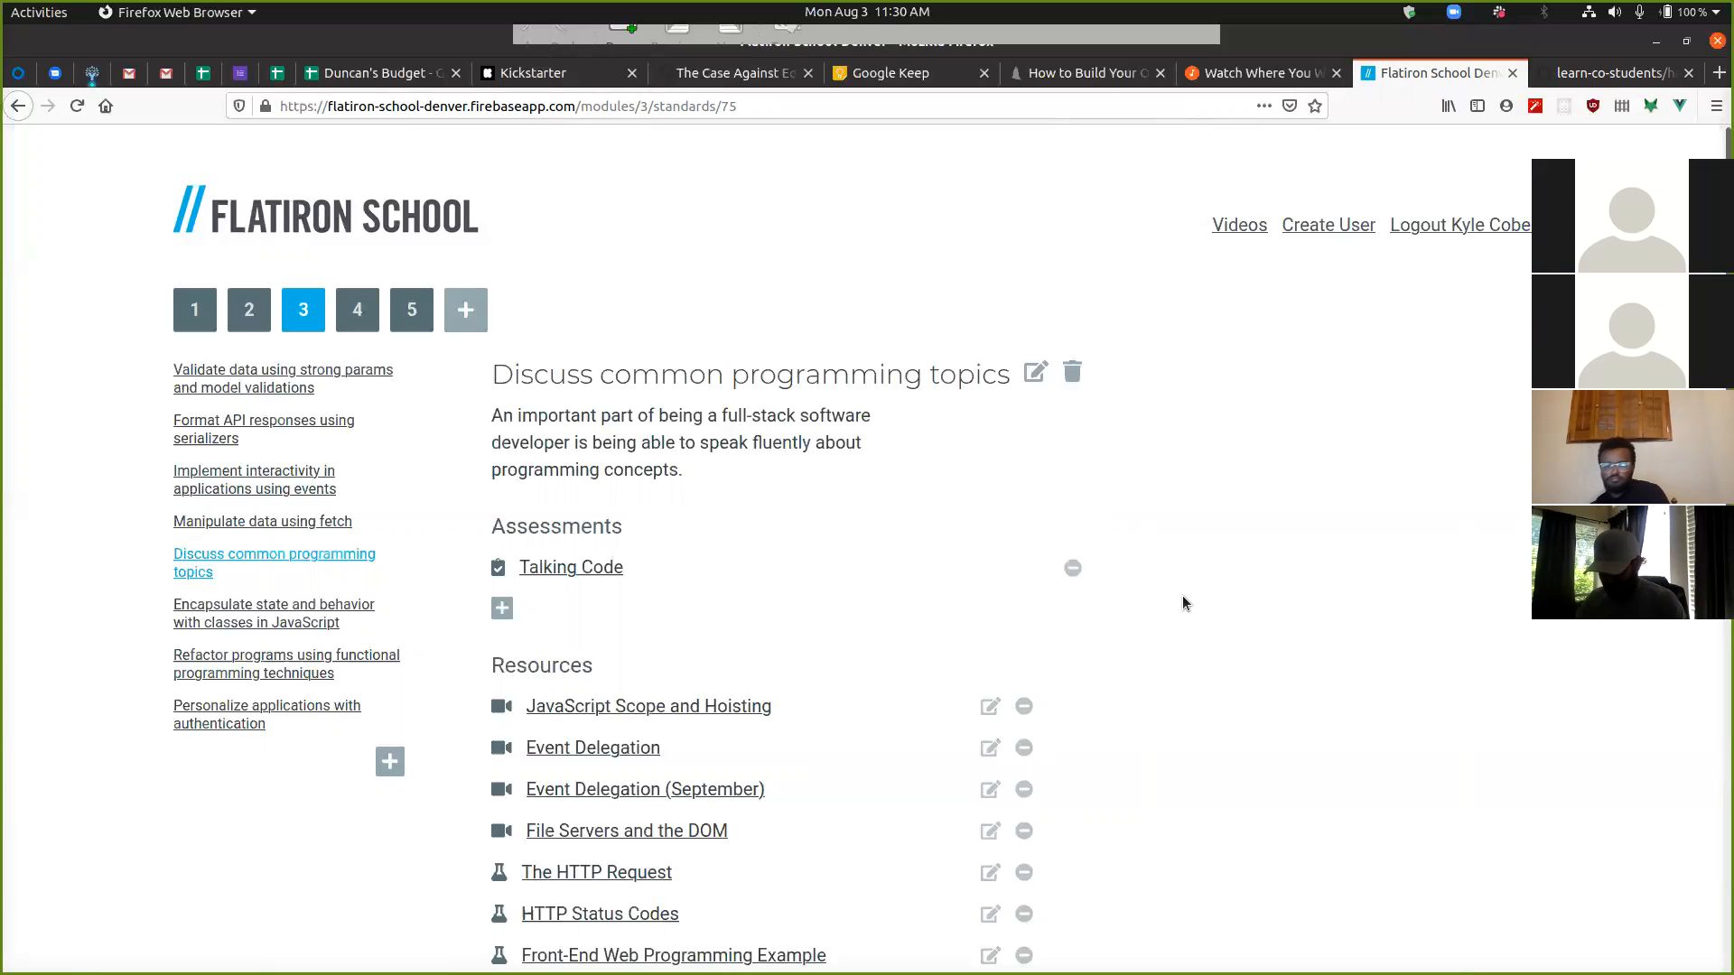
mouse_move(1197, 664)
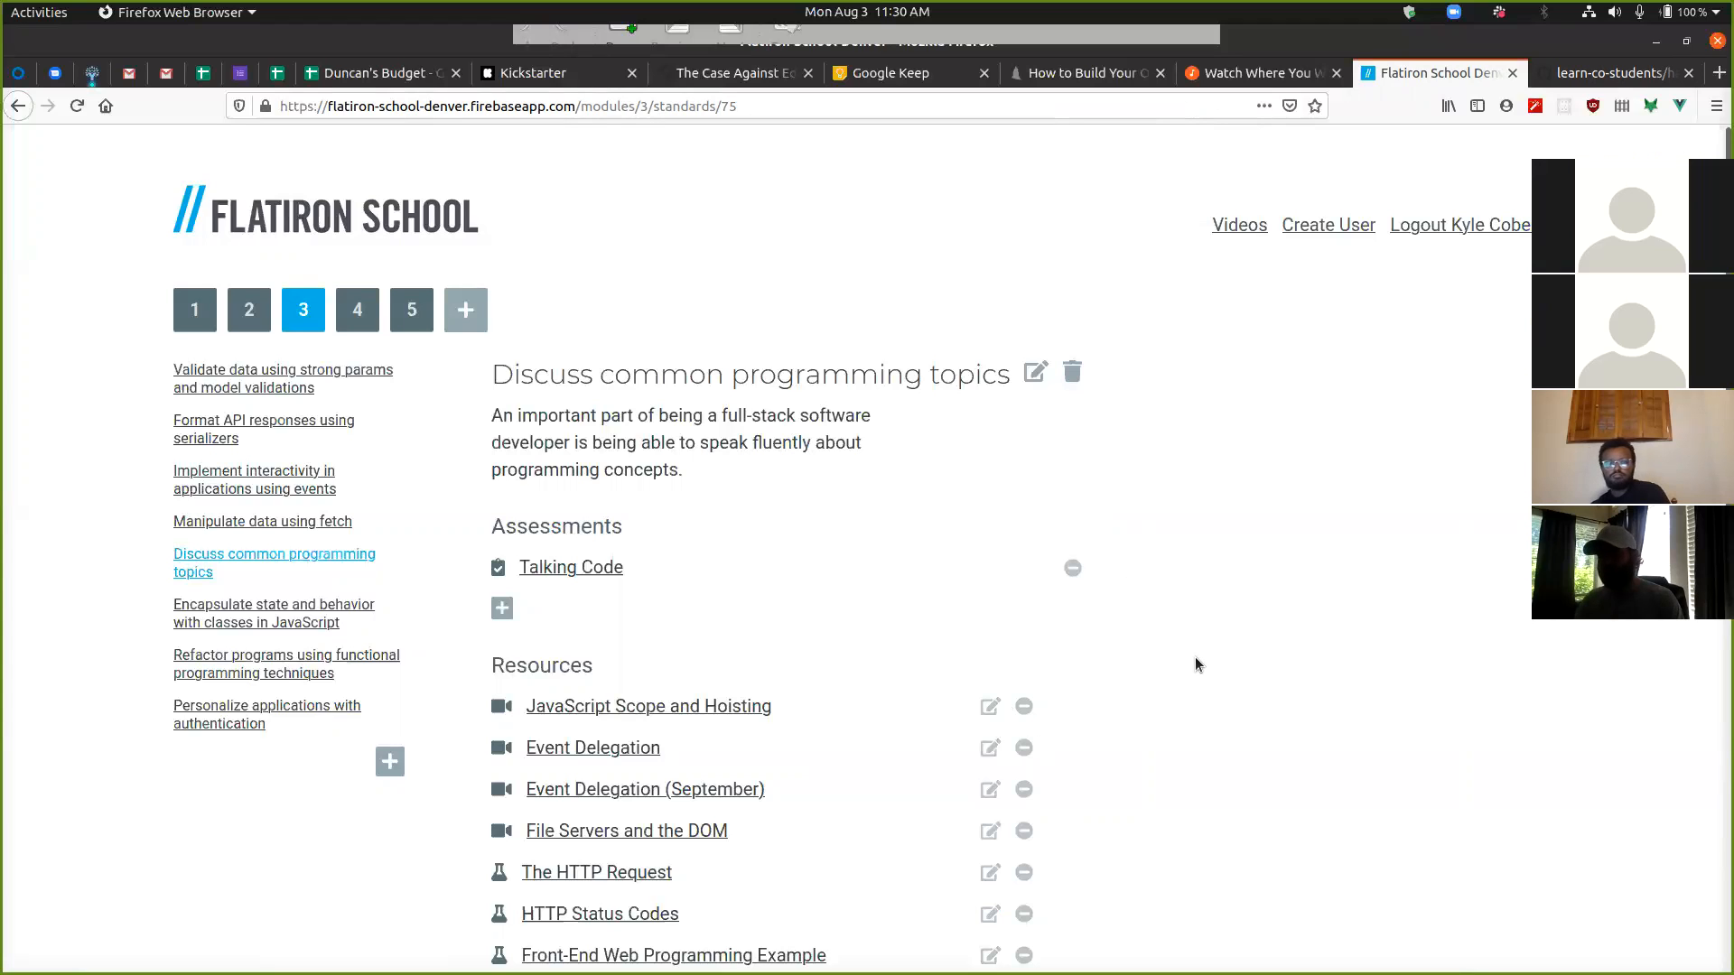
mouse_move(1149, 695)
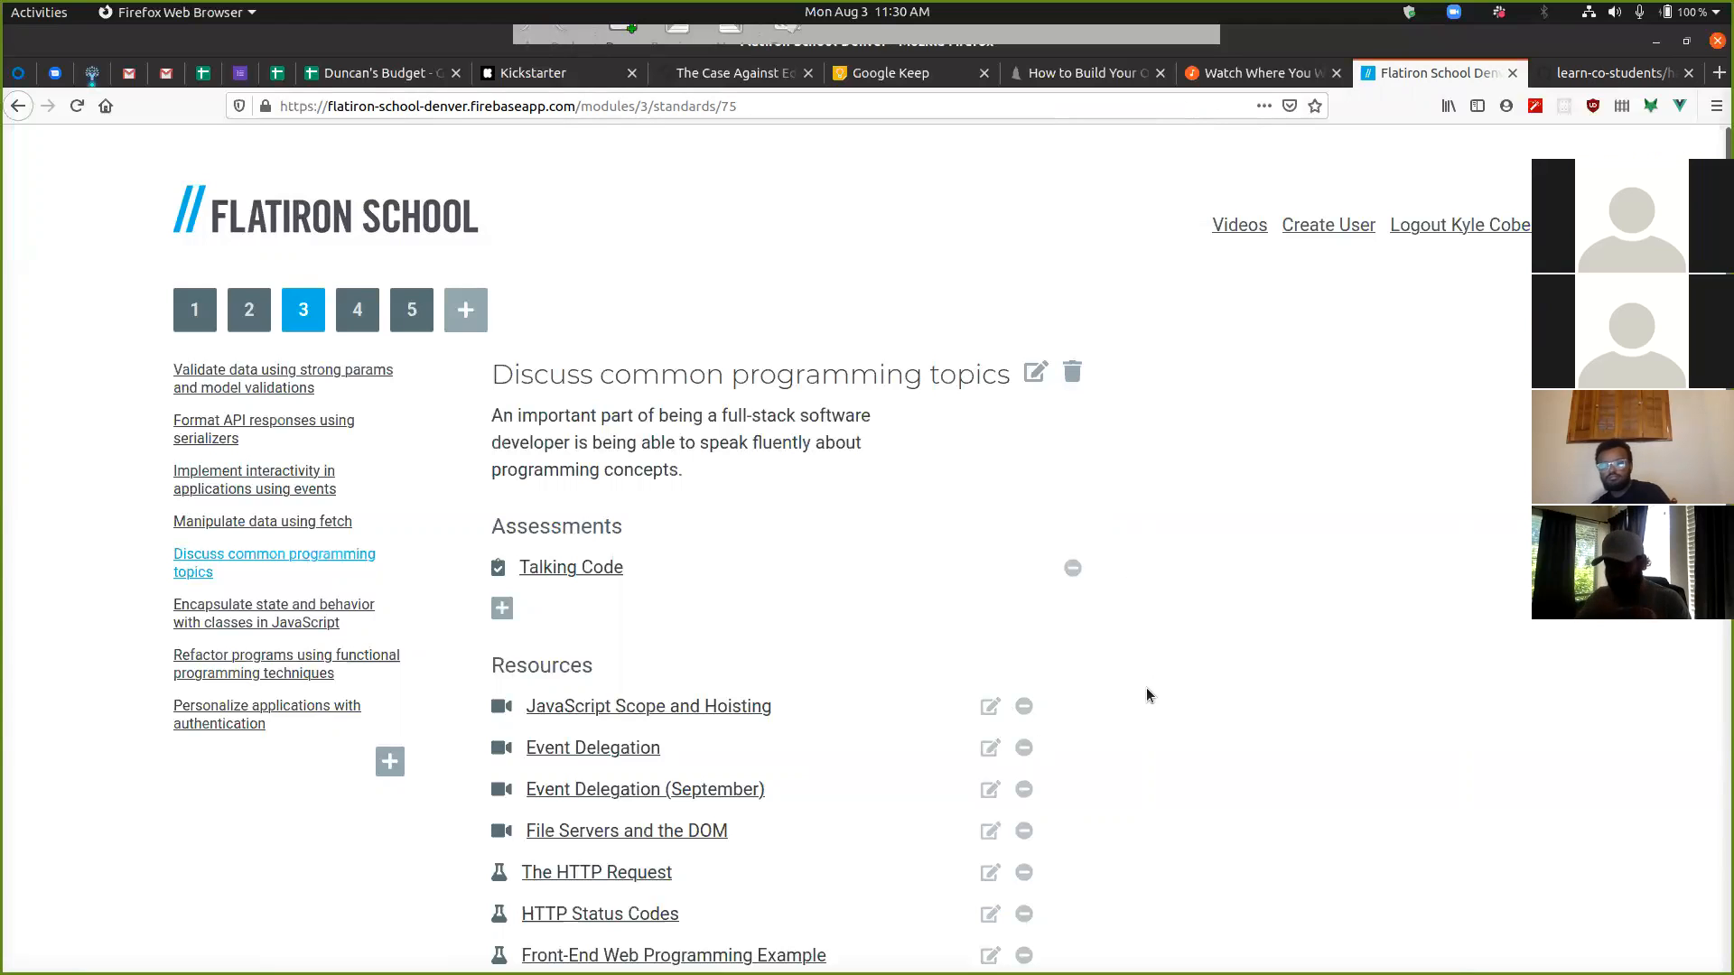
mouse_move(1131, 700)
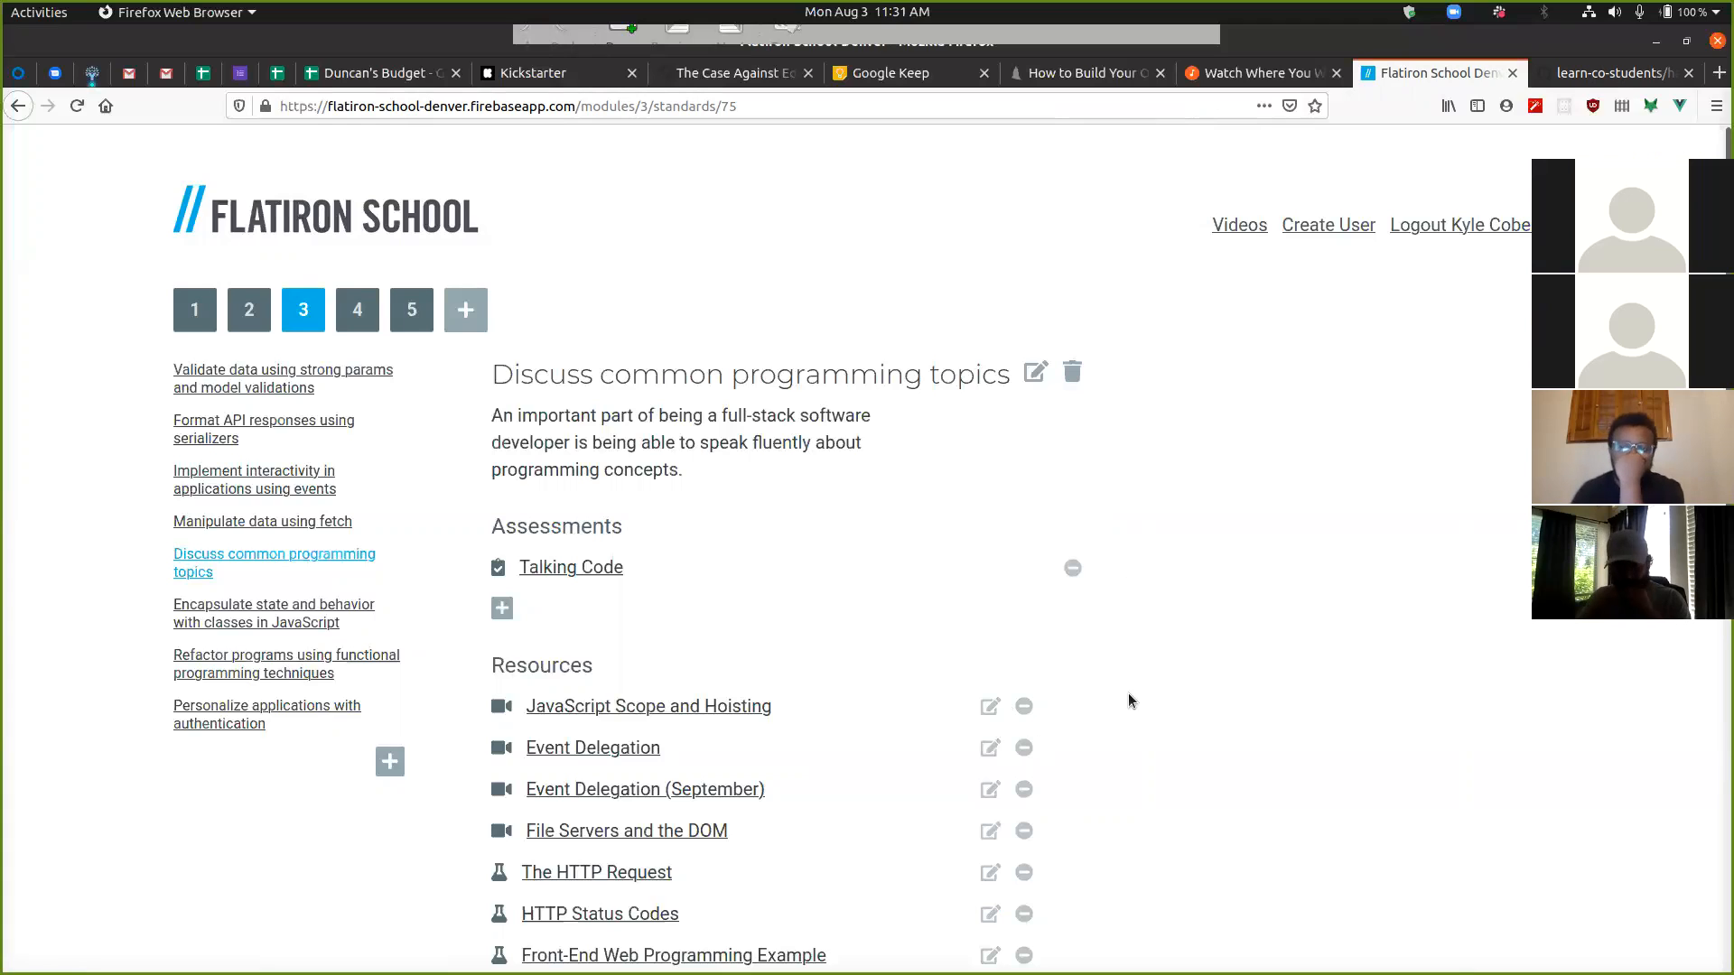
mouse_move(1143, 675)
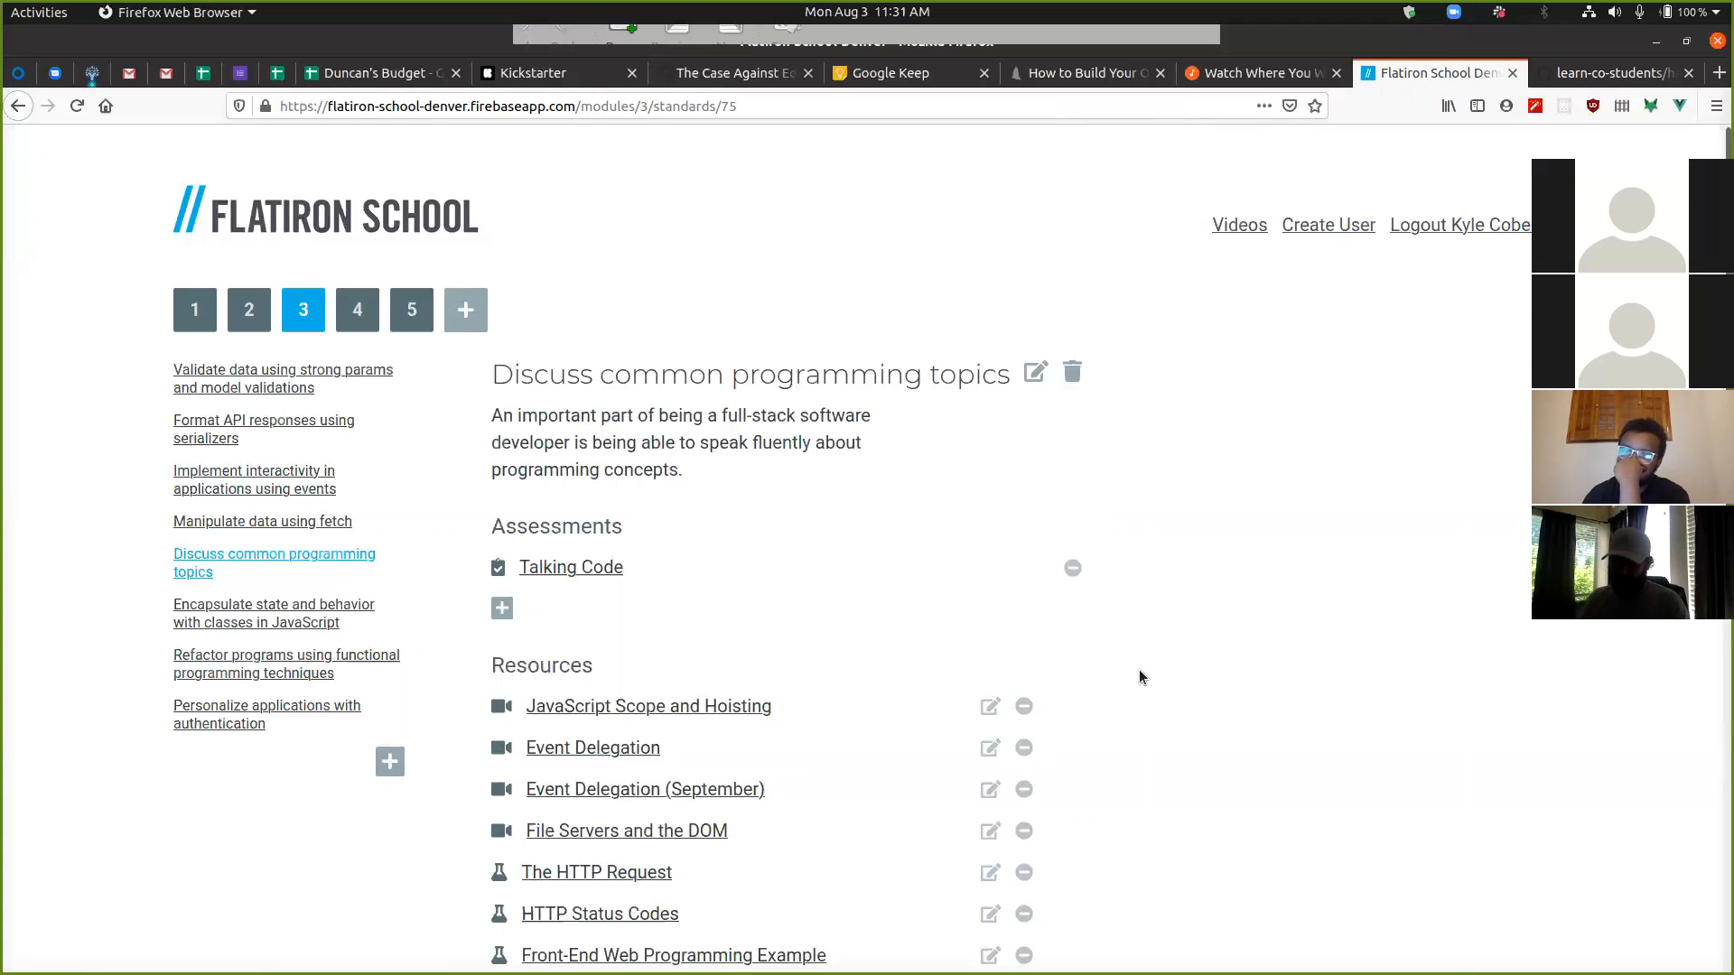
mouse_move(1138, 669)
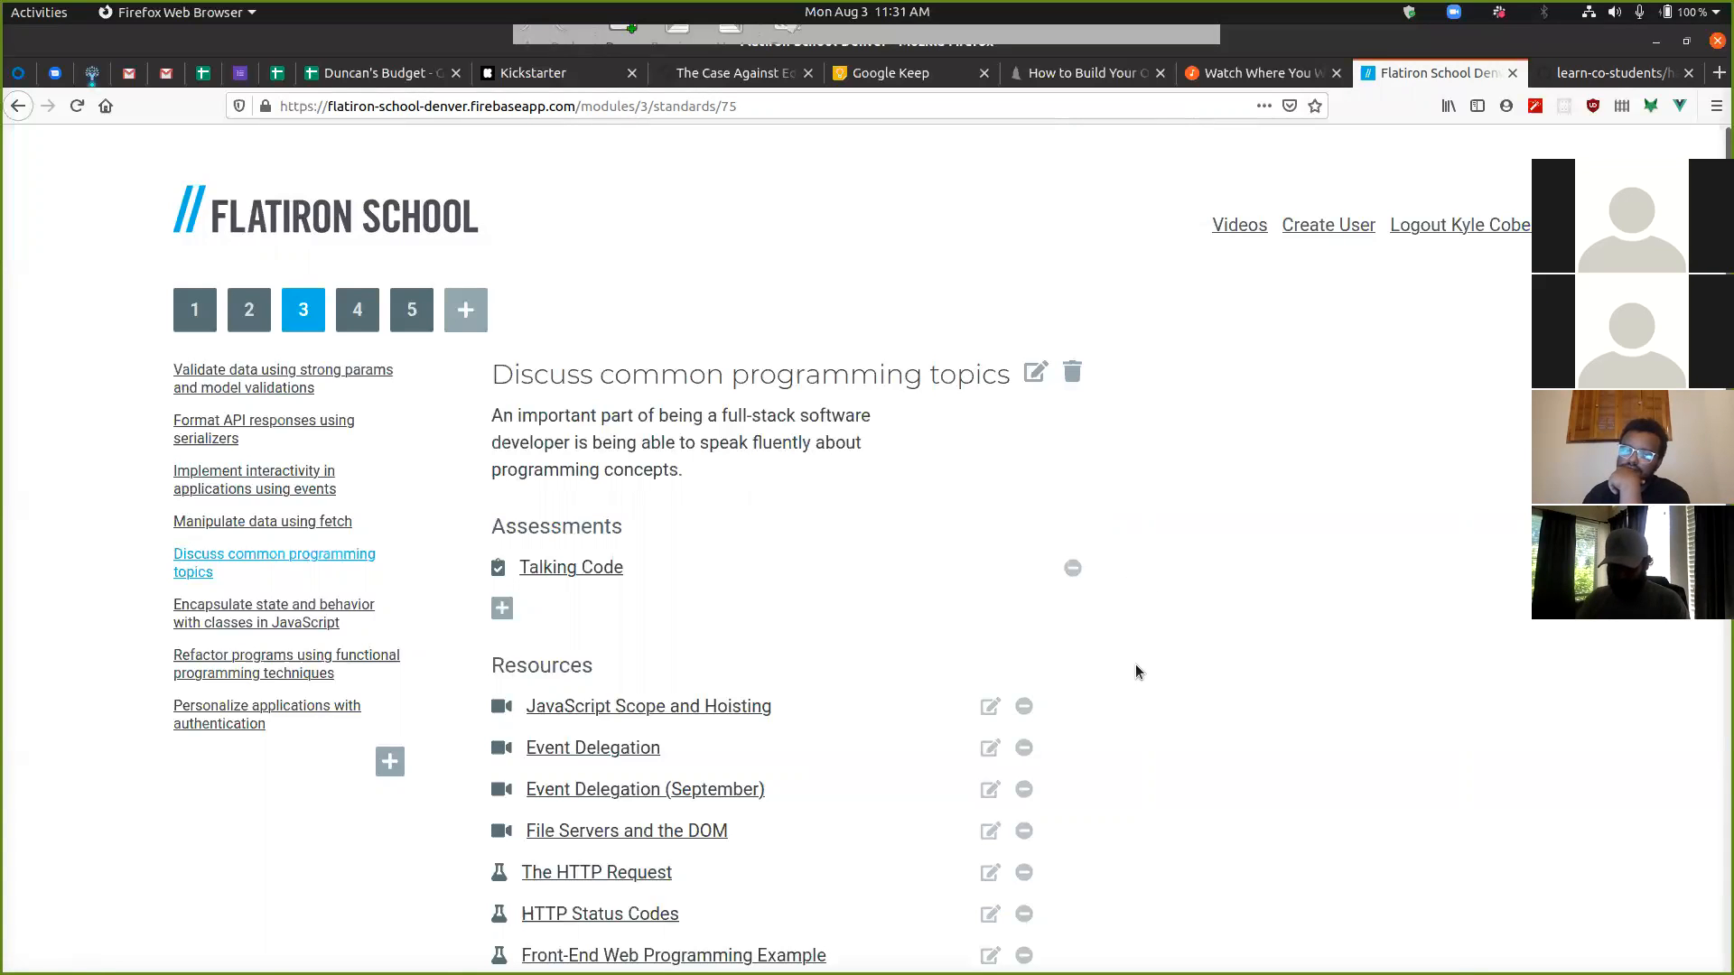
mouse_move(1116, 680)
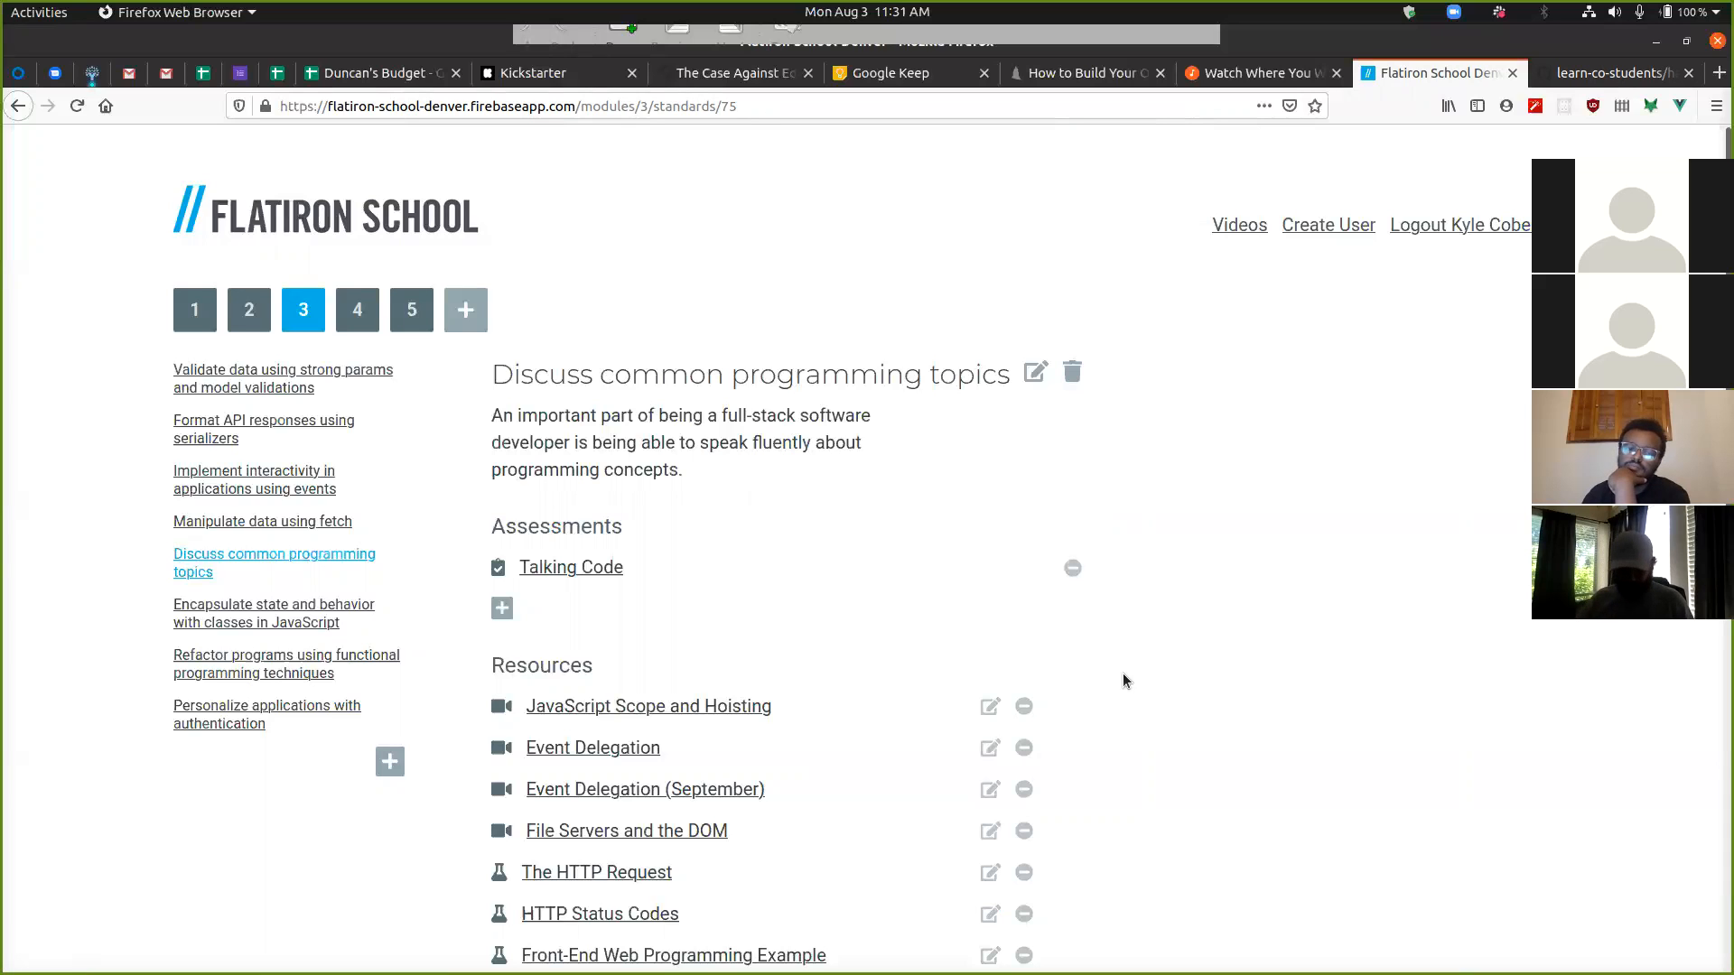
mouse_move(1118, 662)
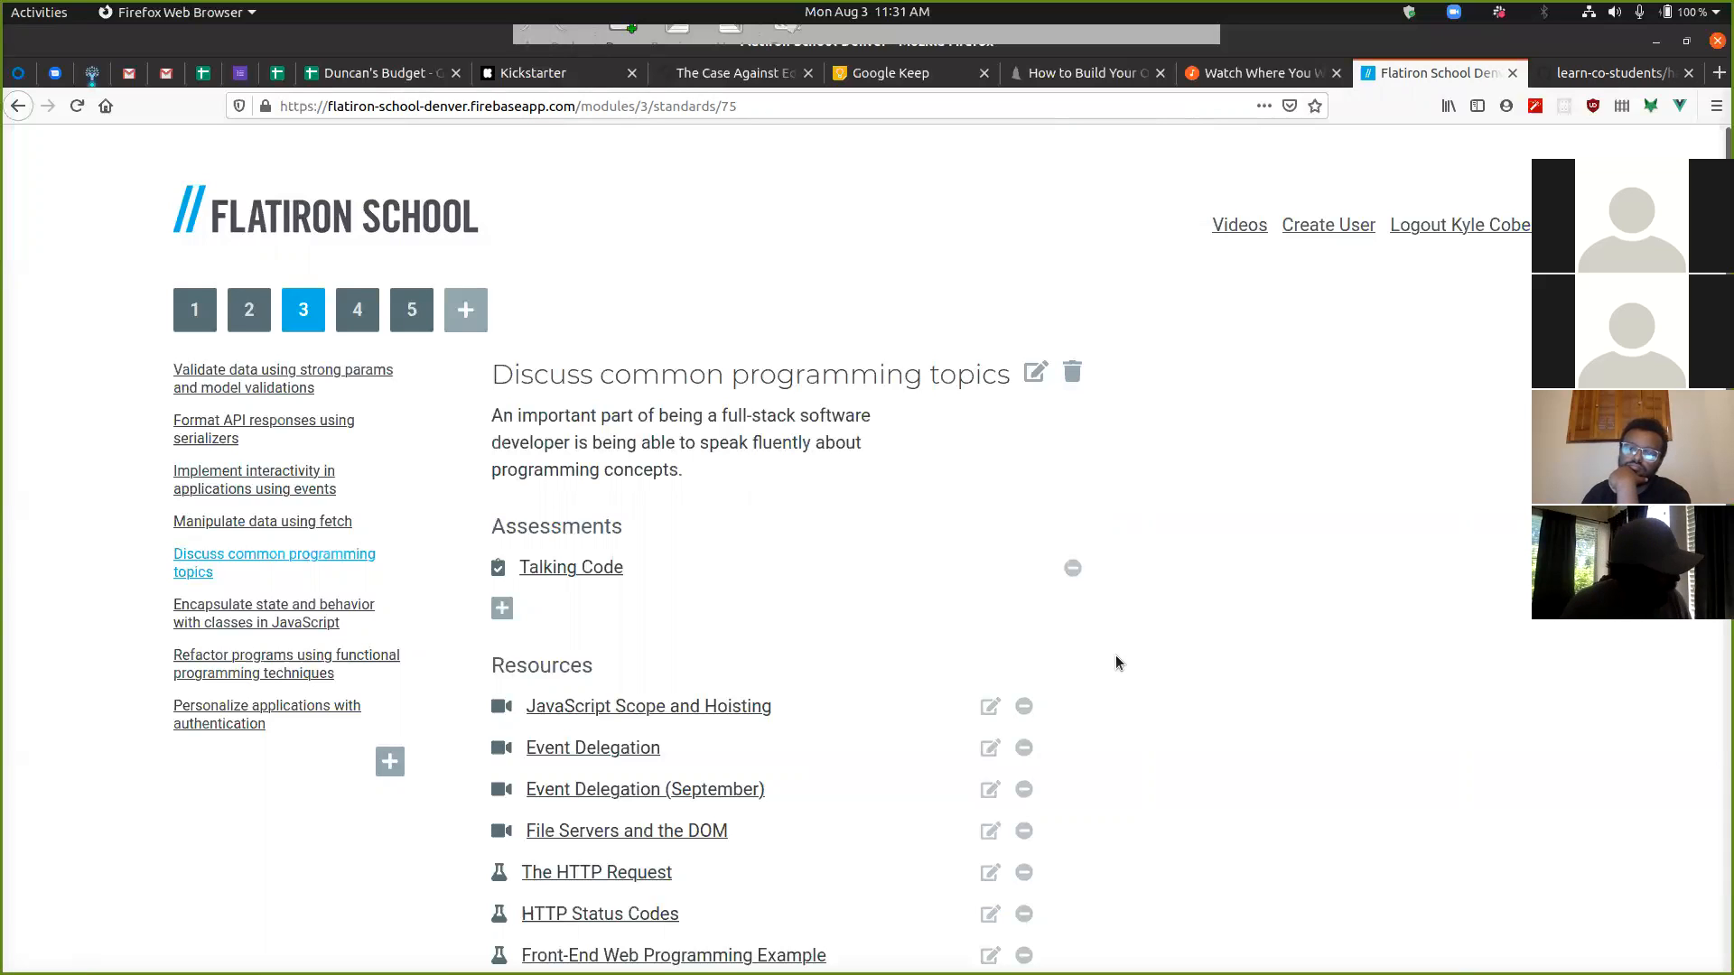
mouse_move(1282, 513)
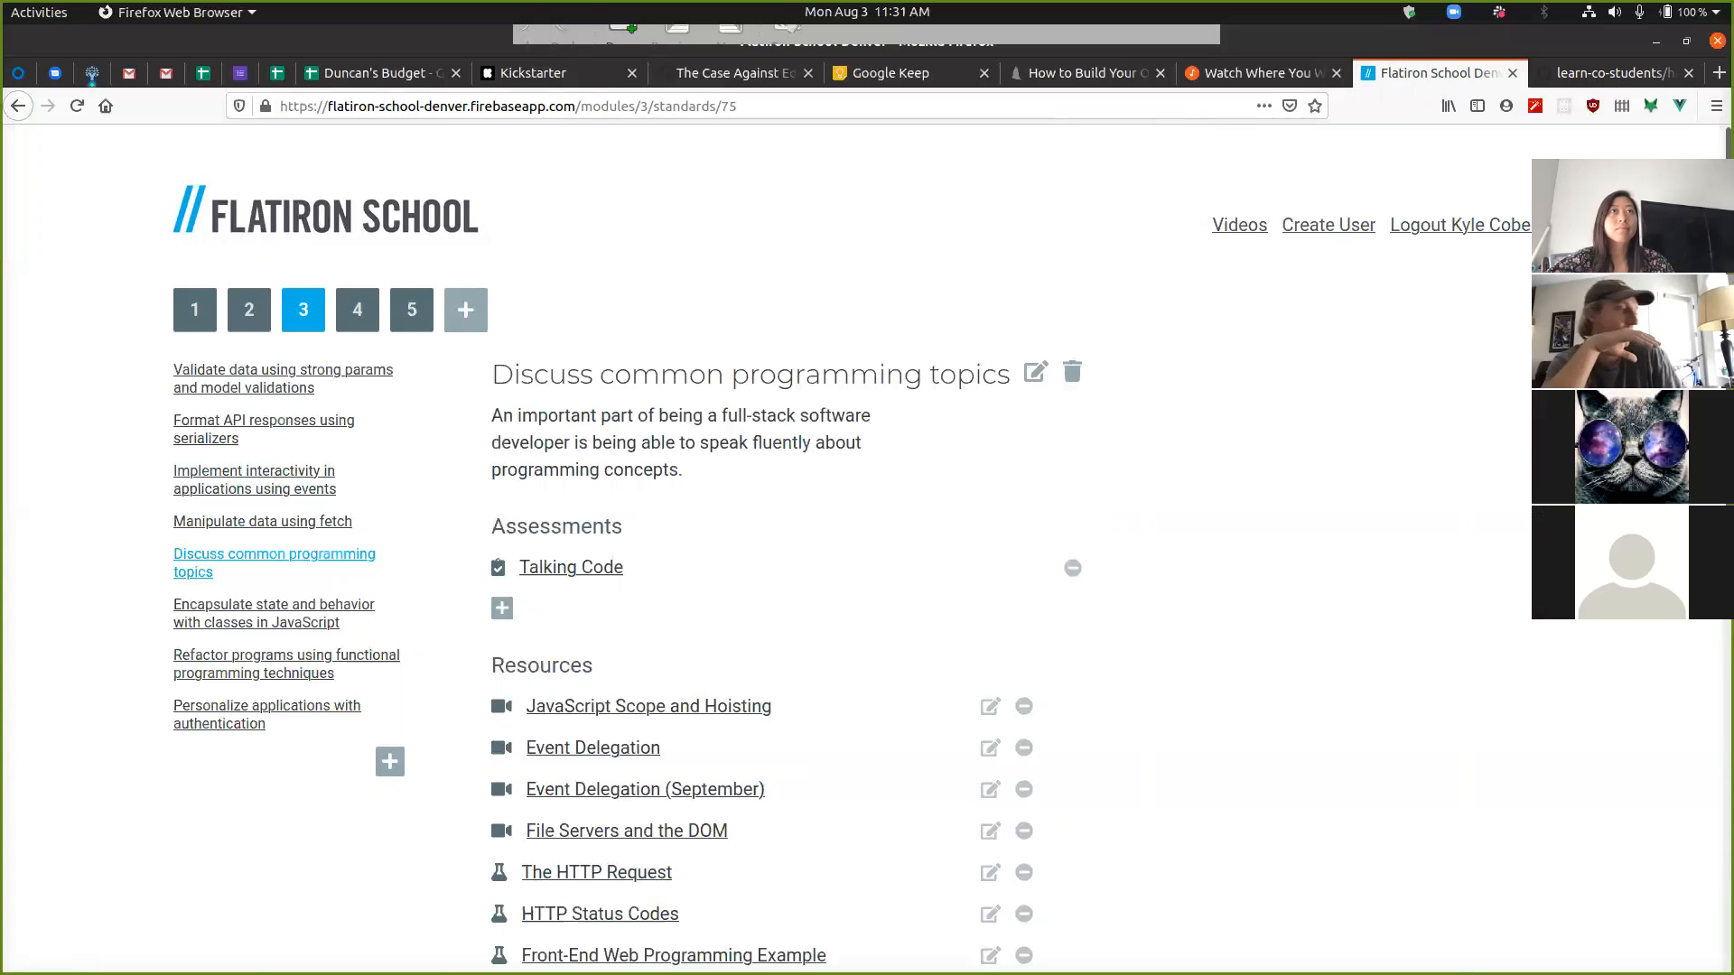
mouse_move(1715, 144)
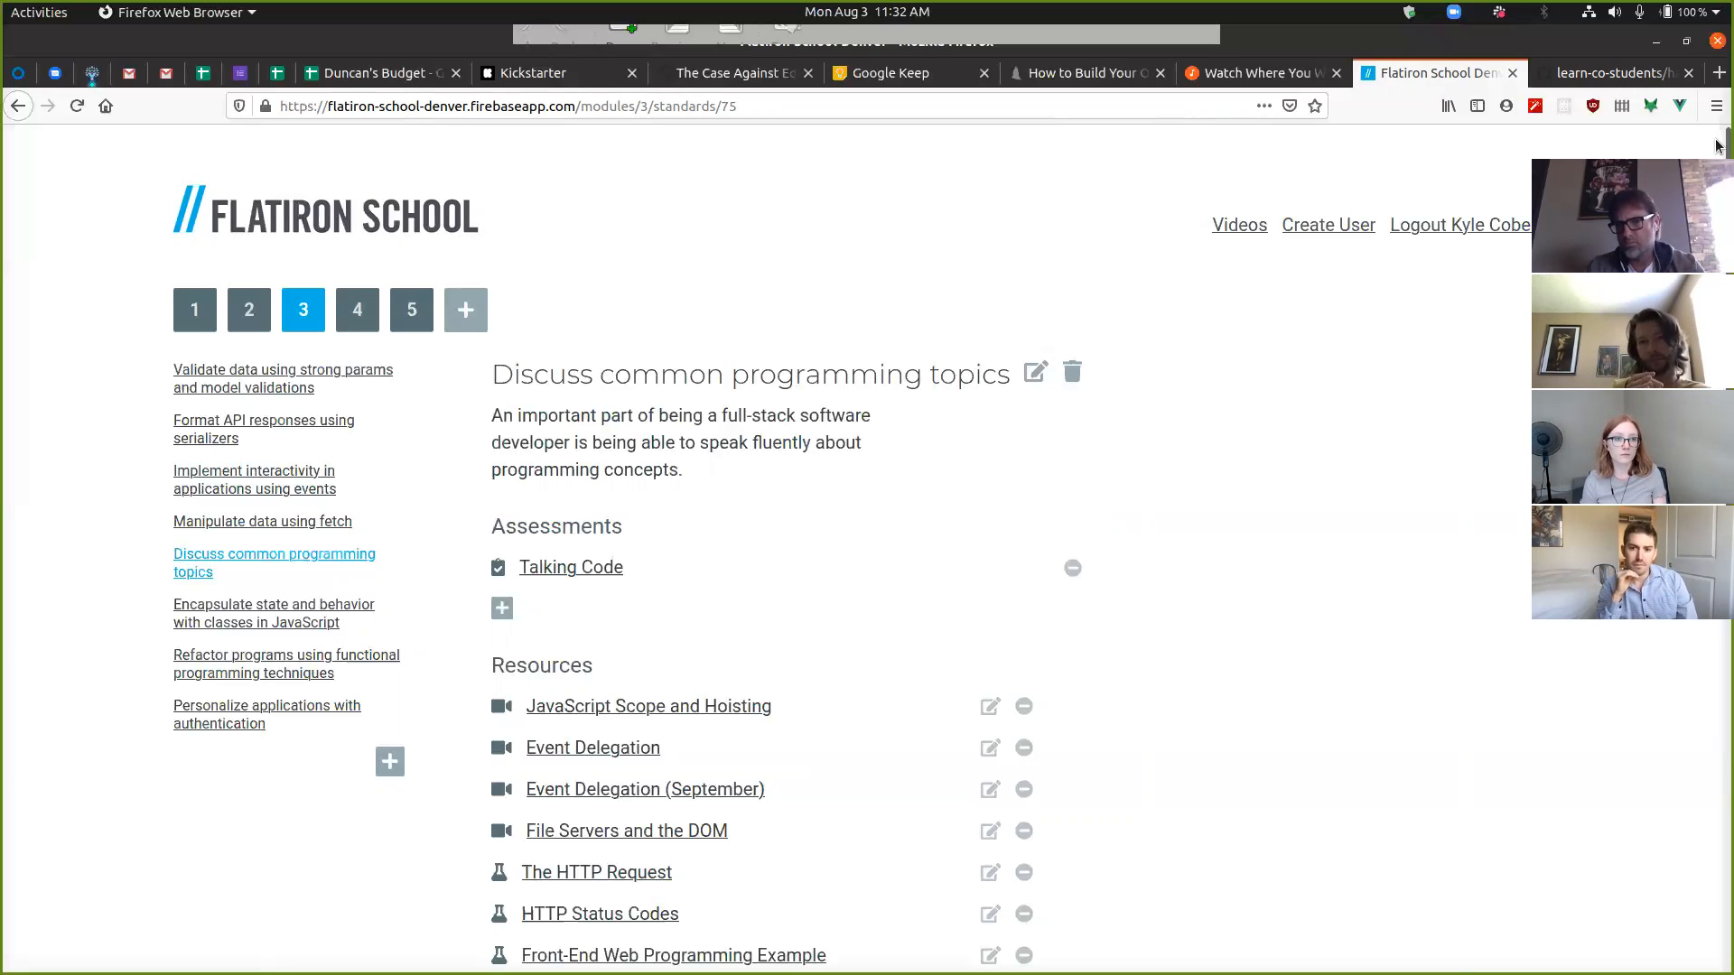
mouse_move(1270, 233)
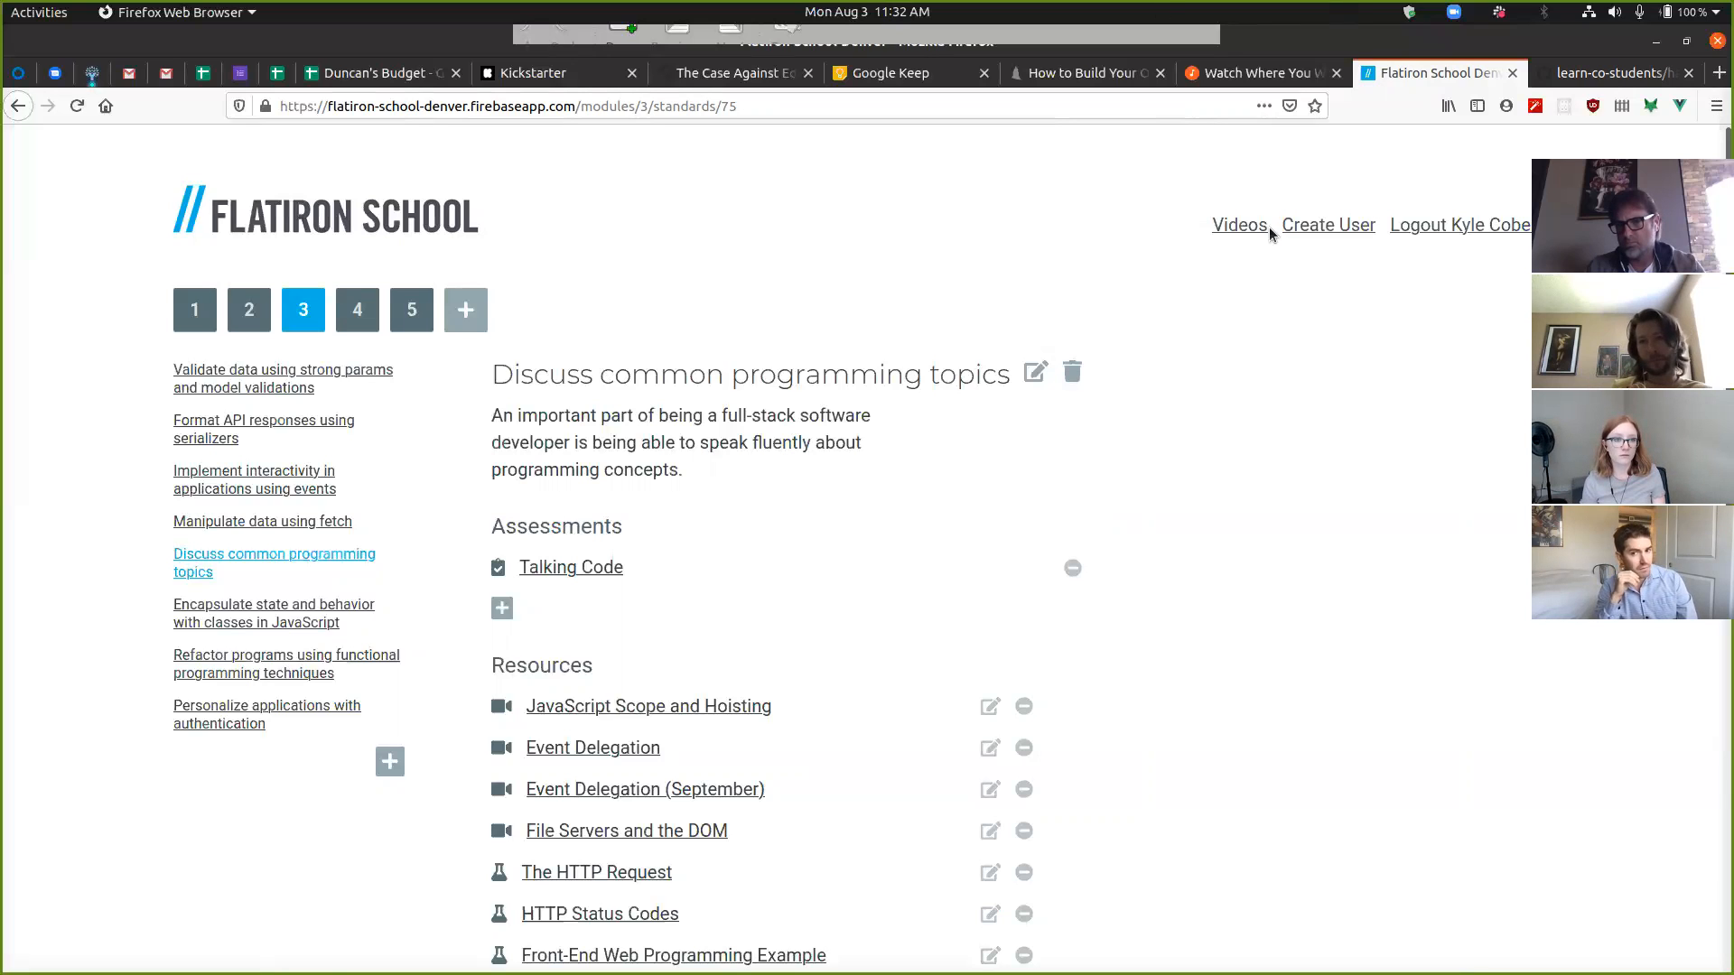
Open the Videos library and search for 'deploy'
click(1238, 225)
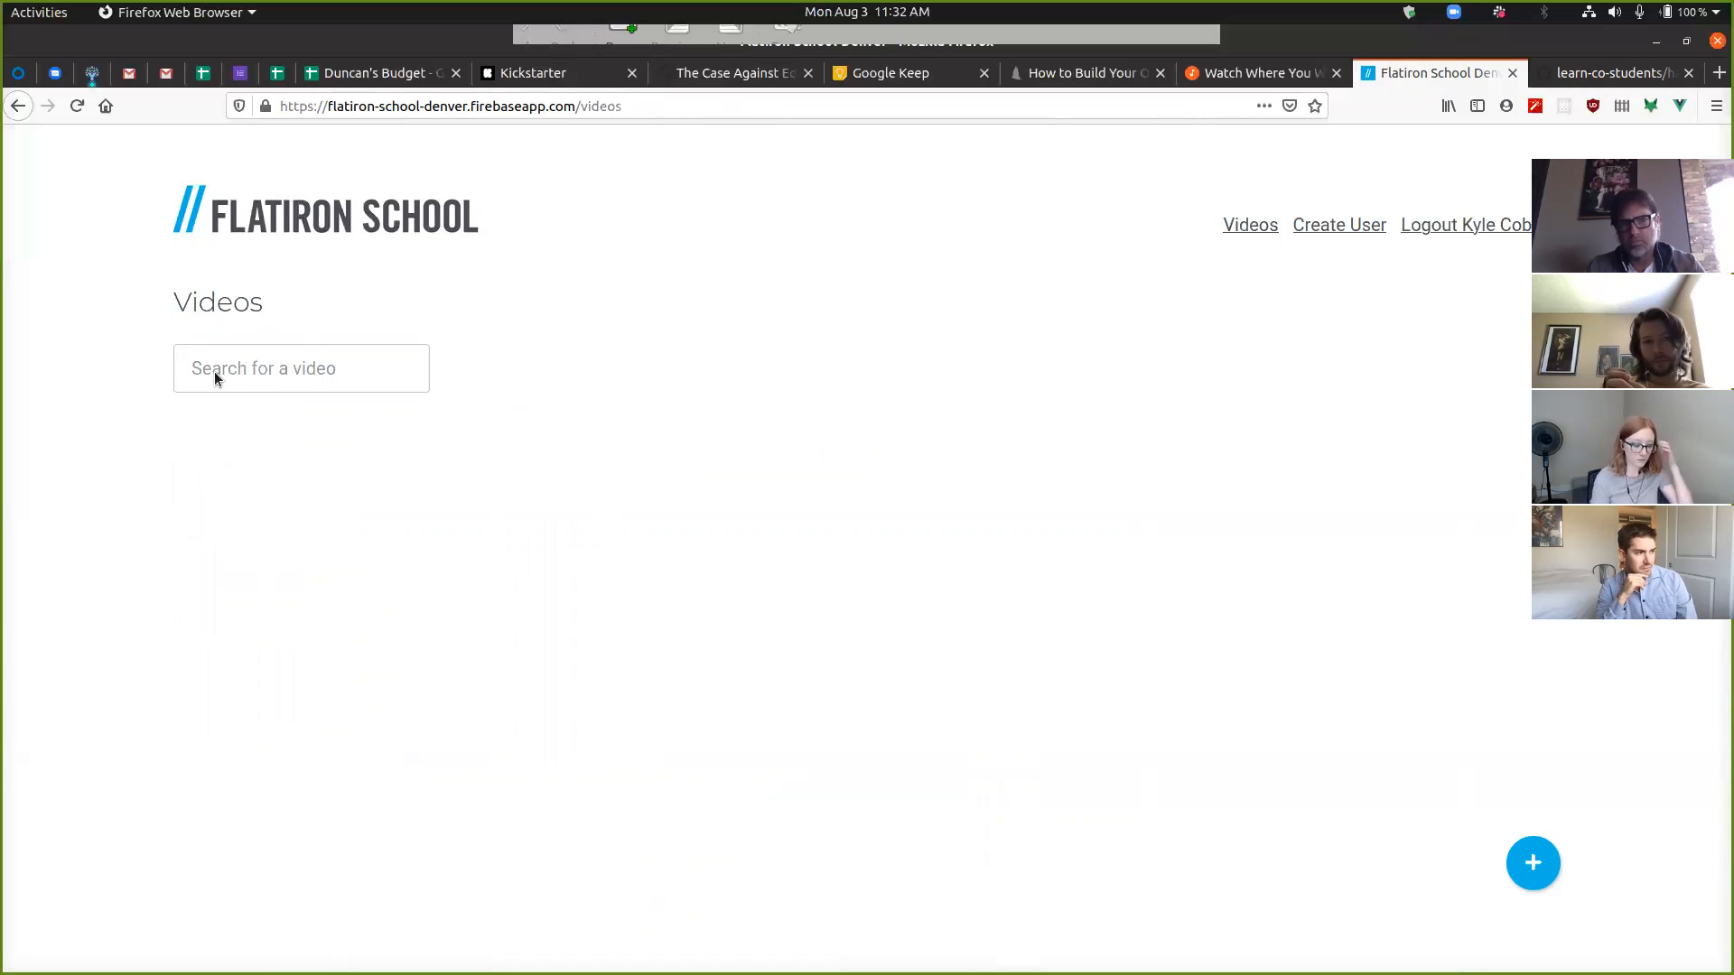
mouse_move(293, 354)
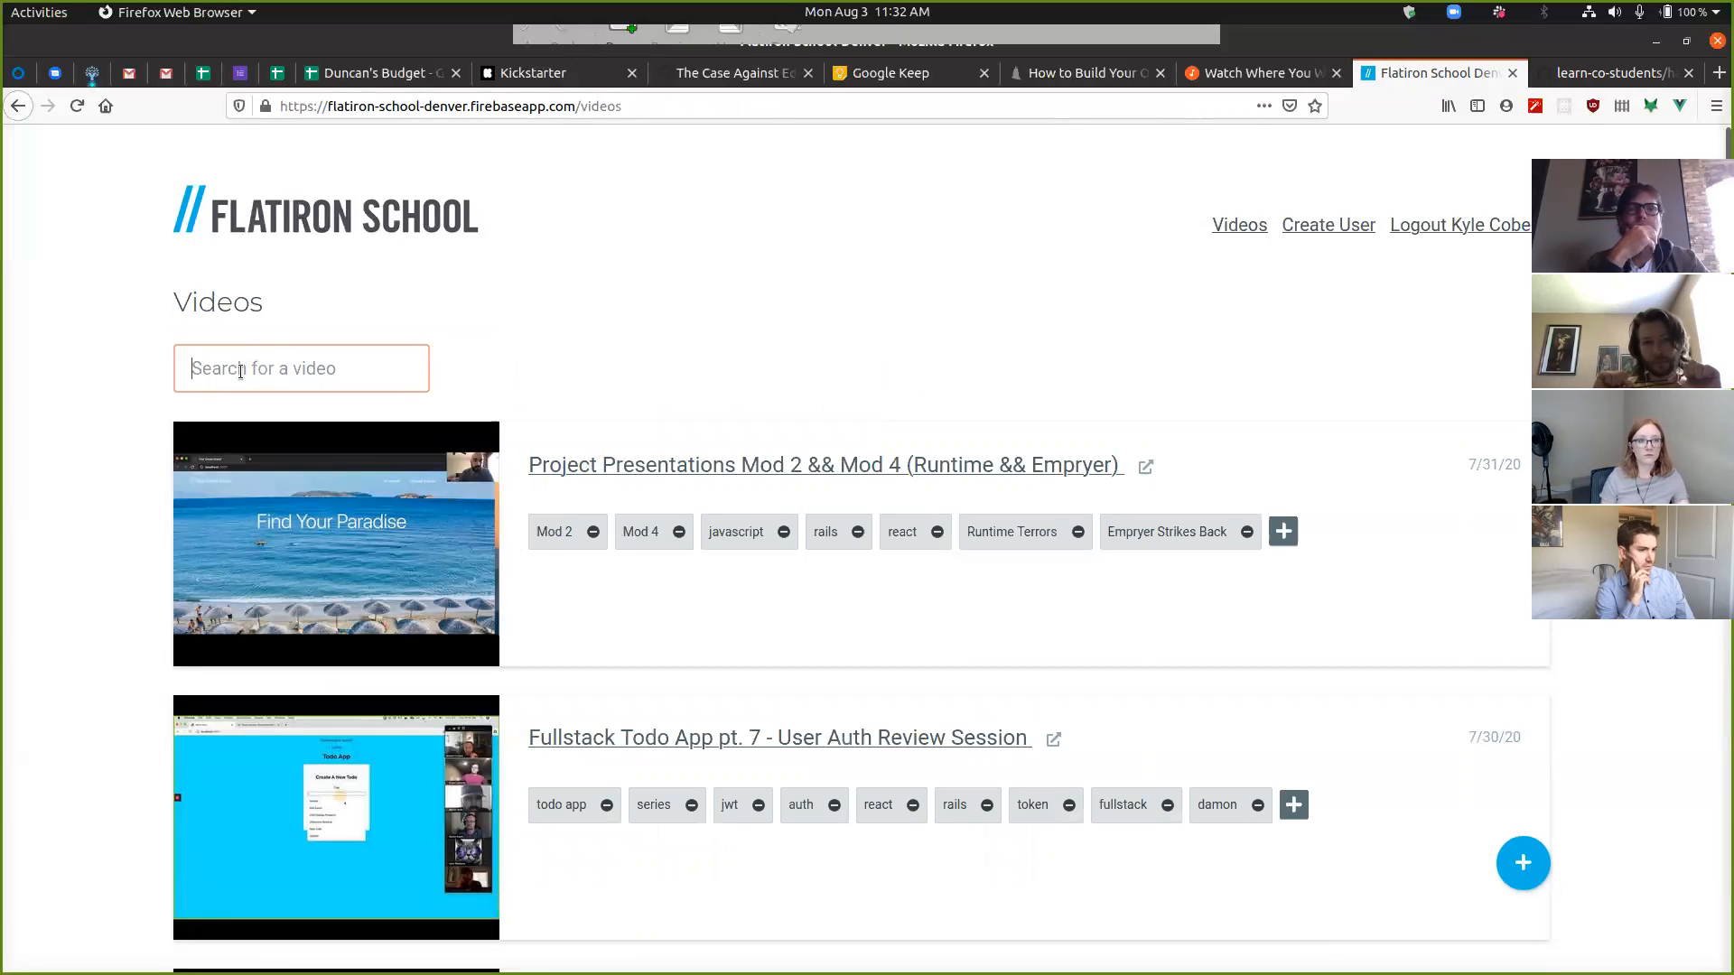
text(d)
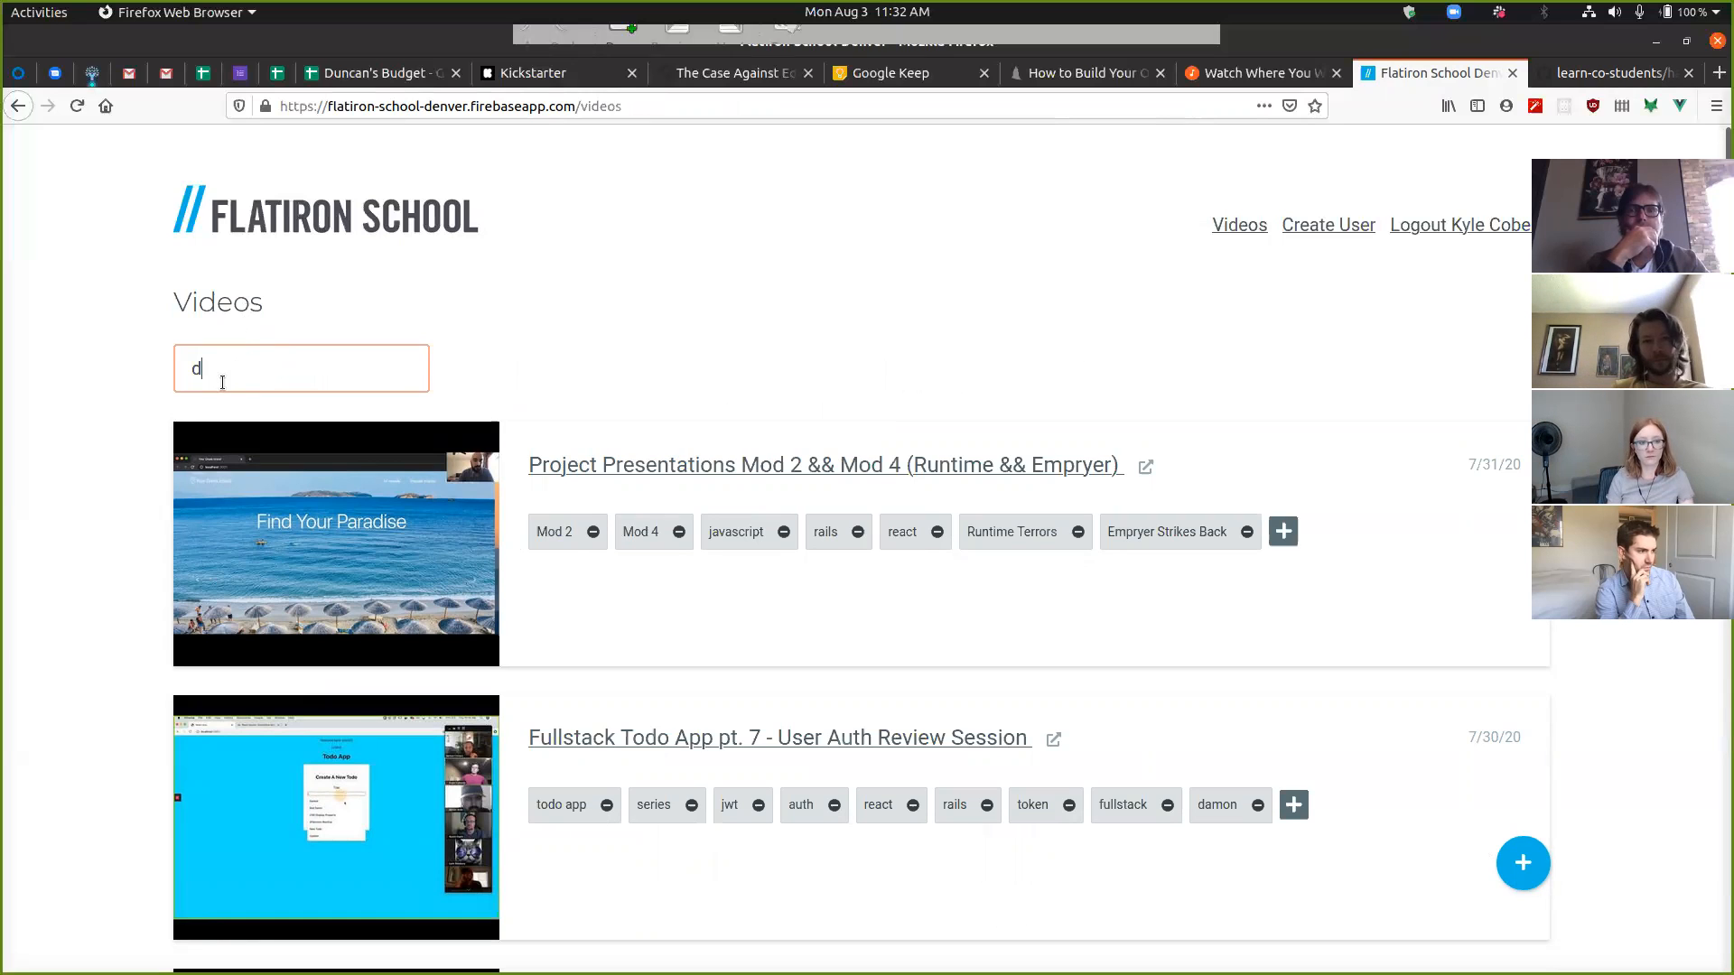
text(epo)
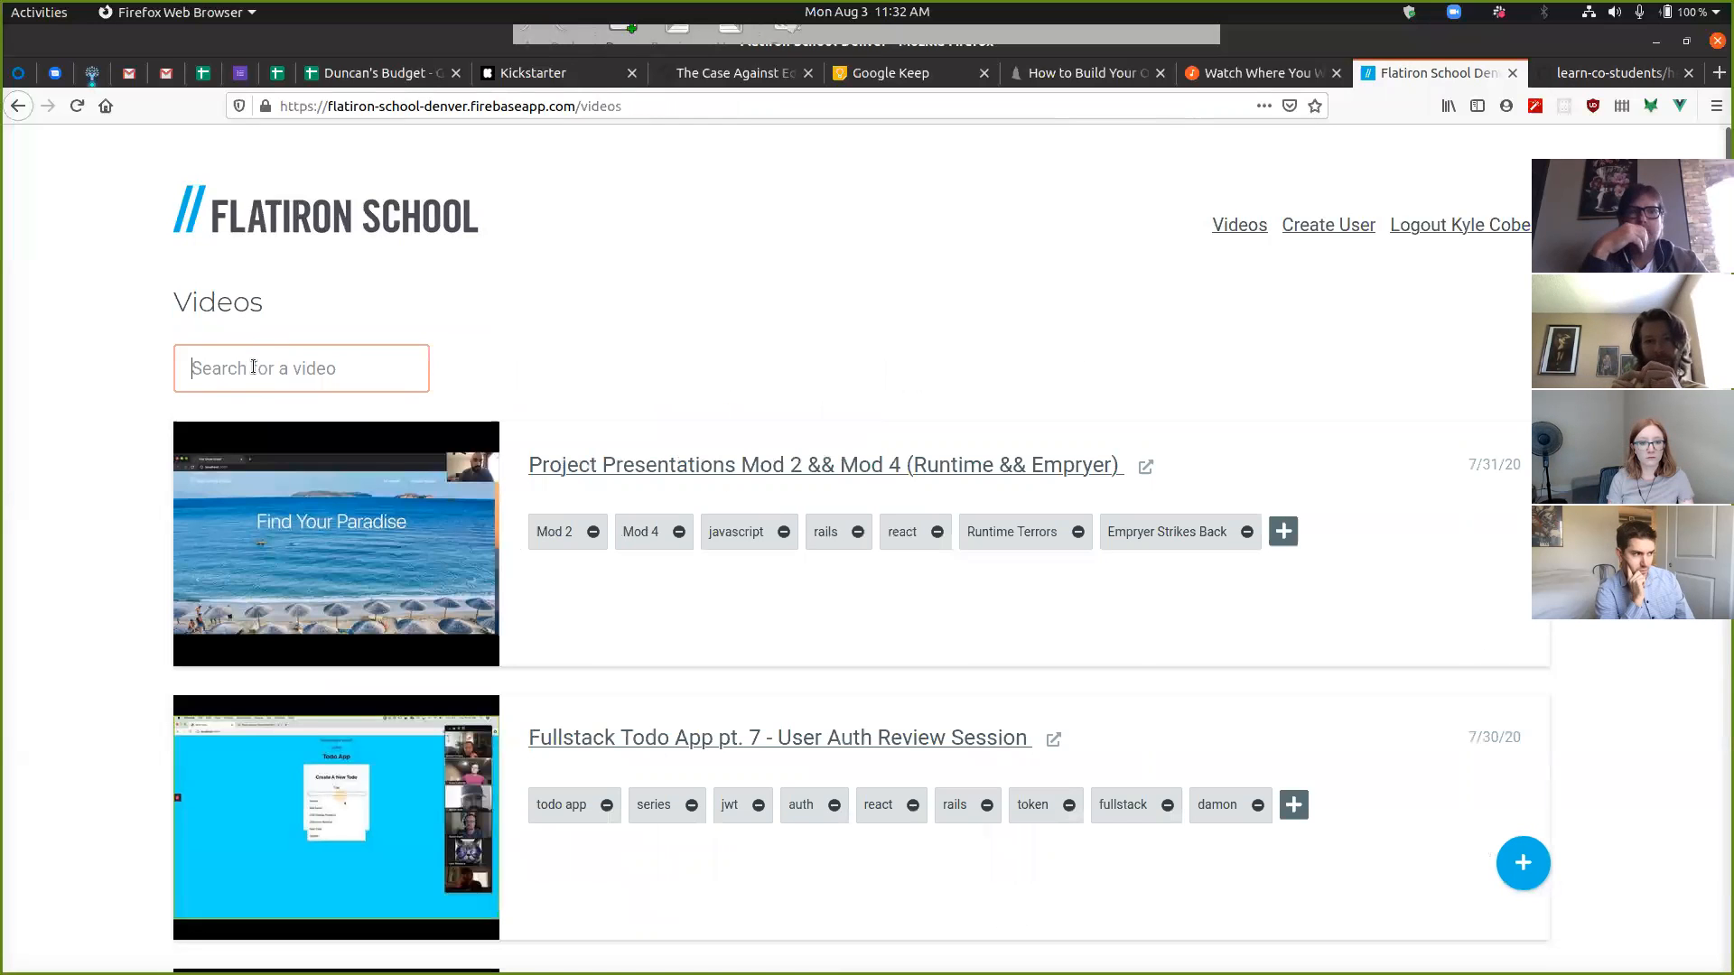
text(d)
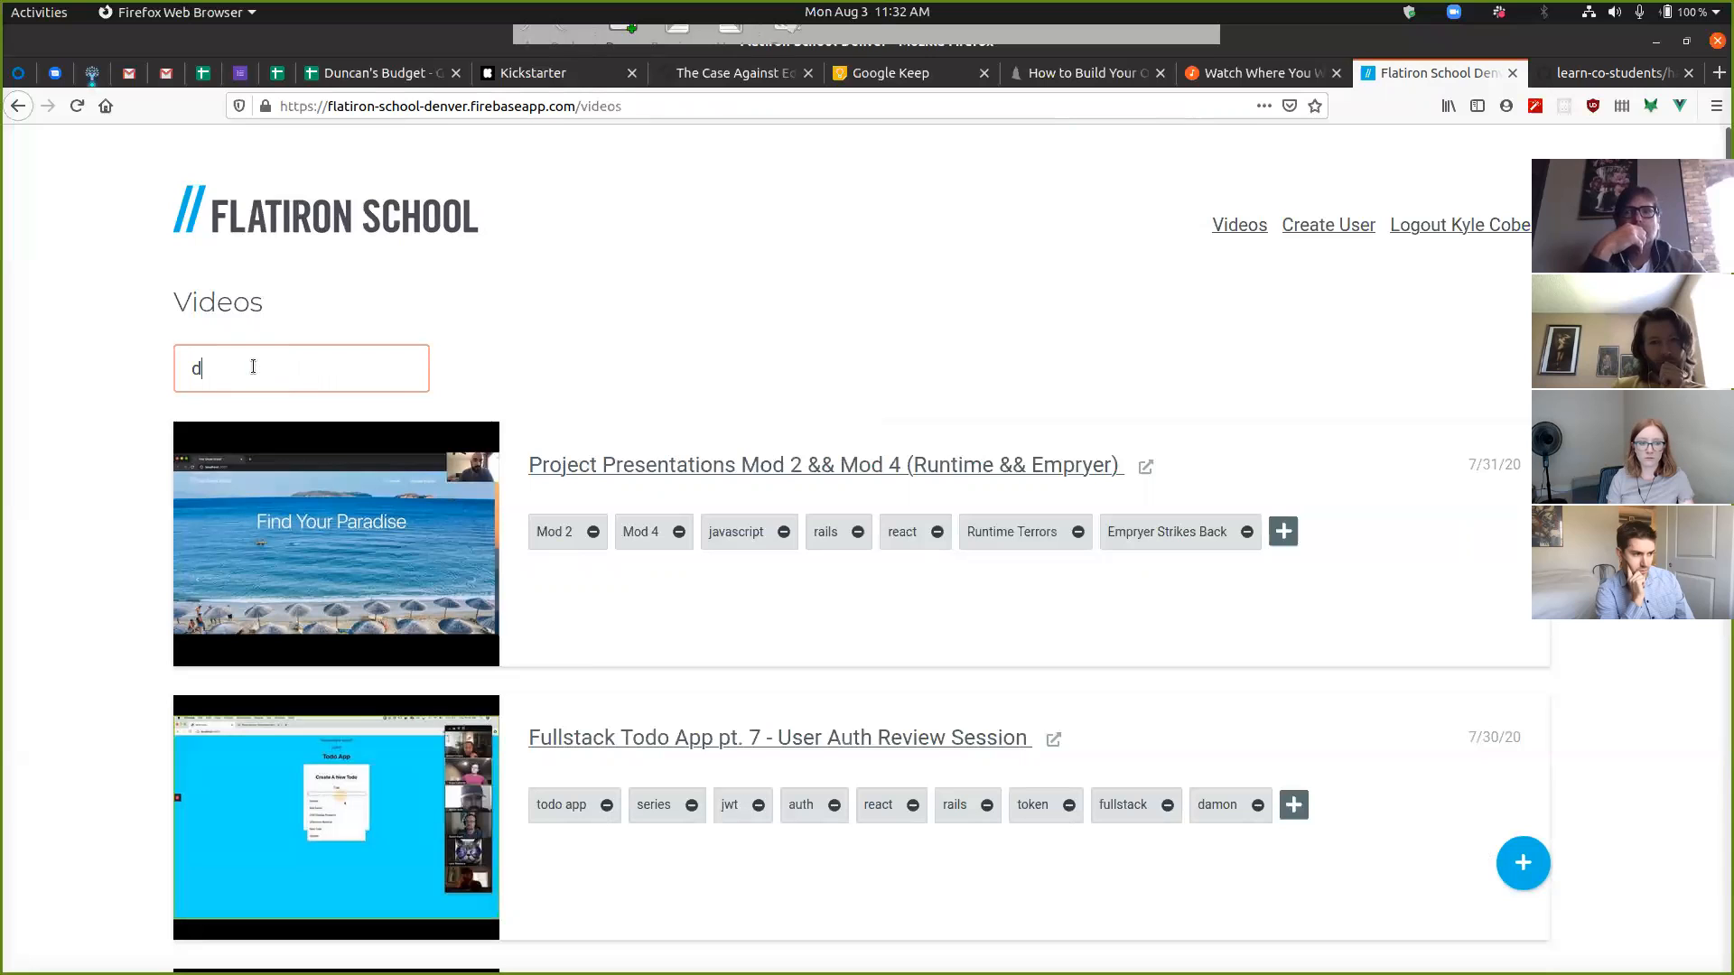
text(e)
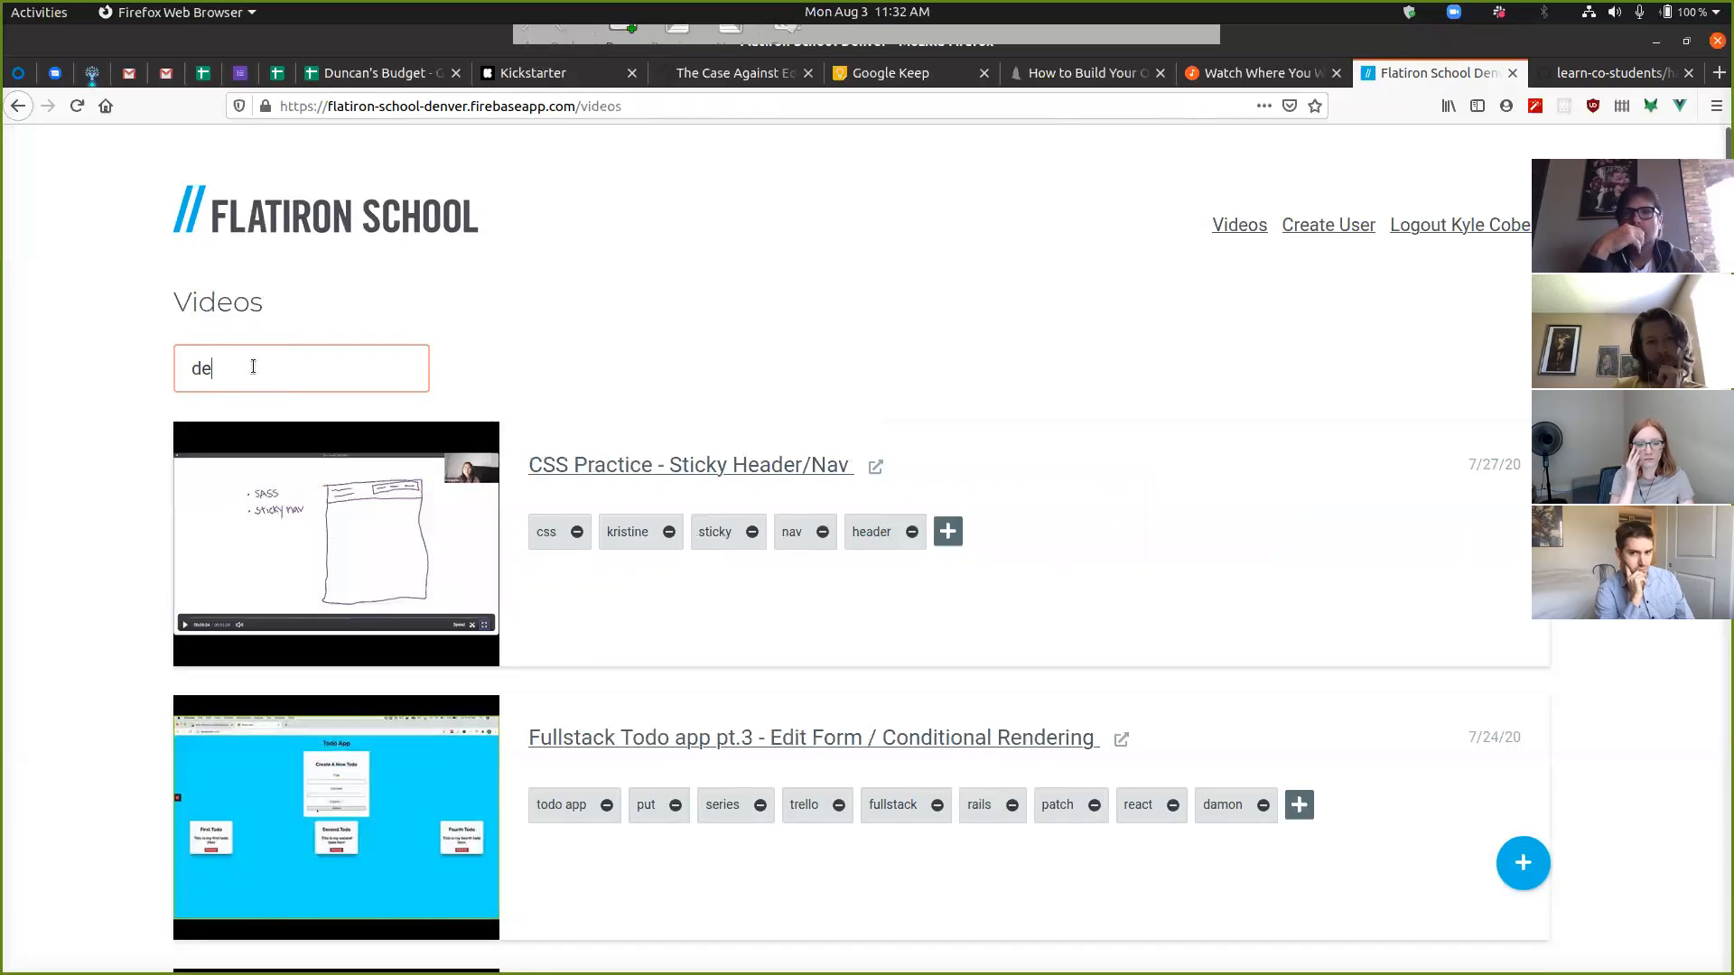
text(p)
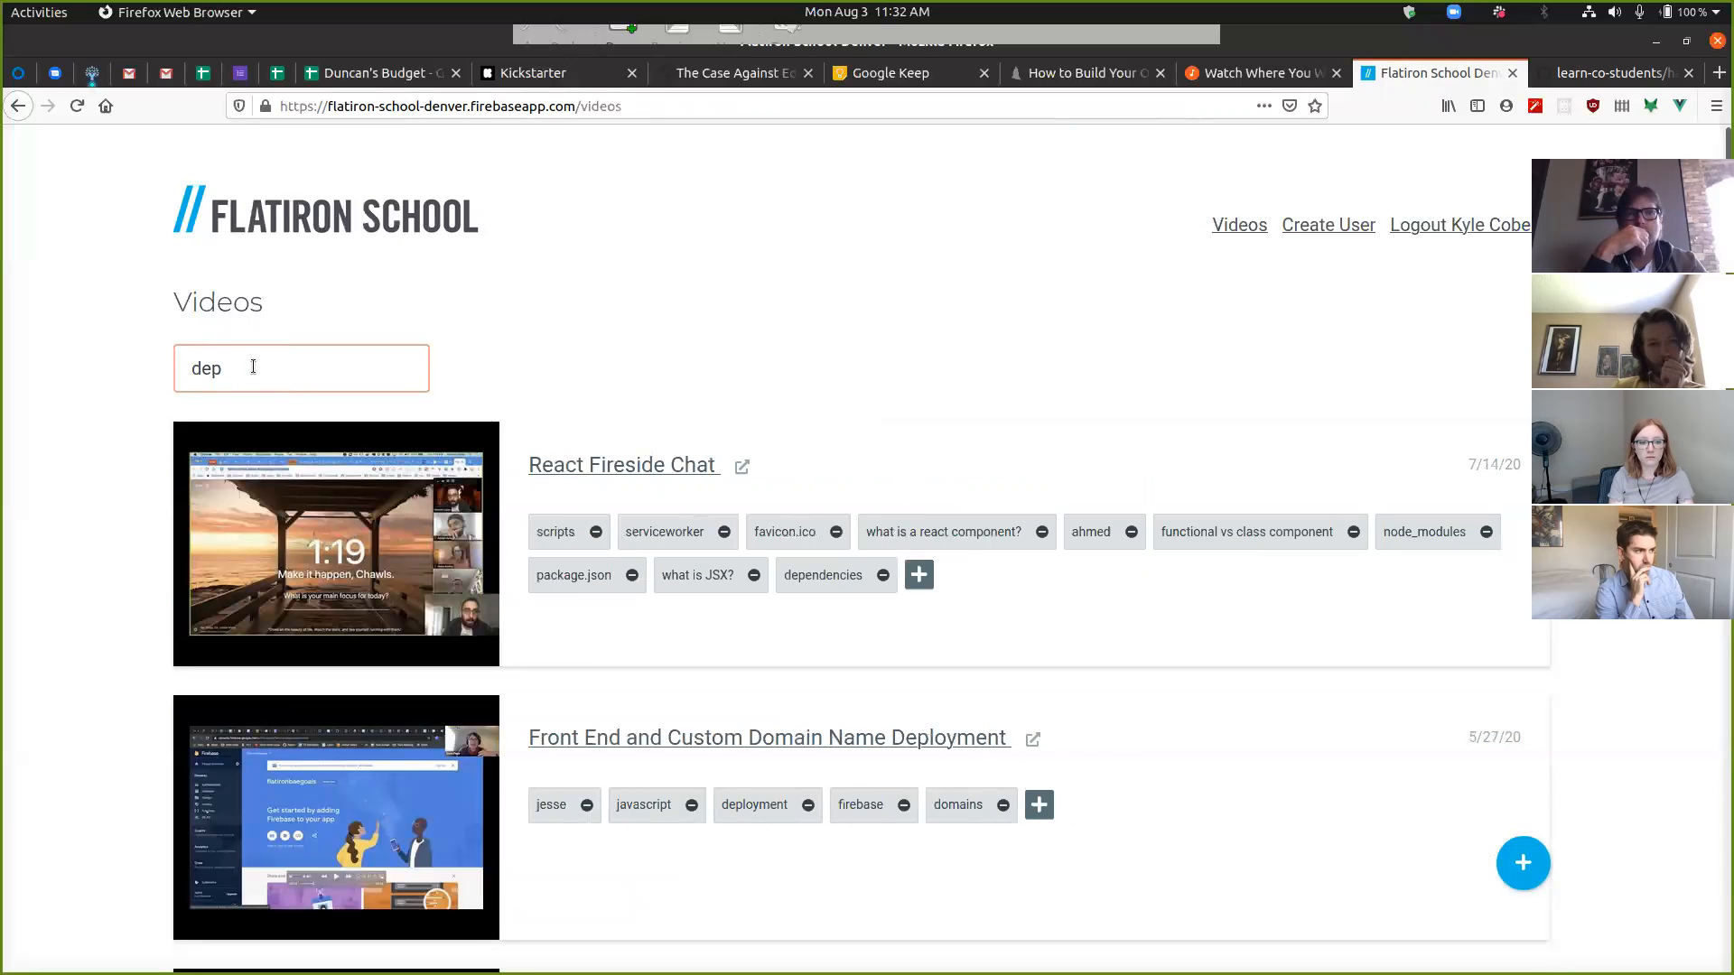
text(lo)
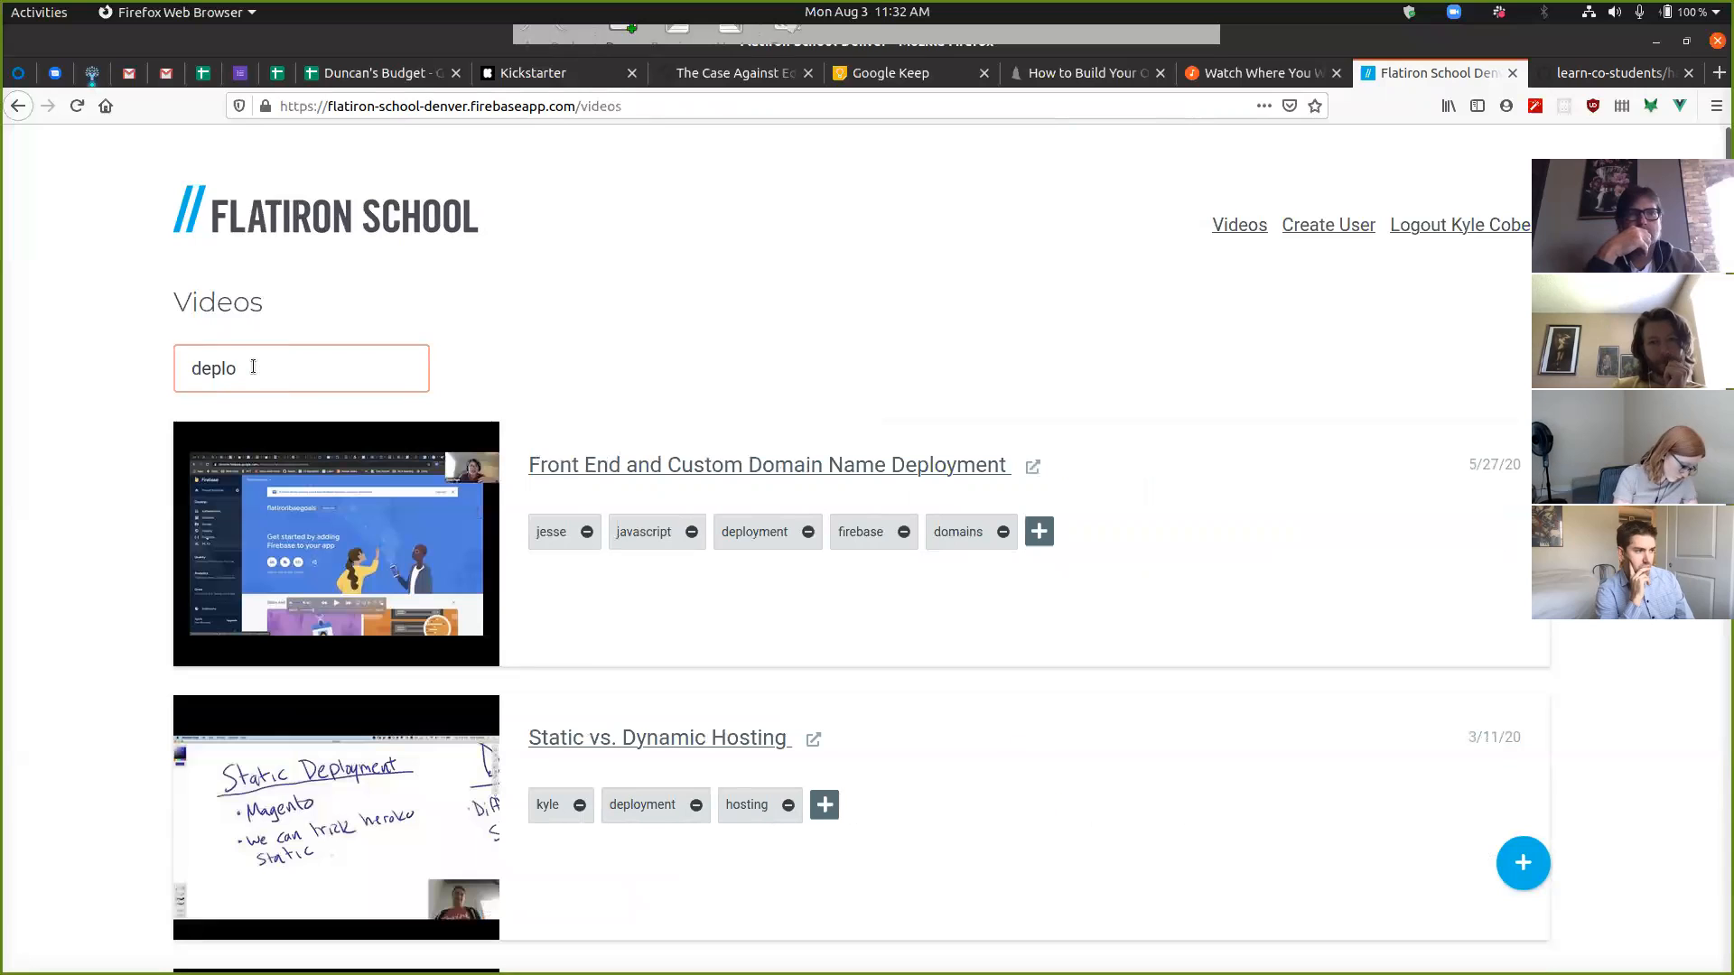
text(y)
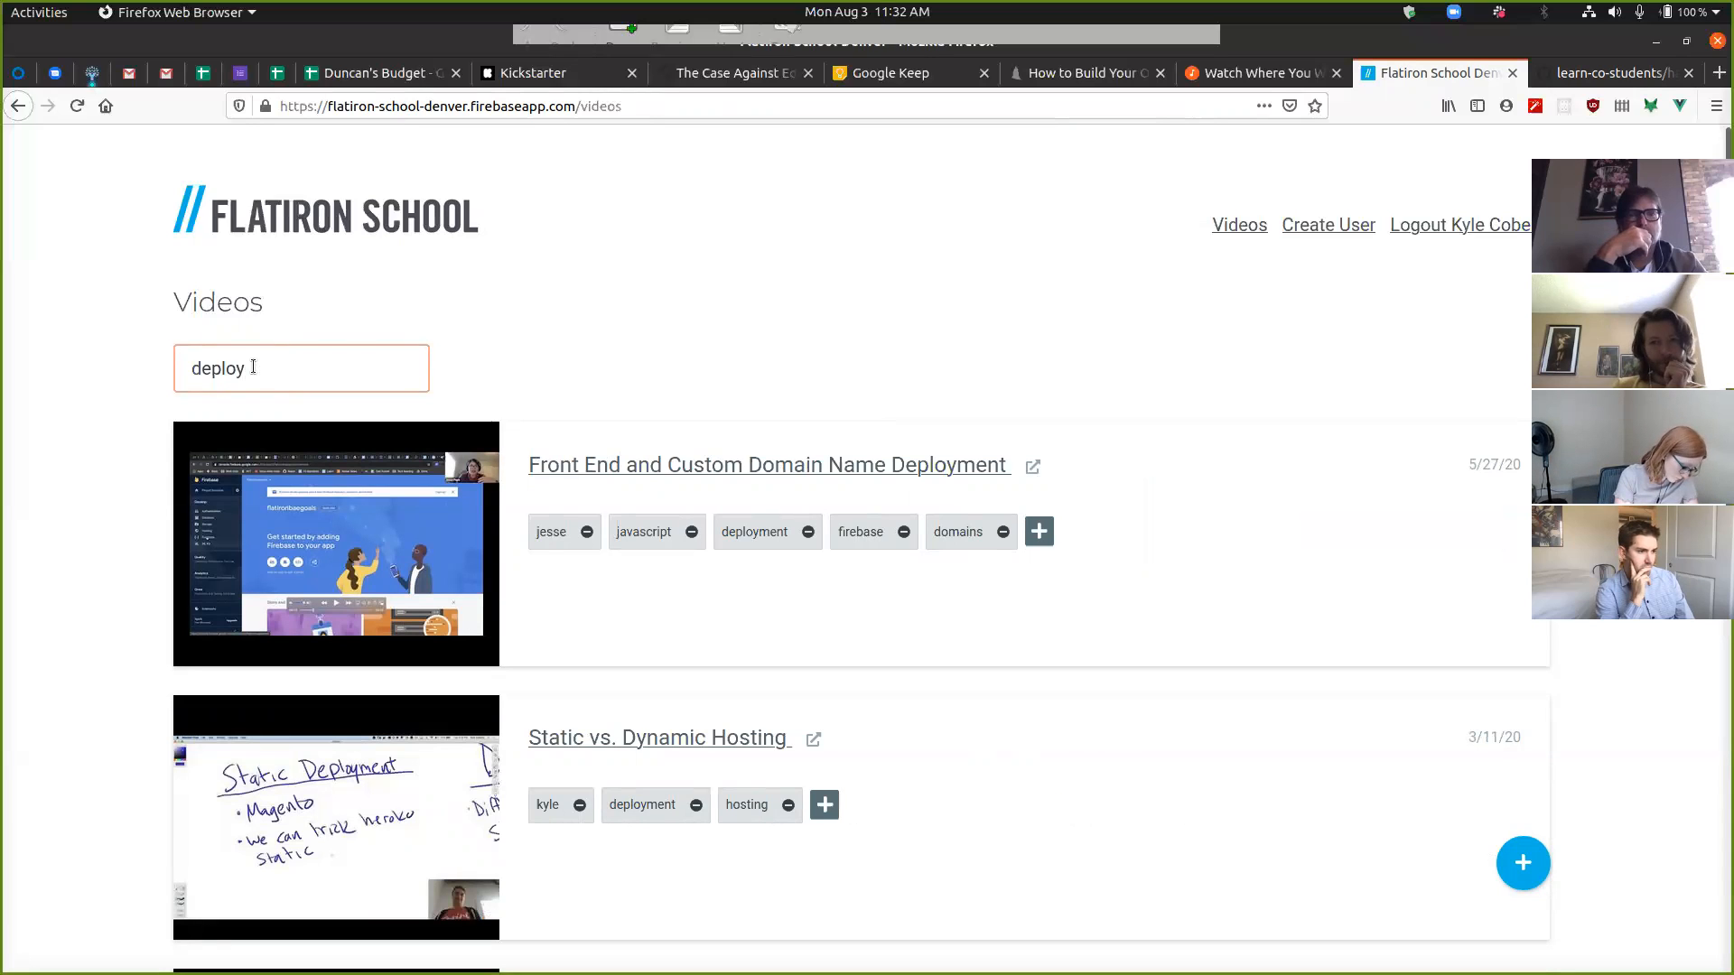
mouse_move(694, 641)
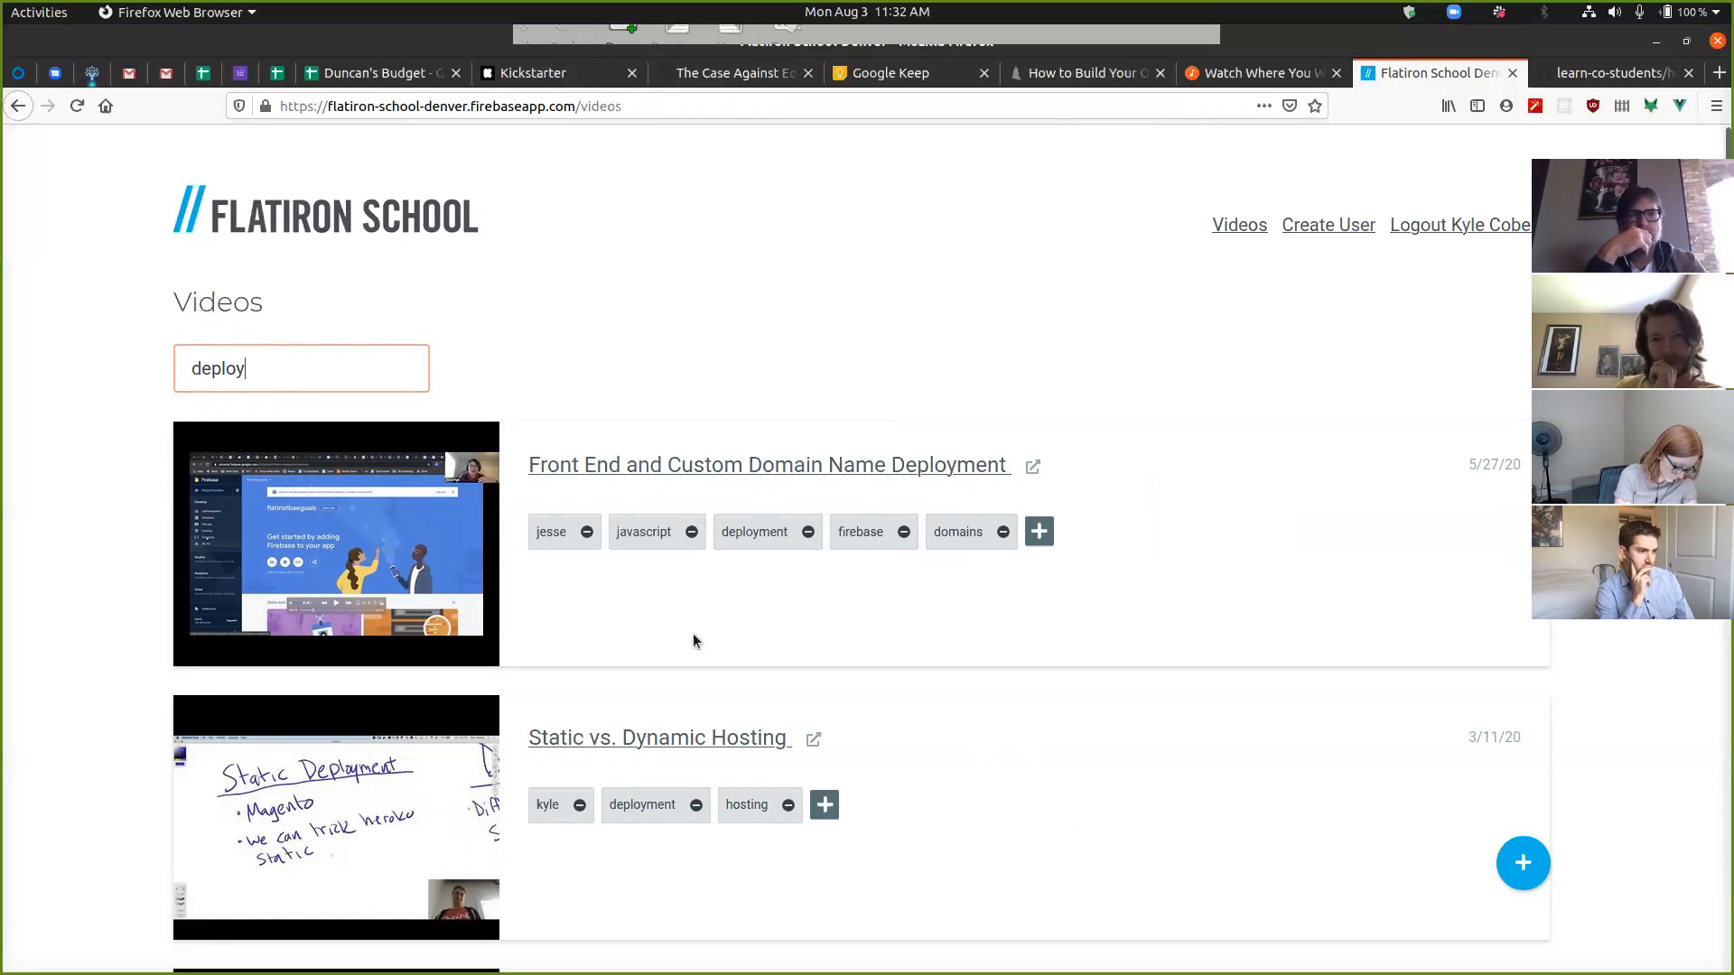
scroll(down, 3)
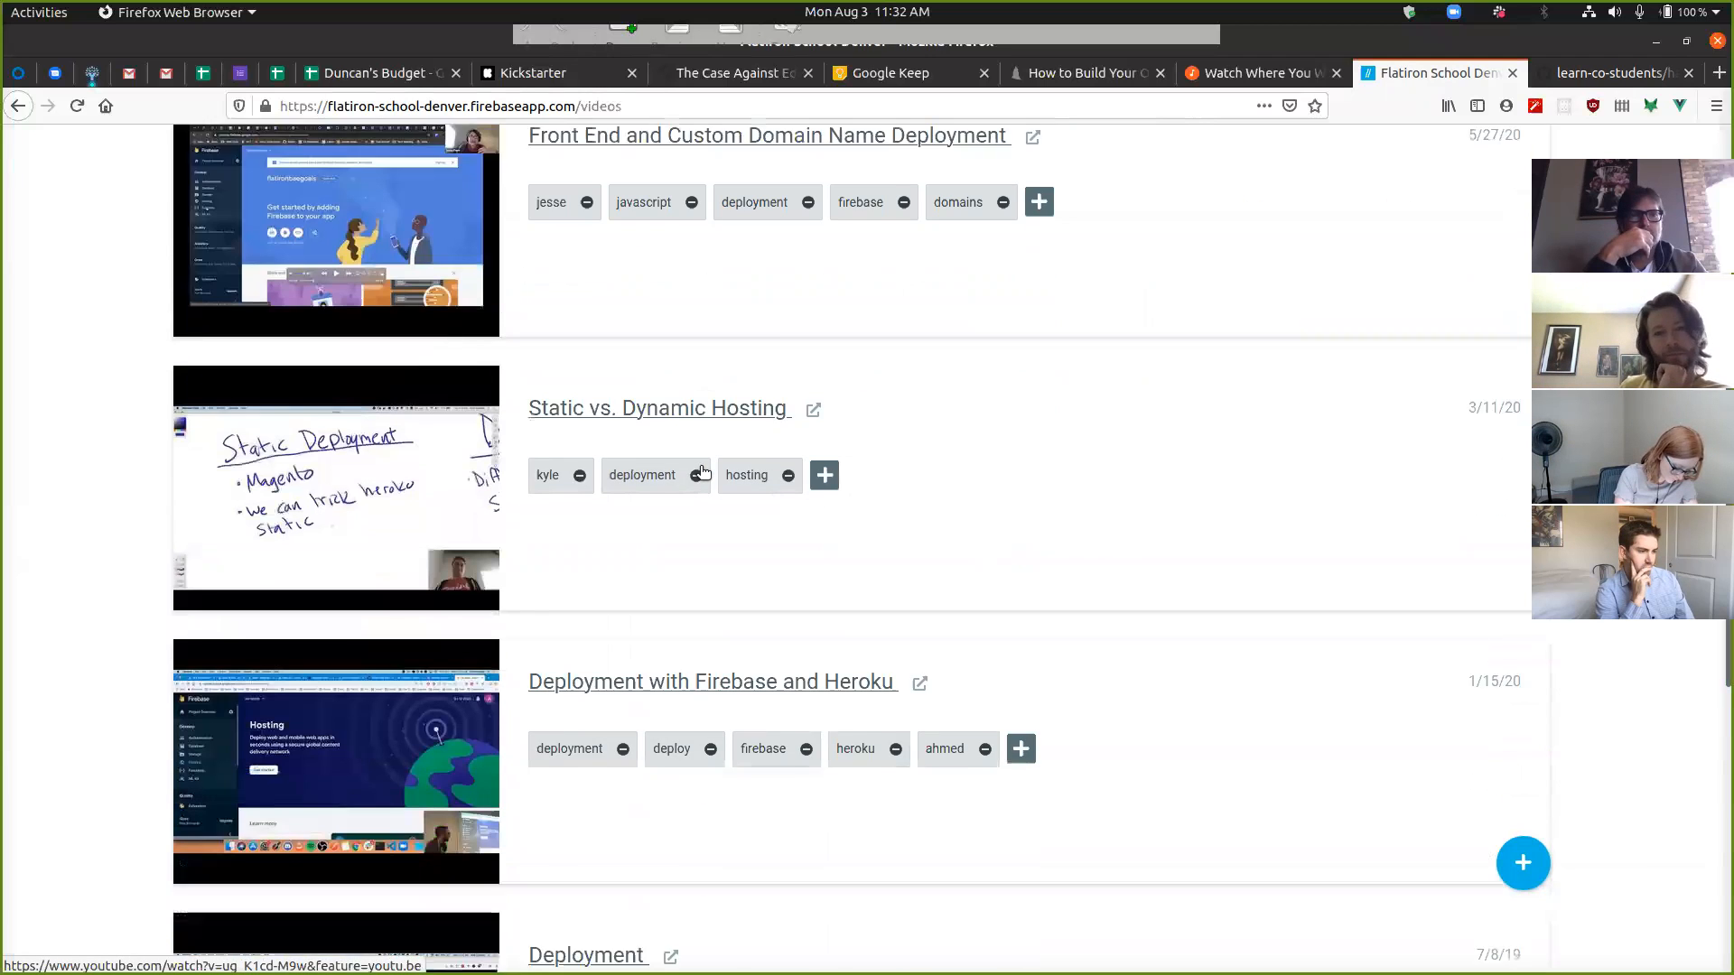
scroll(down, 3)
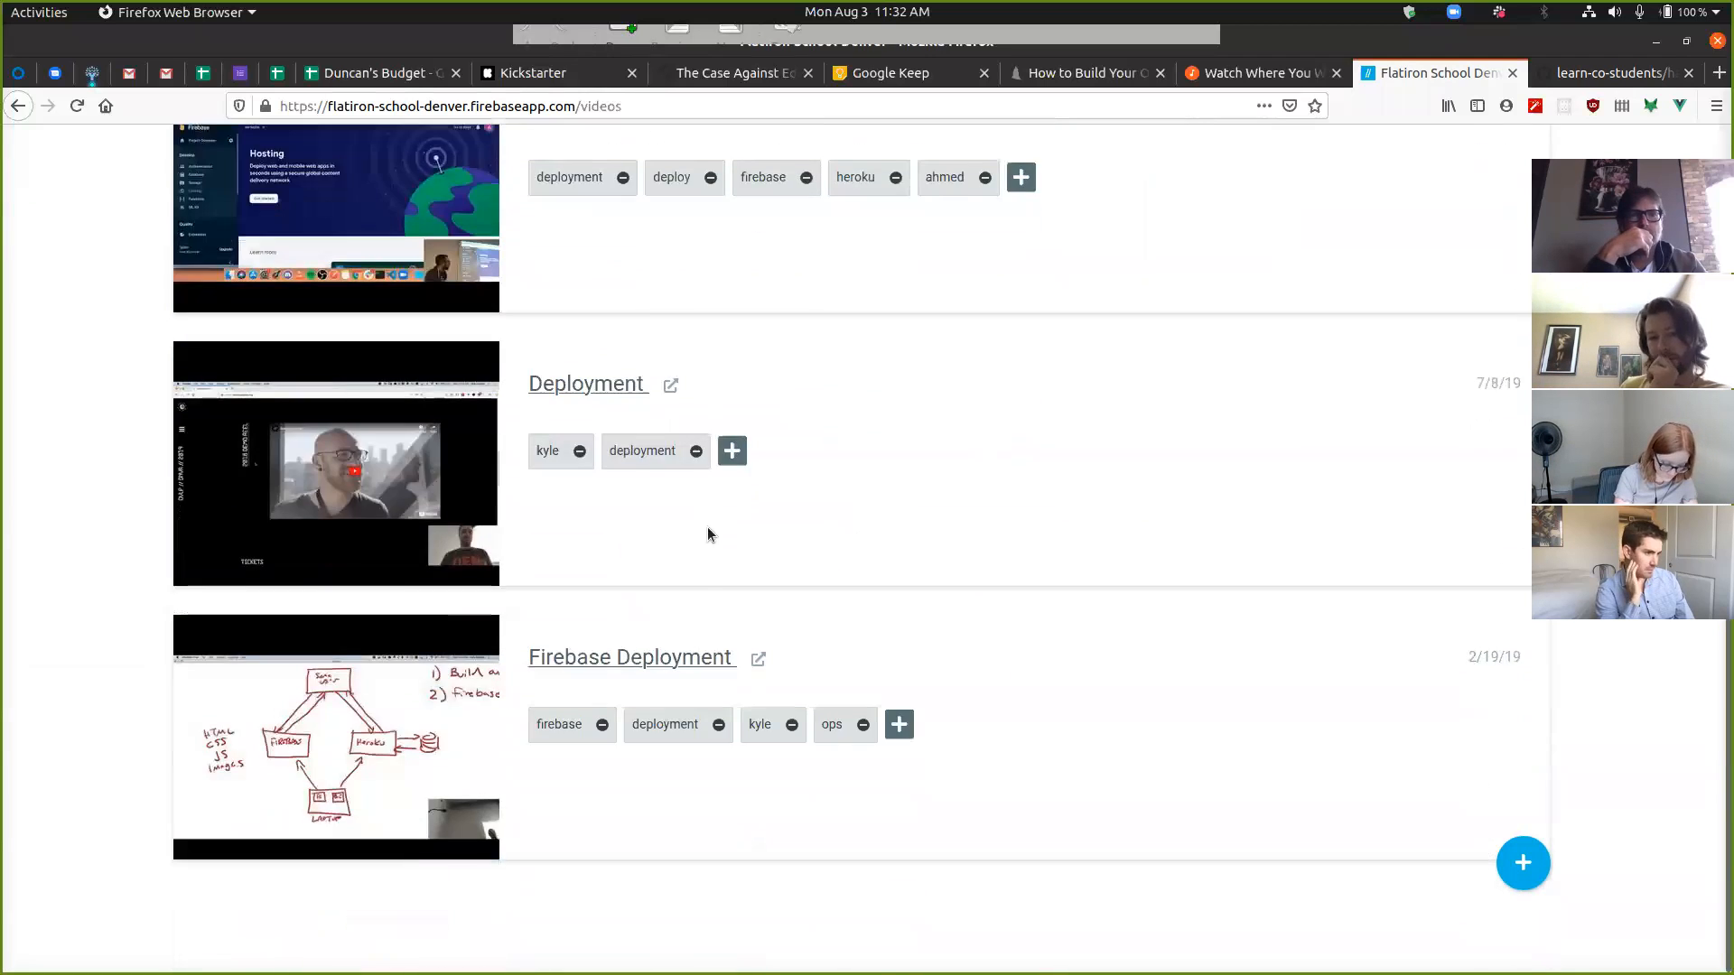
scroll(up, 3)
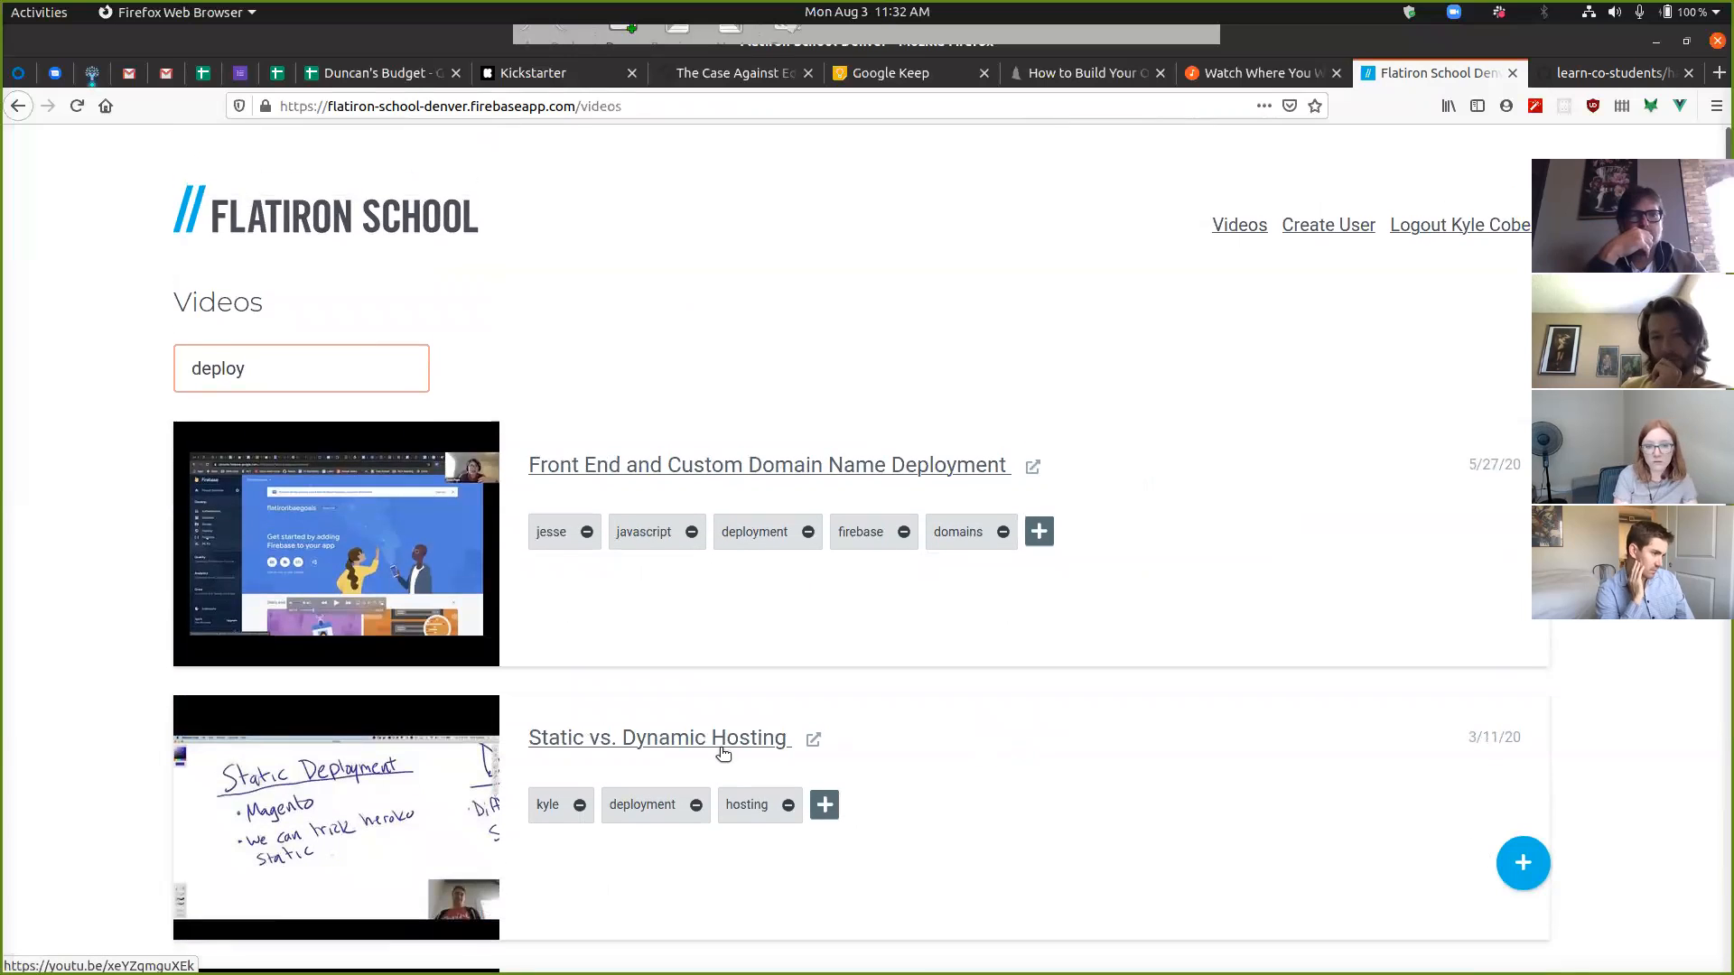
mouse_move(716, 683)
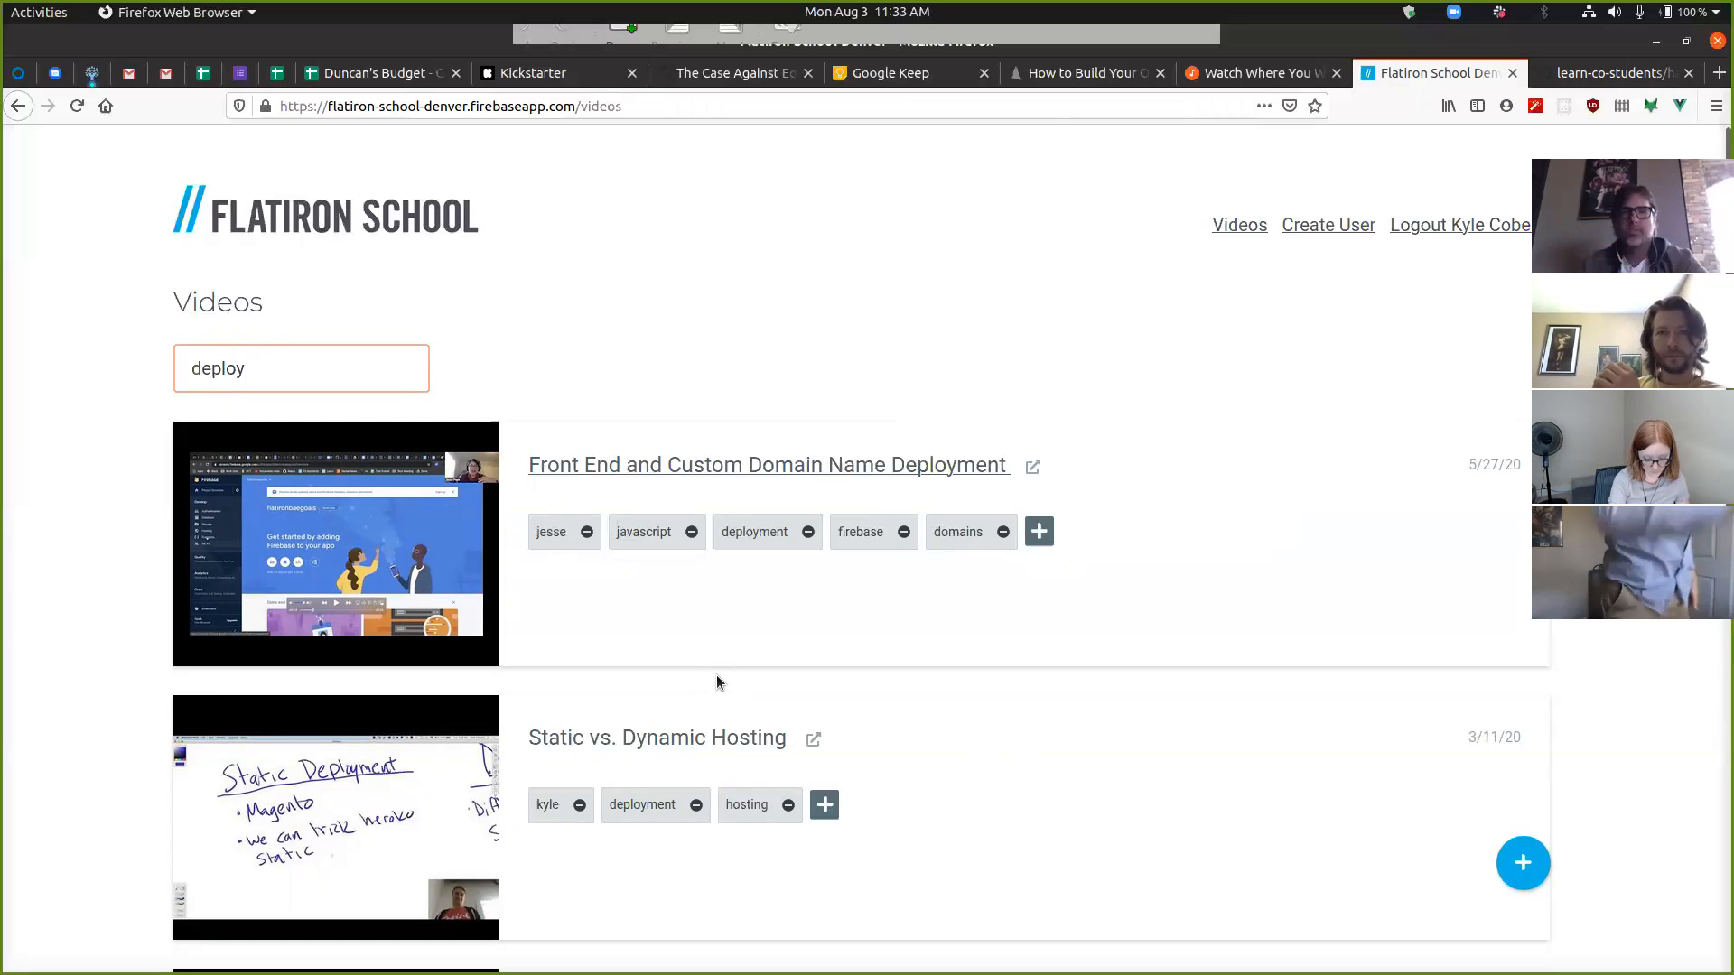
mouse_move(696, 615)
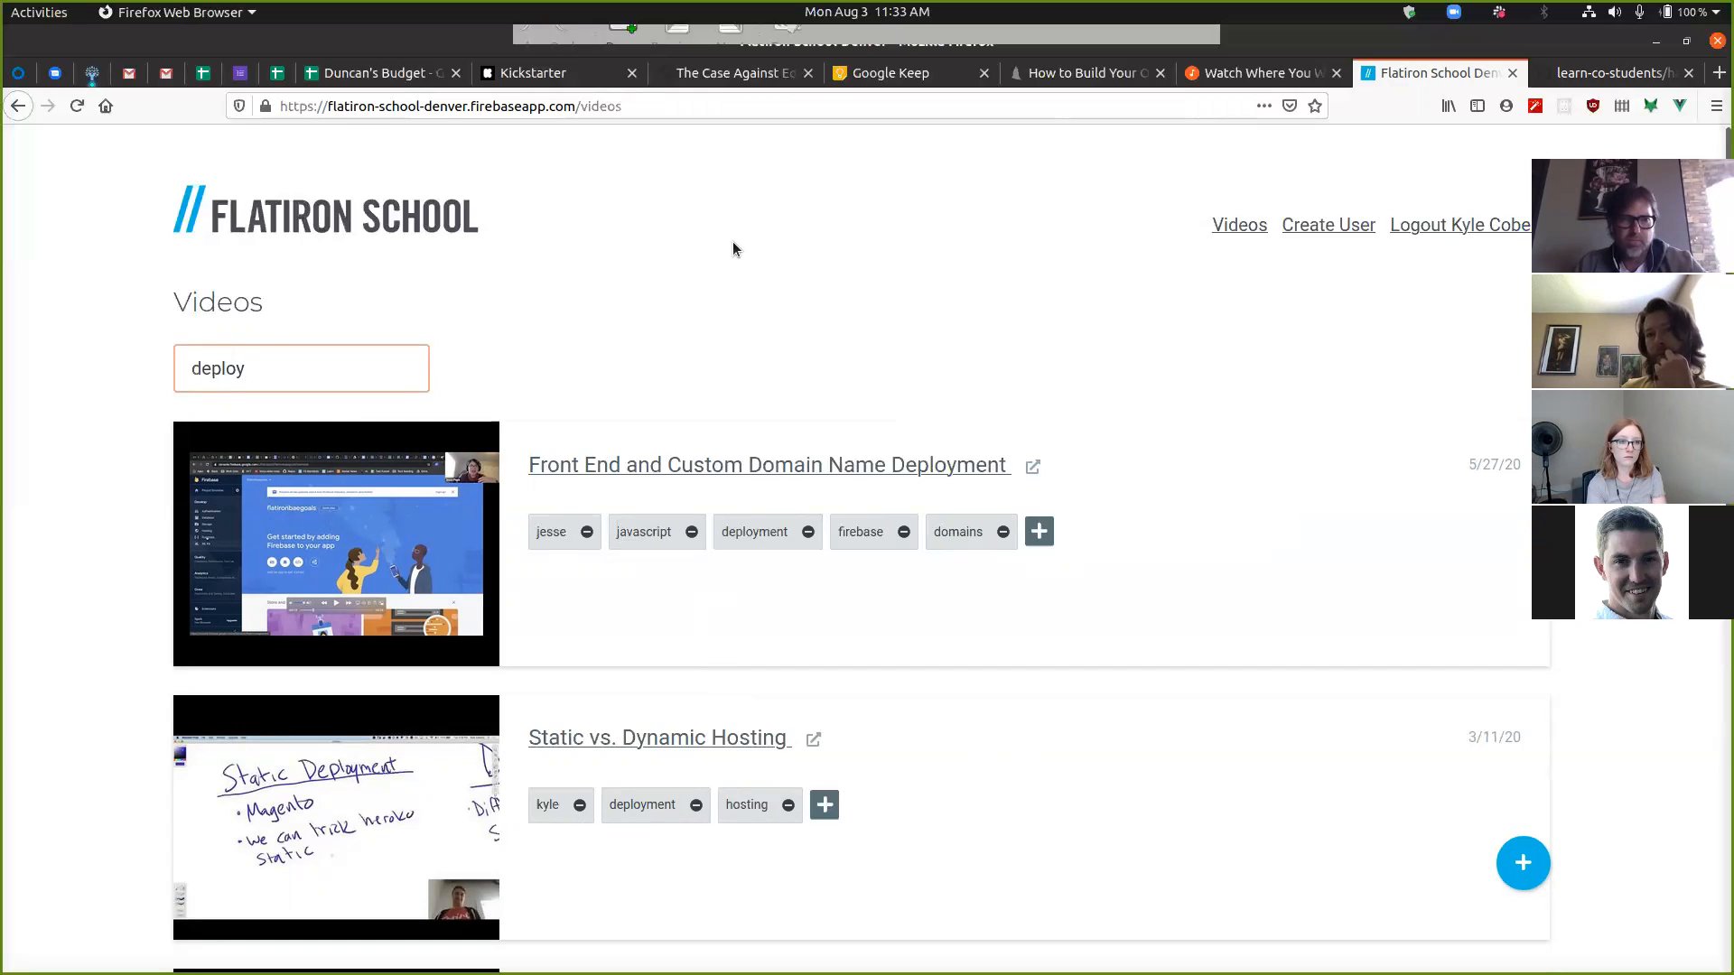
mouse_move(755, 259)
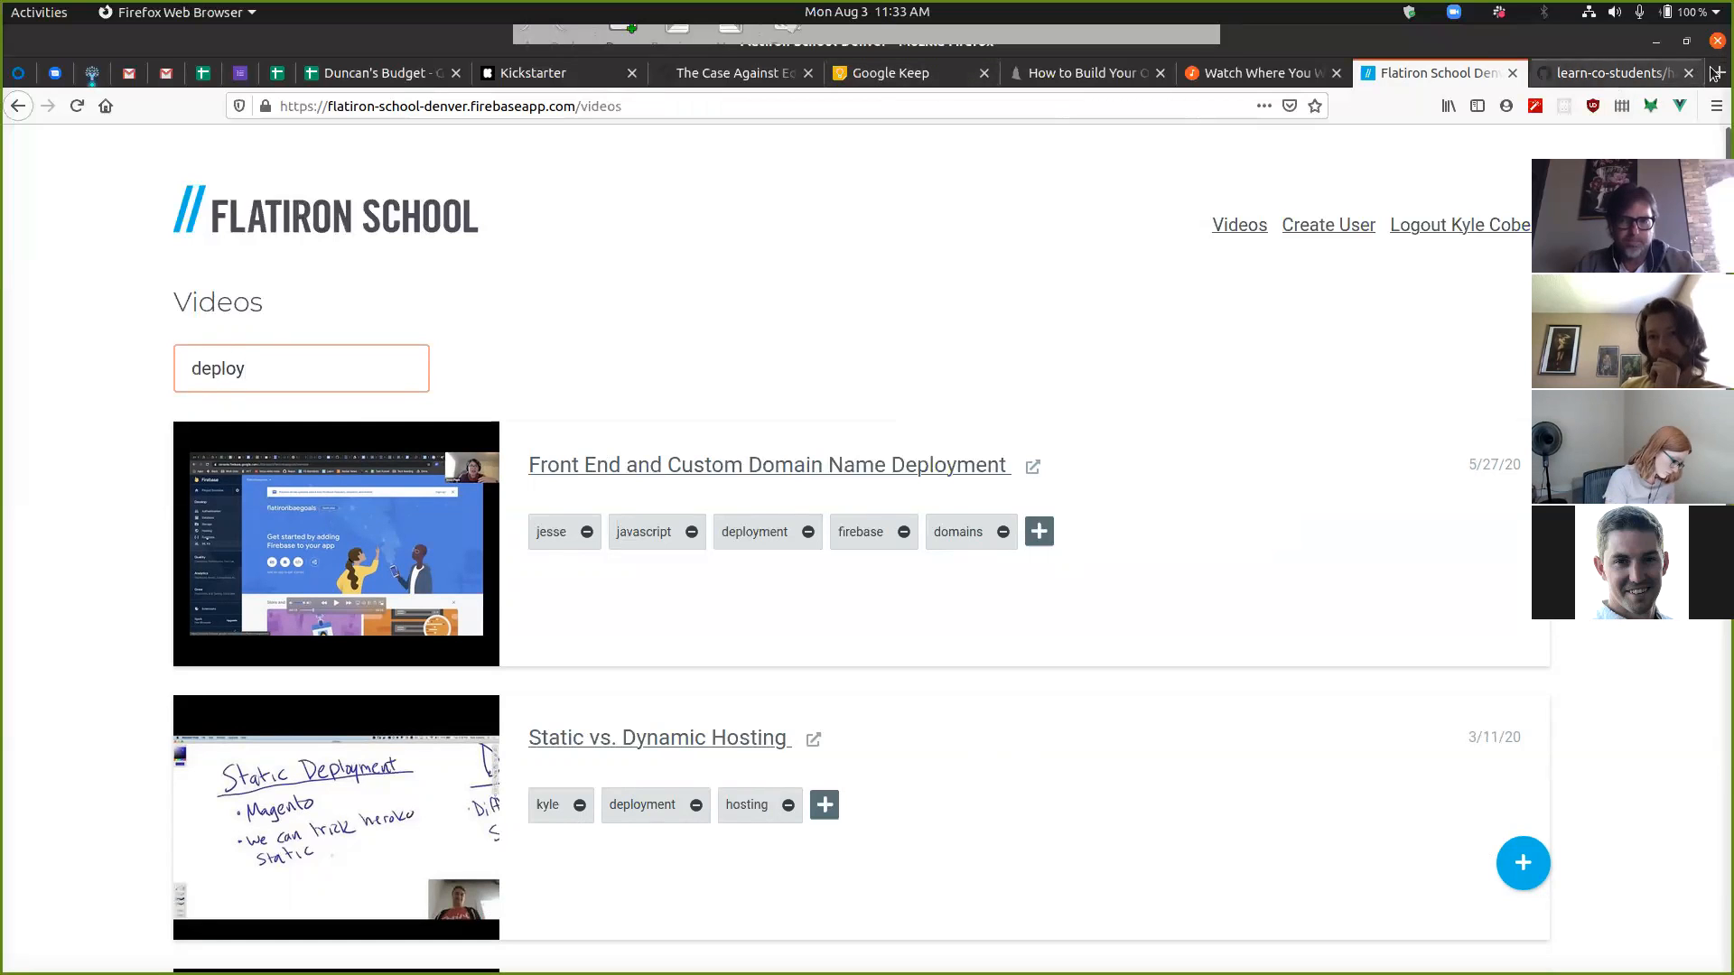
click(1718, 74)
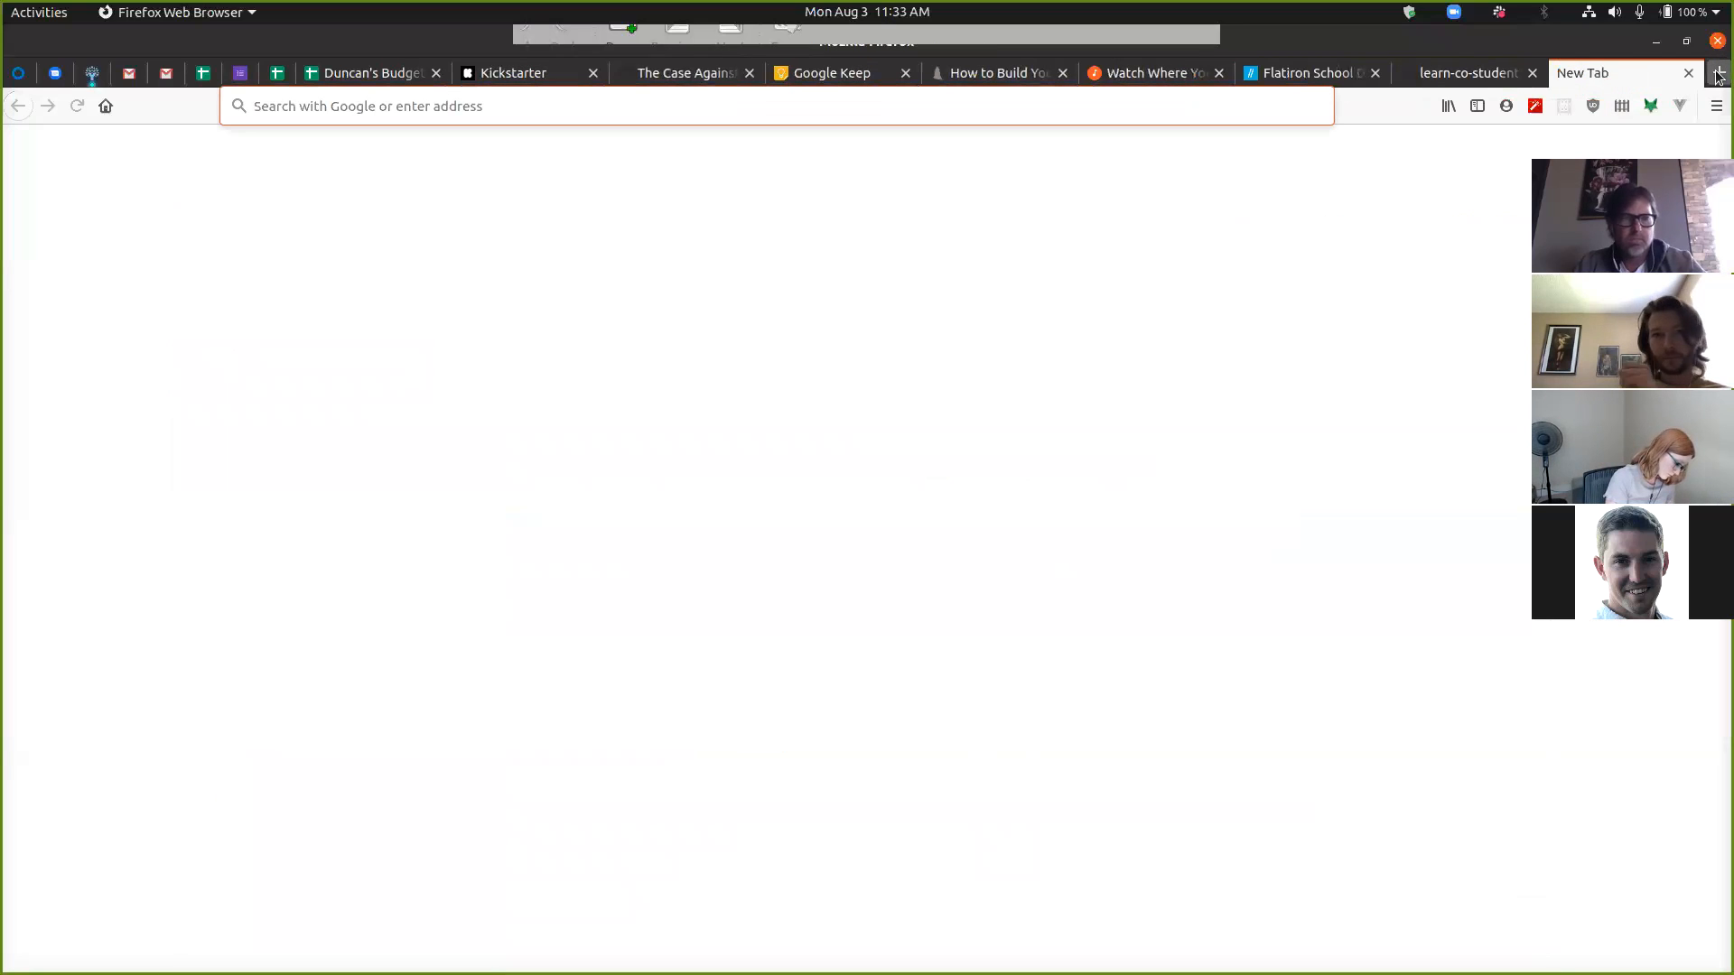
text(https://webappkitchensink.com/#/)
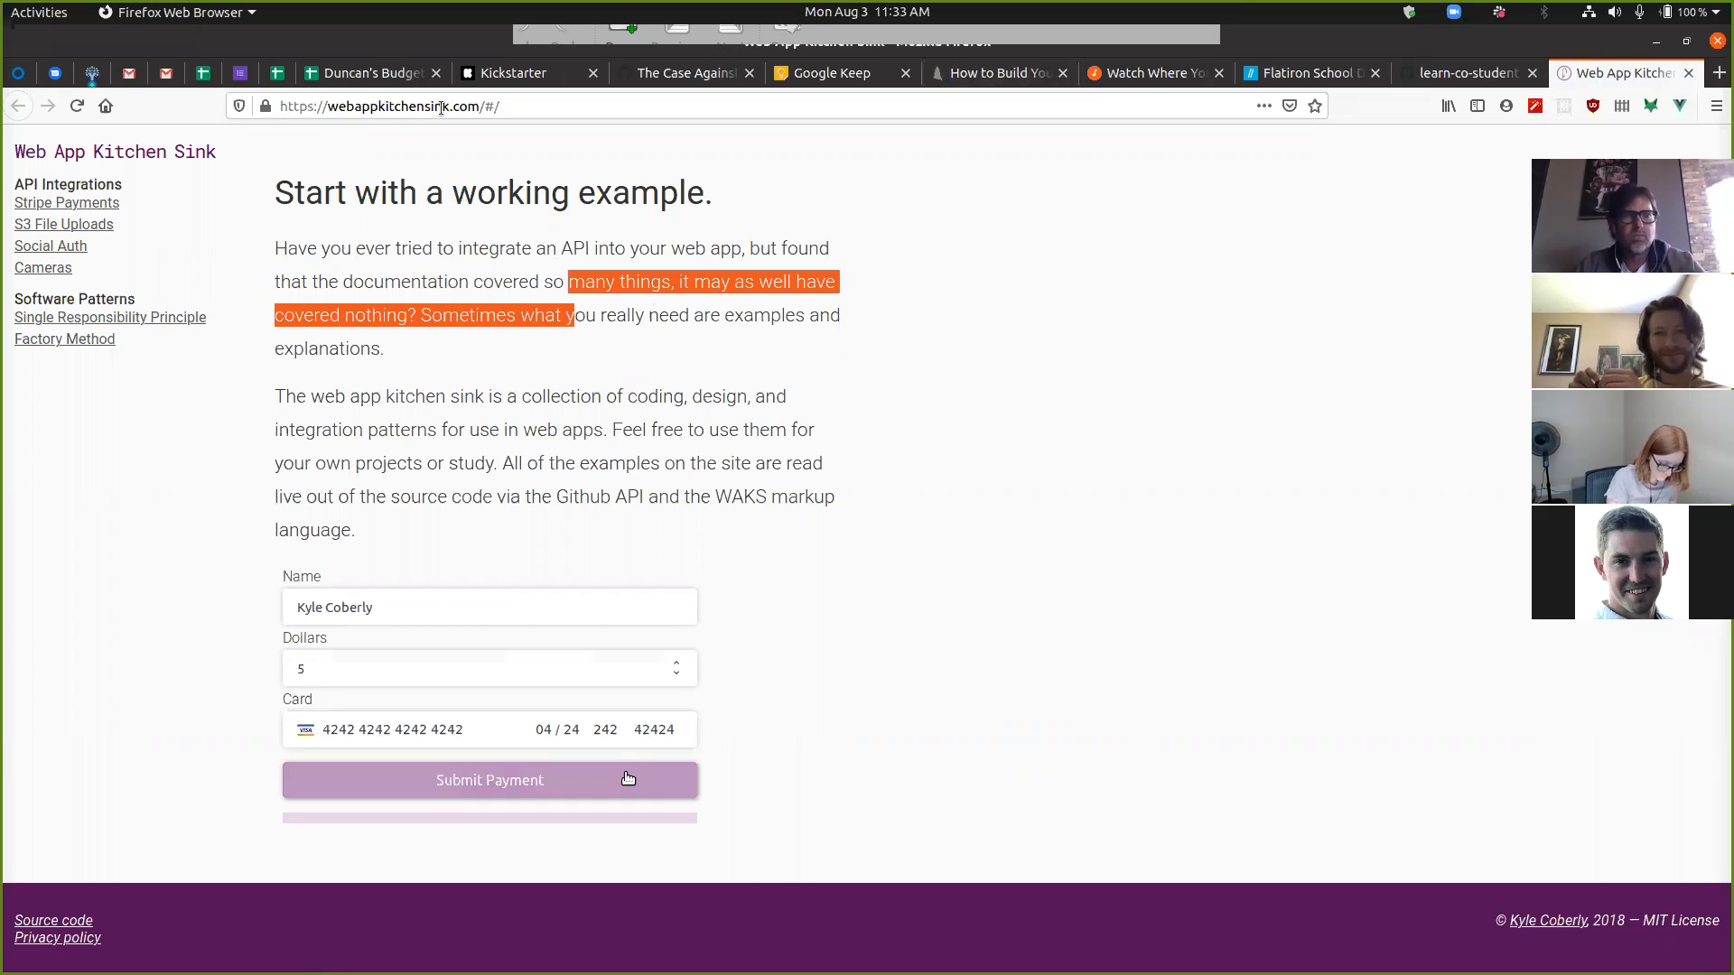
click(387, 107)
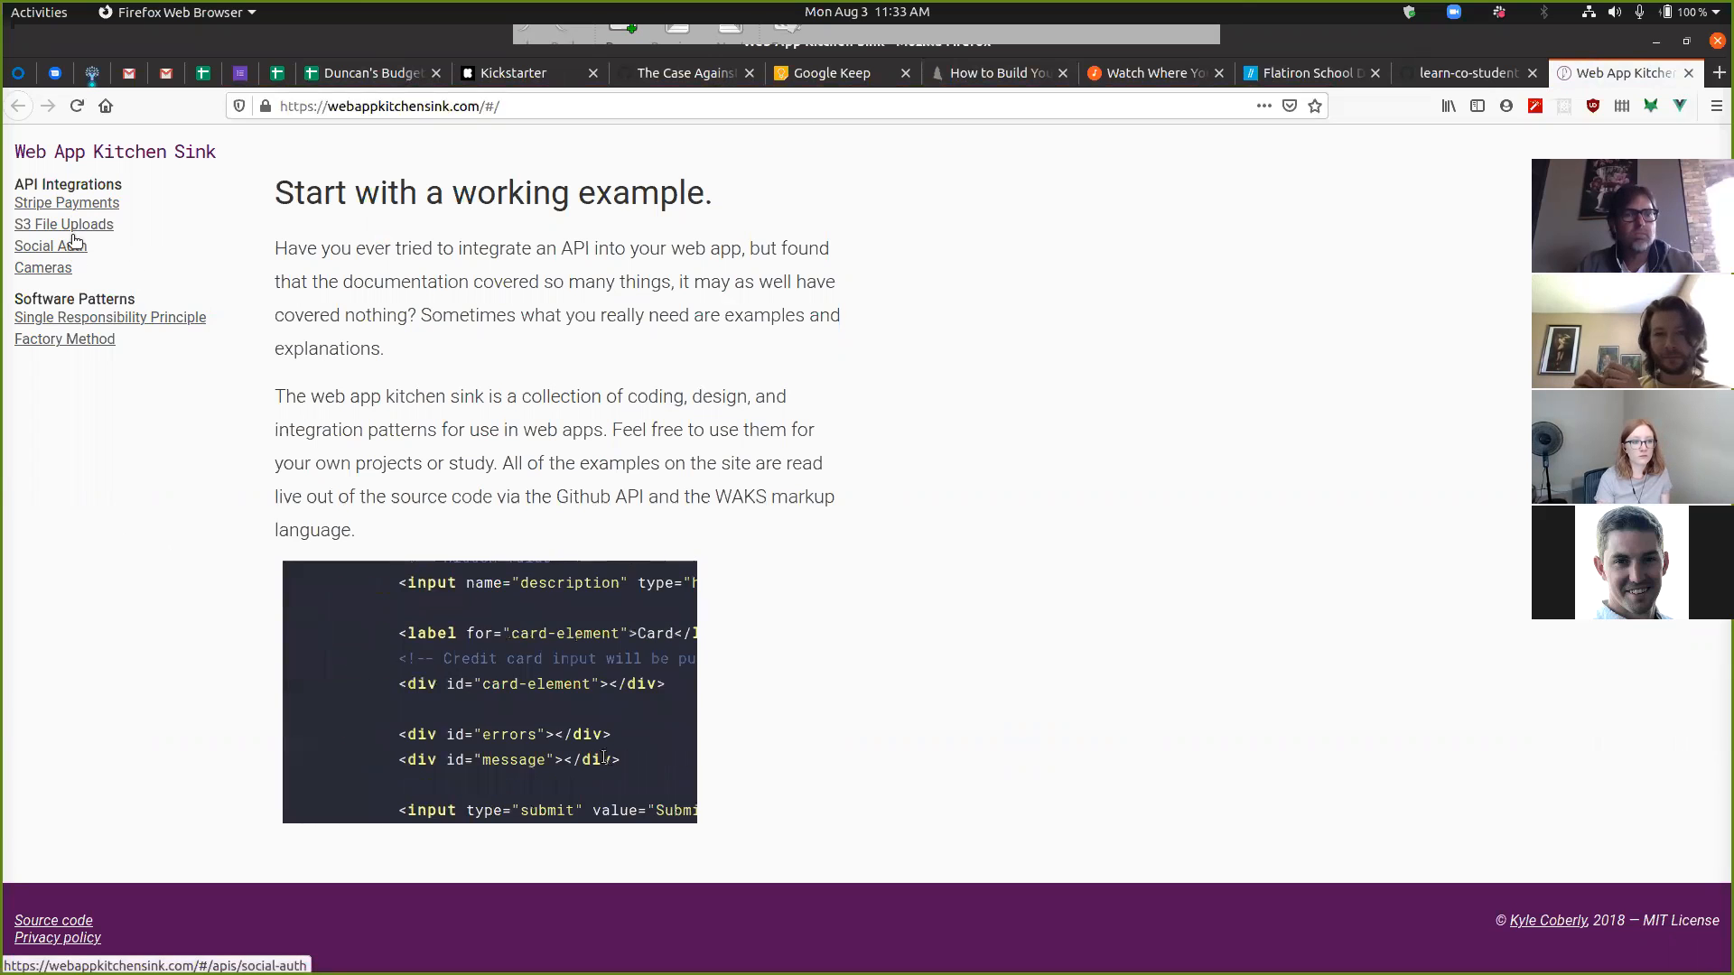
Open the S3 File Uploads guide, scroll through it, and return toward the top
click(63, 225)
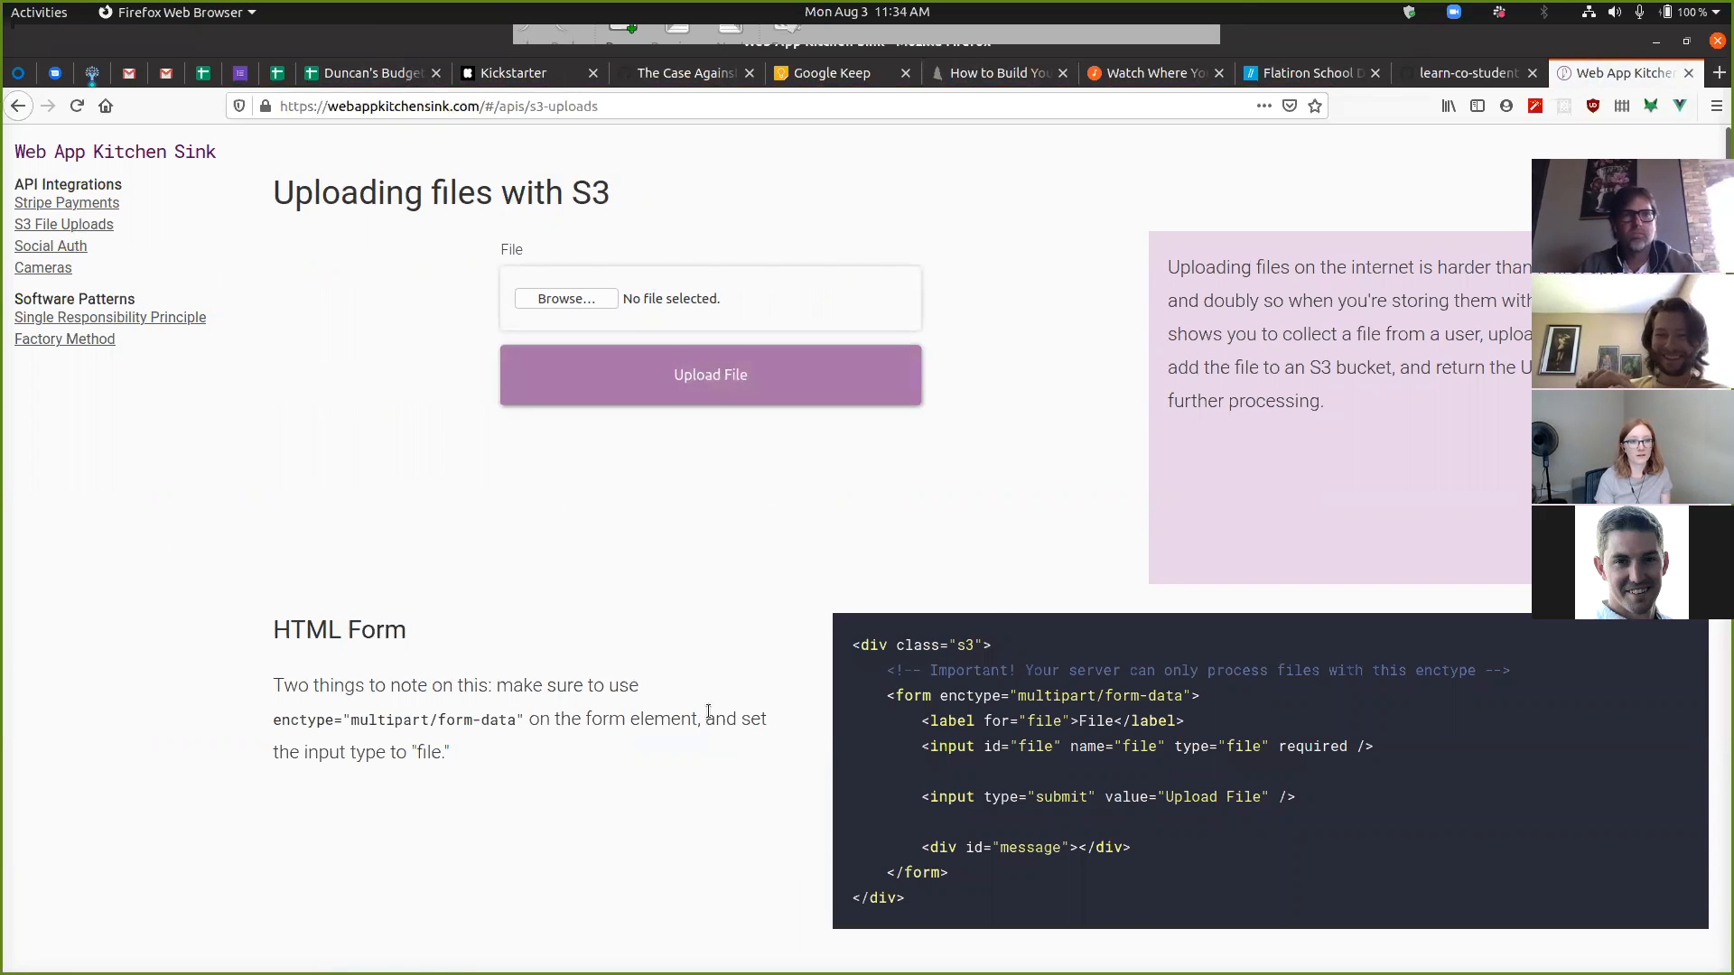
scroll(down, 3)
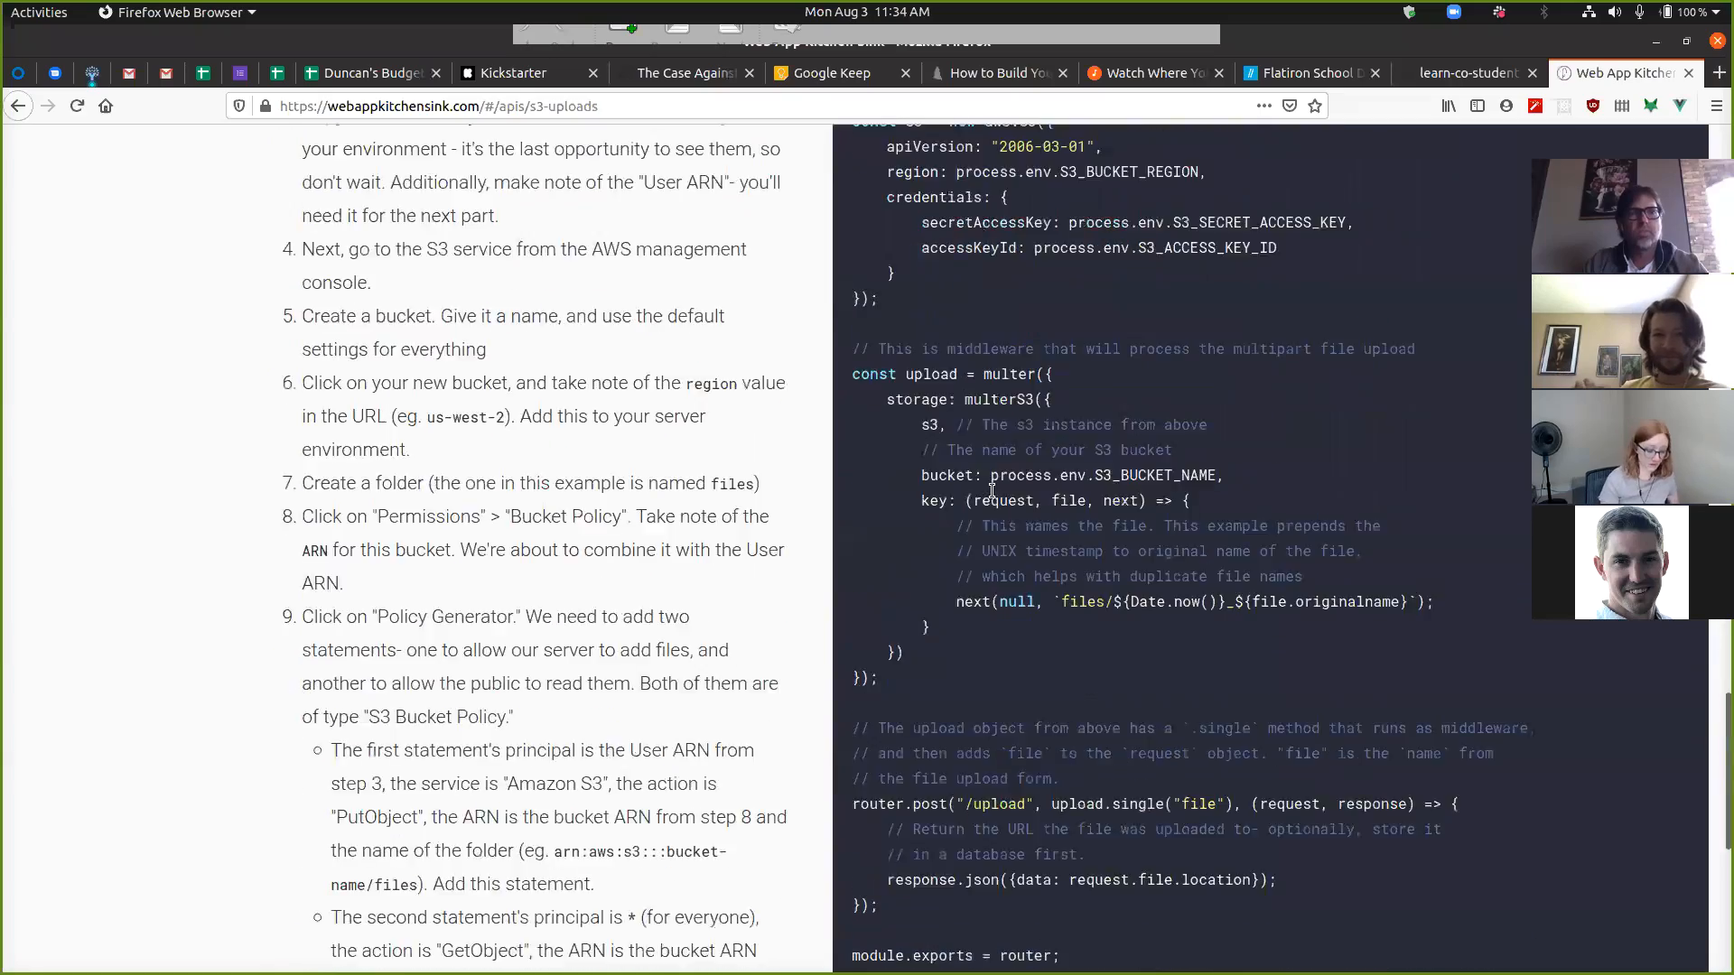
scroll(down, 3)
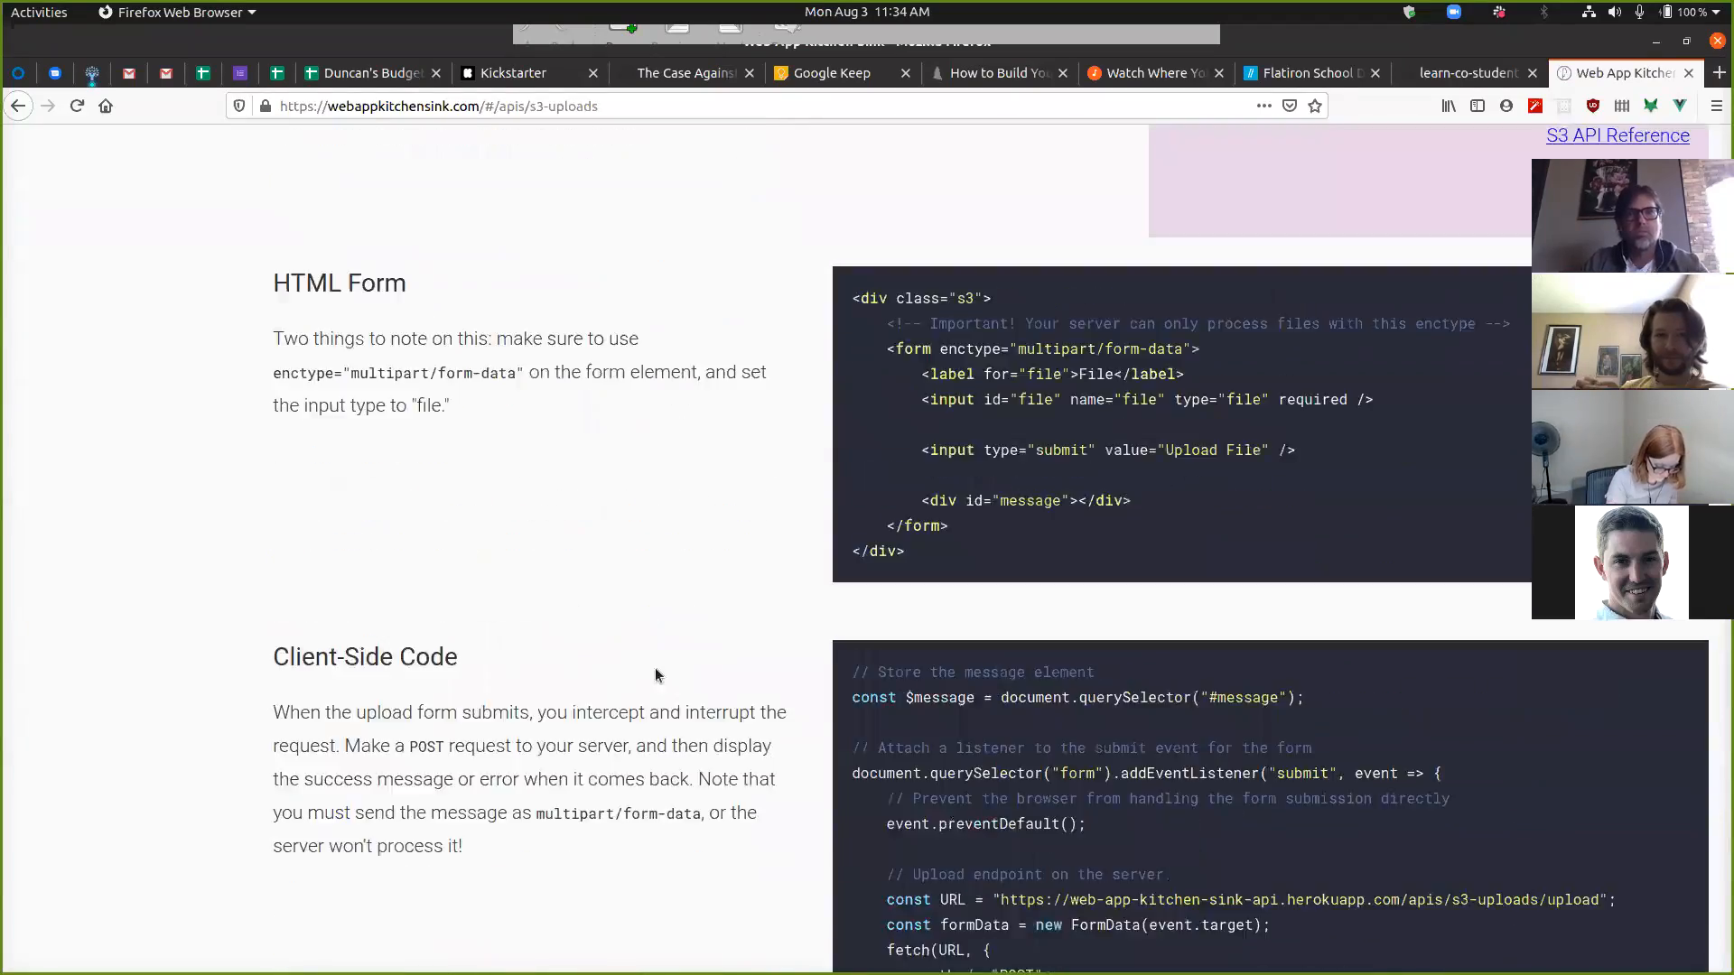
scroll(up, 3)
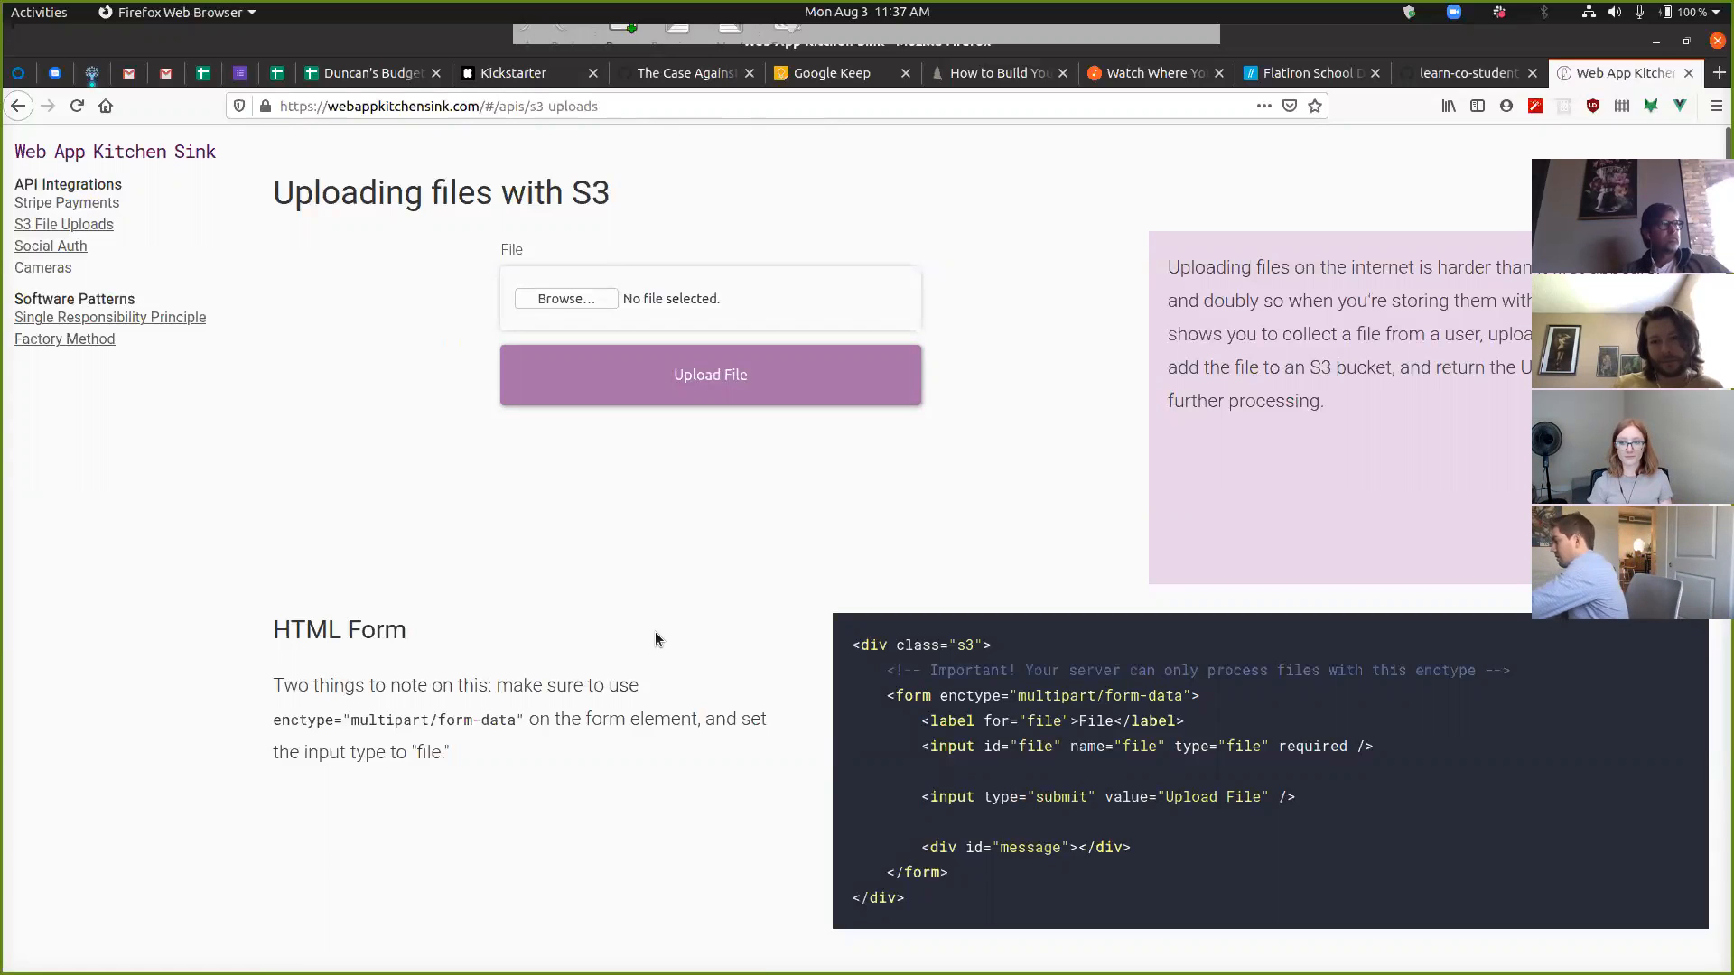
Switch to the Flatiron School tab and open the Module 3 page
click(1305, 73)
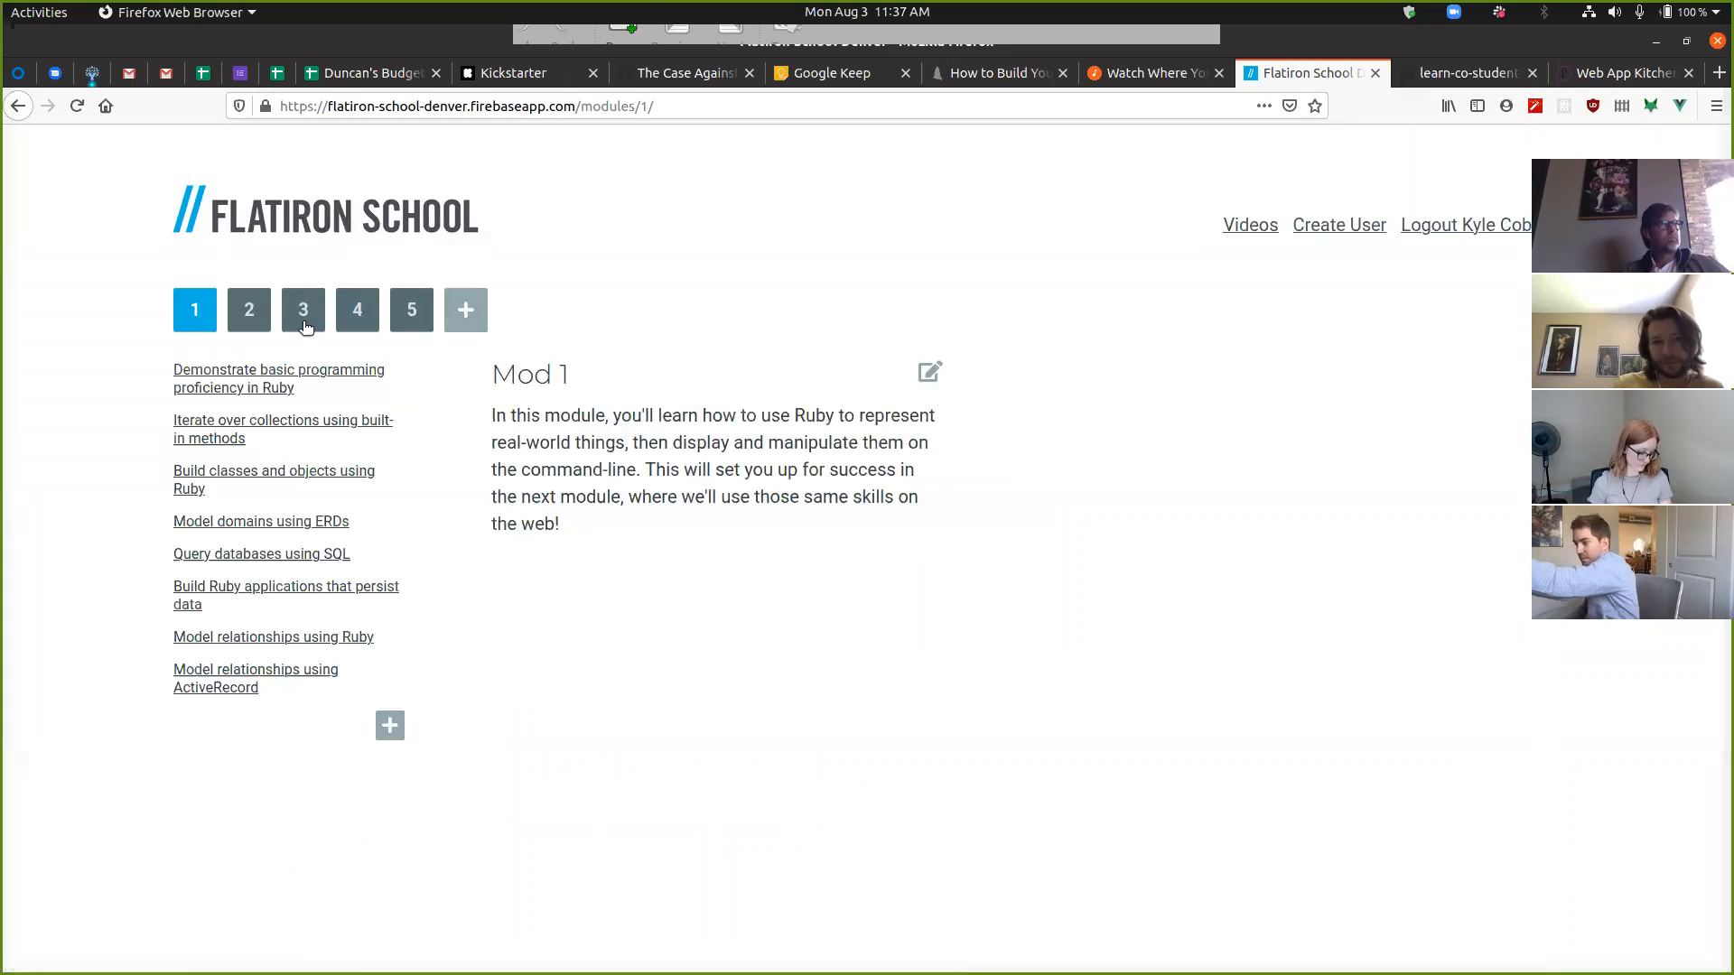
click(303, 310)
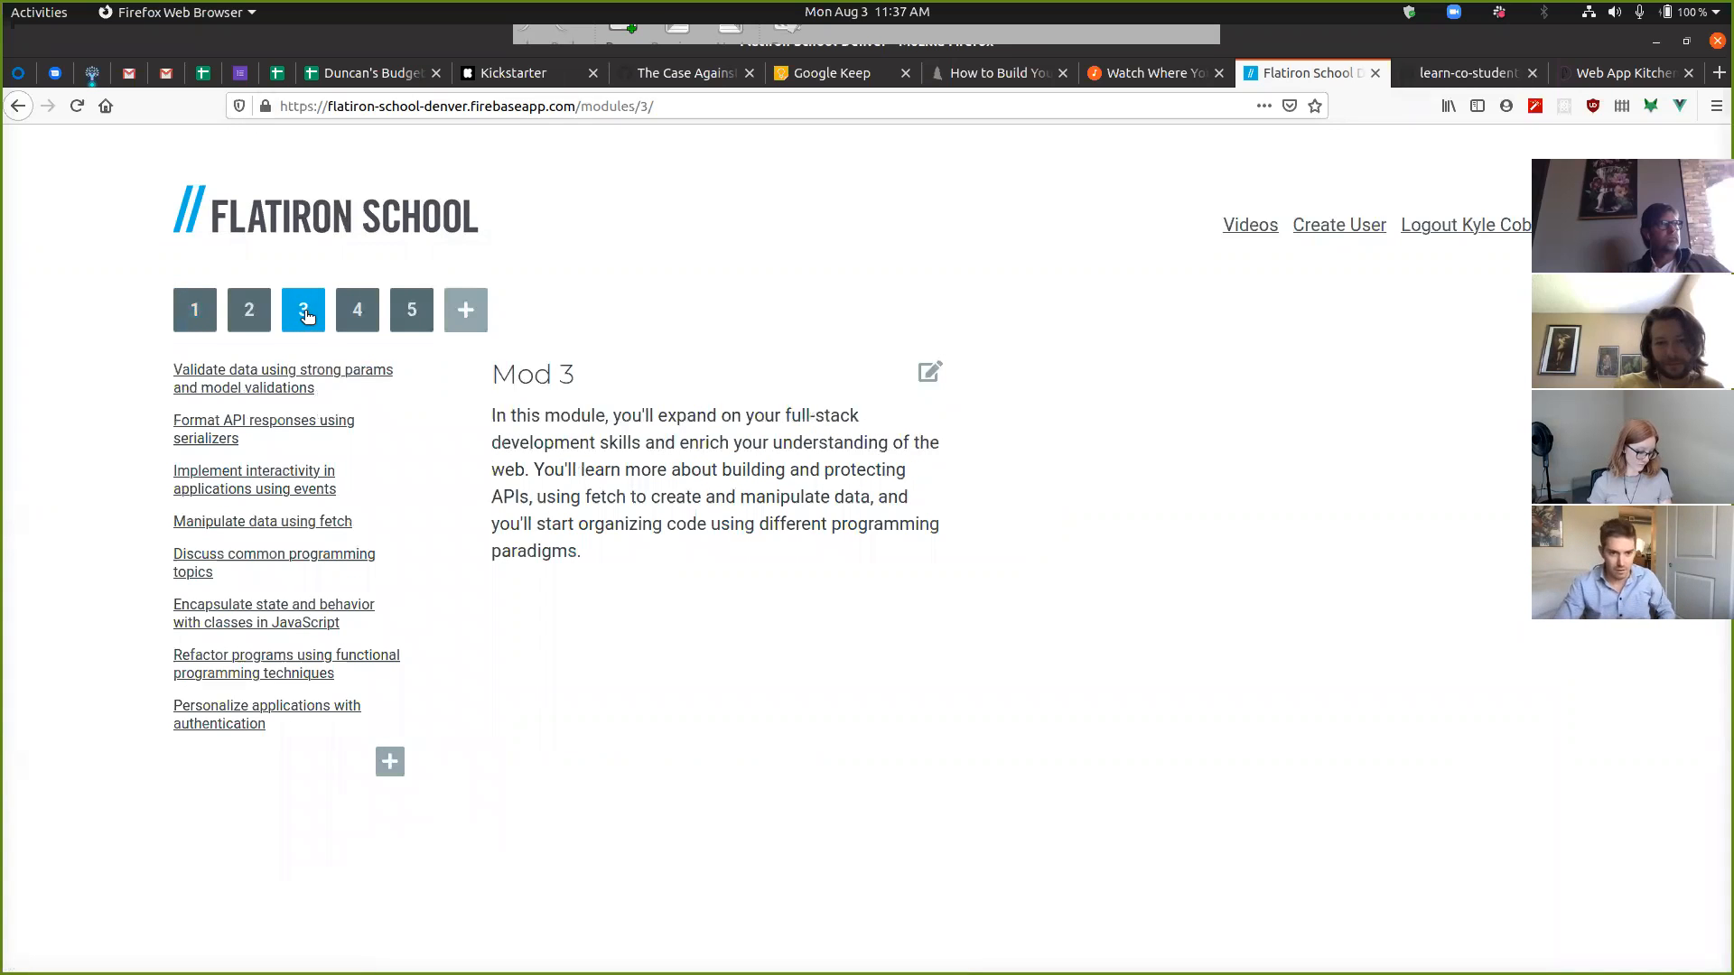